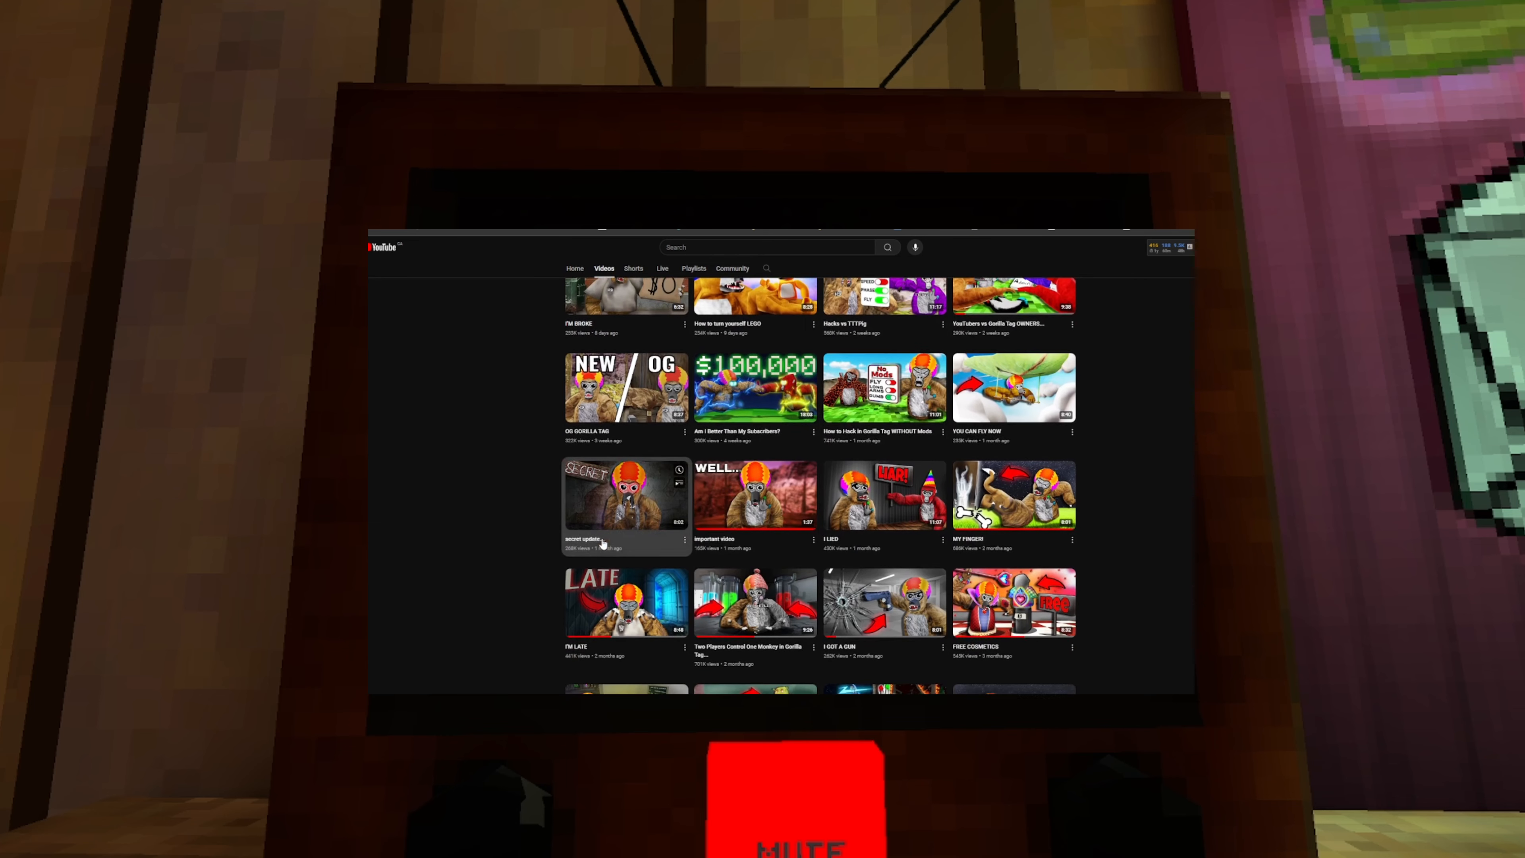
Post the comment asking how to make thumbnails under the soundboard video
scroll("down", 3)
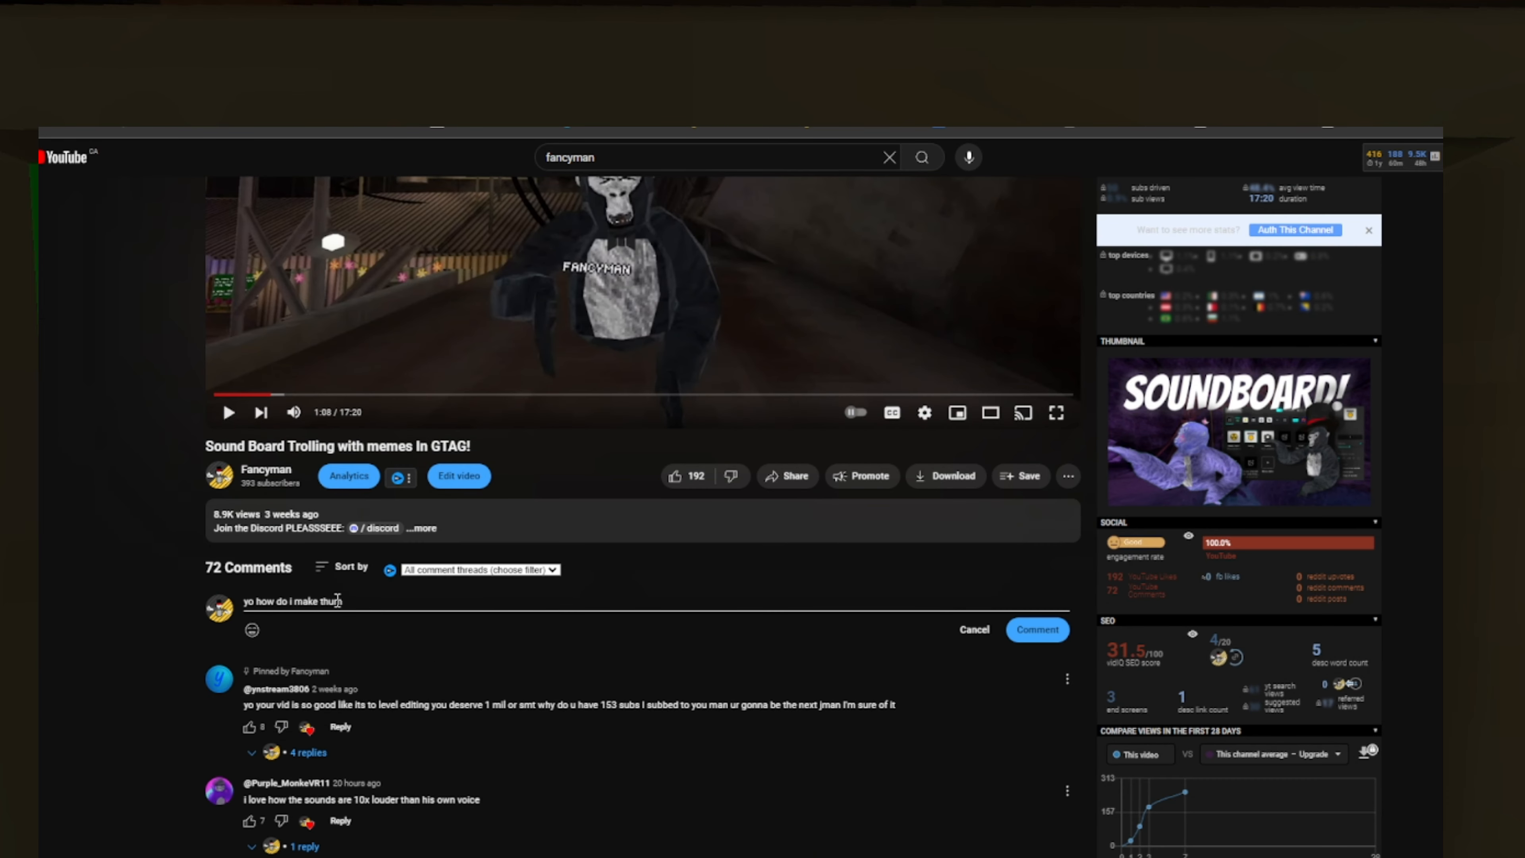
left_click(1056, 412)
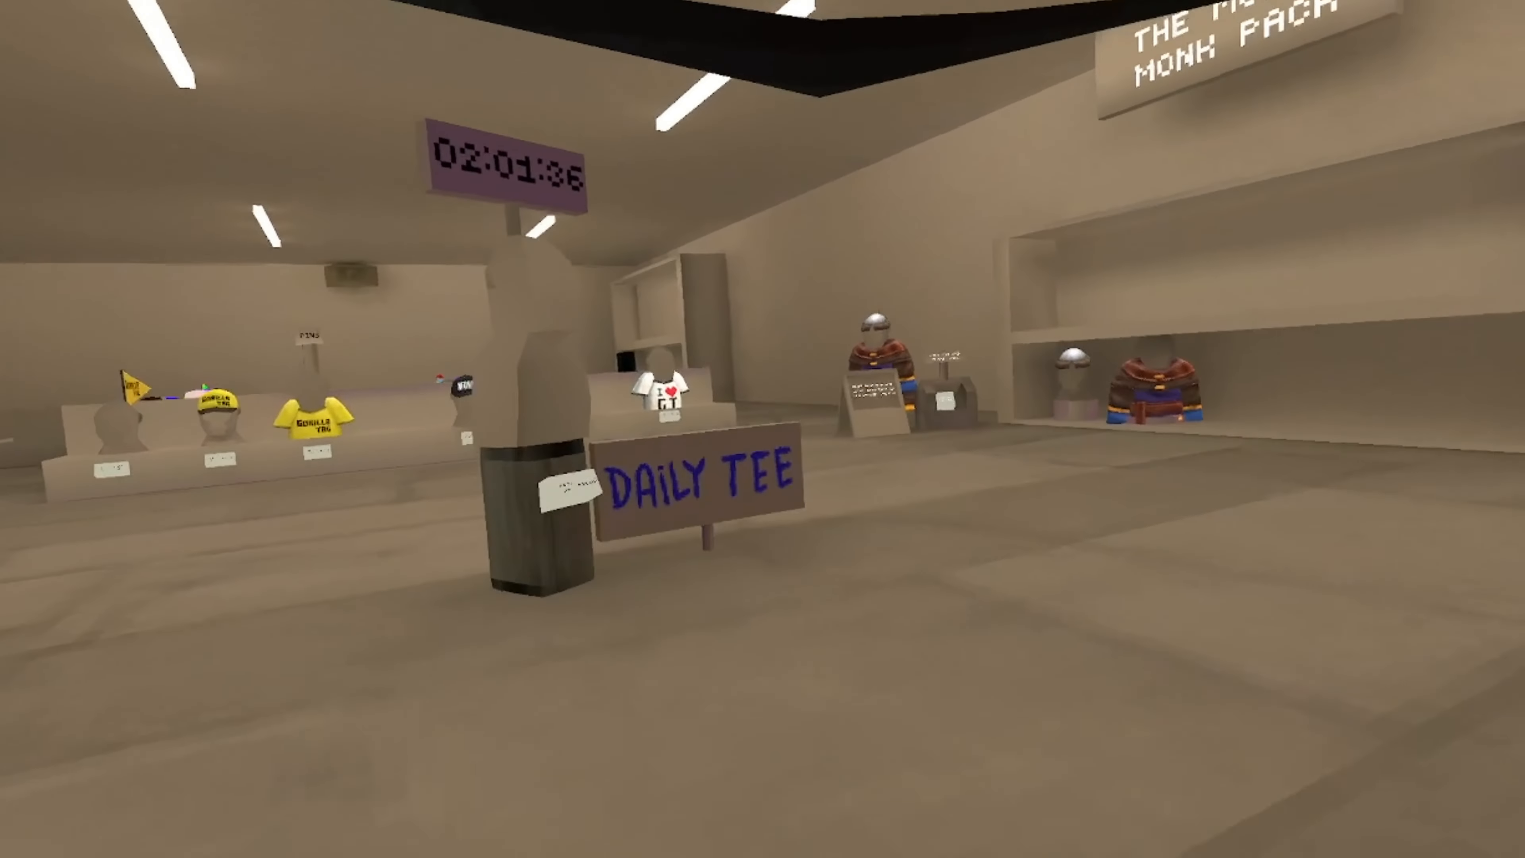
mouse_move(763, 429)
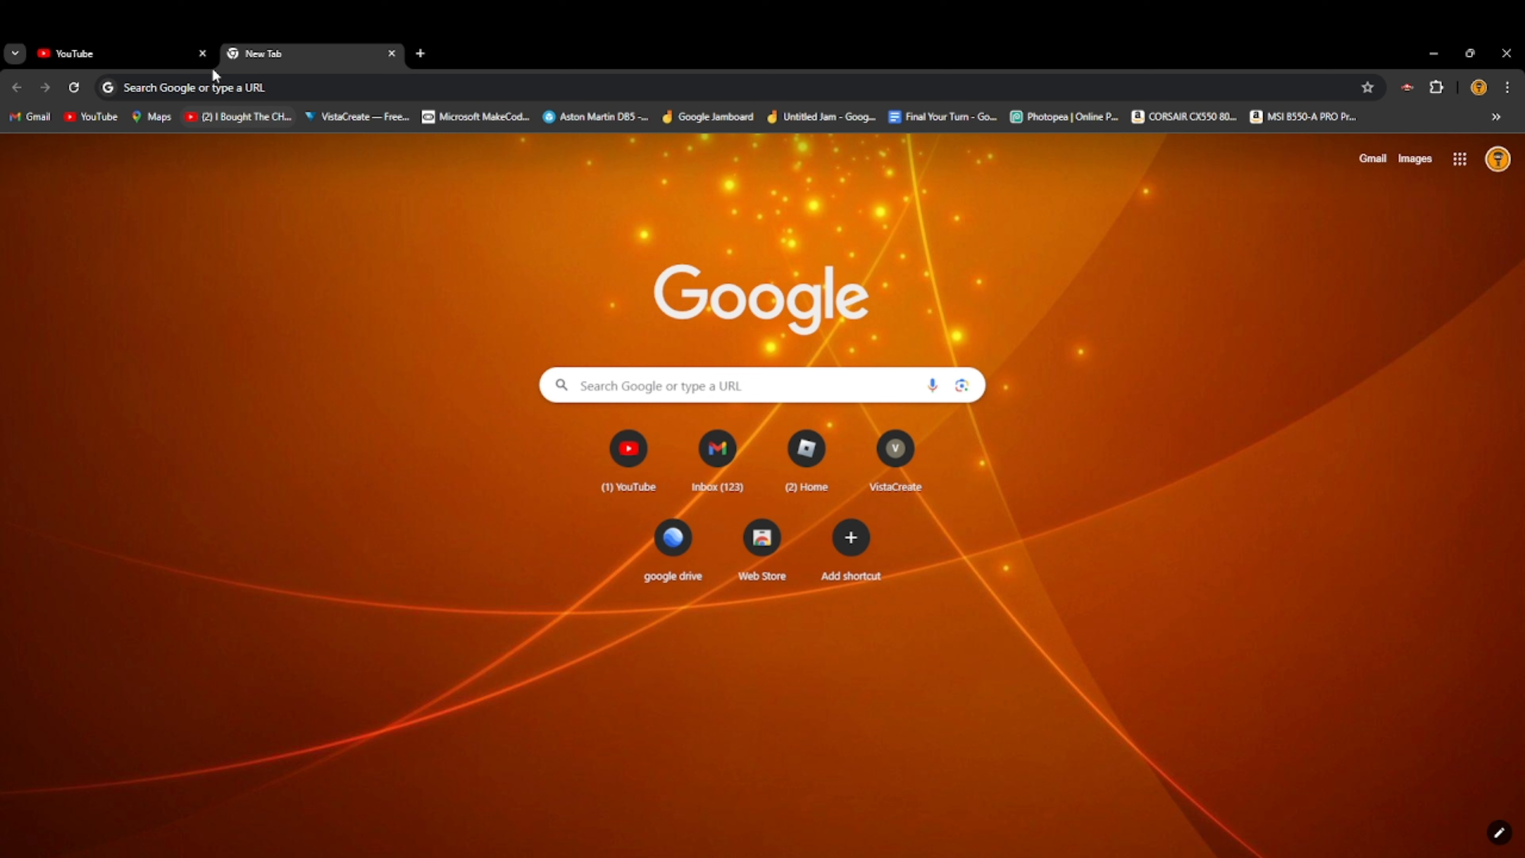
Go to photopea.com and accept the privacy choices to reach the editor
left_click(729, 384)
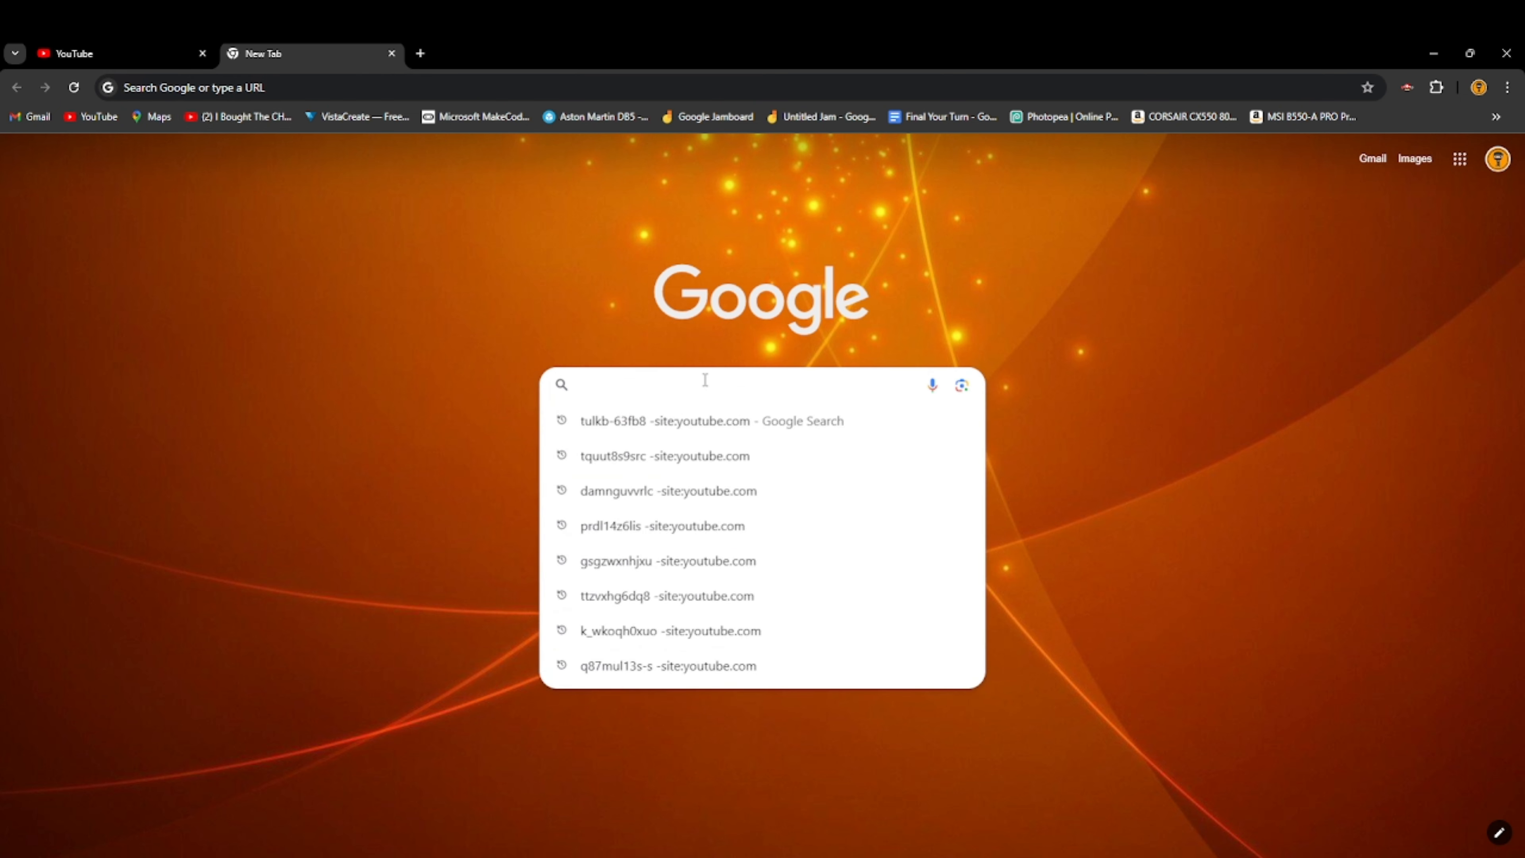
type("photopea.com")
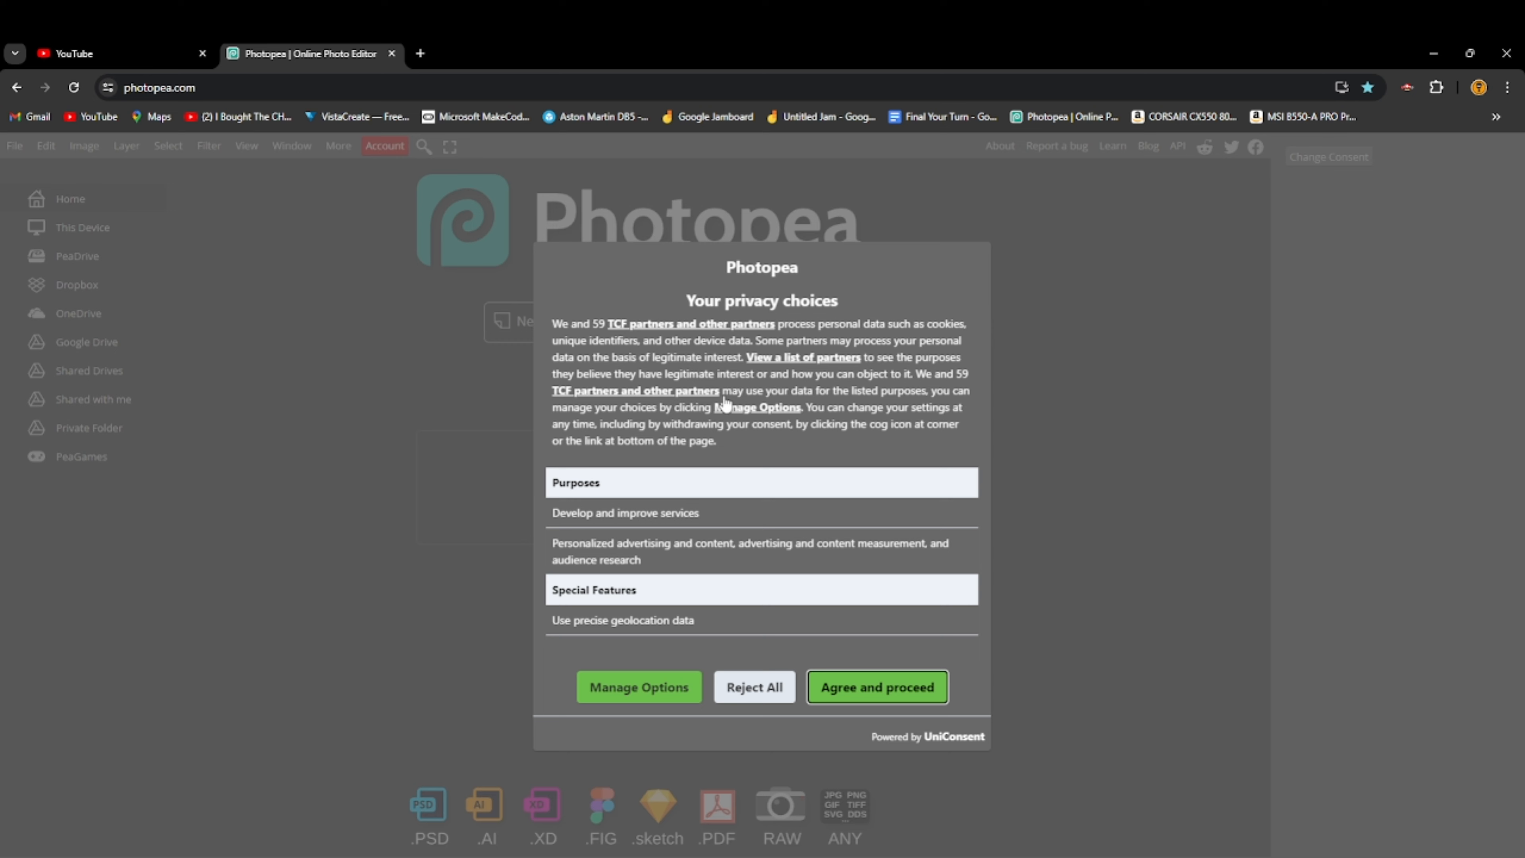
left_click(874, 686)
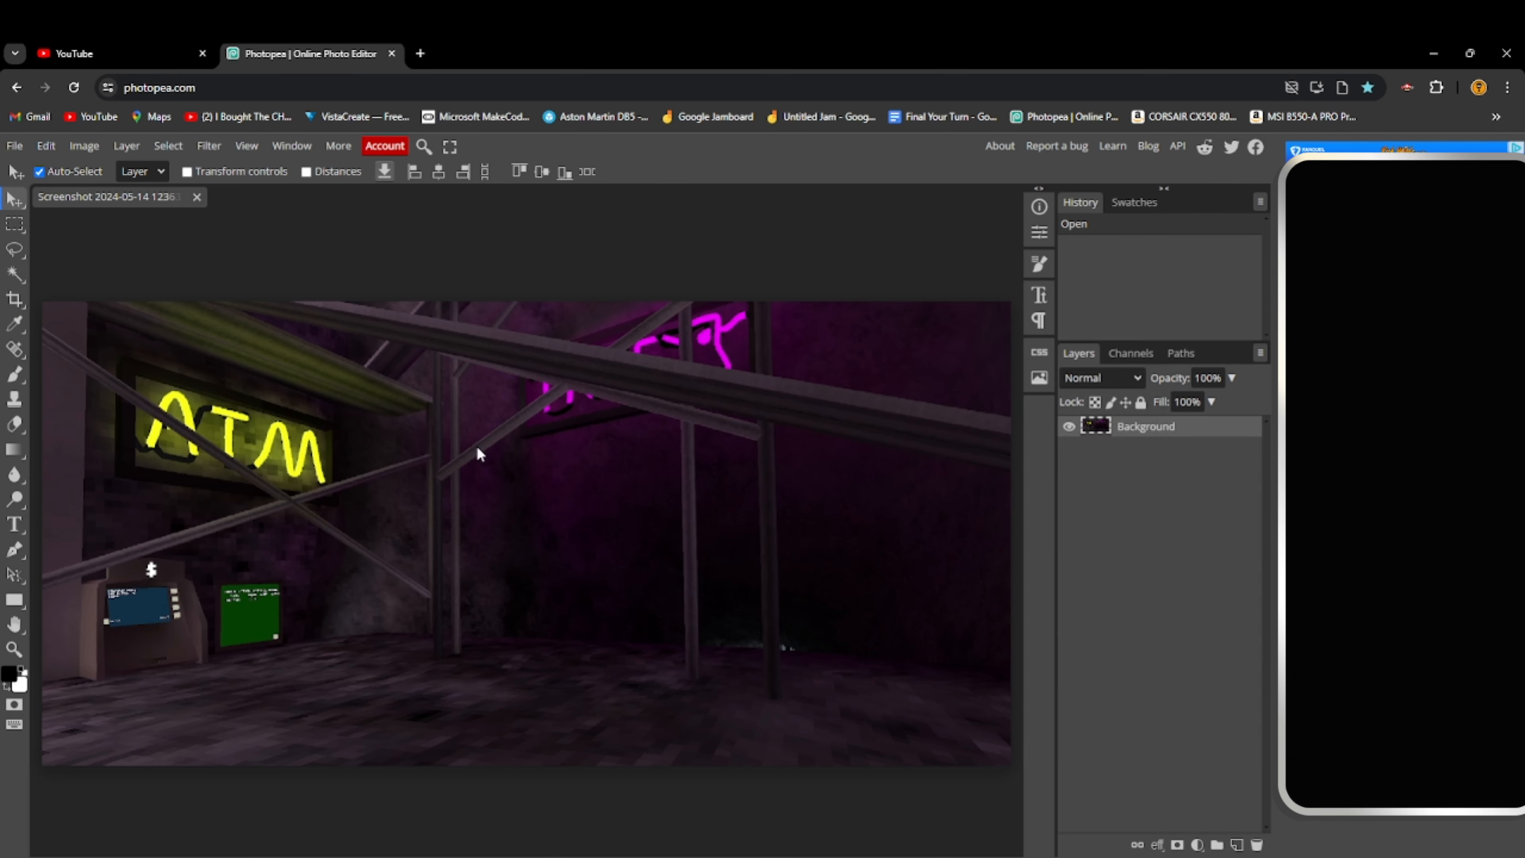
mouse_move(881, 506)
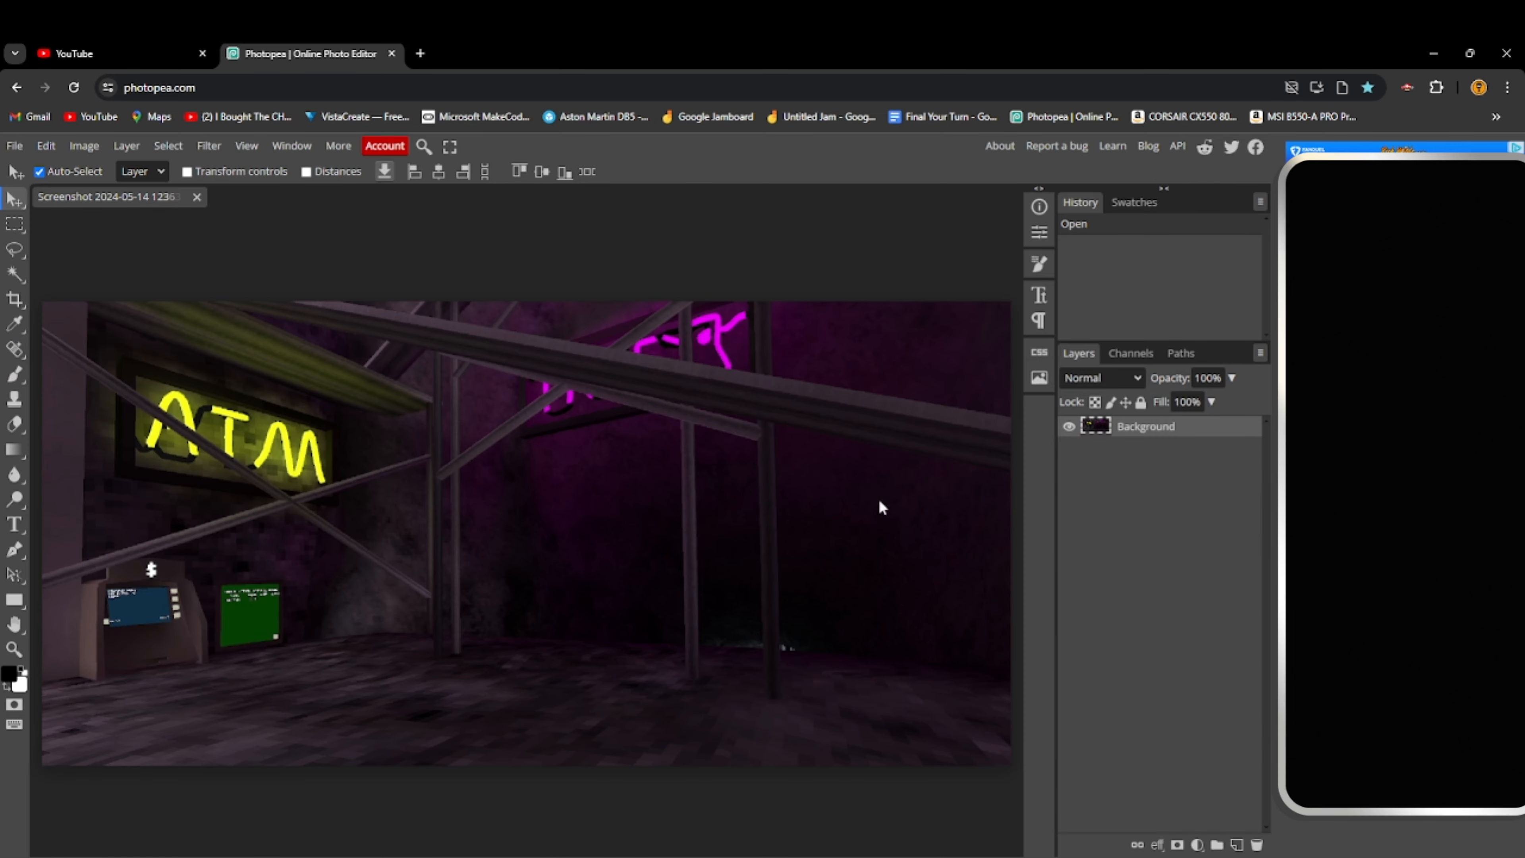
mouse_move(402, 348)
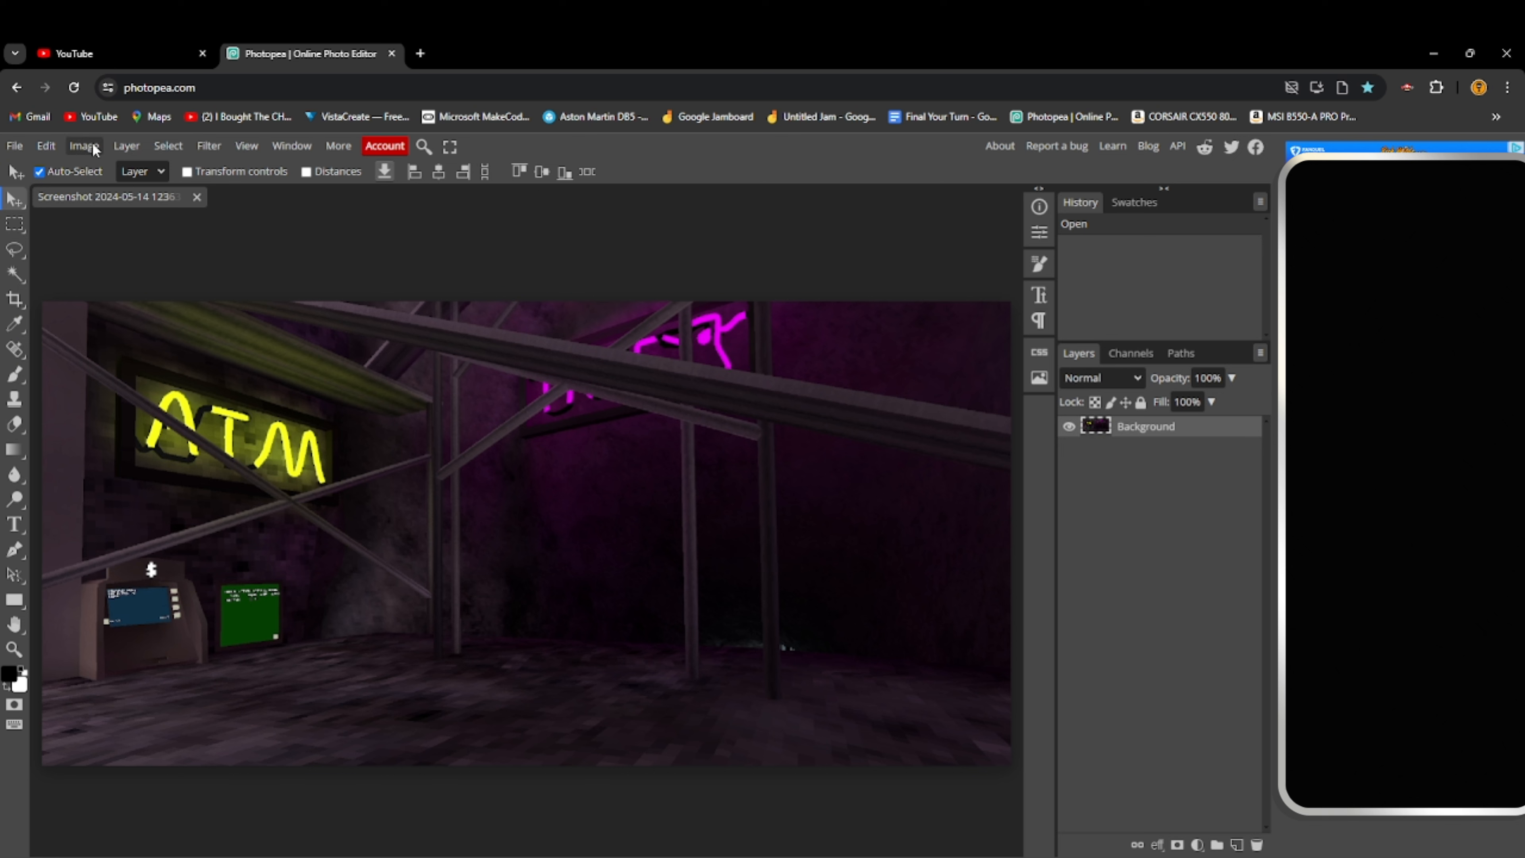
Apply Brightness/Contrast with Brightness 82 and Contrast -32 to the screenshot
left_click(84, 145)
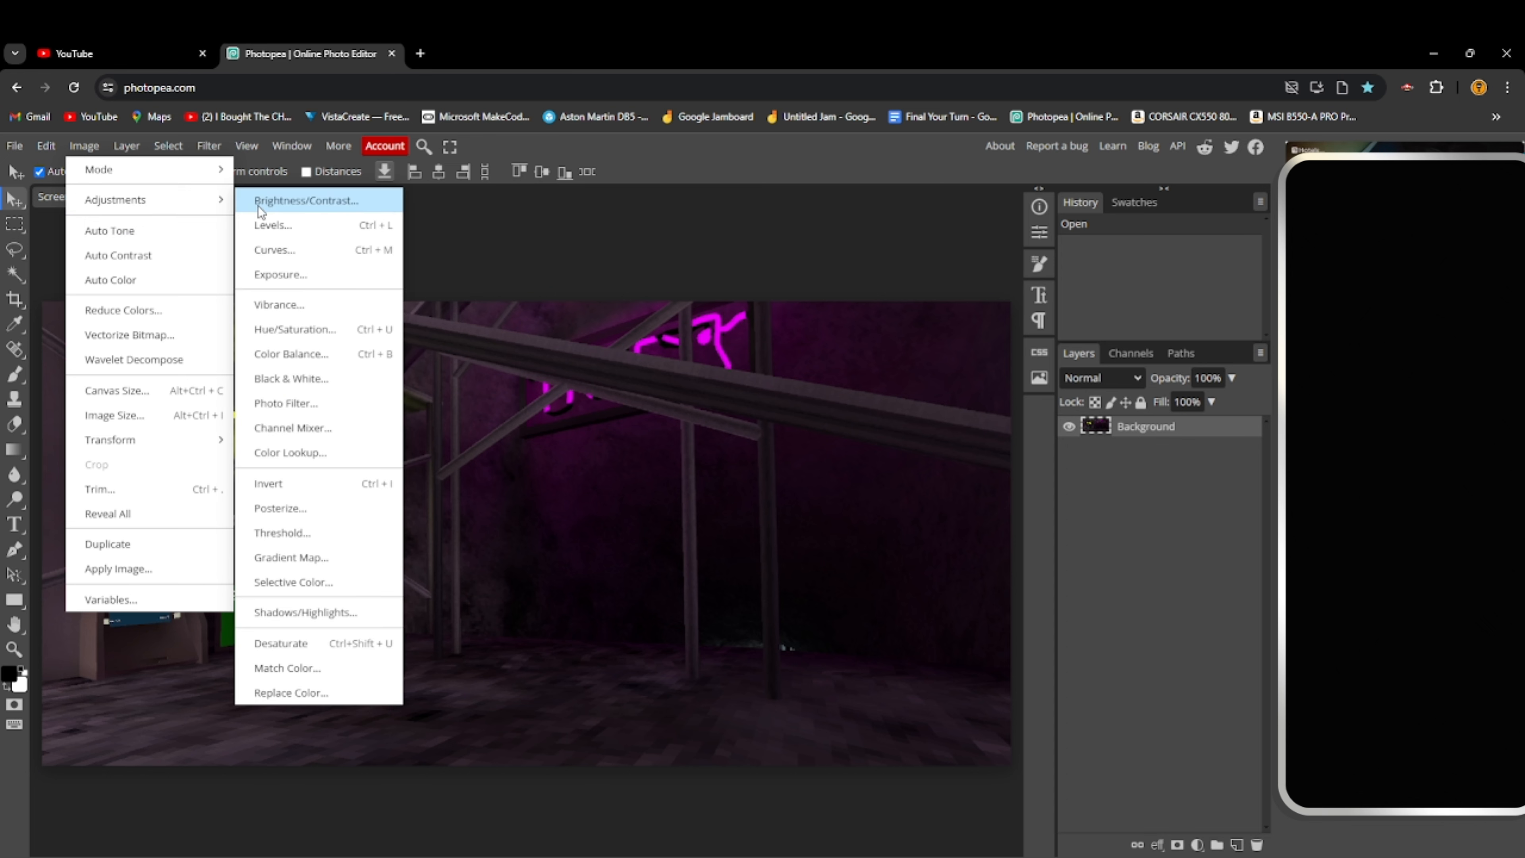
left_click(307, 200)
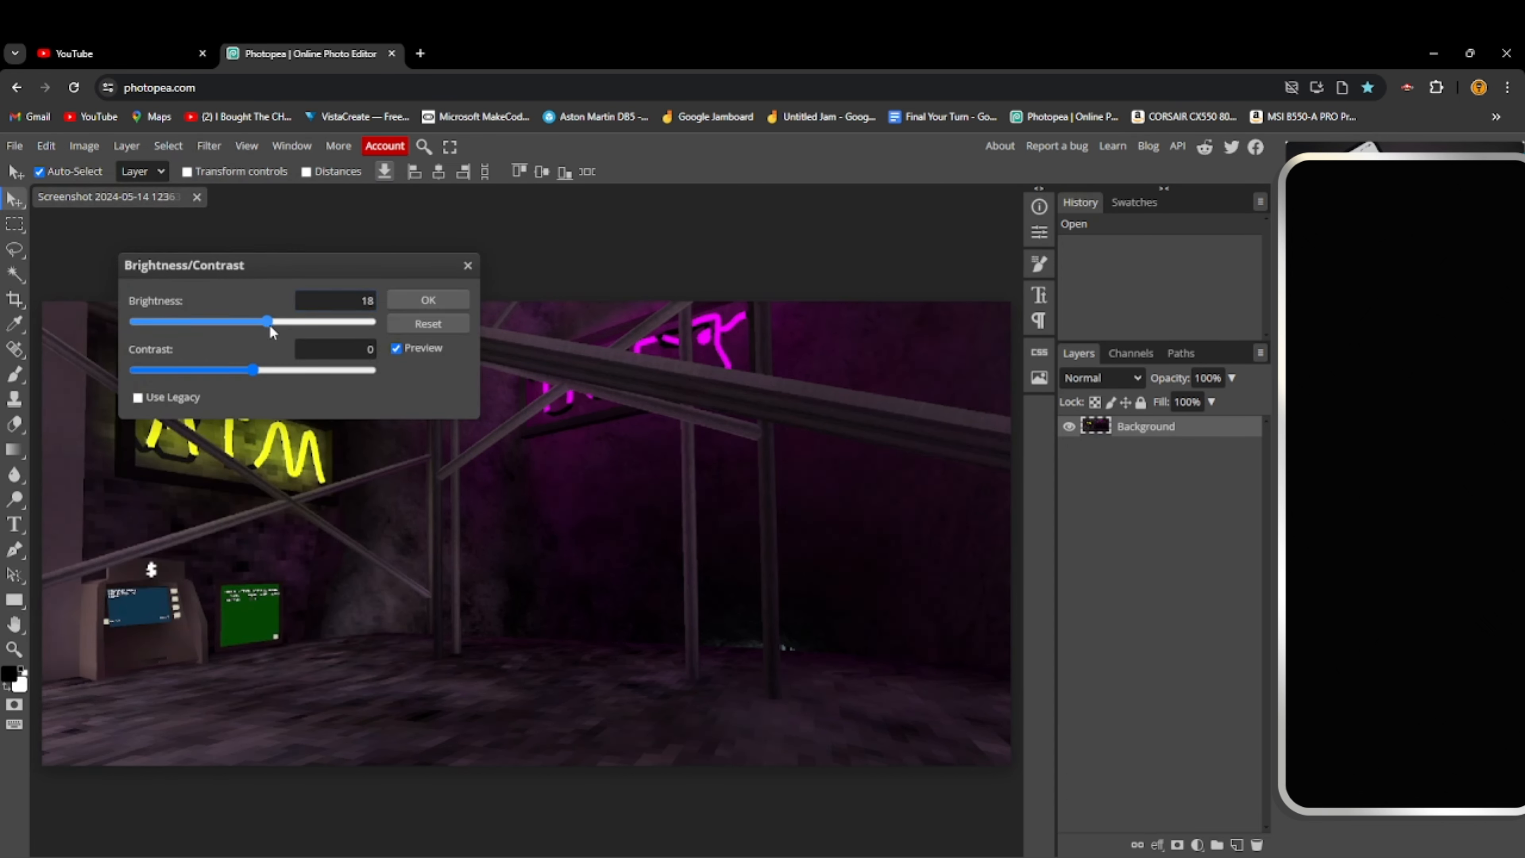
left_click_drag(270, 321, 320, 321)
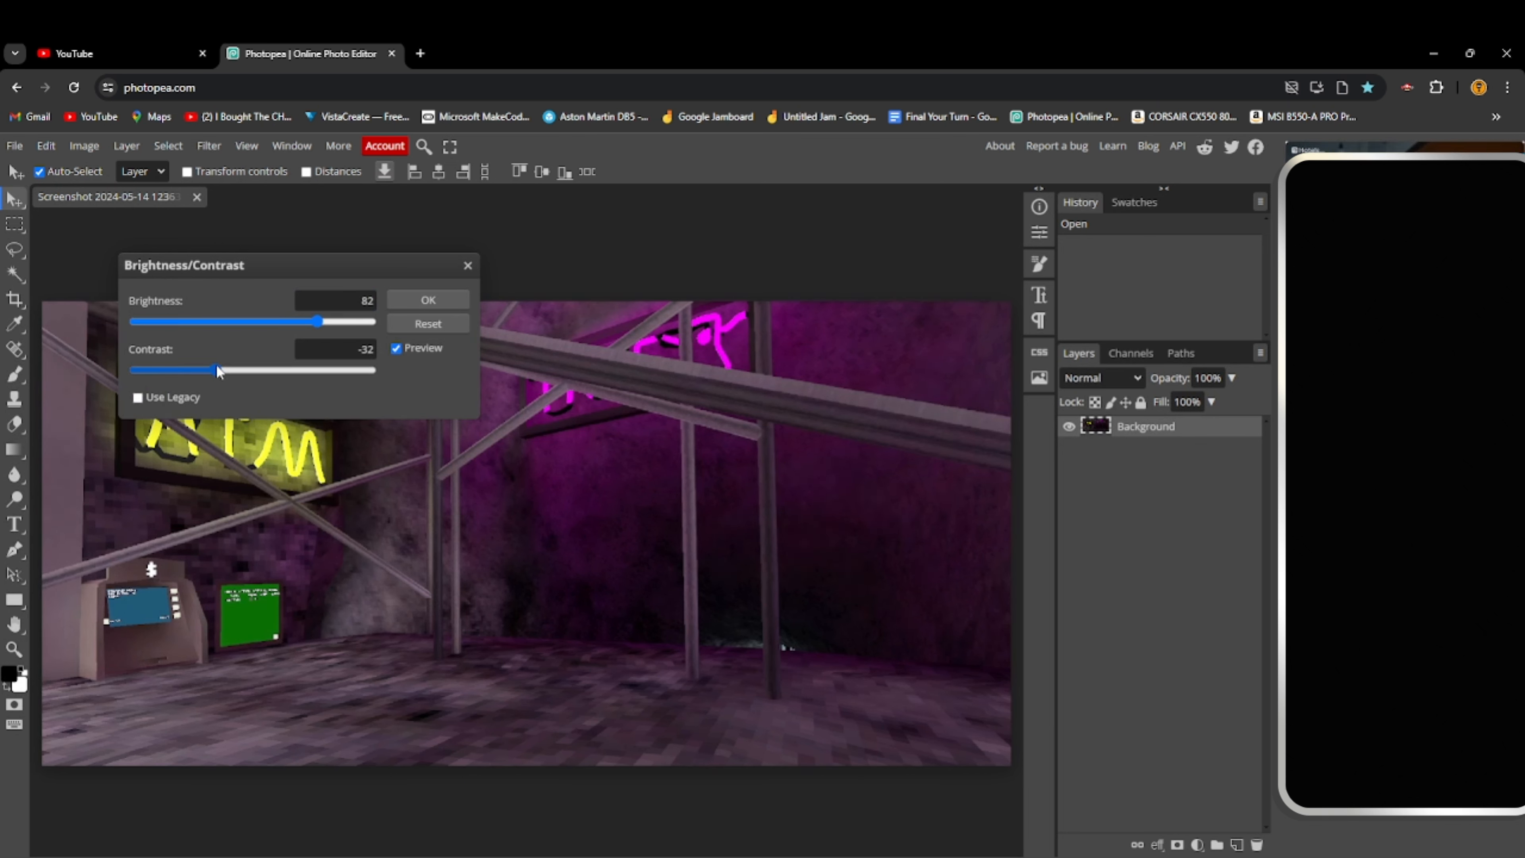
left_click(426, 299)
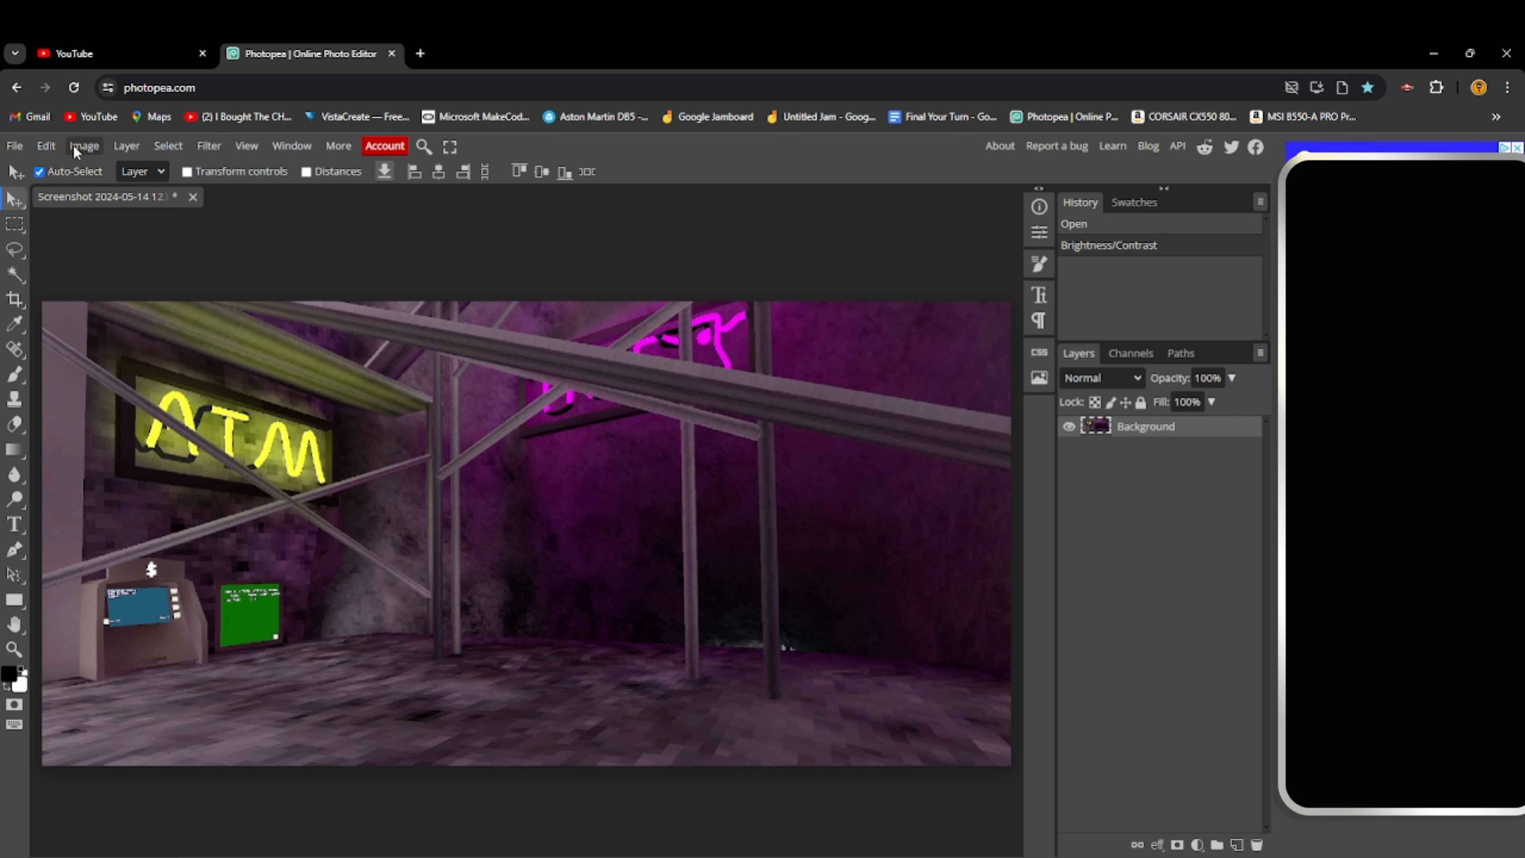
Apply Hue/Saturation with Saturation 18 and Lightness 2 to the screenshot
left_click(84, 145)
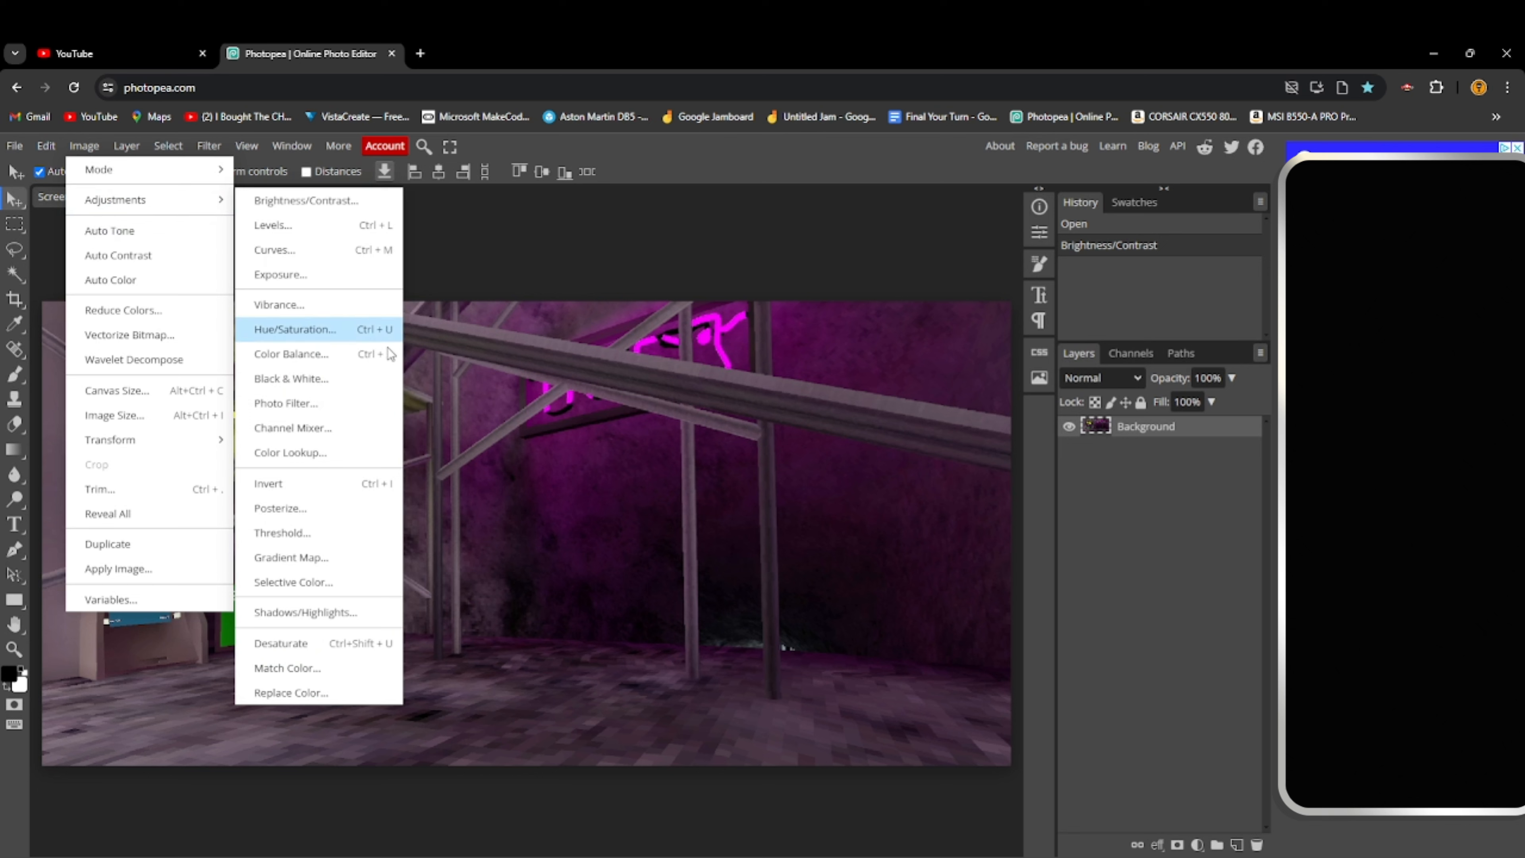
mouse_move(324, 334)
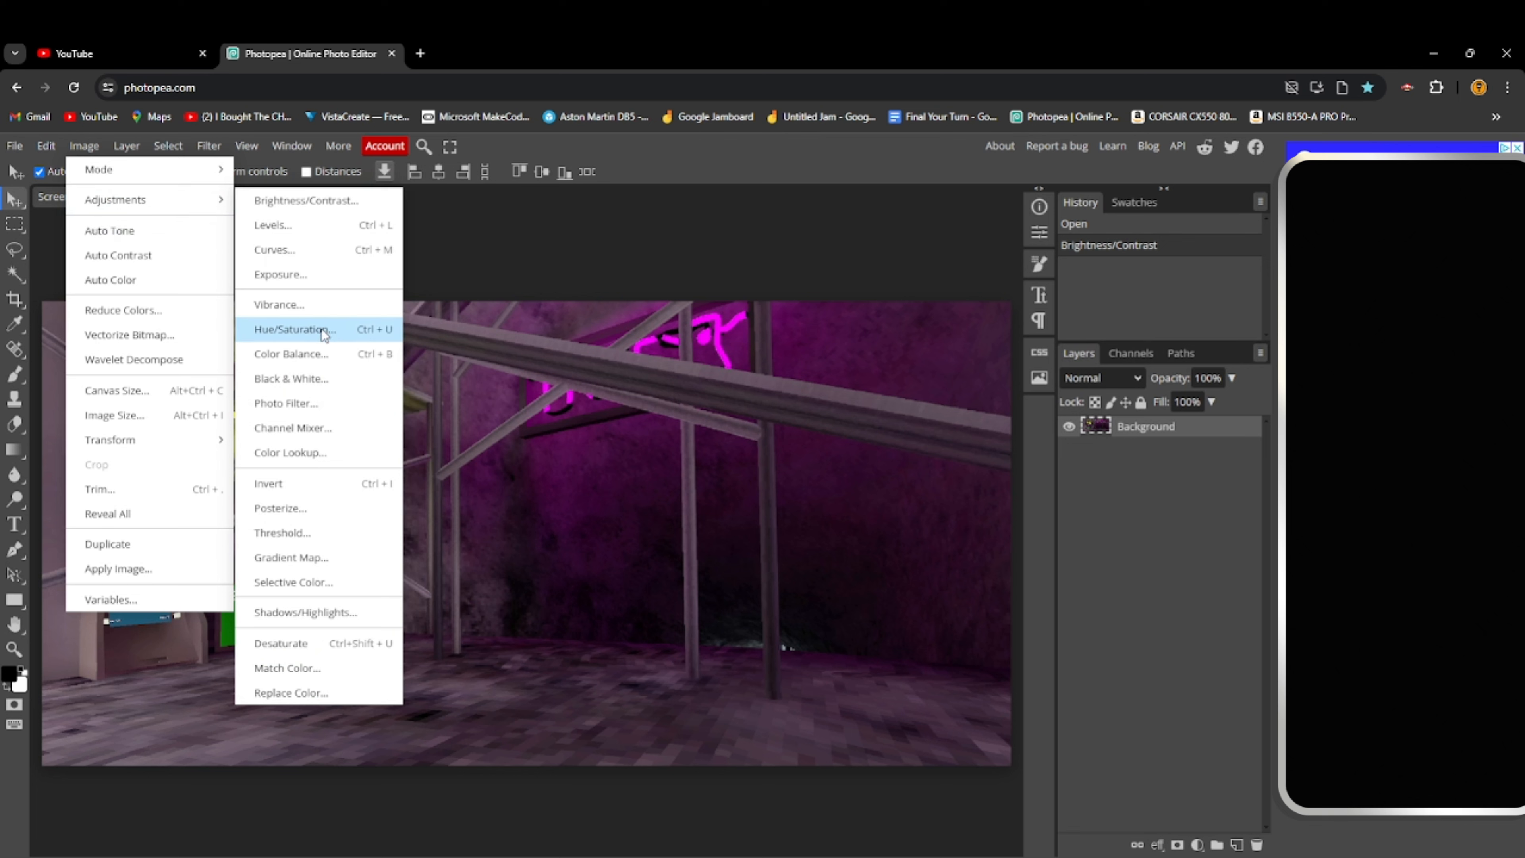
left_click(295, 329)
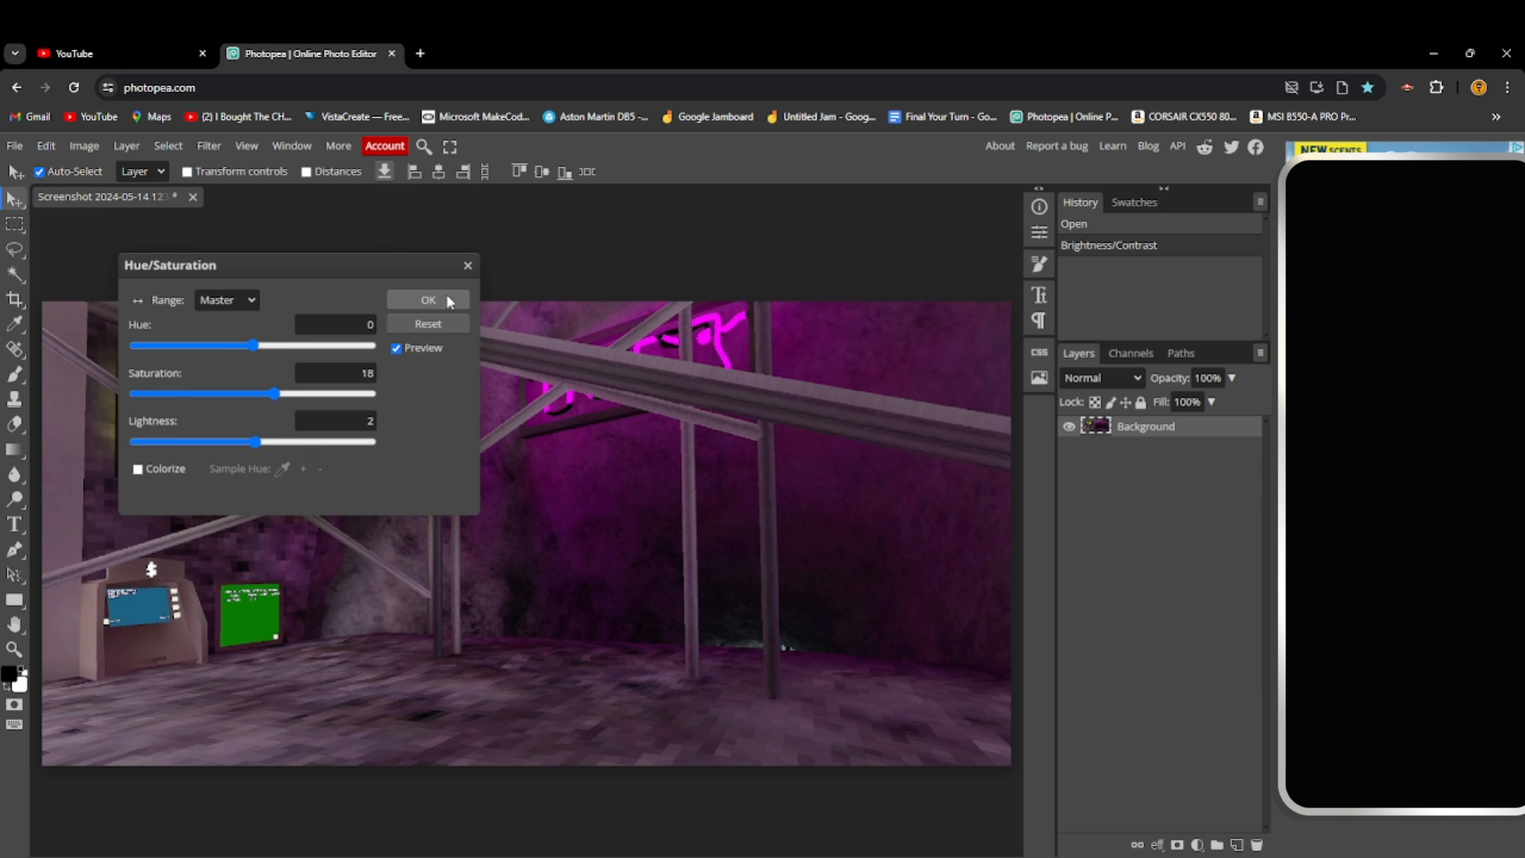
left_click(428, 300)
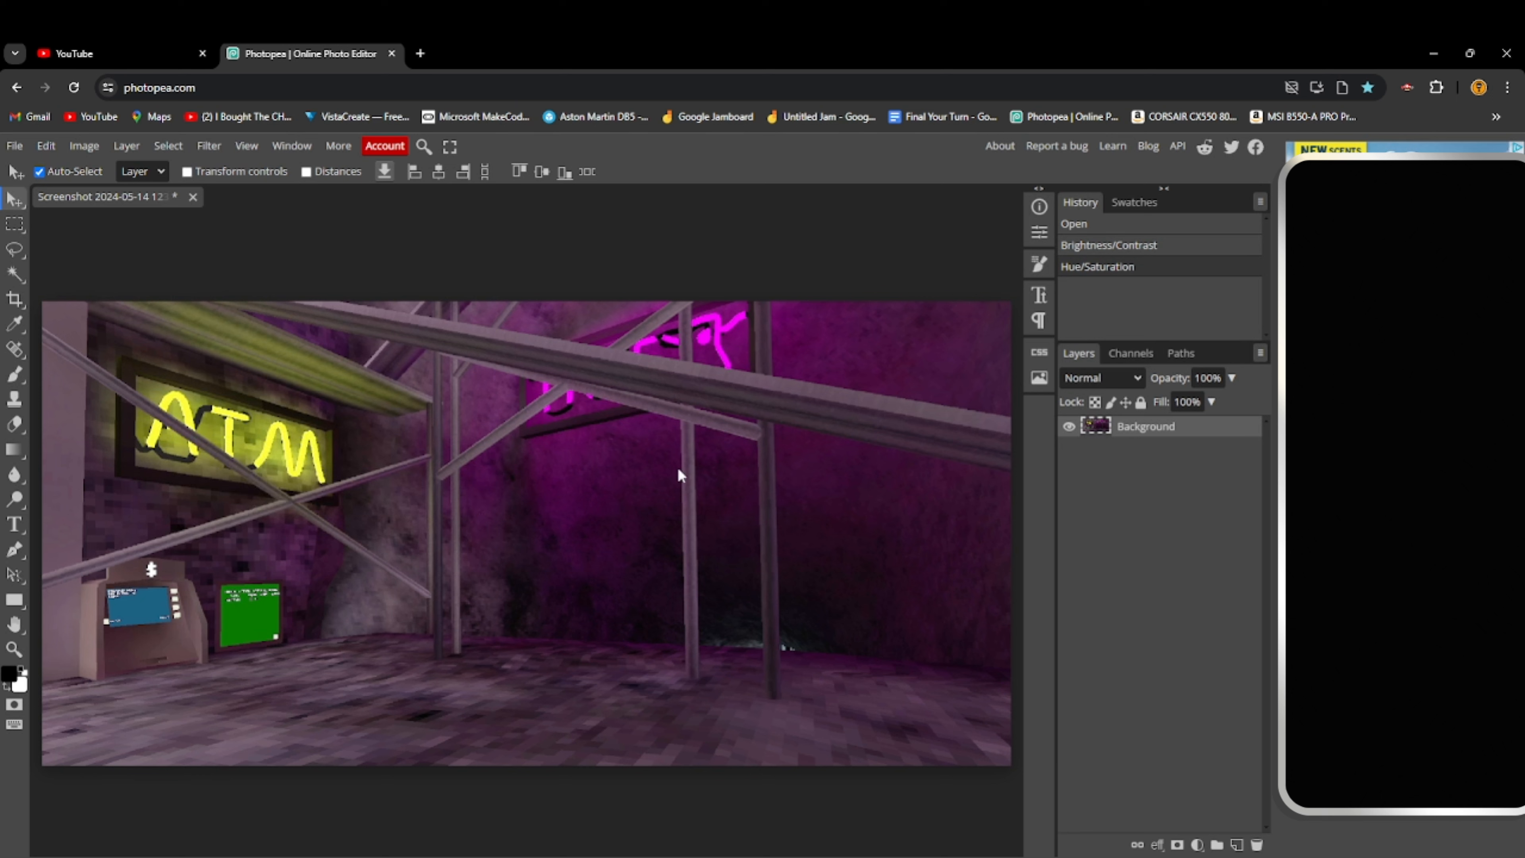
mouse_move(533, 399)
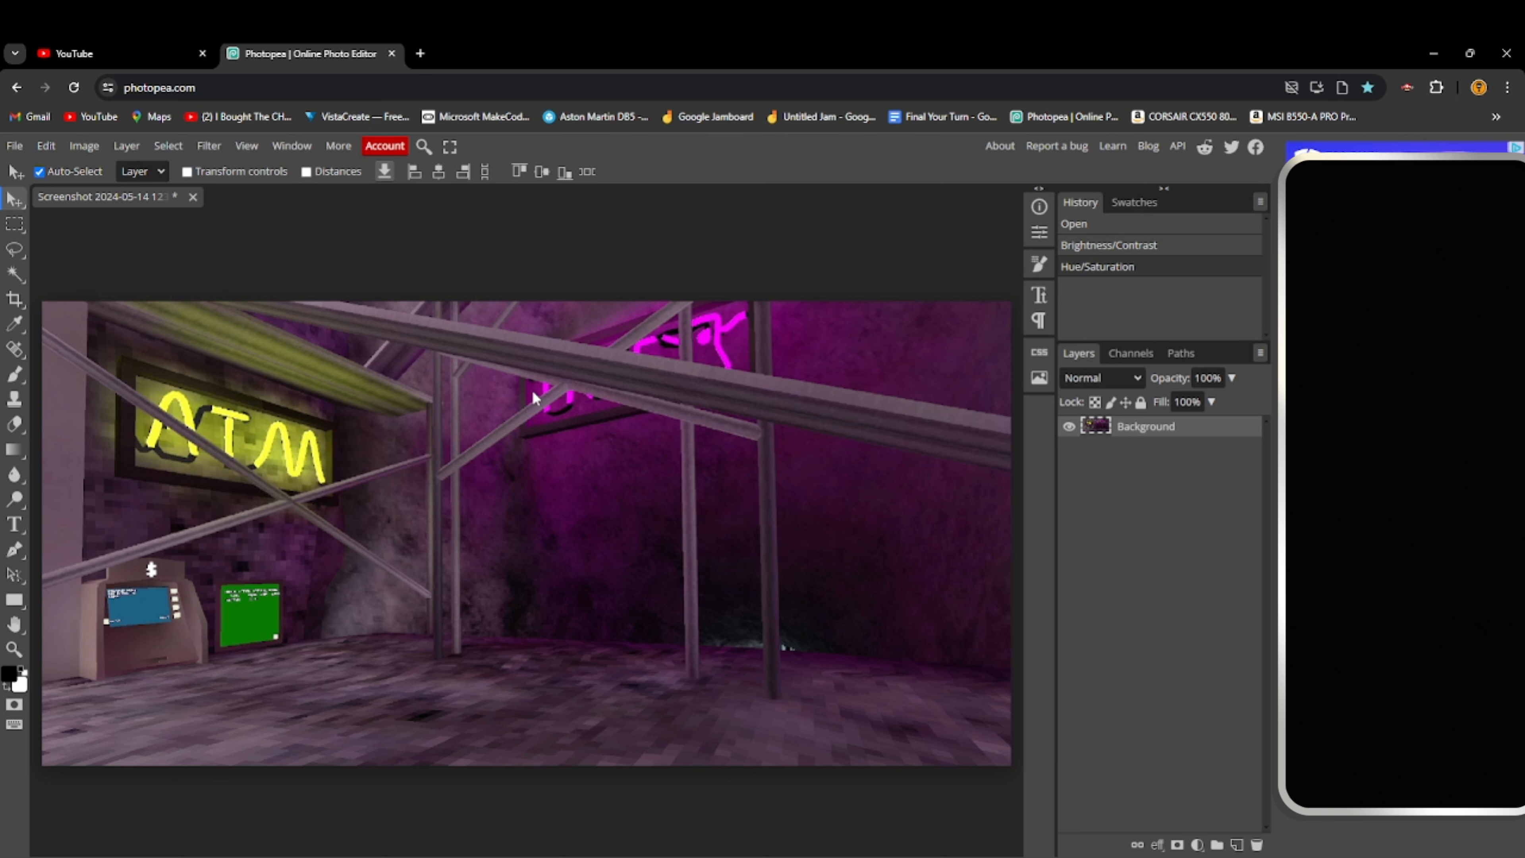
mouse_move(664, 491)
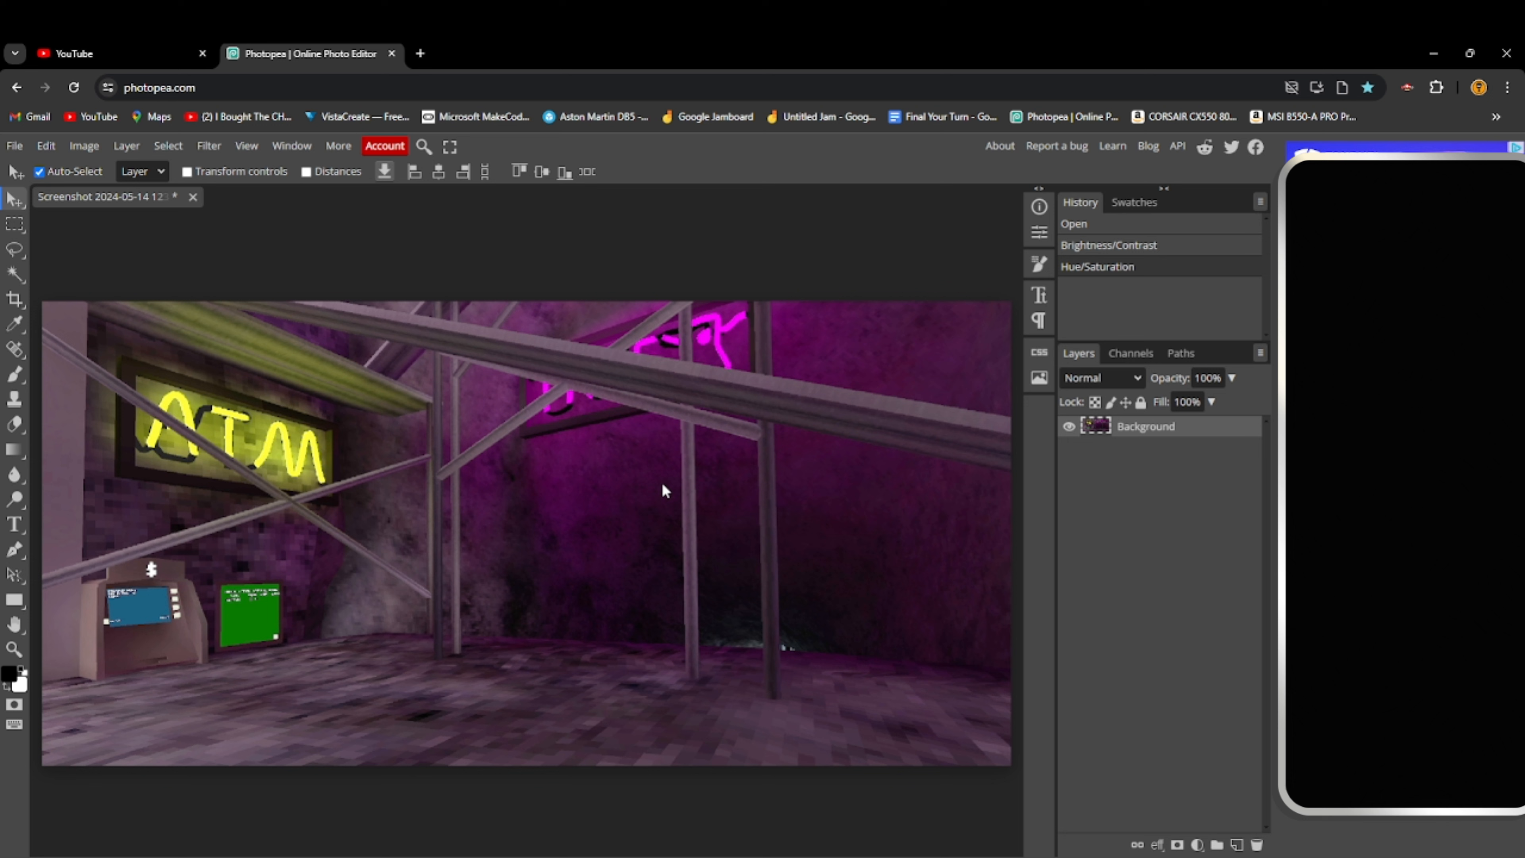
mouse_move(586, 502)
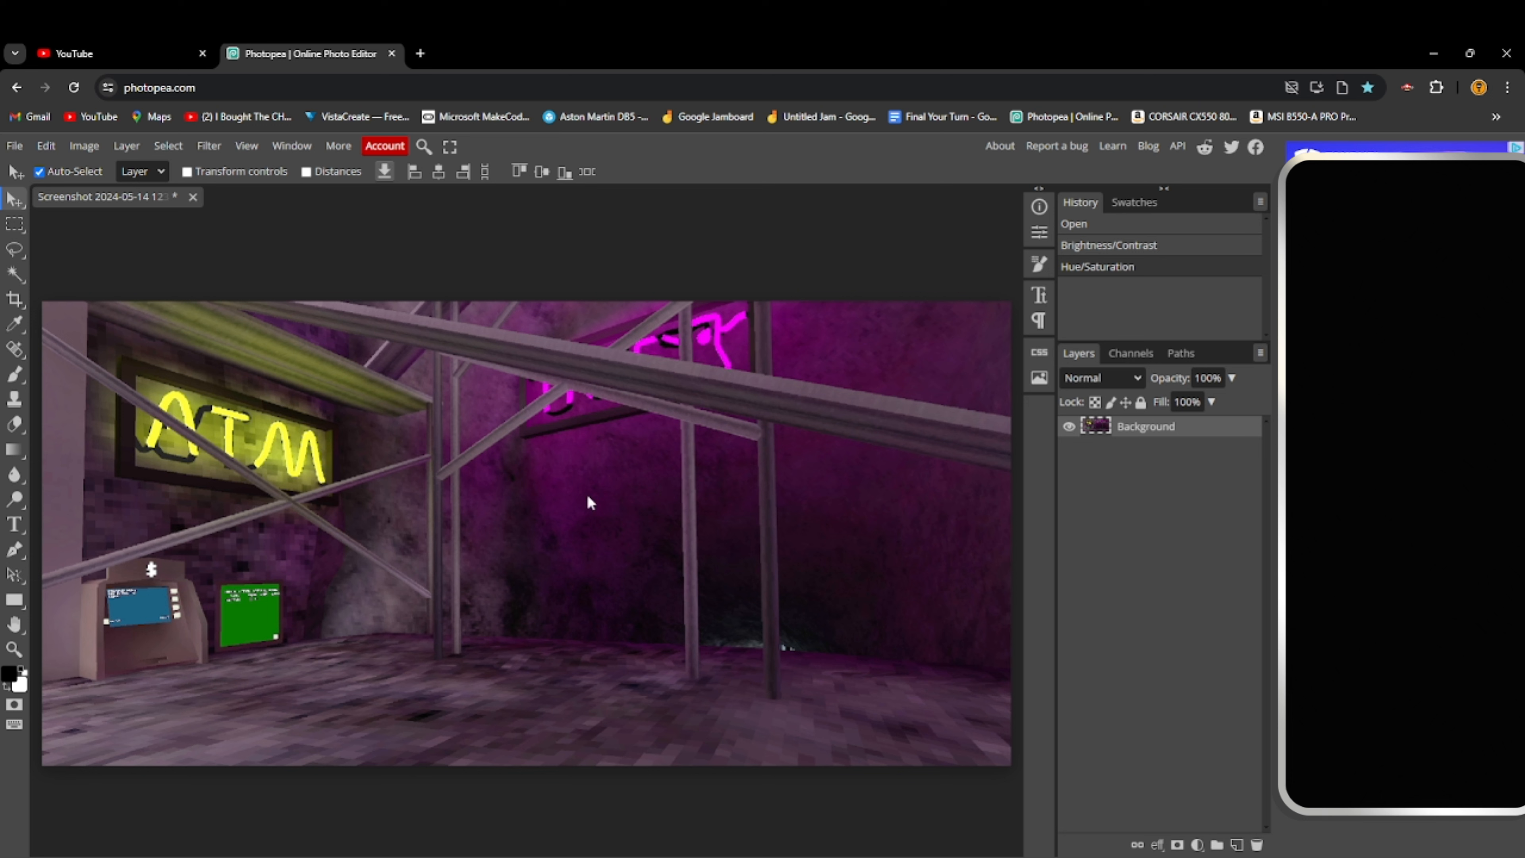
mouse_move(247, 598)
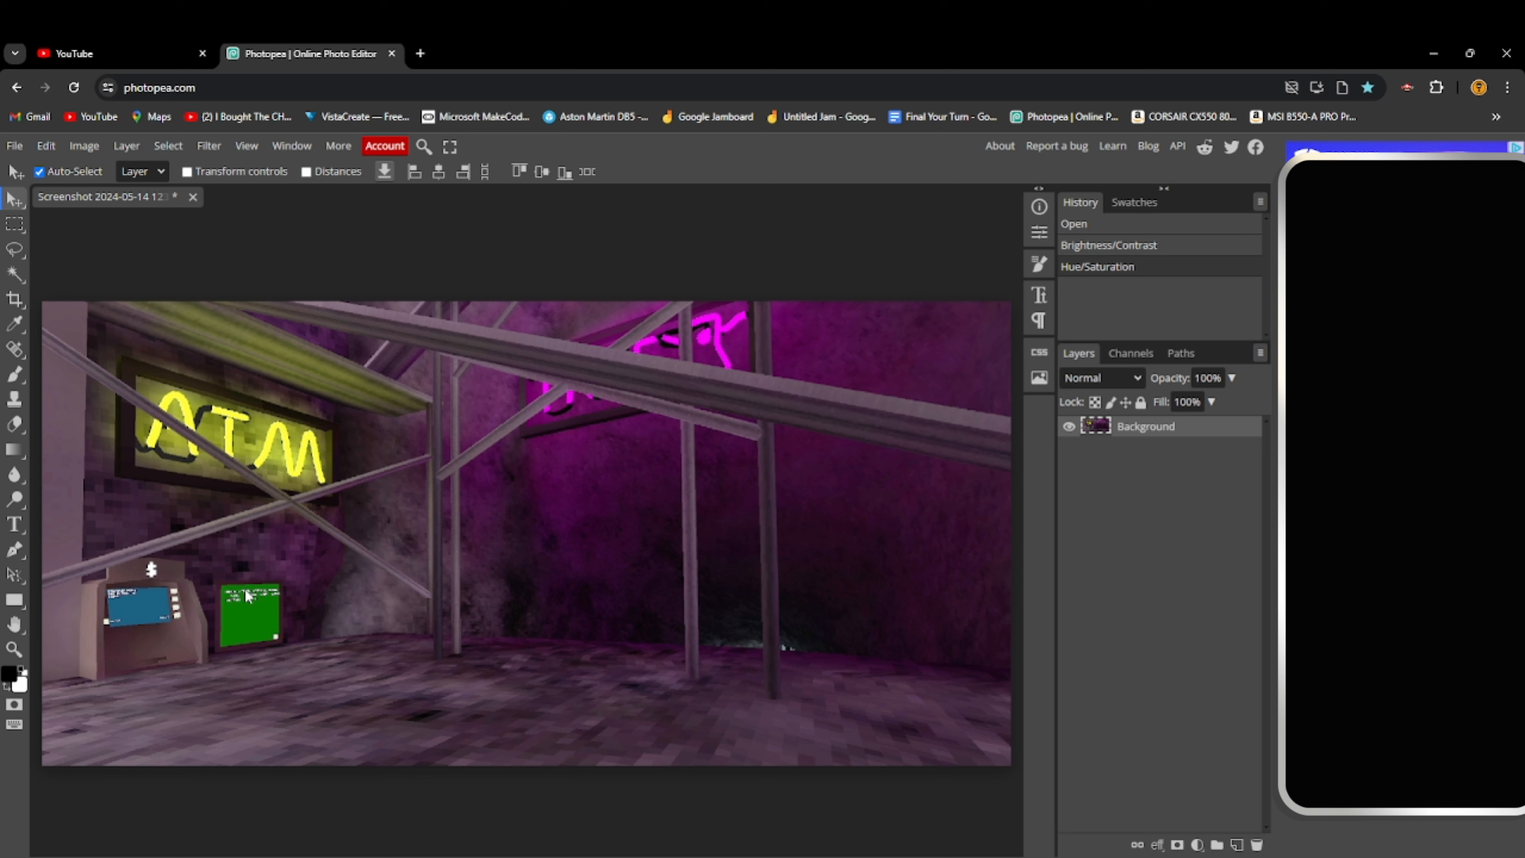
mouse_move(257, 607)
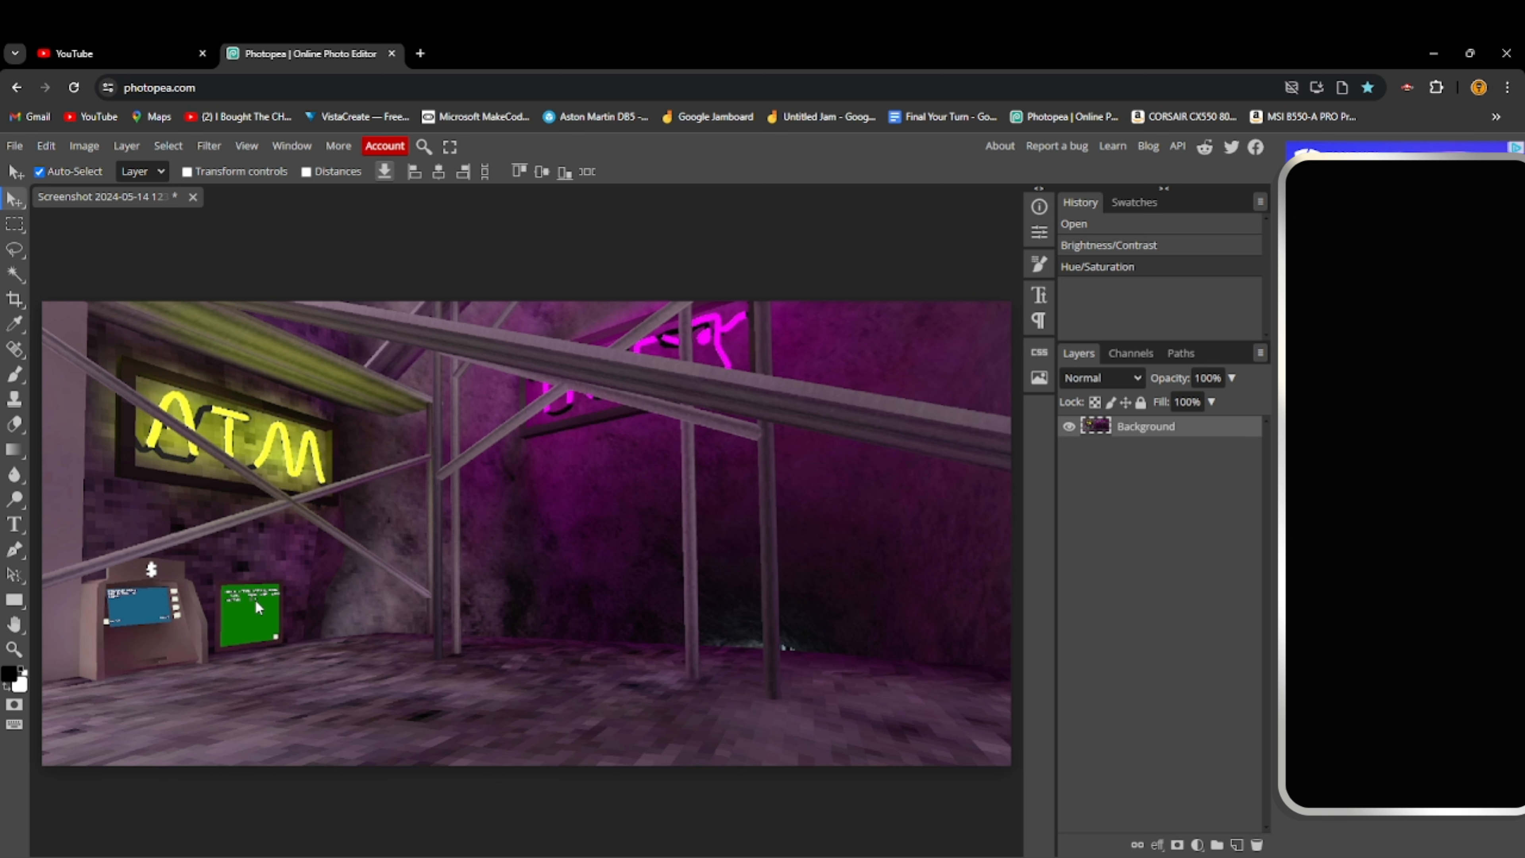
mouse_move(240, 611)
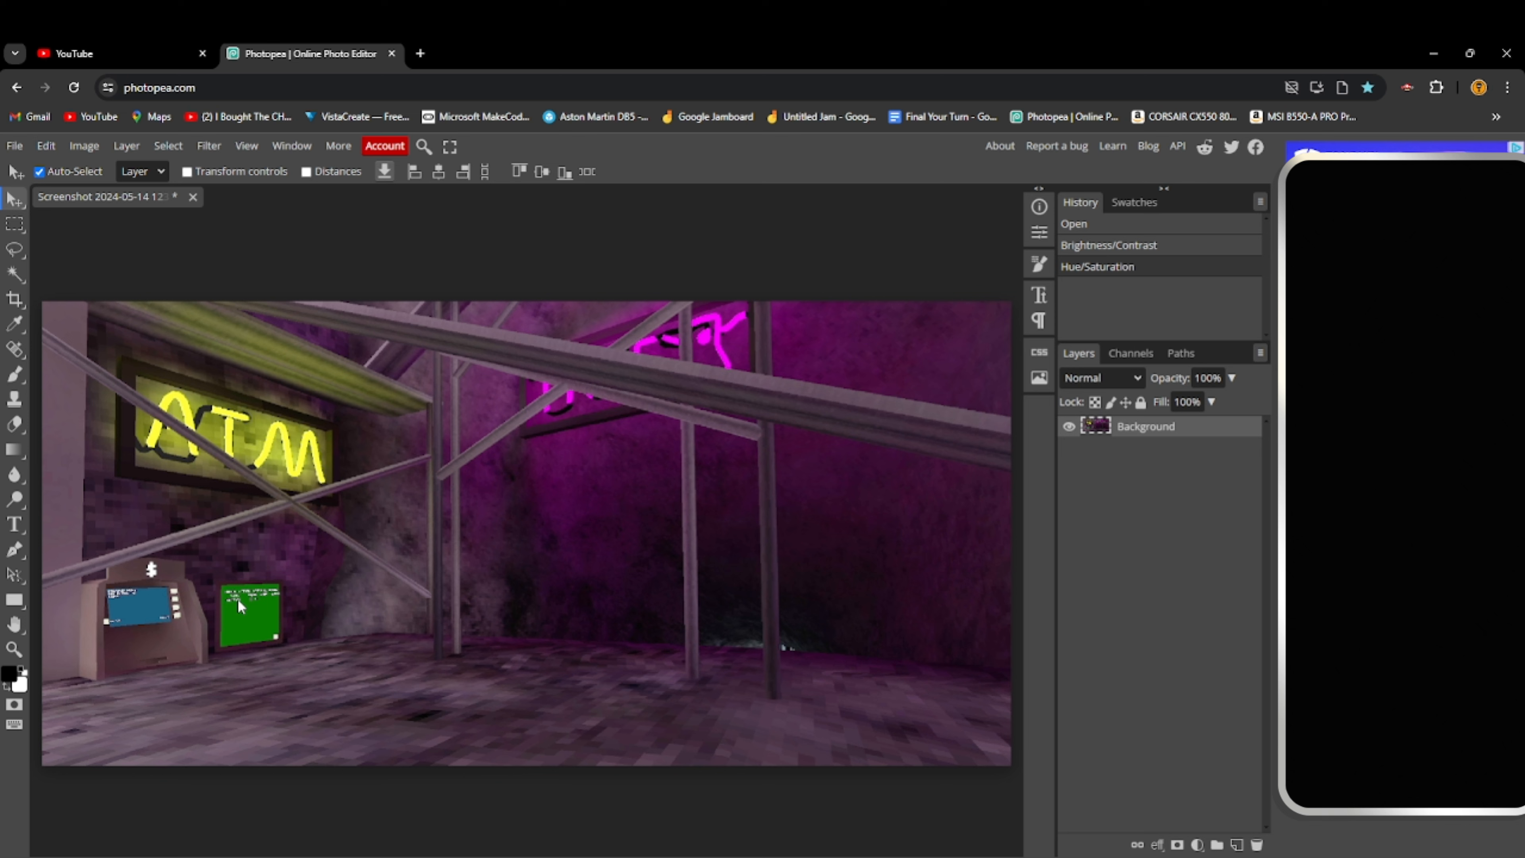
Sample the board's green and the ATM's blue and brush over their text to plain colour
left_click(15, 324)
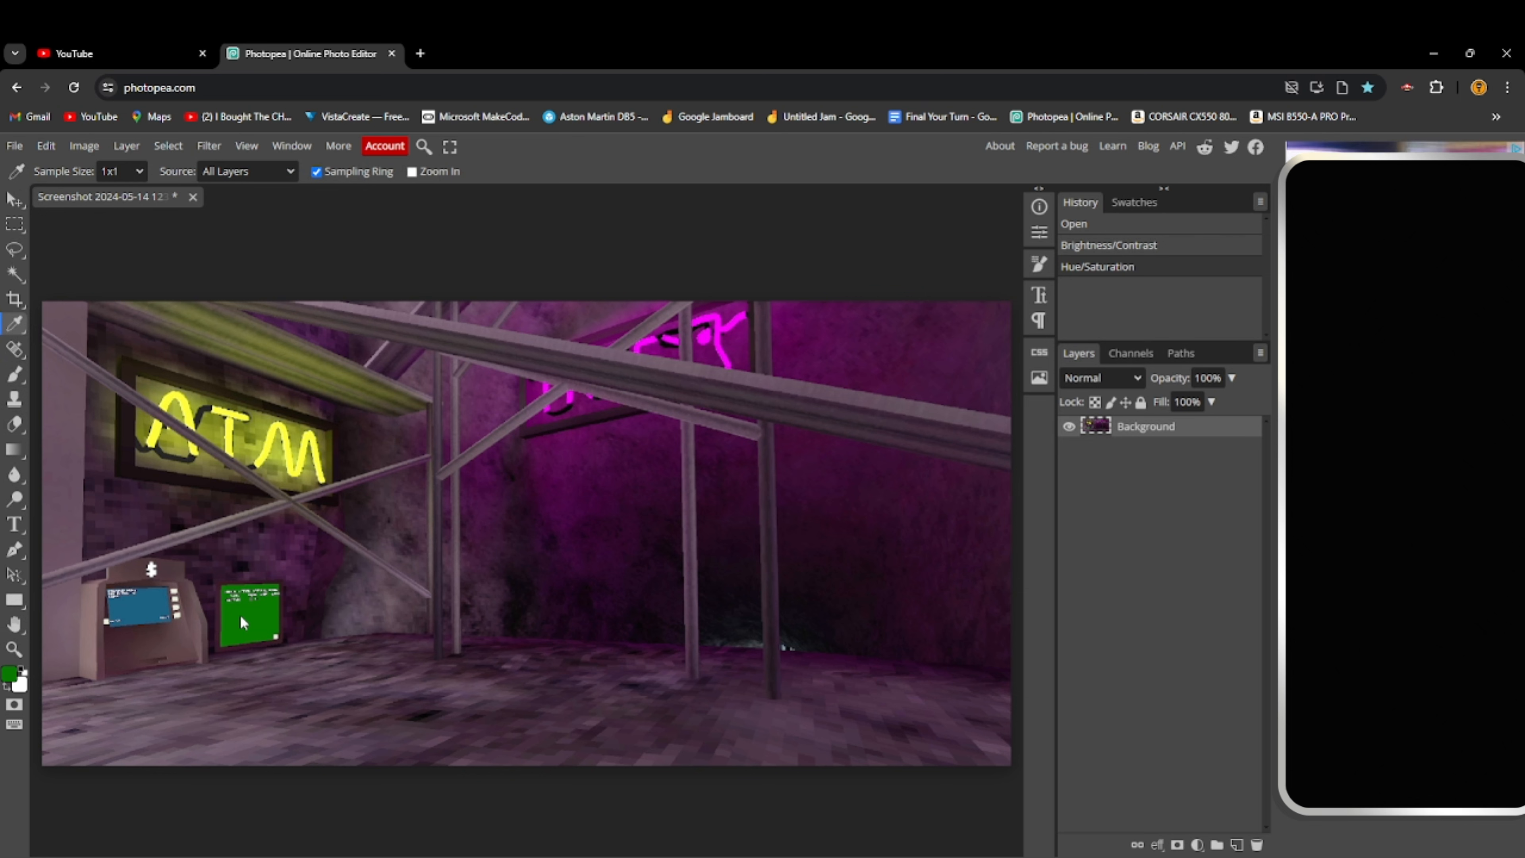
mouse_move(17, 399)
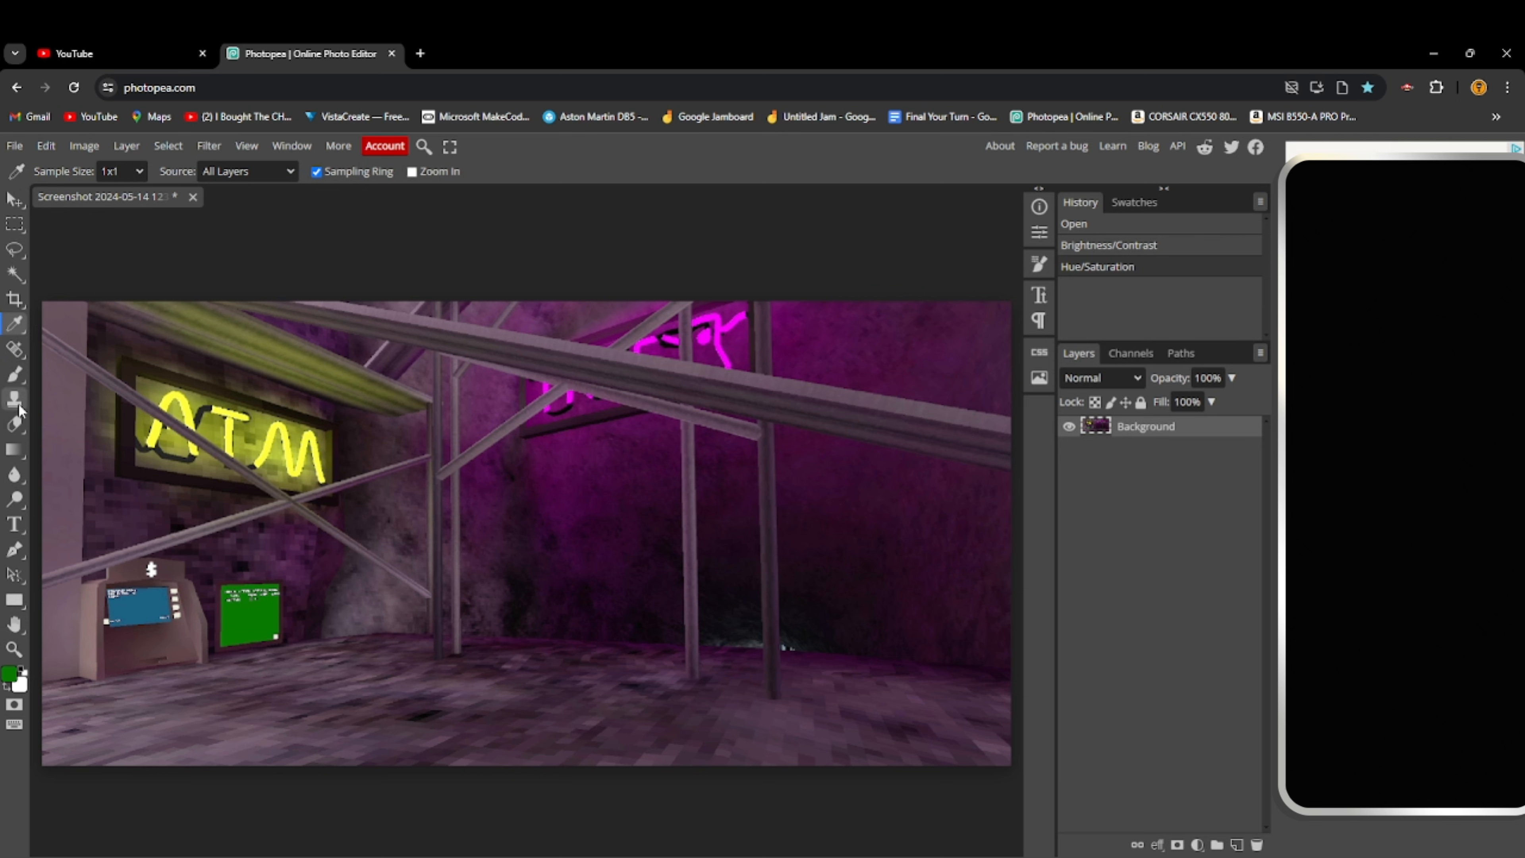
left_click(16, 374)
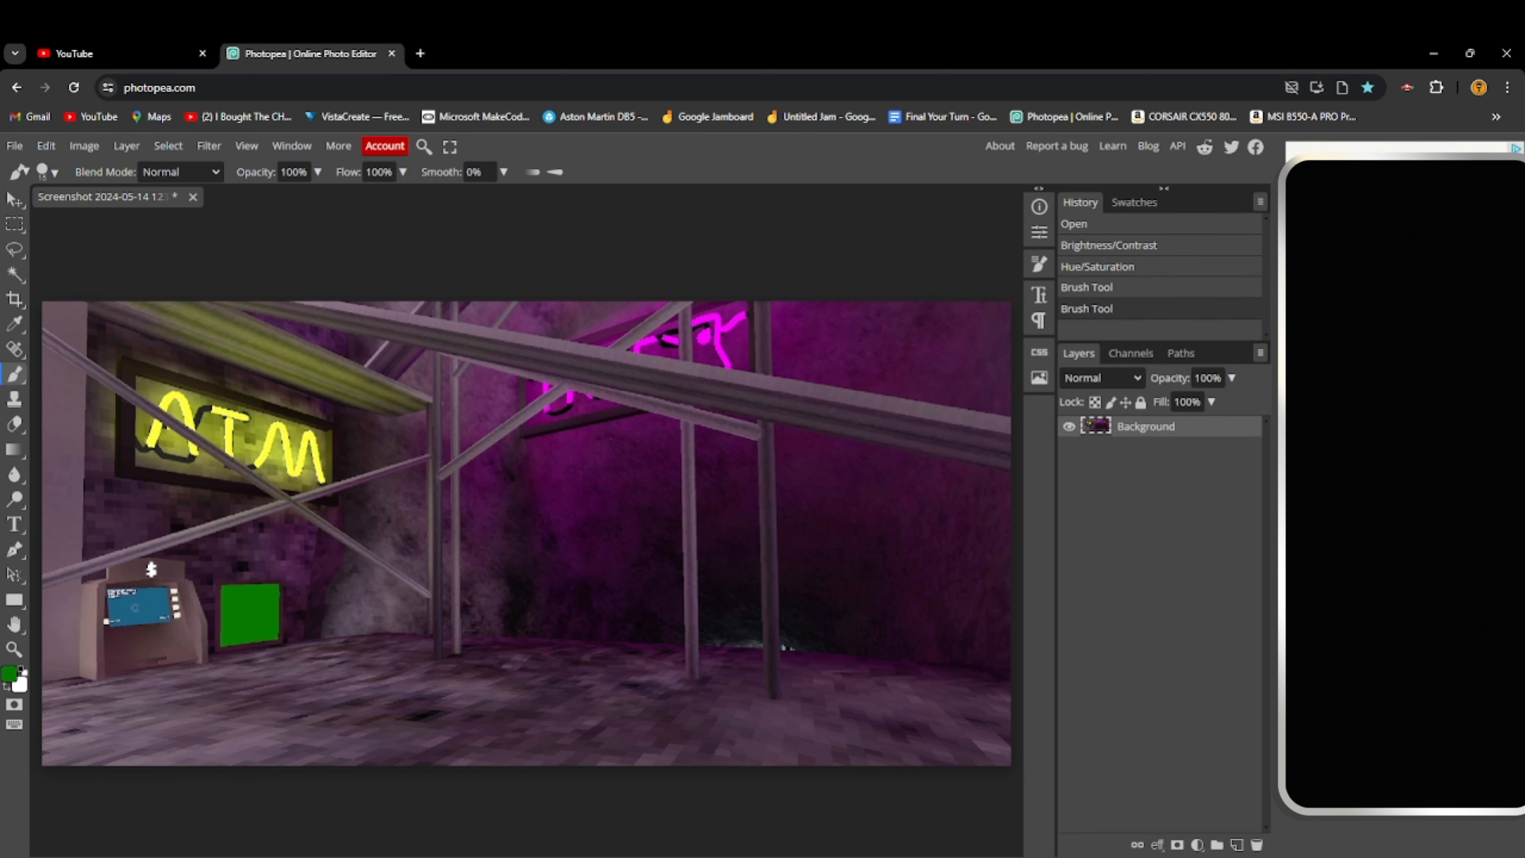
left_click(16, 321)
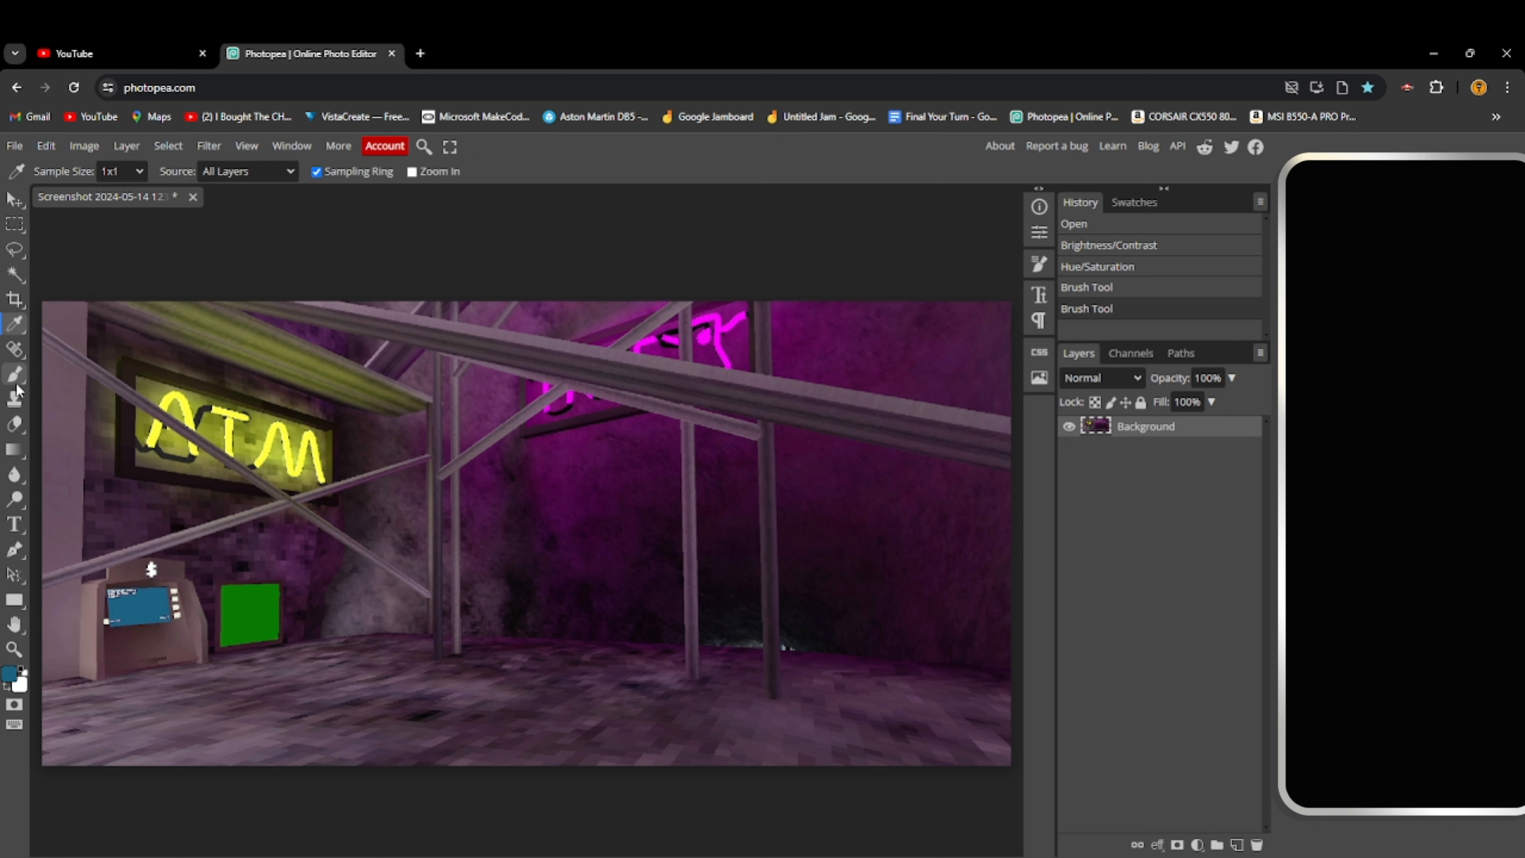
left_click(16, 374)
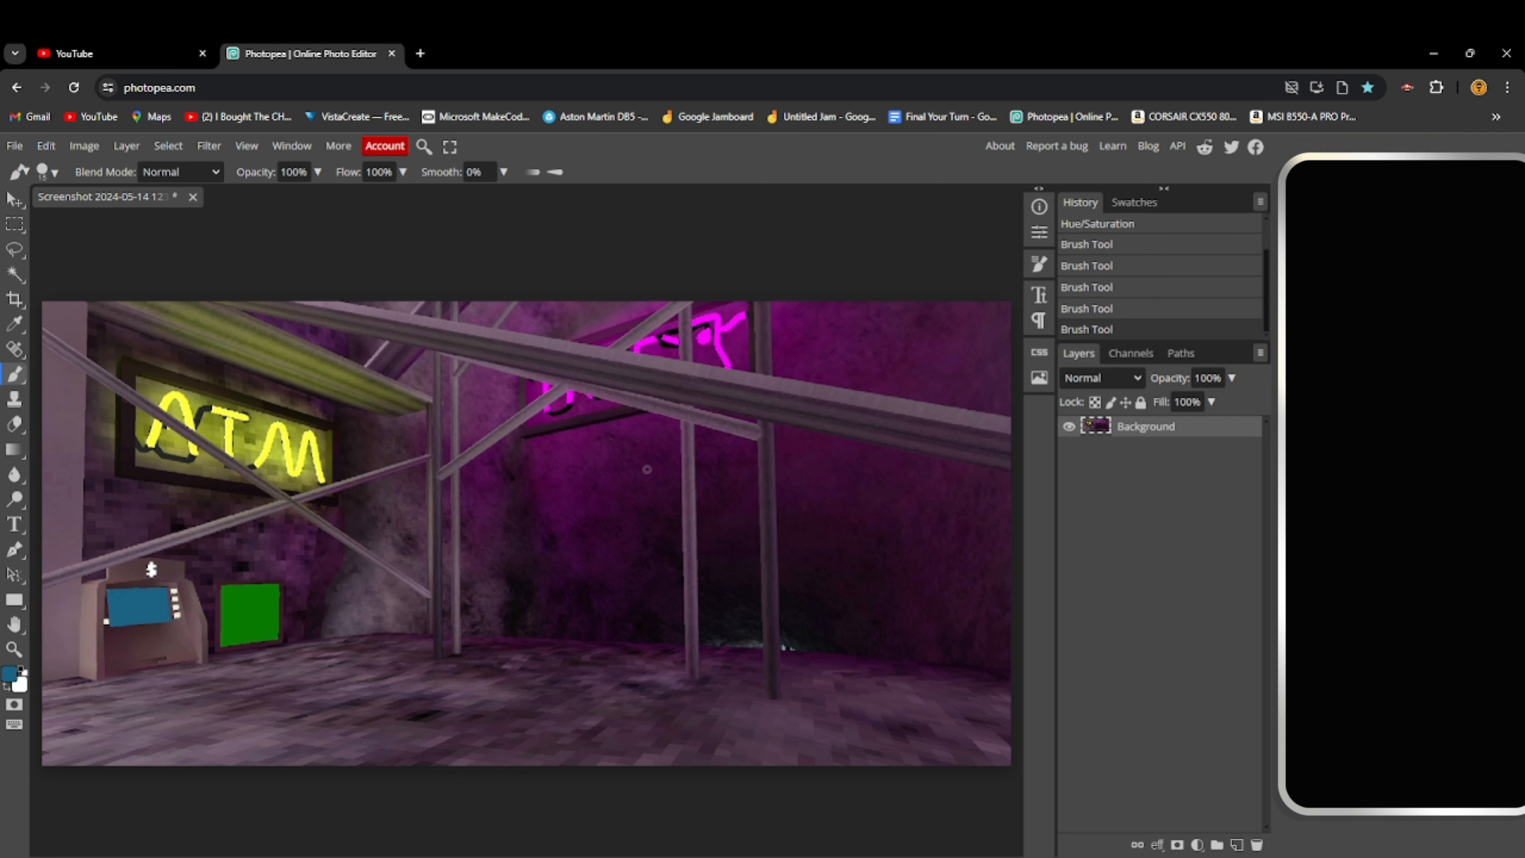
Apply Shadows/Highlights, tuning the shadow Amount, Tone and Radius sliders to lift the scene's shadows
left_click(83, 146)
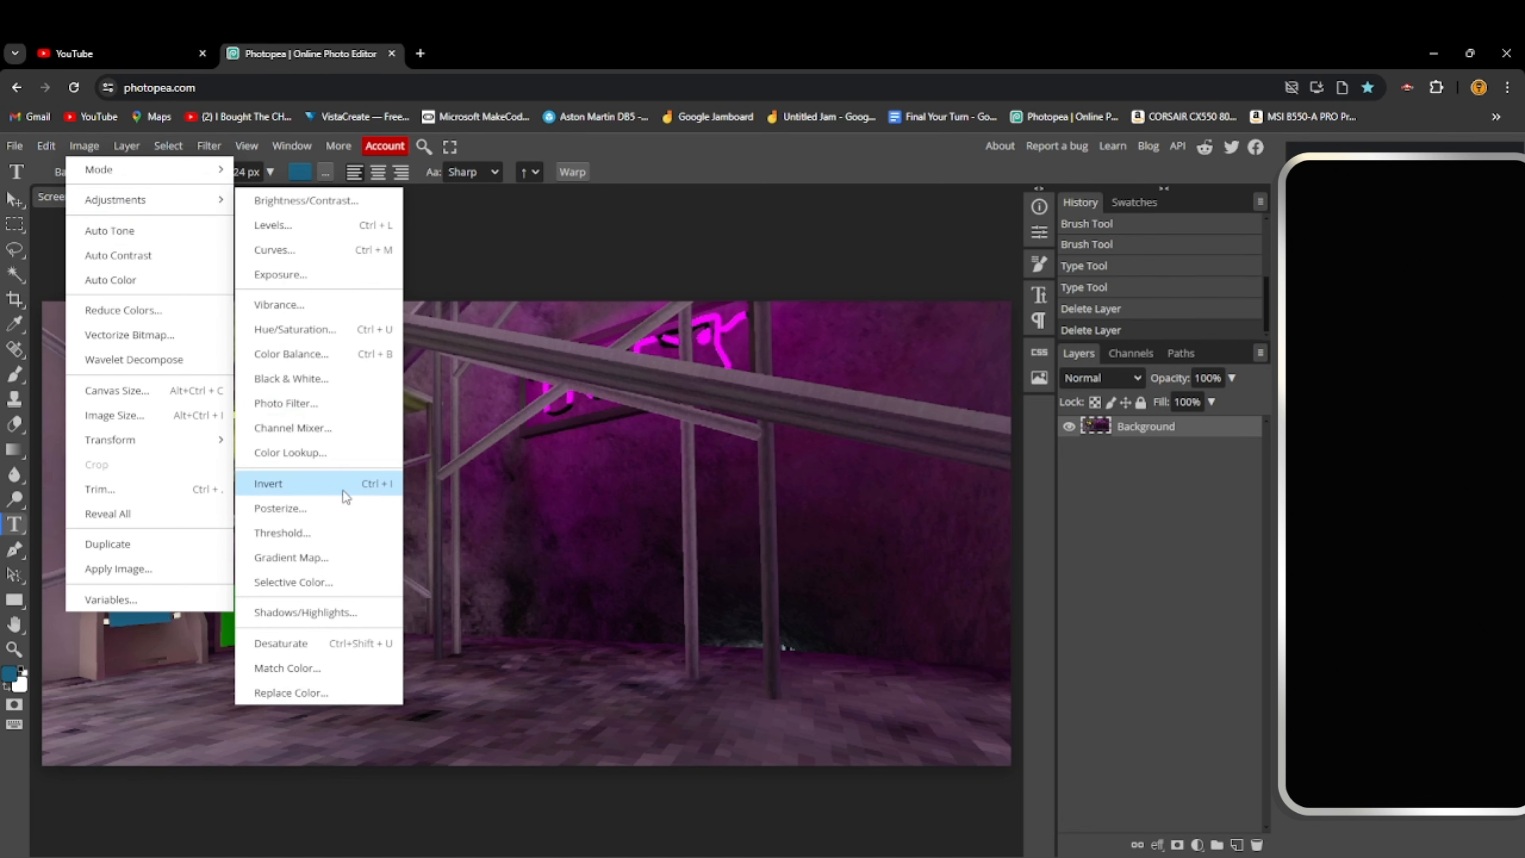
mouse_move(294, 359)
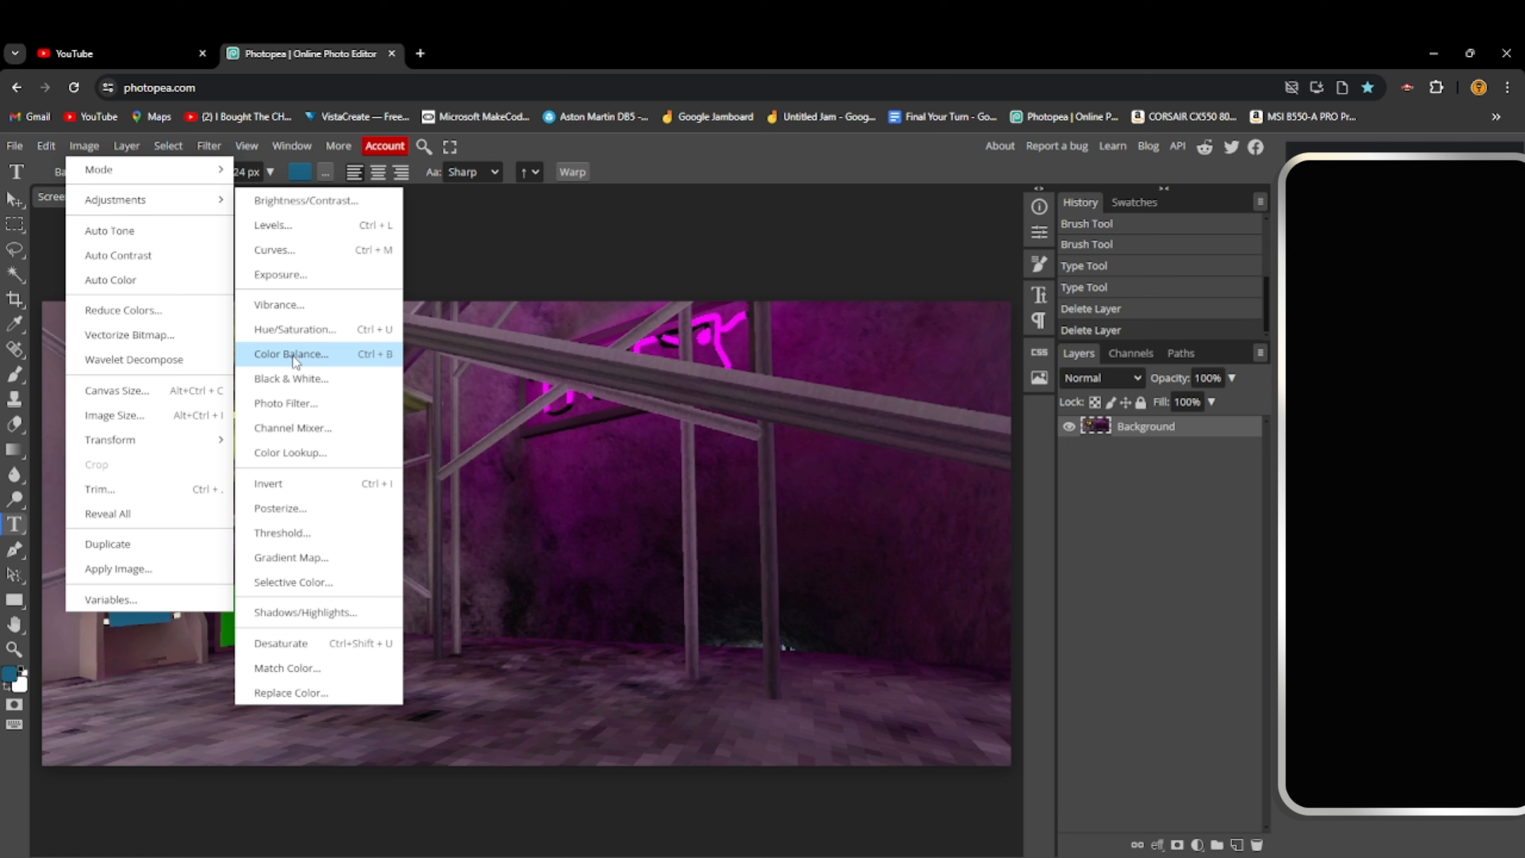
mouse_move(309, 603)
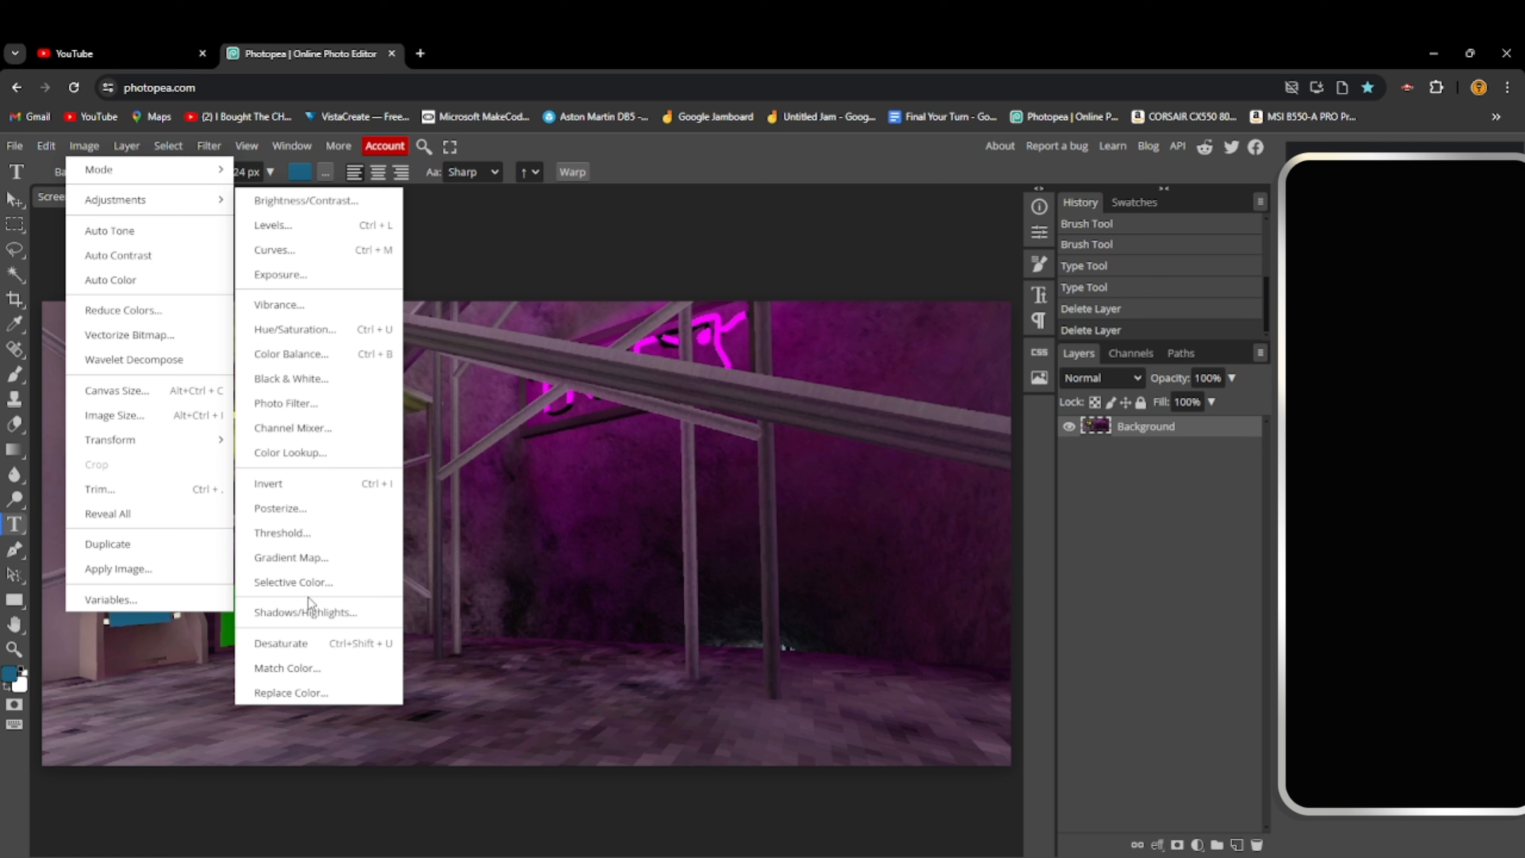
left_click(305, 612)
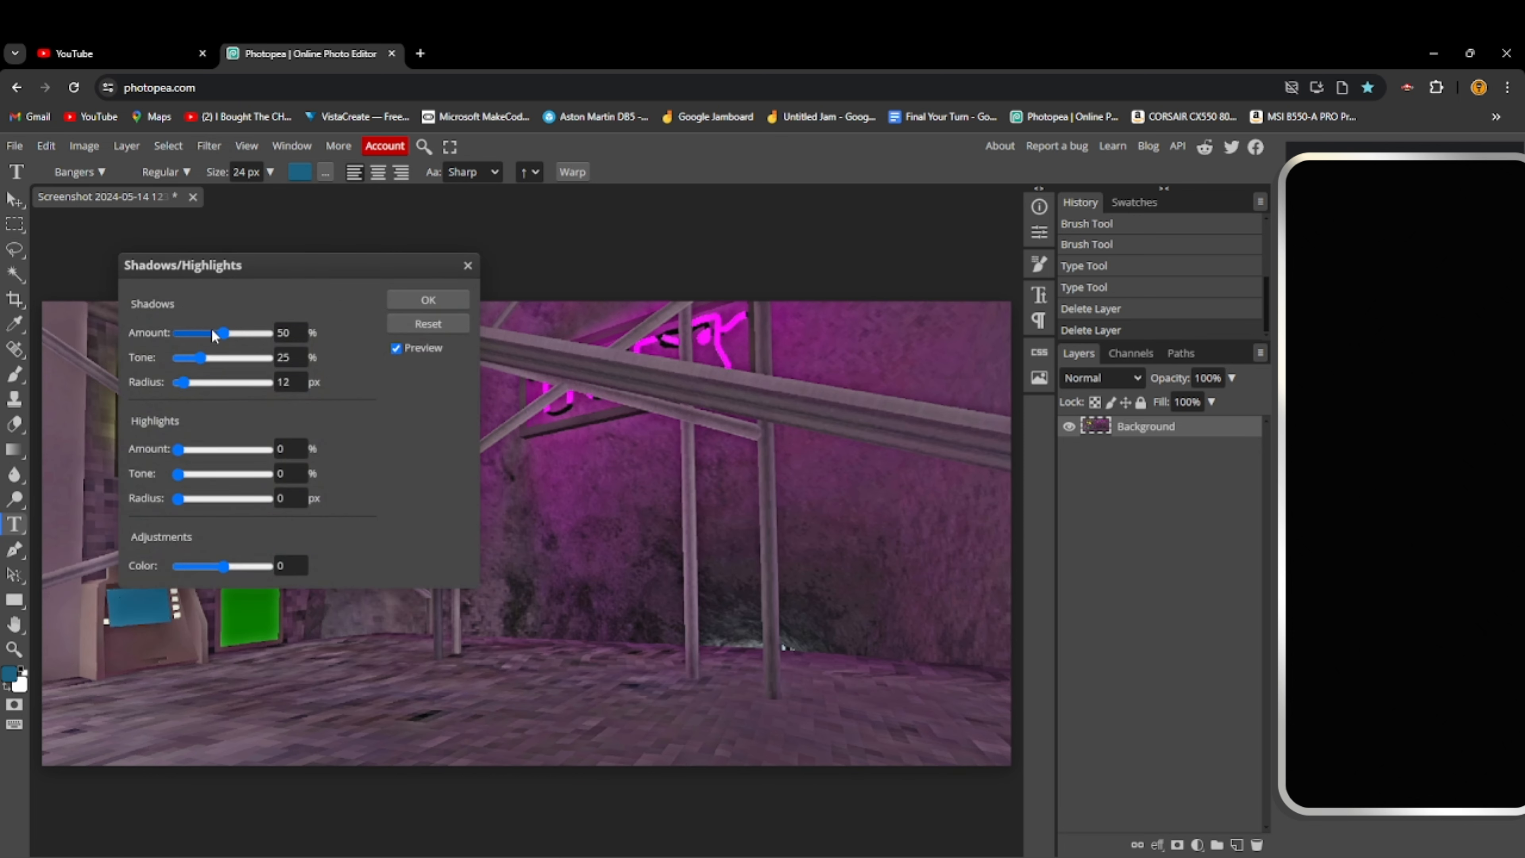
left_click_drag(219, 332, 260, 332)
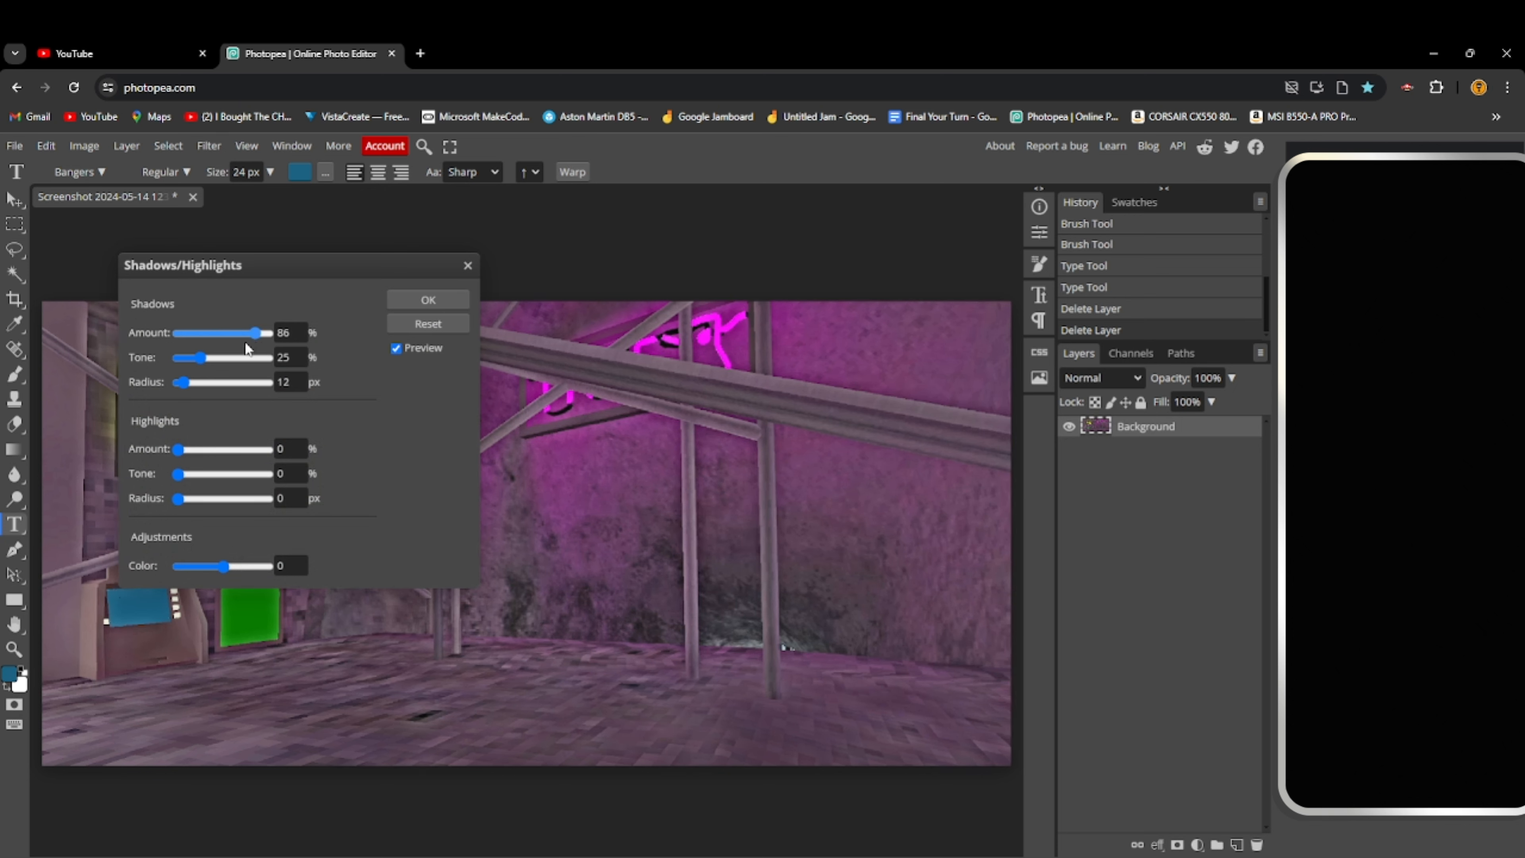
left_click_drag(257, 333, 181, 332)
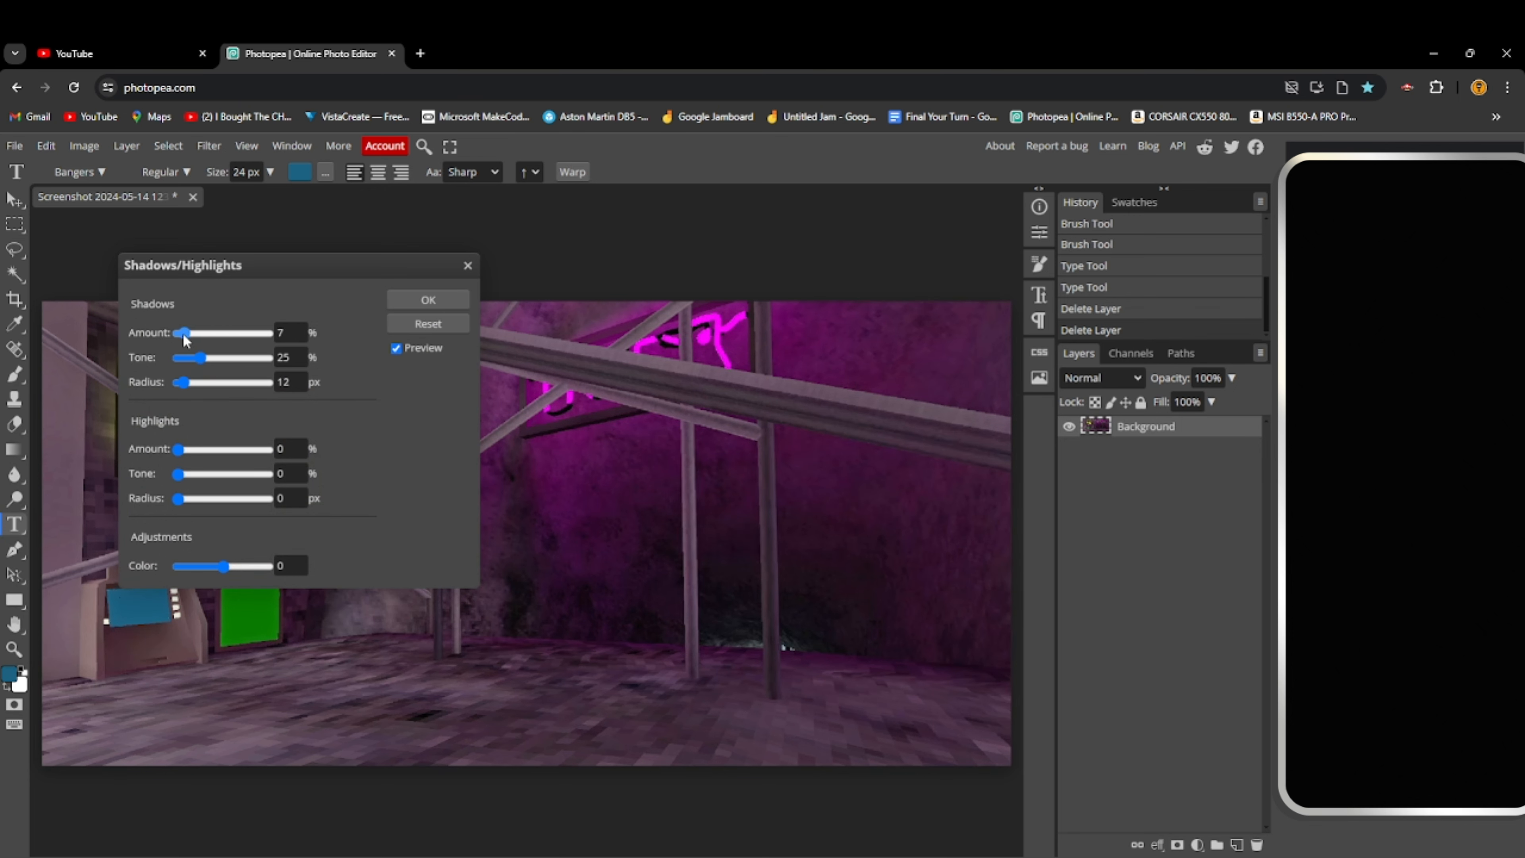
left_click_drag(183, 333, 181, 333)
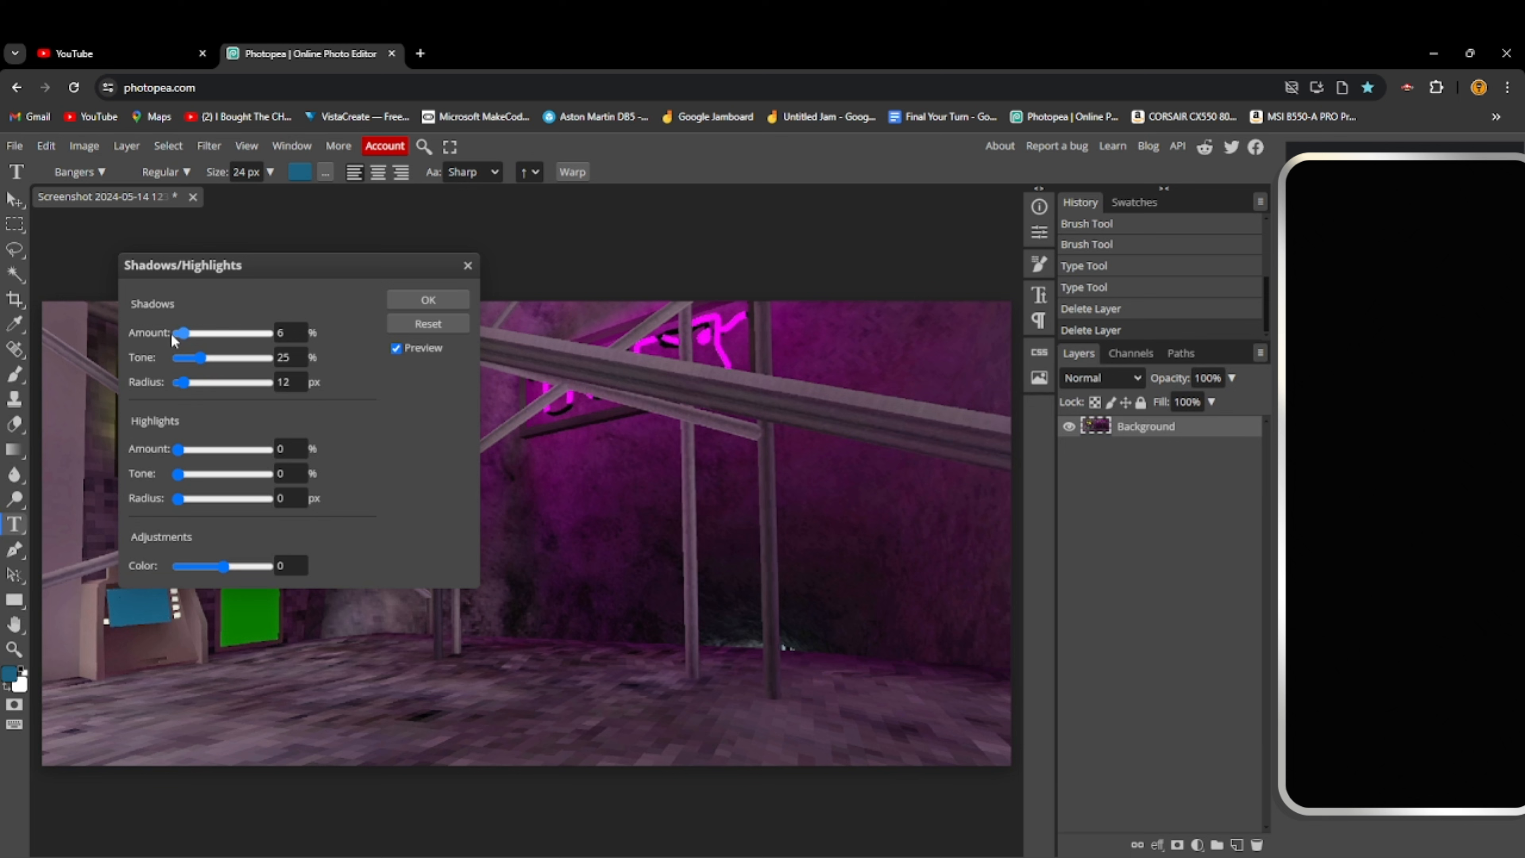
left_click_drag(174, 333, 189, 333)
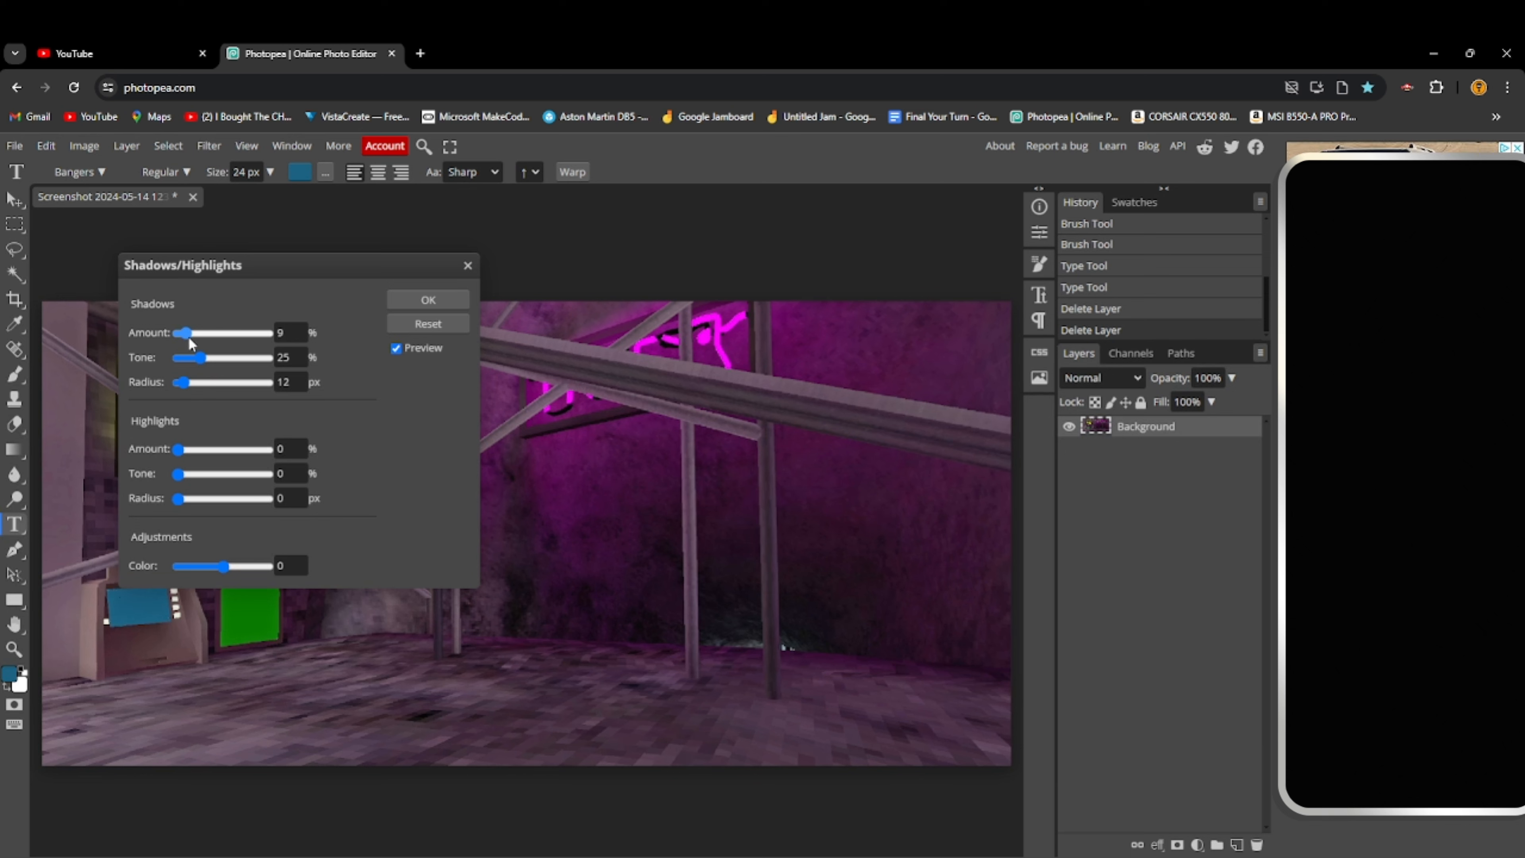
left_click_drag(175, 333, 199, 333)
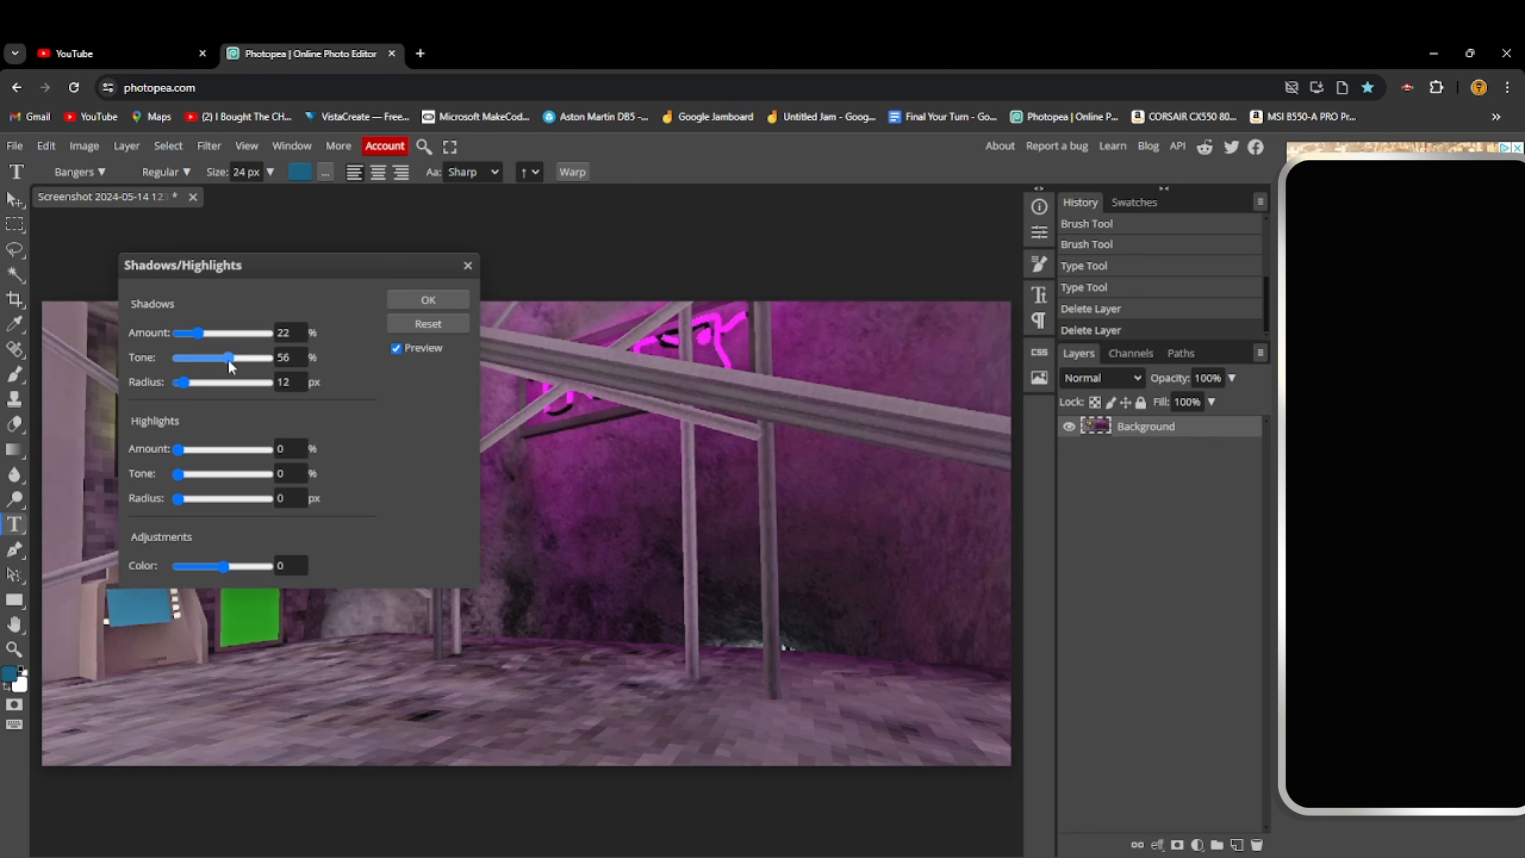
left_click_drag(230, 357, 227, 356)
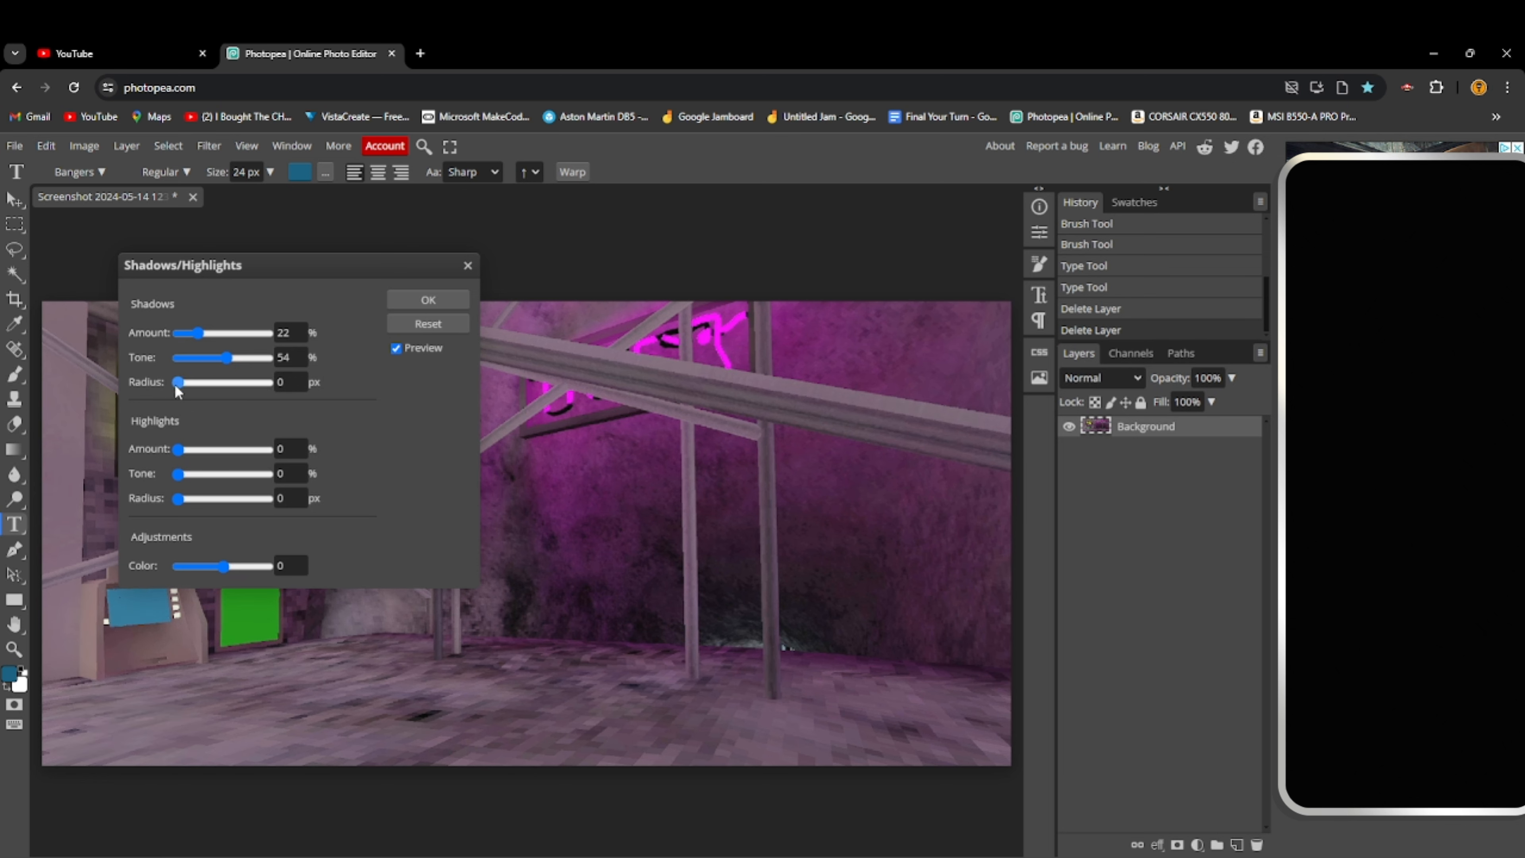
mouse_move(57, 378)
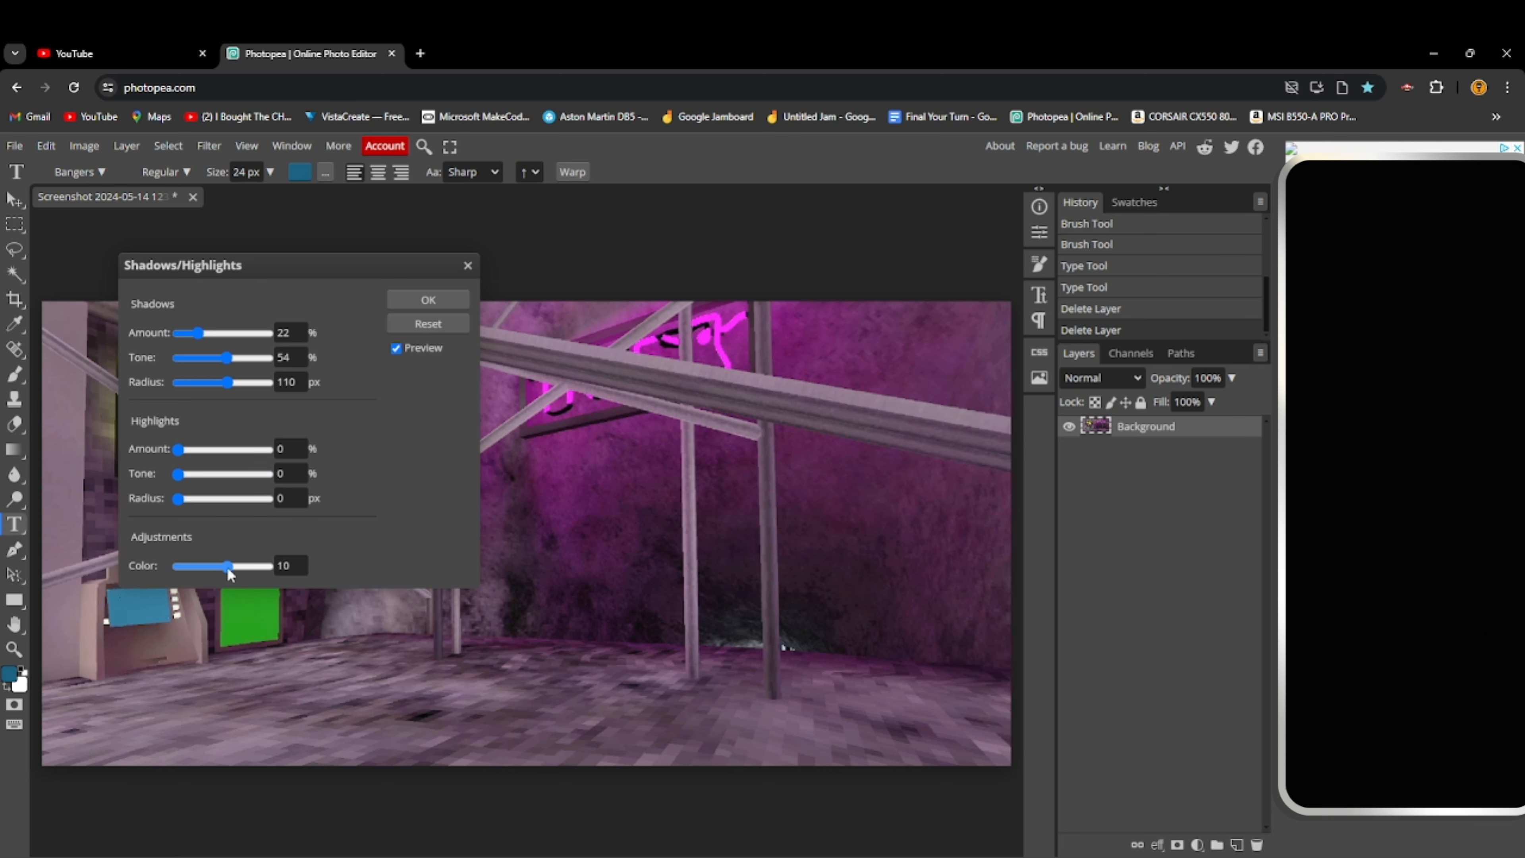
left_click(427, 298)
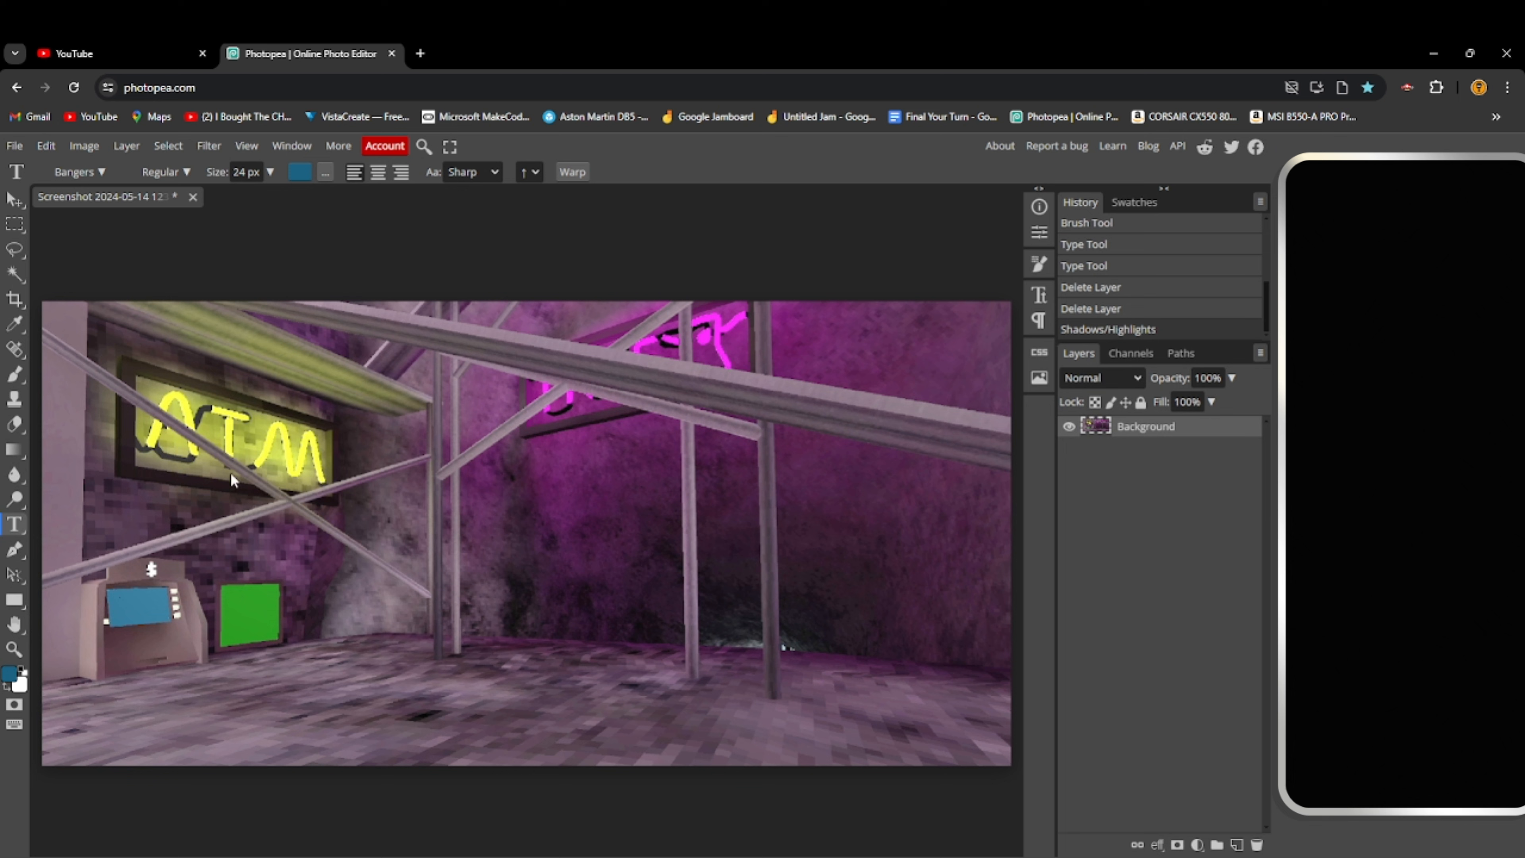
mouse_move(514, 543)
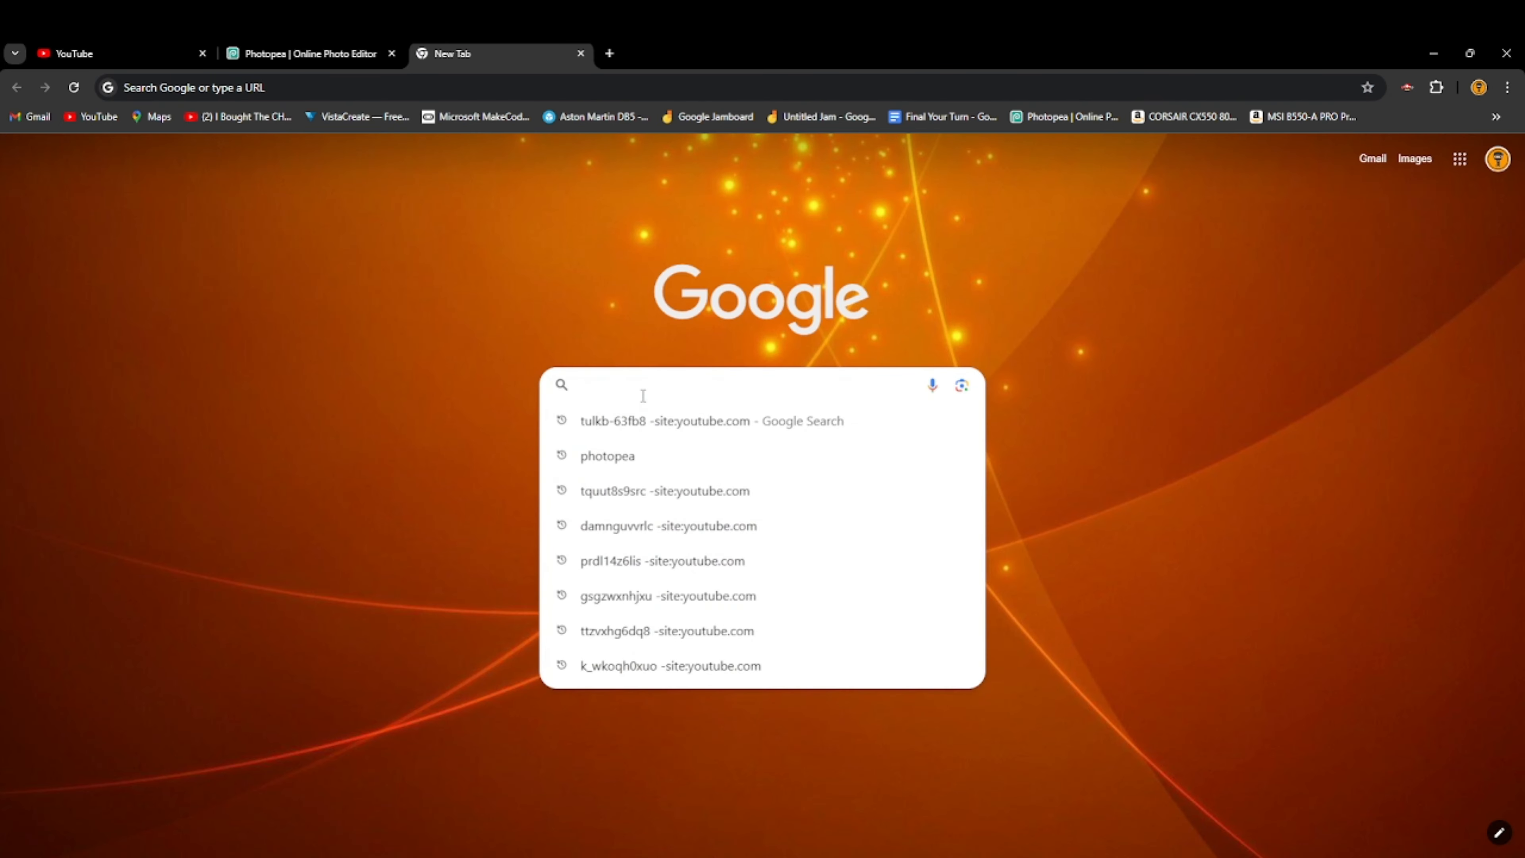
Upload the top-hat gorilla screenshot to remove.bg and download the transparent cut-out
type("remove bg")
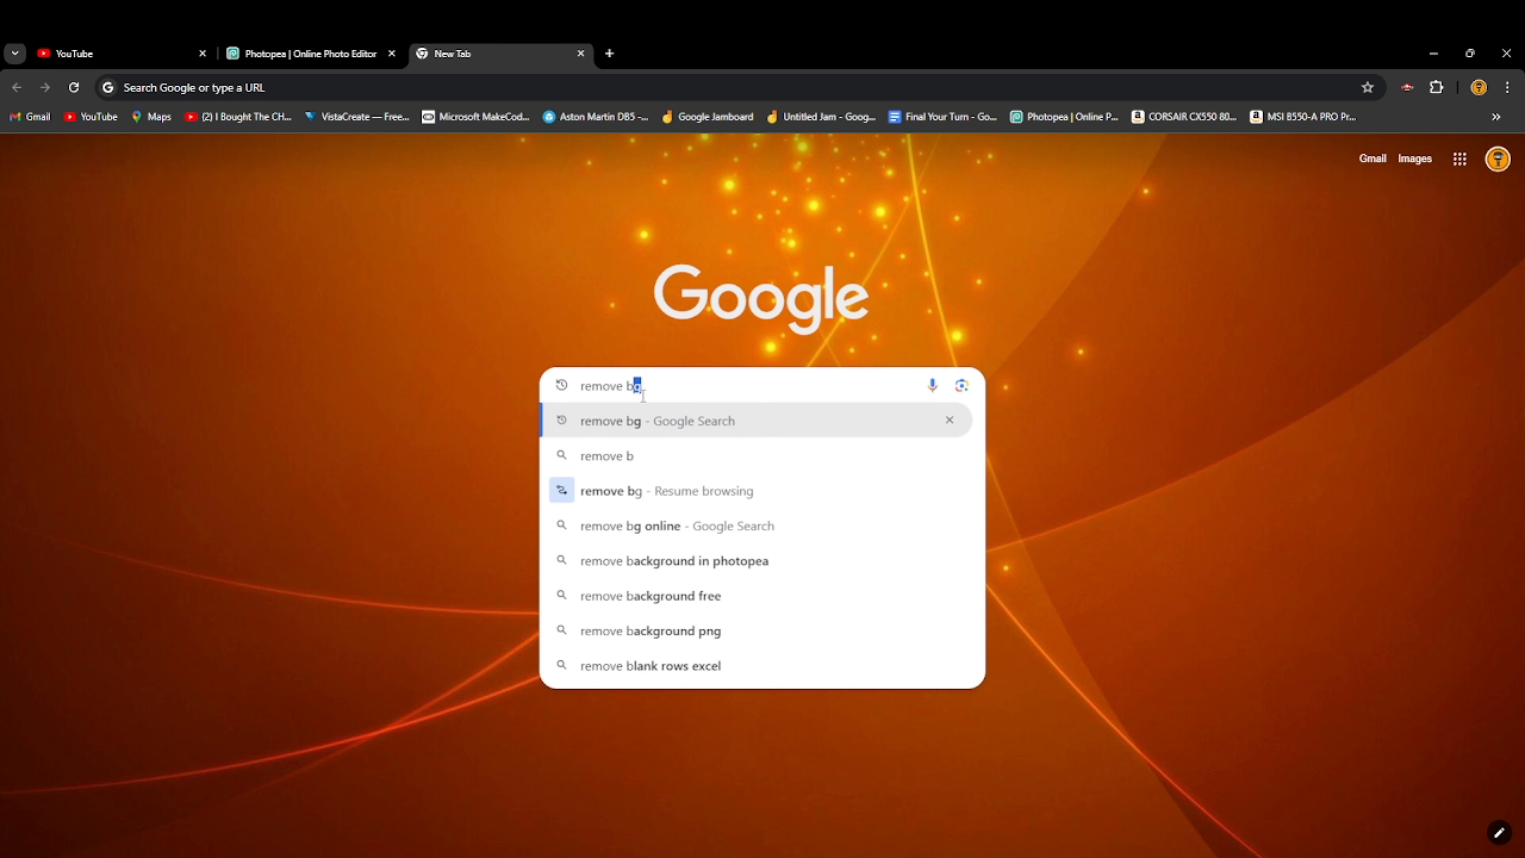
key("Return")
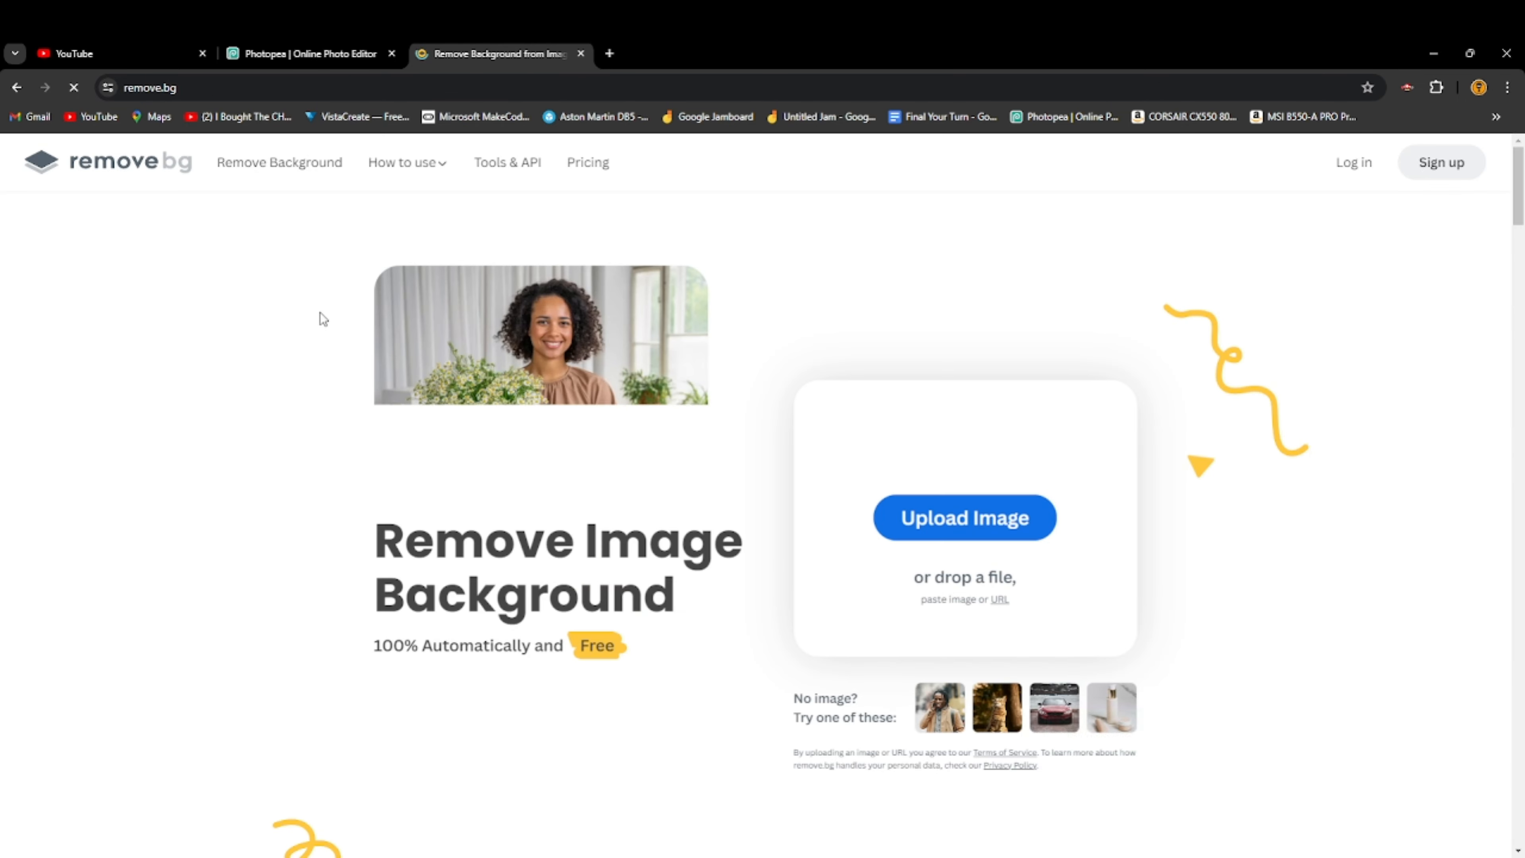
left_click(963, 516)
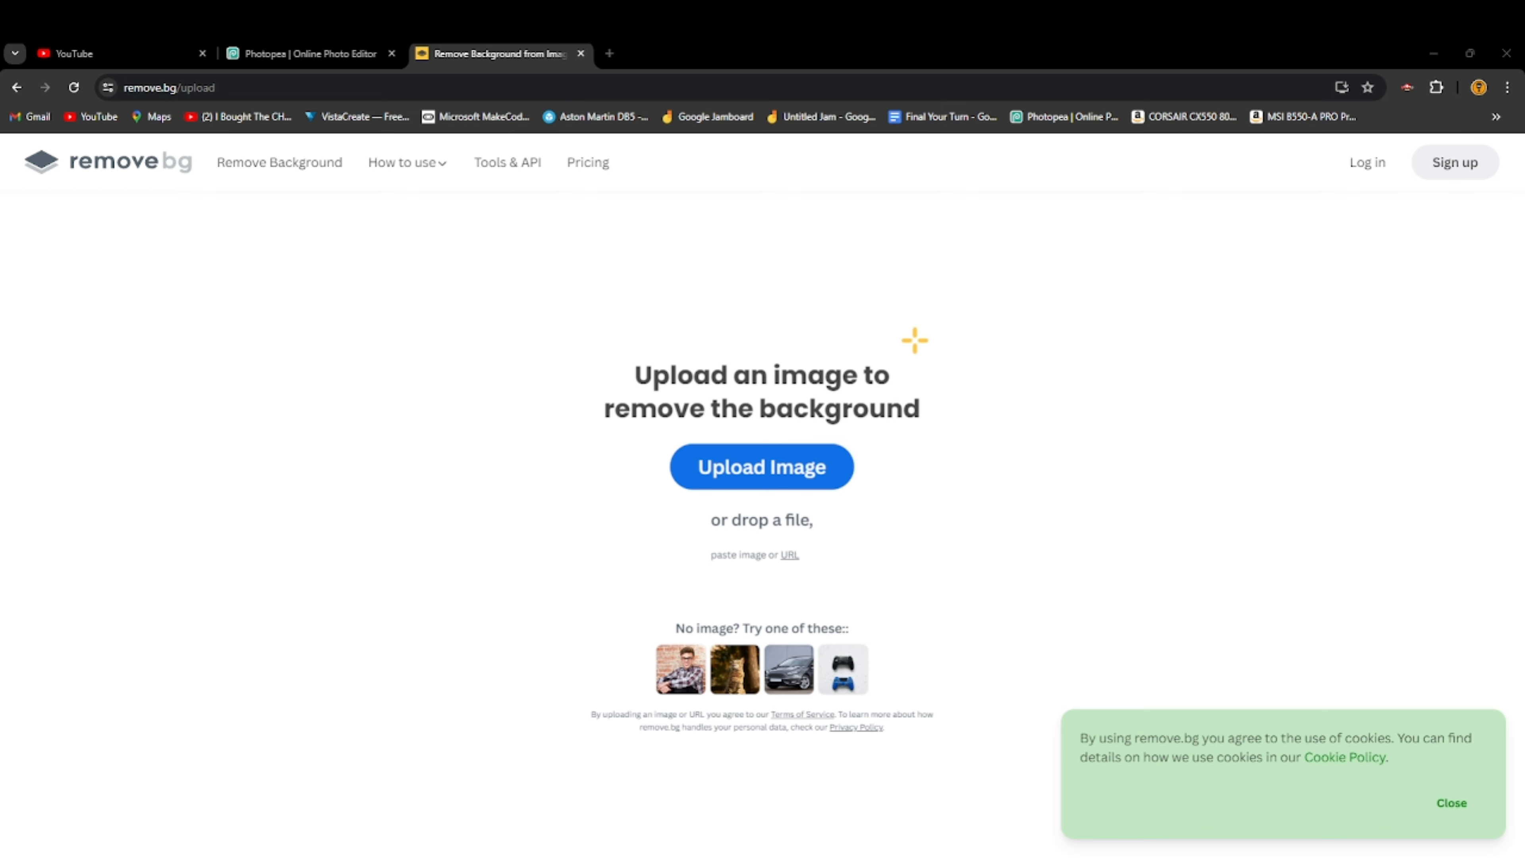
left_click(761, 466)
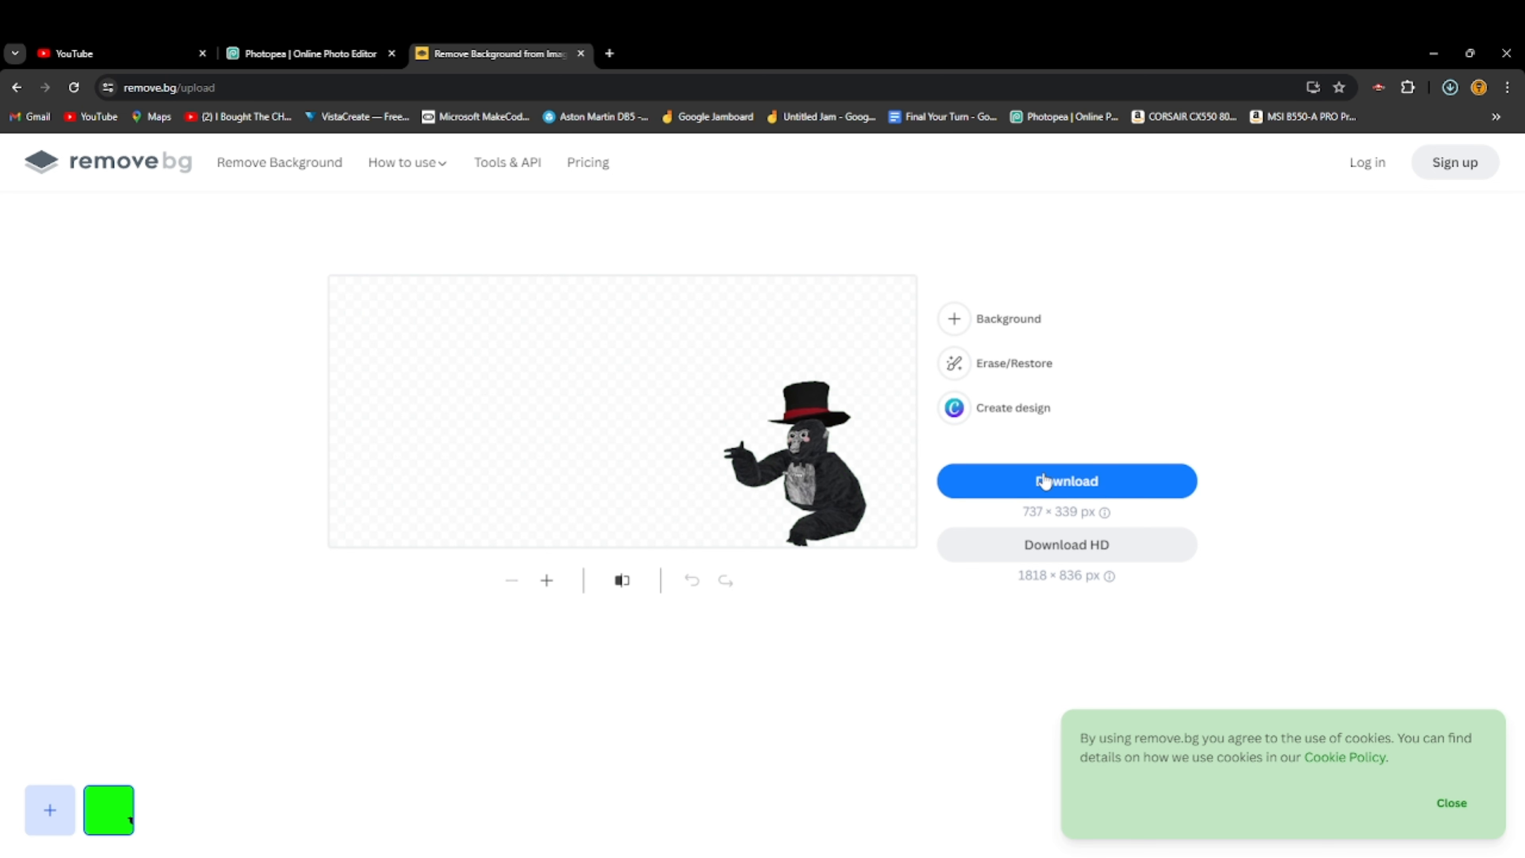
left_click(1065, 480)
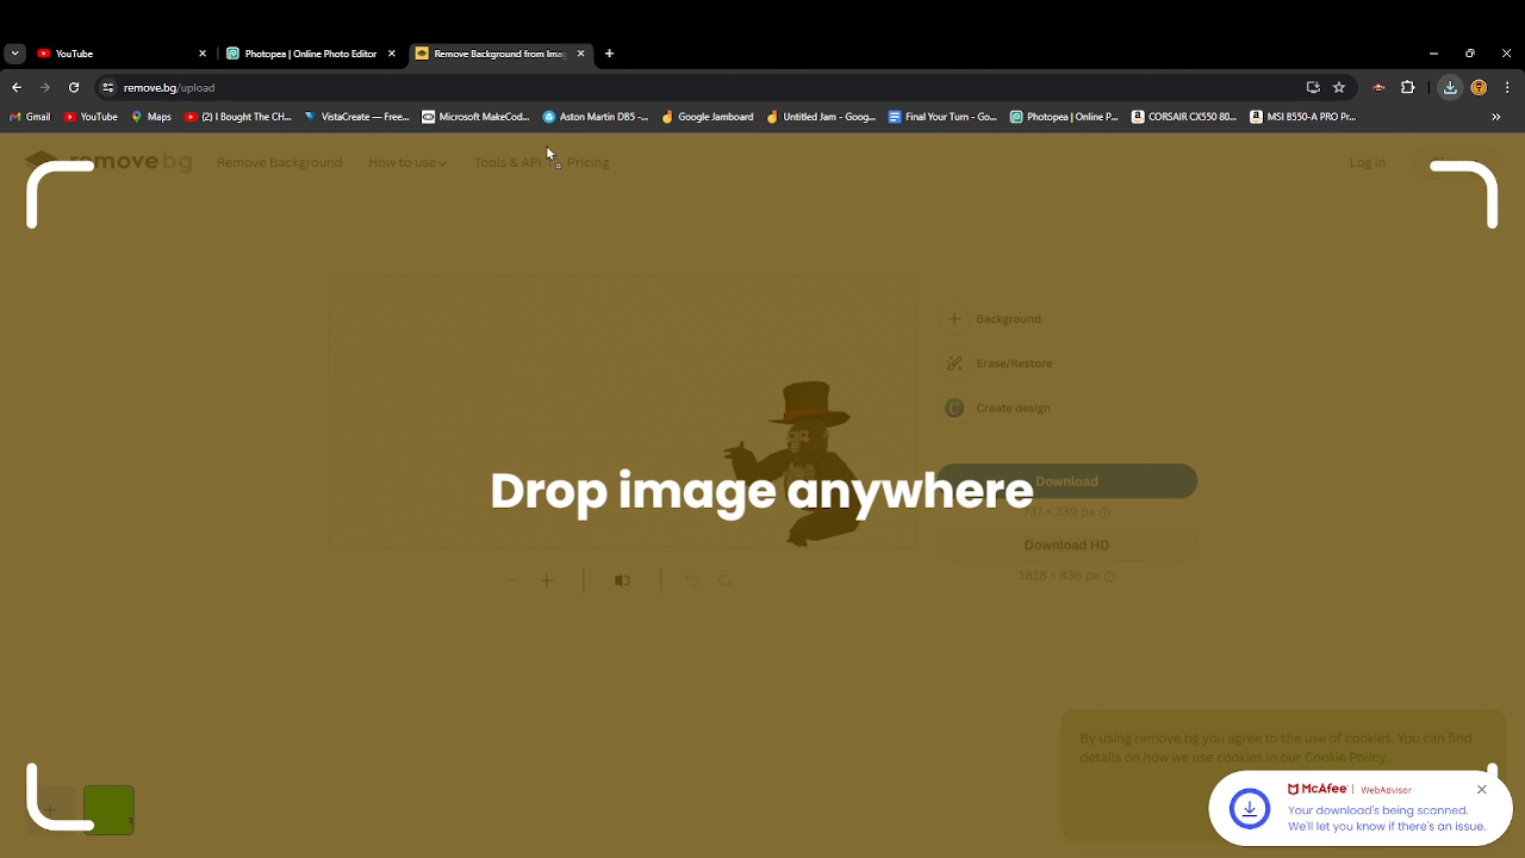
left_click(309, 53)
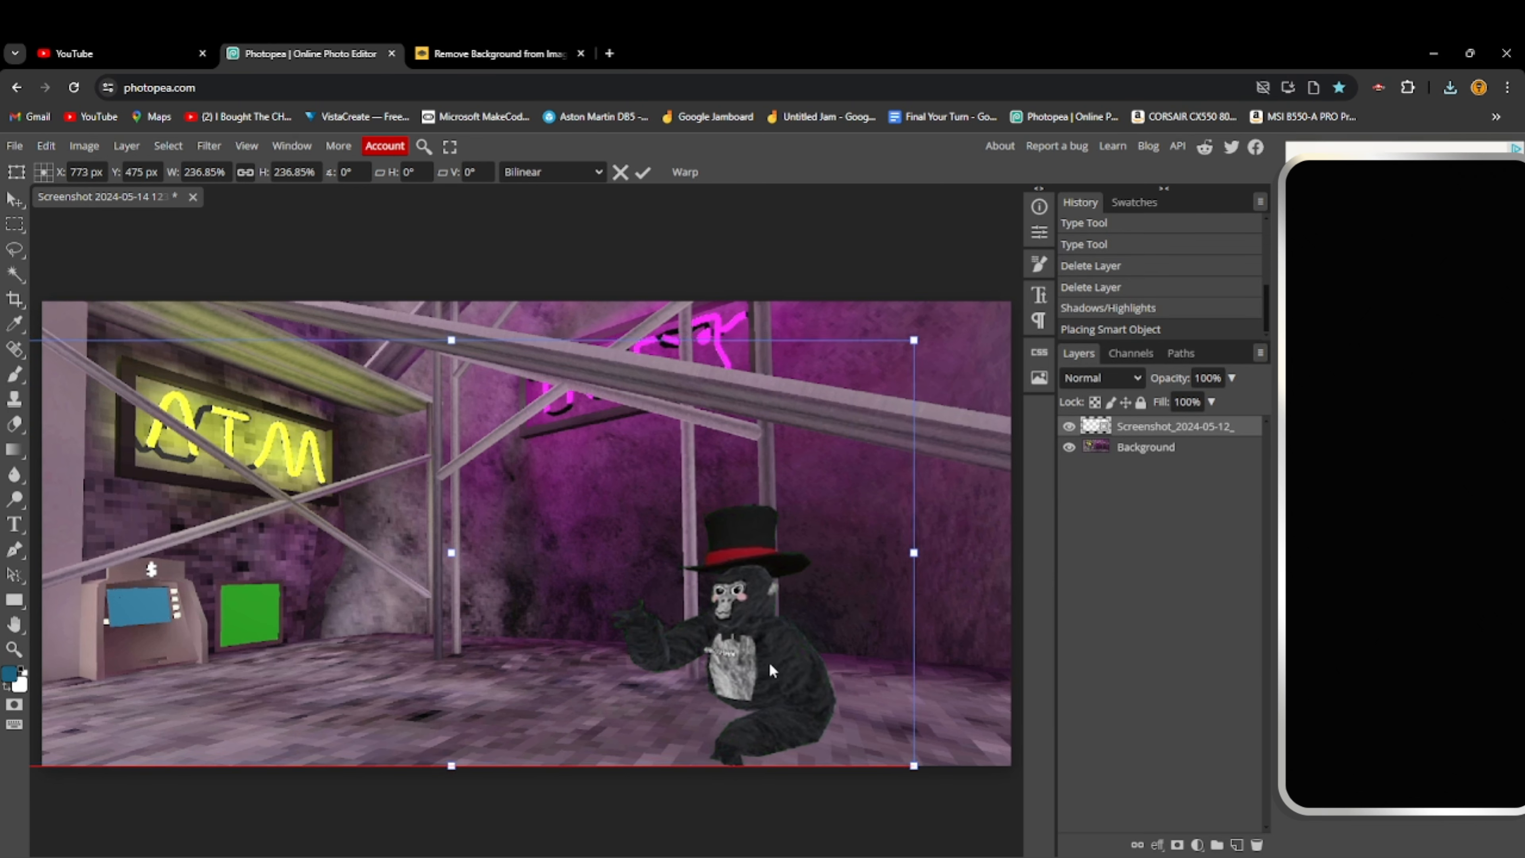
mouse_move(412, 289)
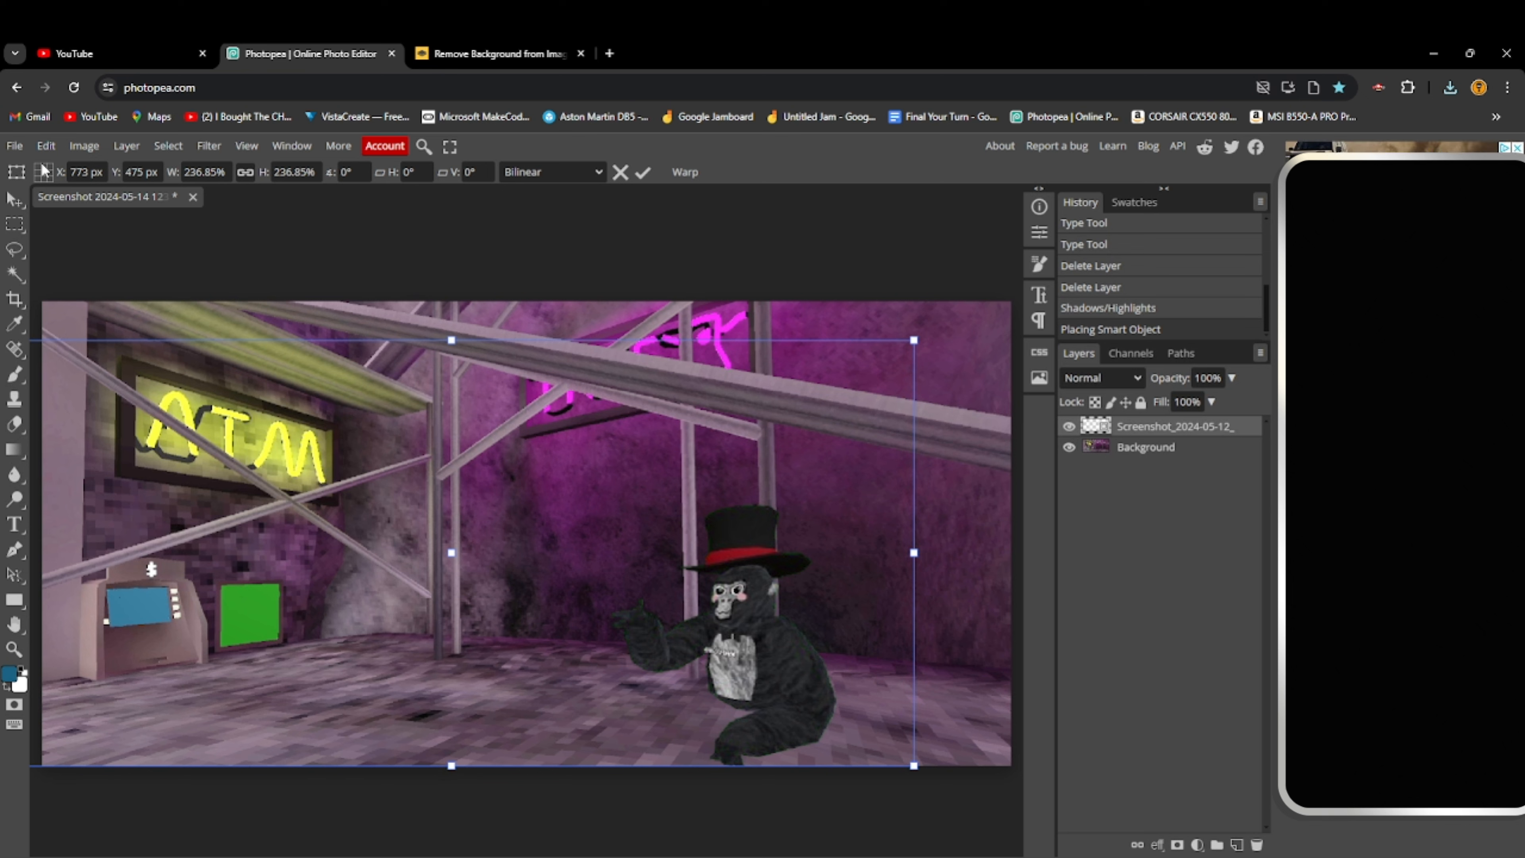
Start adjusting the placed gorilla layer from the Image menu
left_click(83, 146)
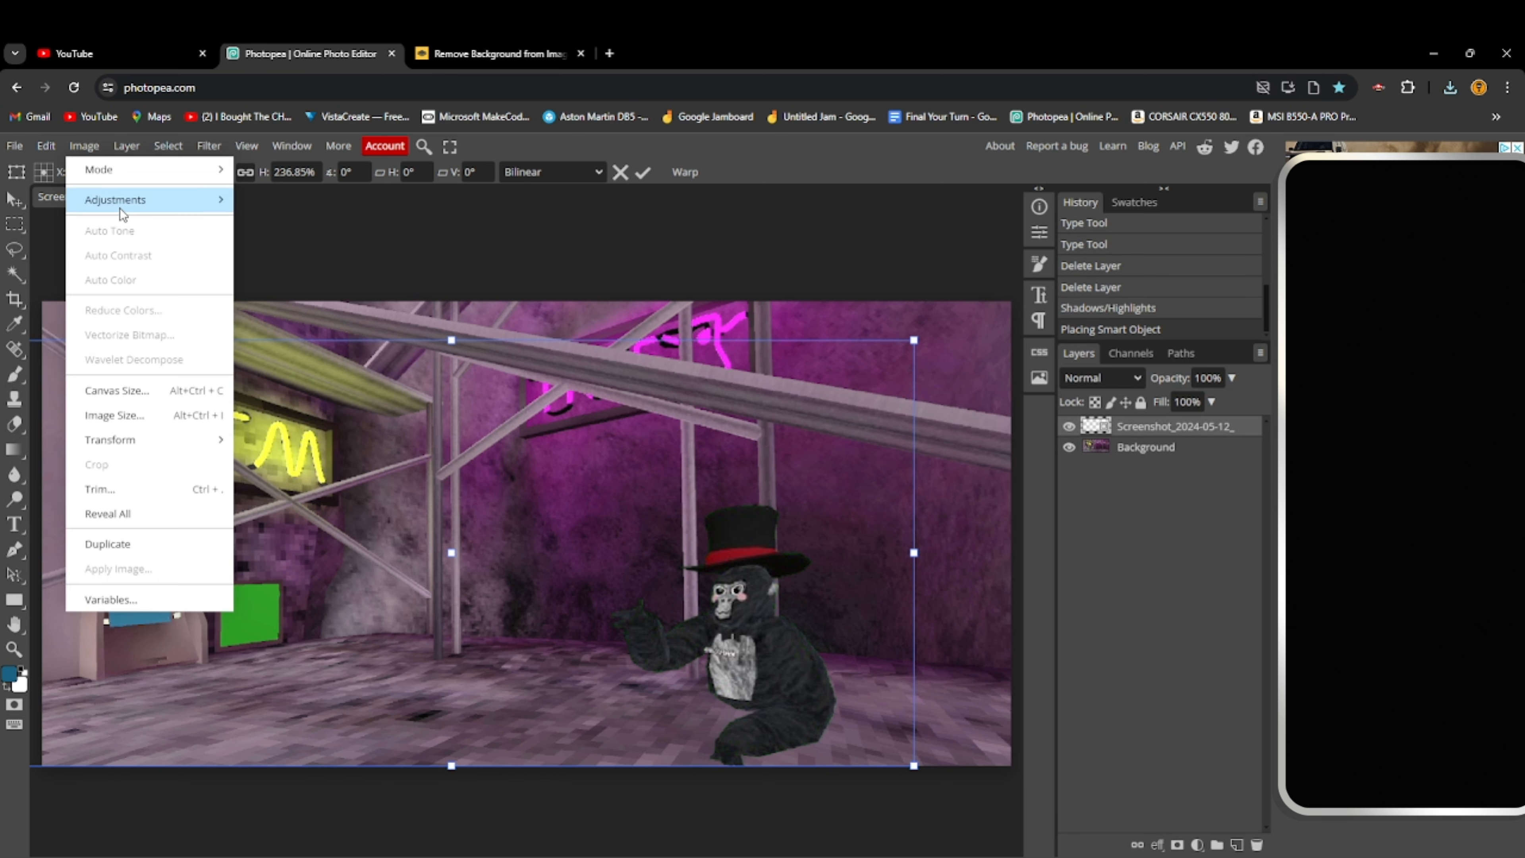
Apply Brightness/Contrast 32, -36 to the gorilla layer
left_click(115, 199)
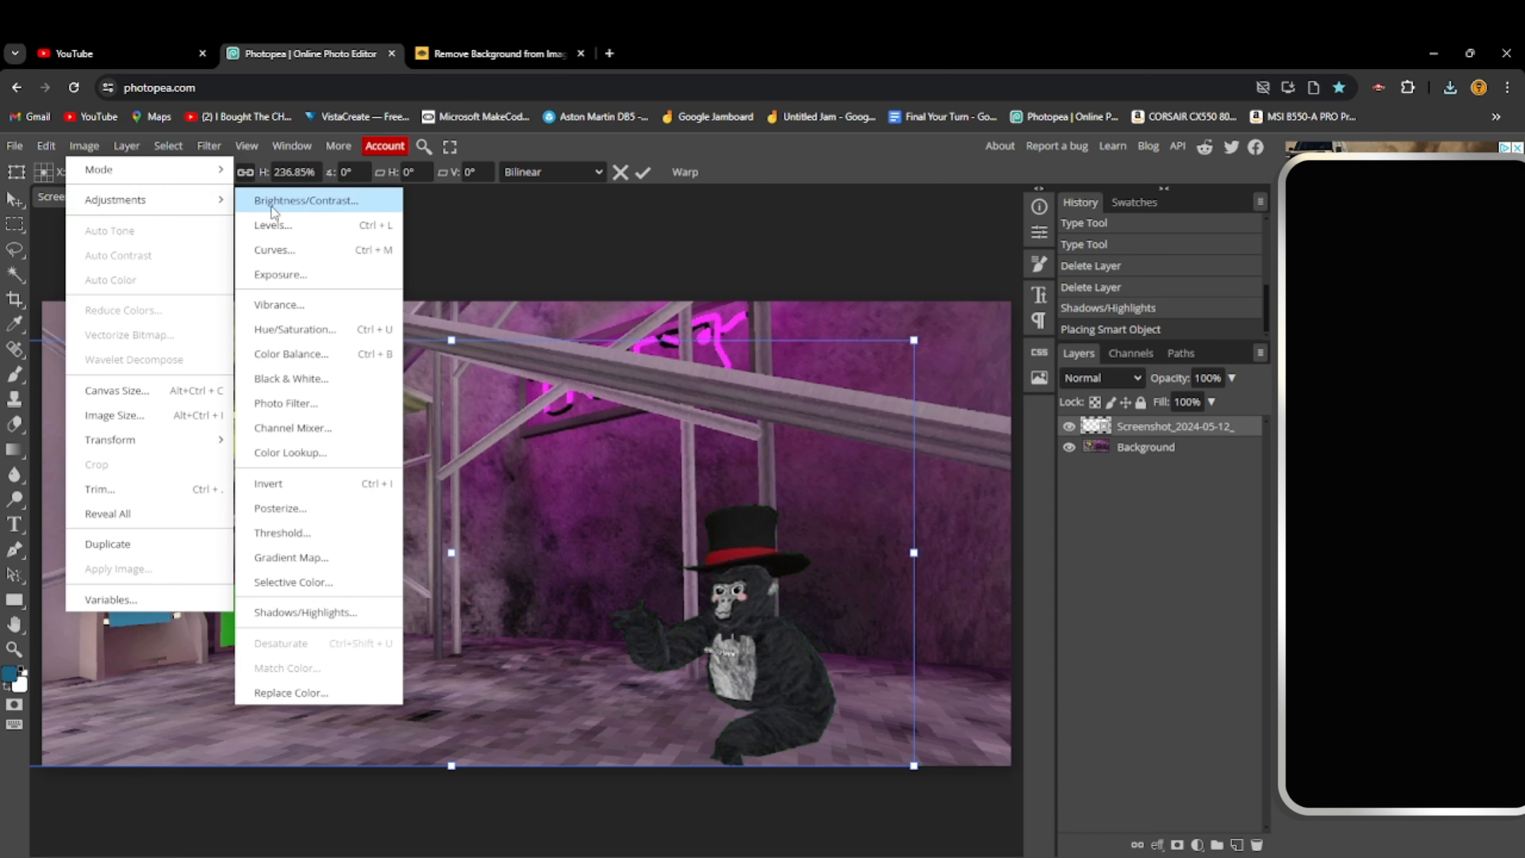
left_click(306, 200)
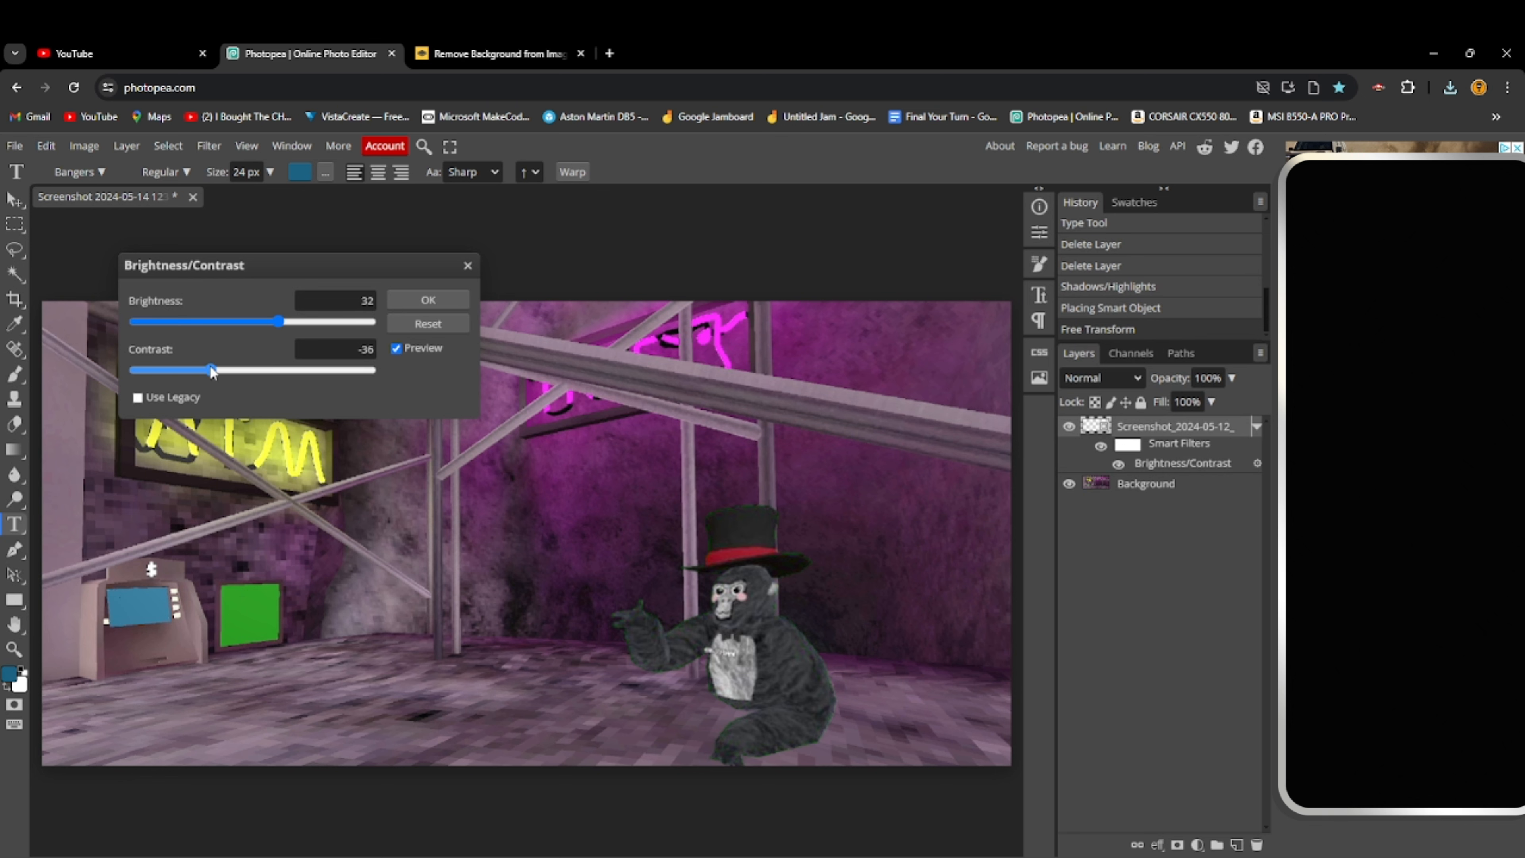
left_click(426, 299)
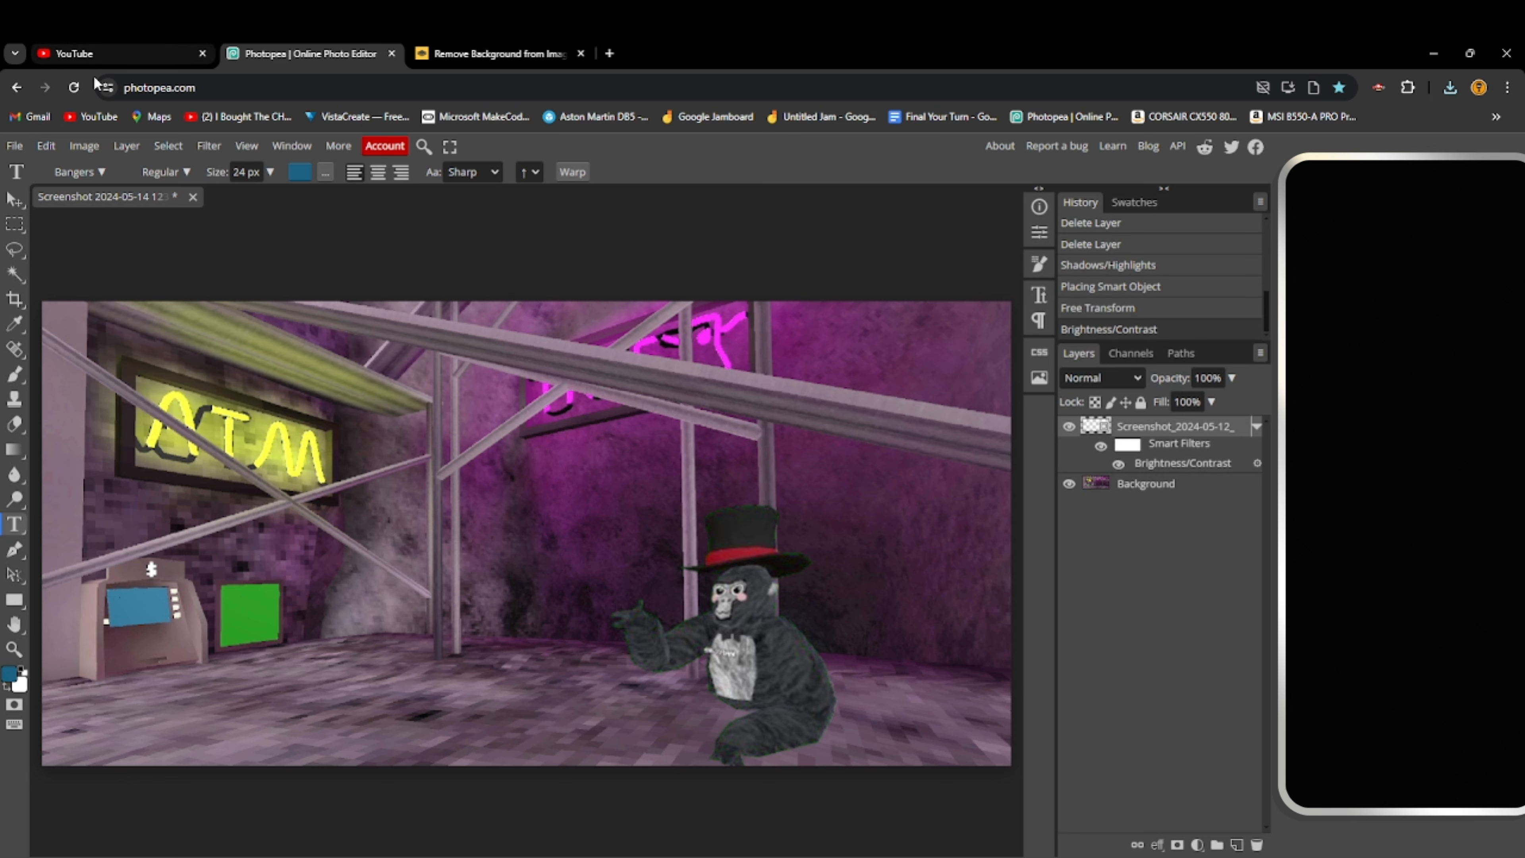
Apply Hue/Saturation with Saturation 32 to the gorilla layer
left_click(83, 145)
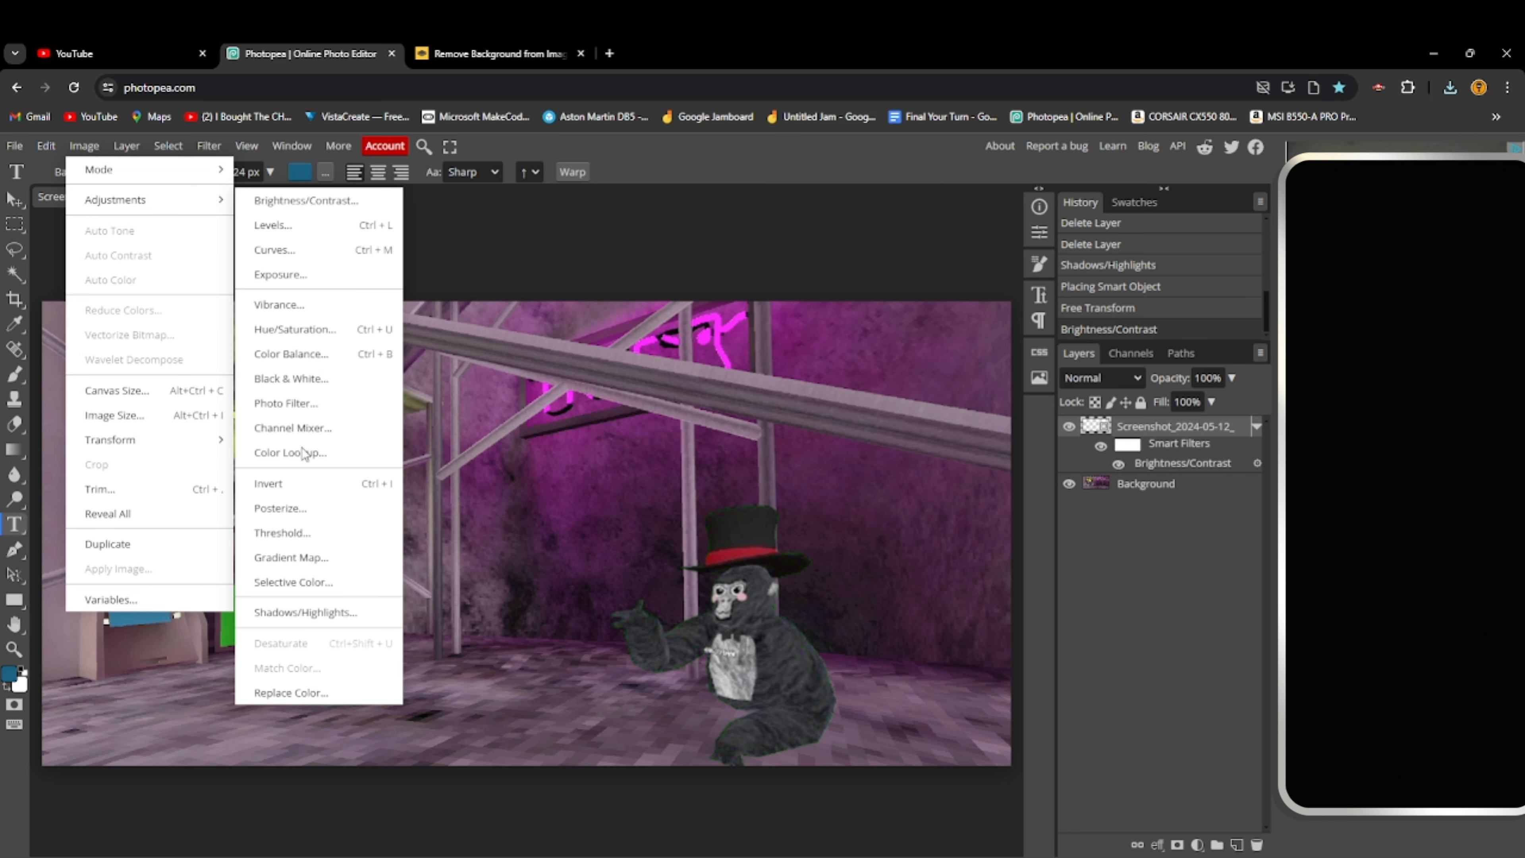
mouse_move(317, 581)
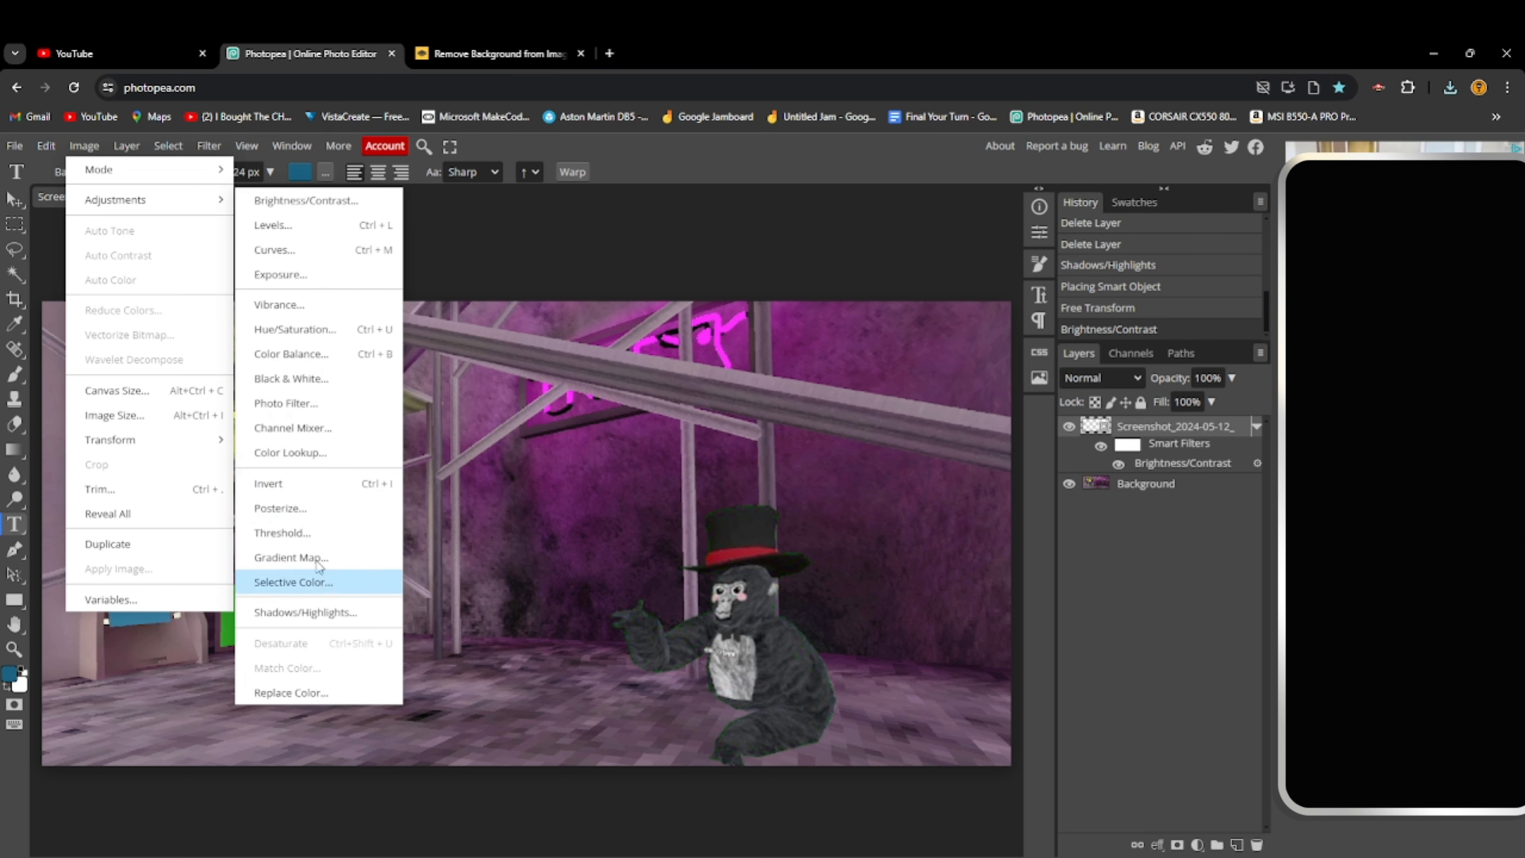
mouse_move(294, 328)
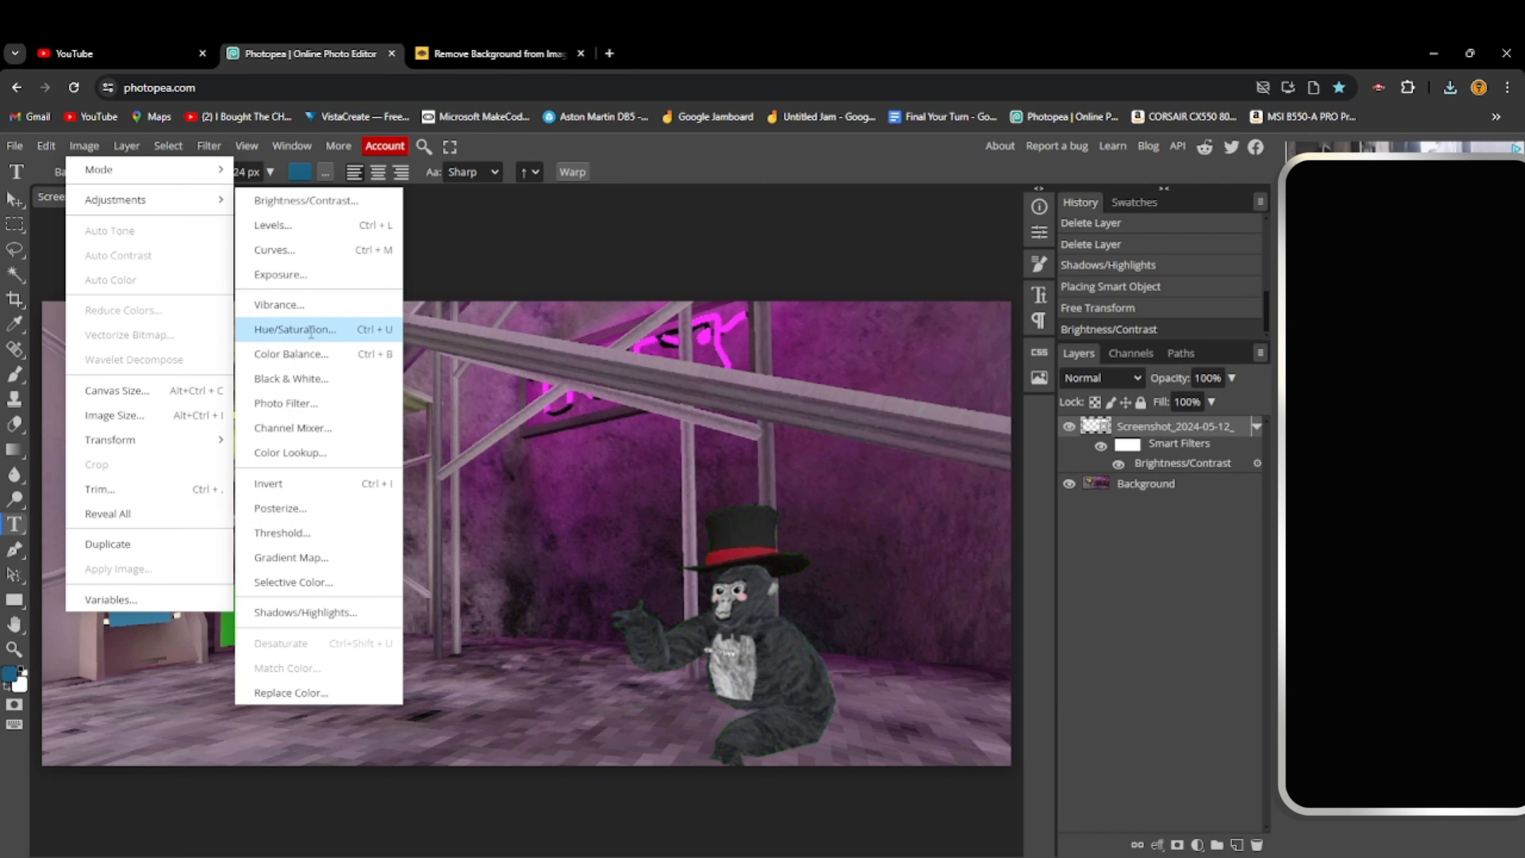
left_click(294, 329)
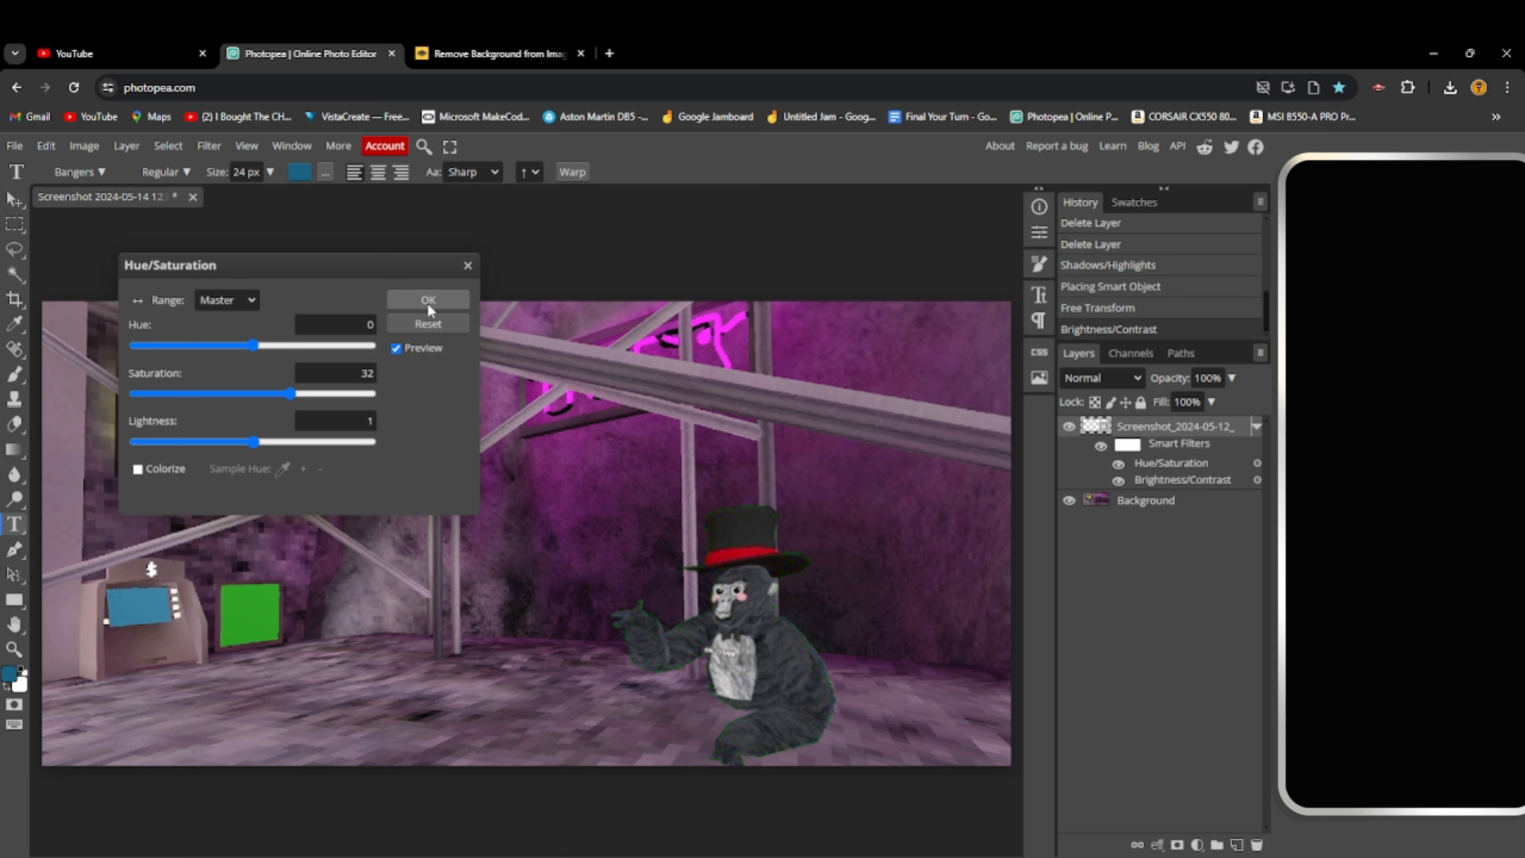
left_click(427, 299)
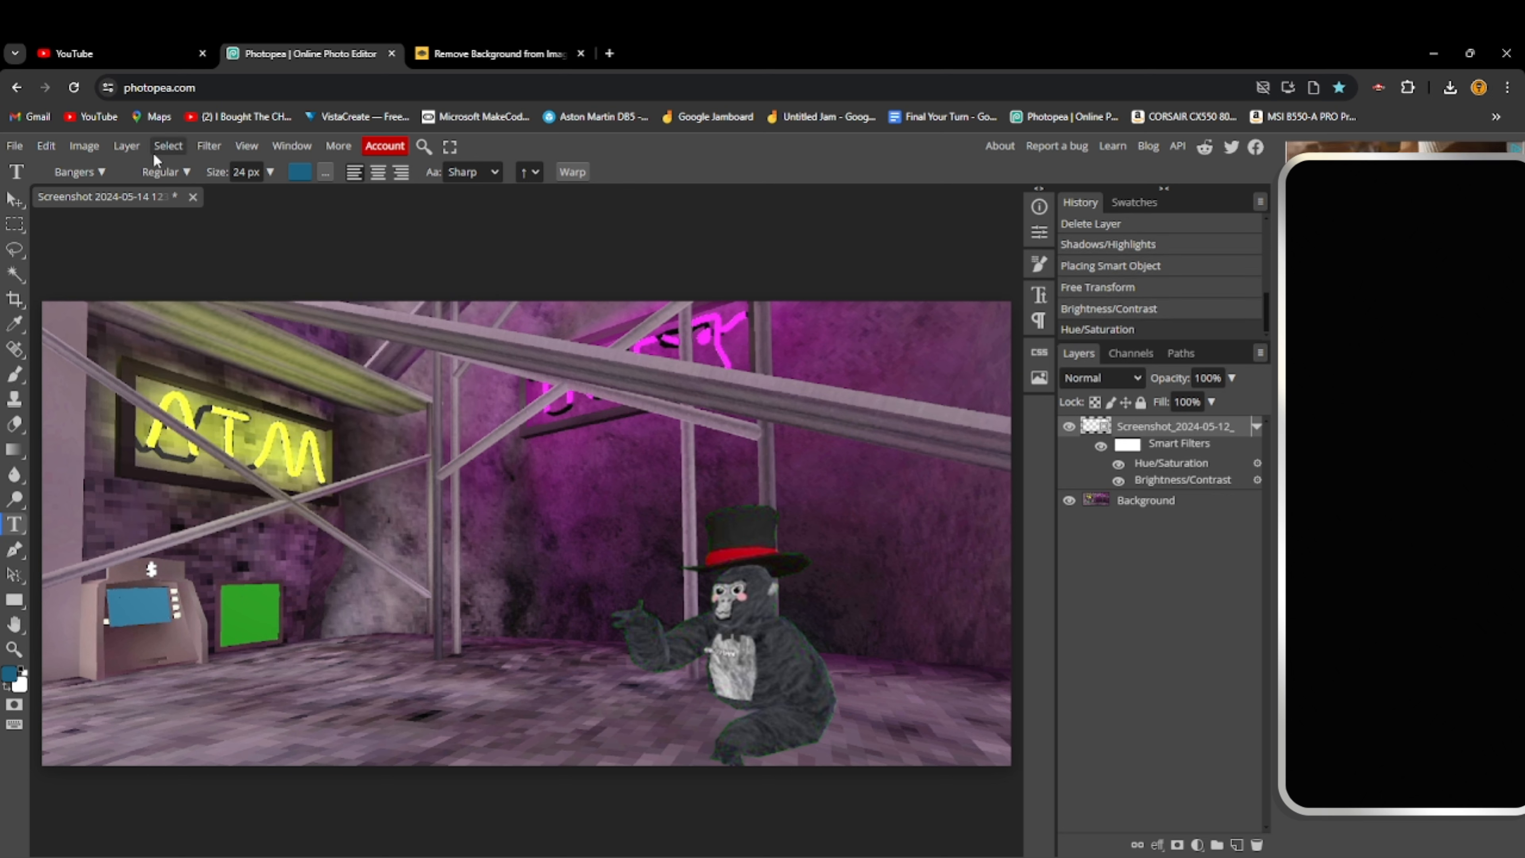
Bring up the Layer Style settings for the gorilla layer
left_click(83, 145)
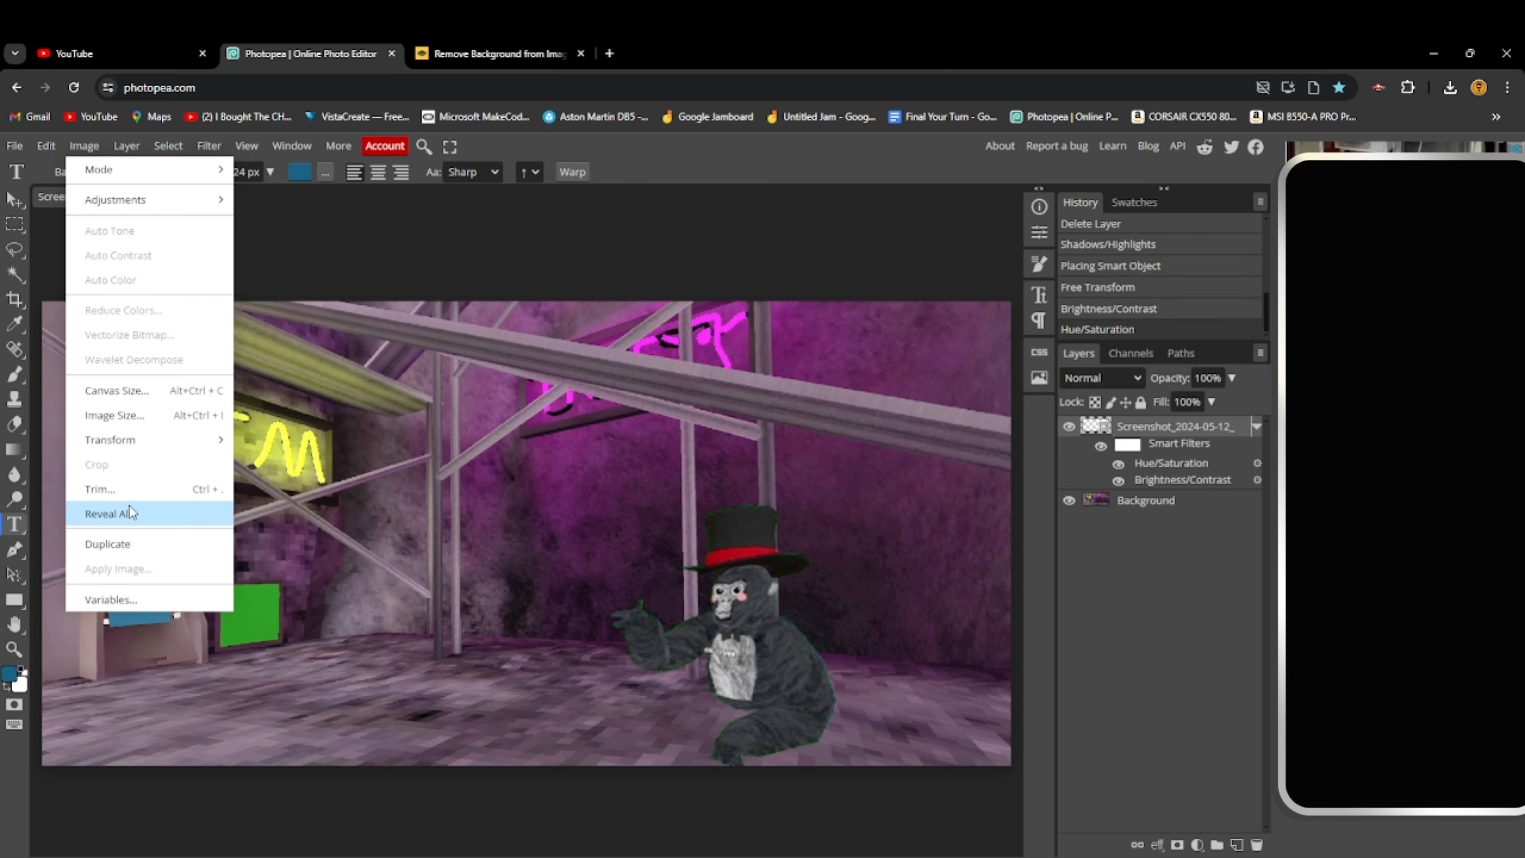
left_click(104, 513)
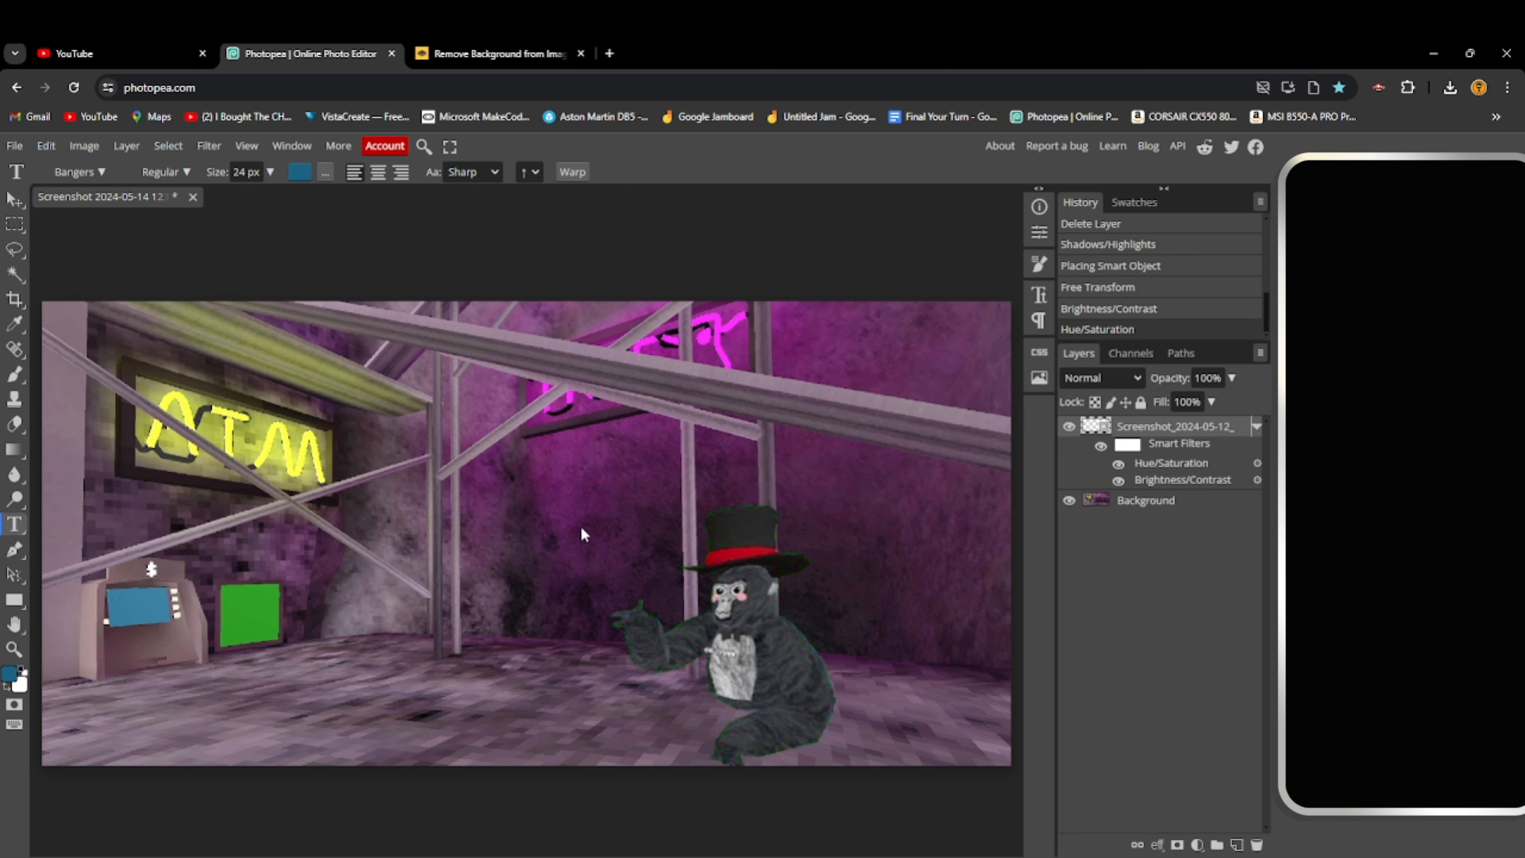
mouse_move(1139, 521)
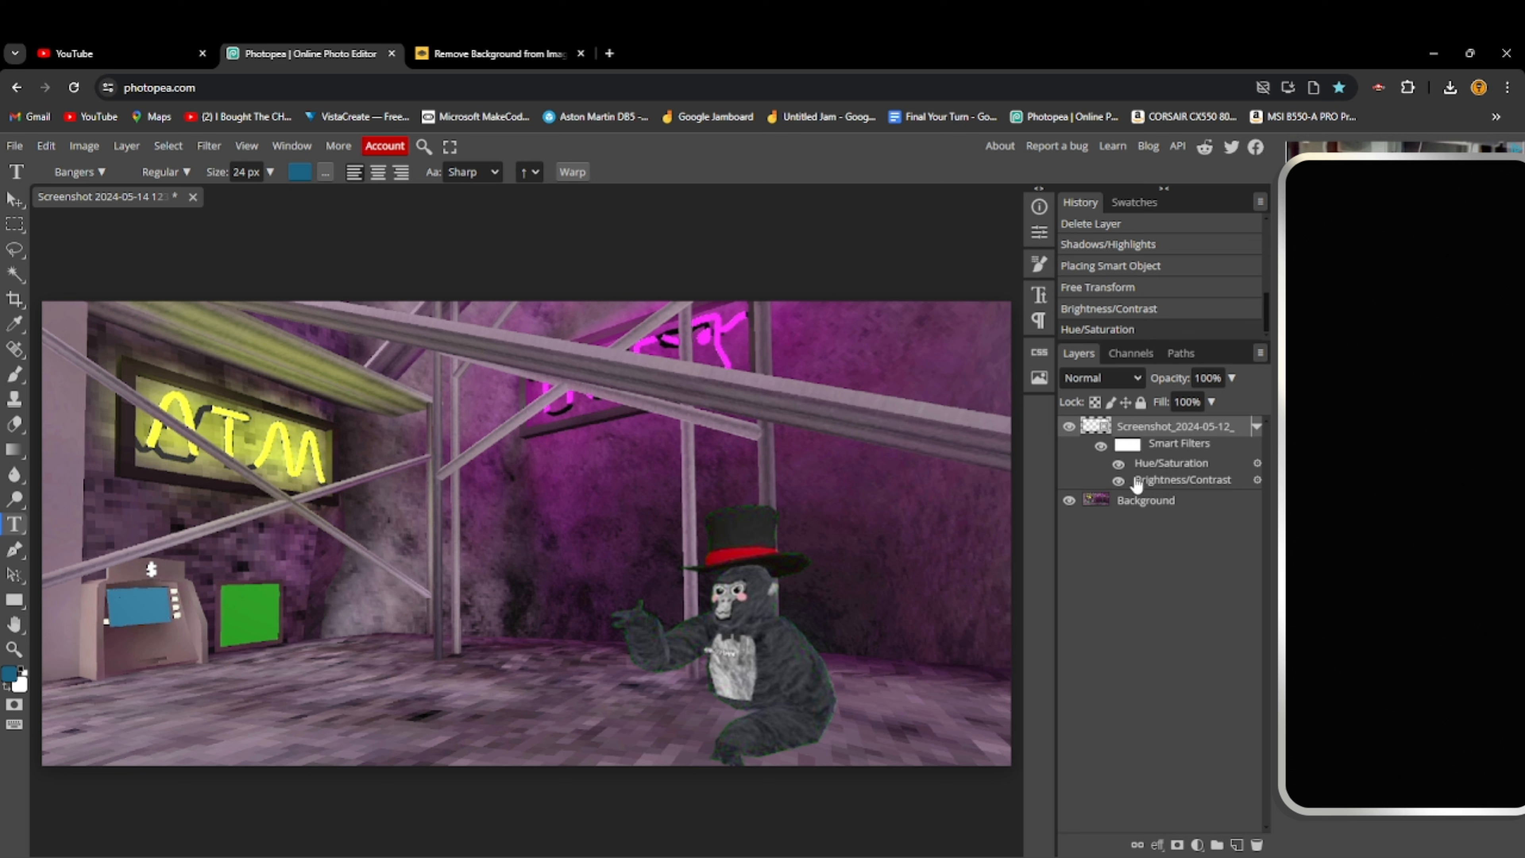
right_click(1174, 426)
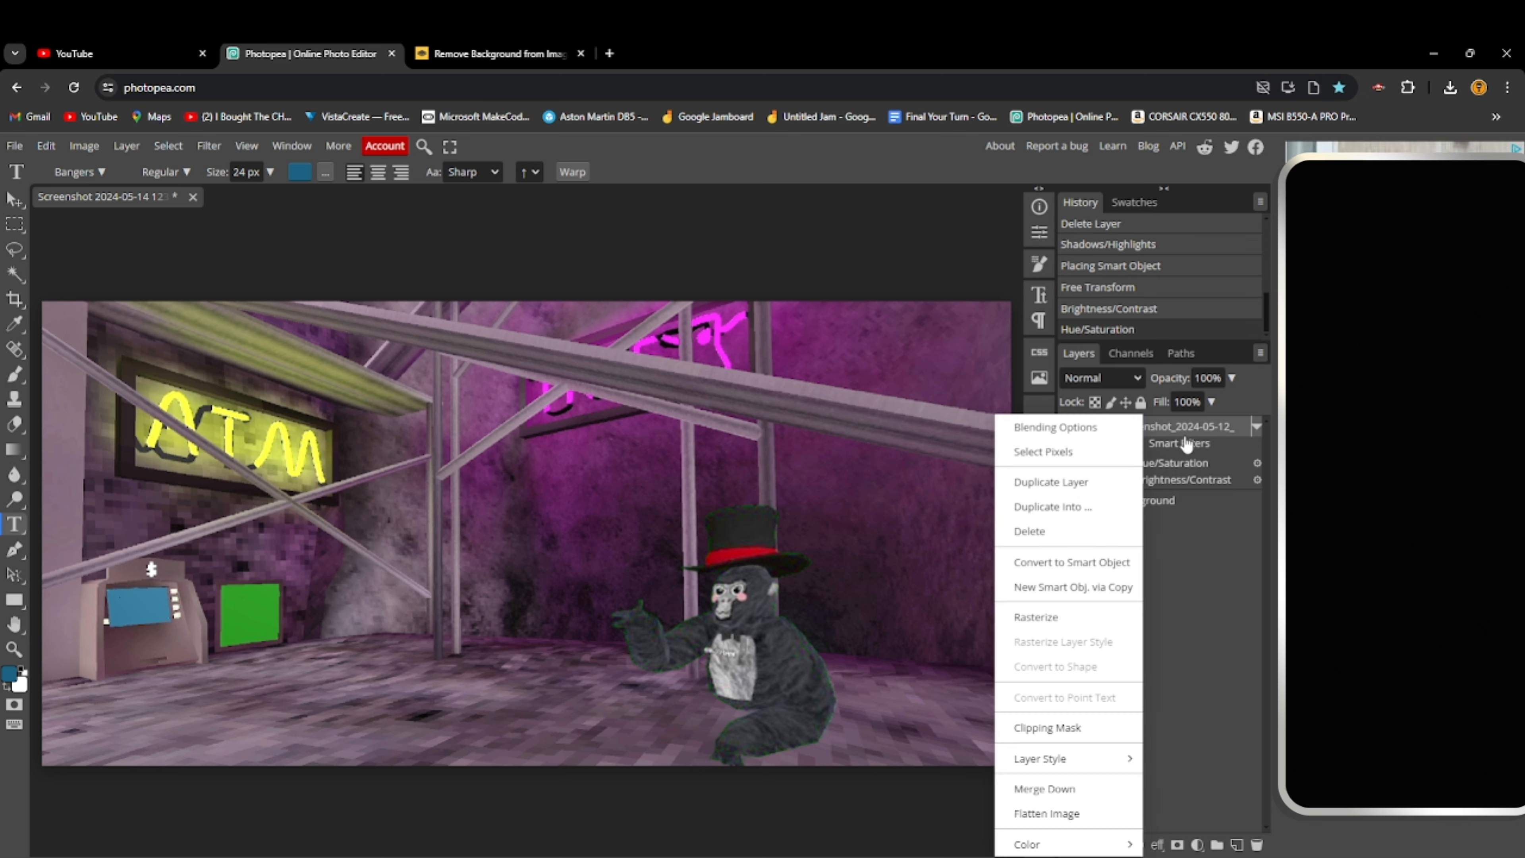
left_click(1054, 428)
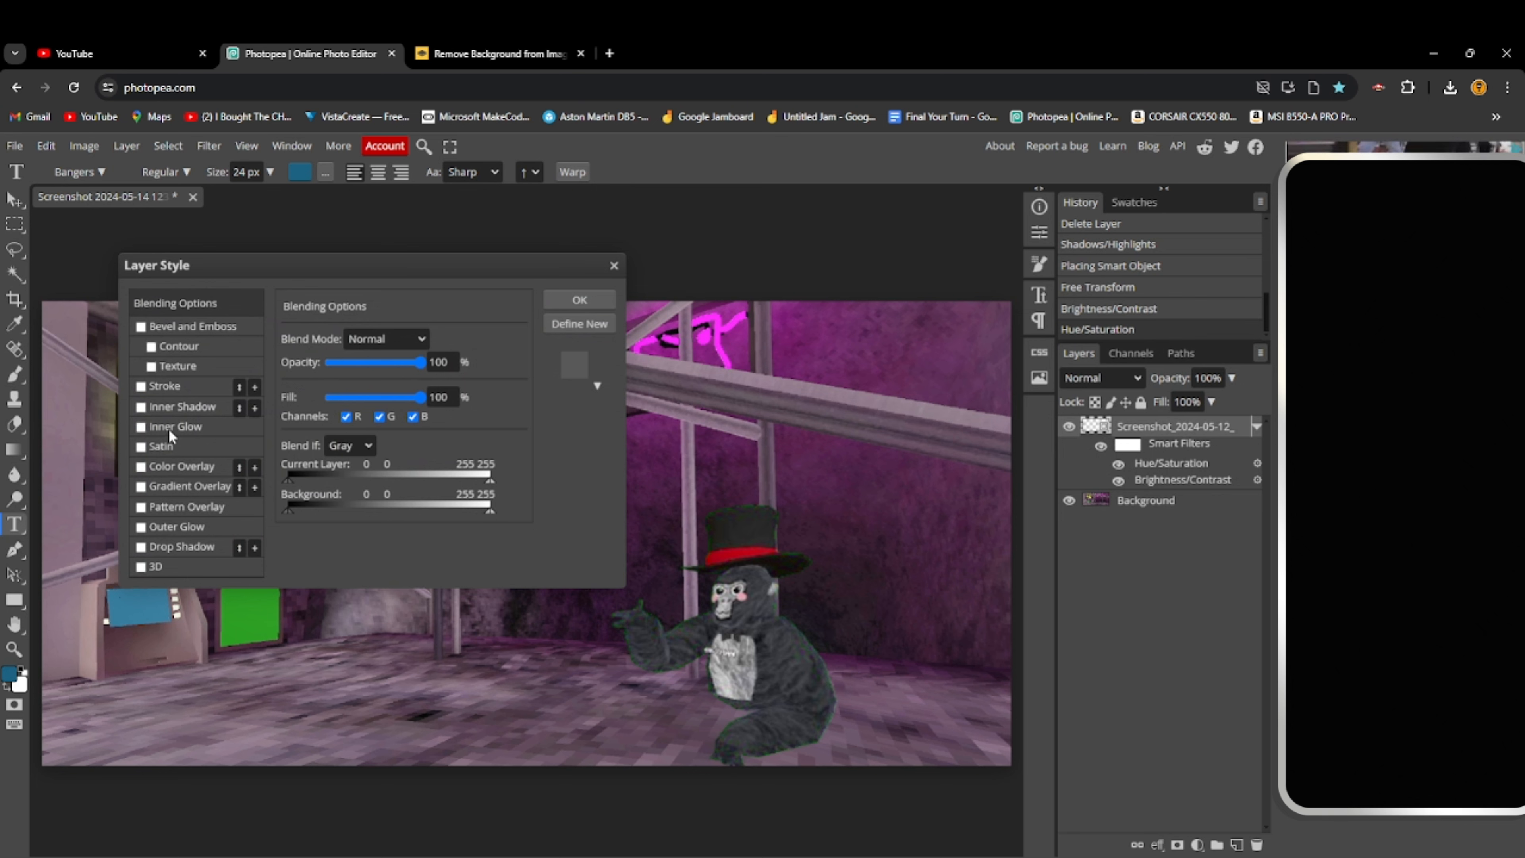
mouse_move(117, 425)
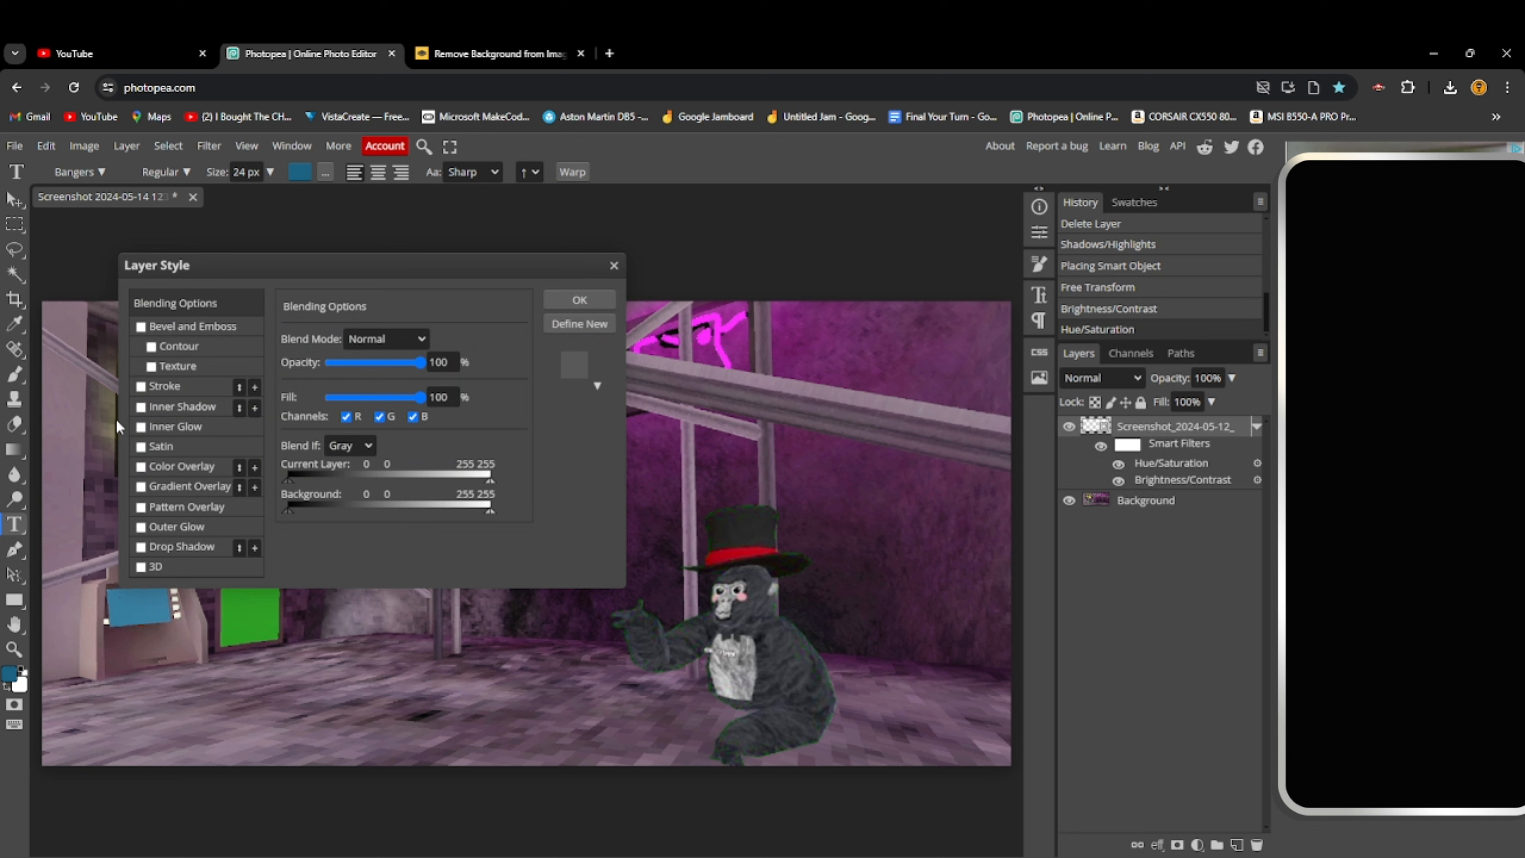
mouse_move(149, 574)
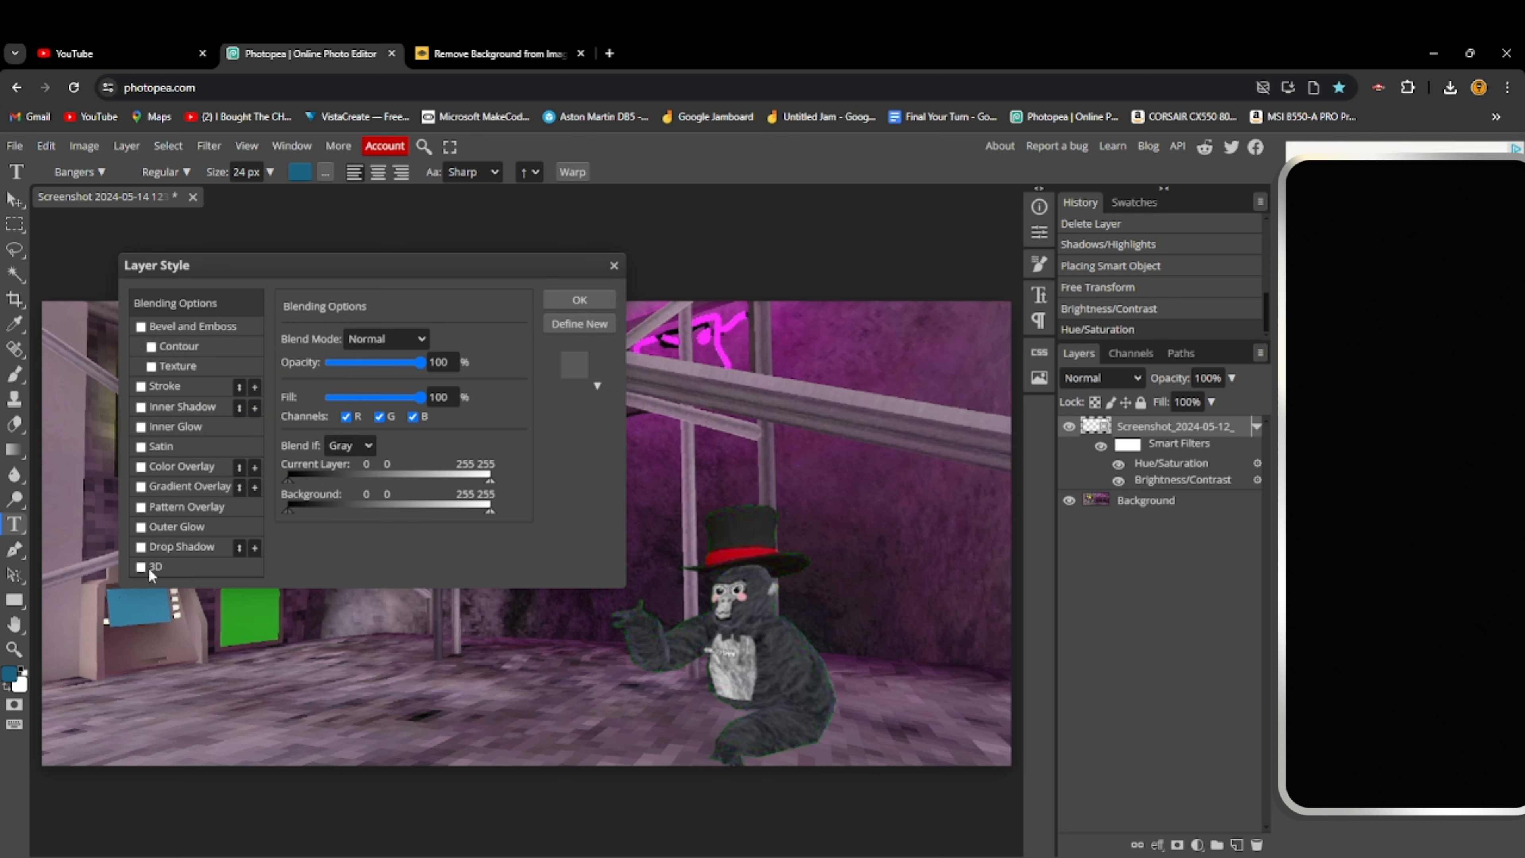
Add a Multiply drop shadow at 82% opacity, distance 27, spread 19, size 45
left_click(142, 546)
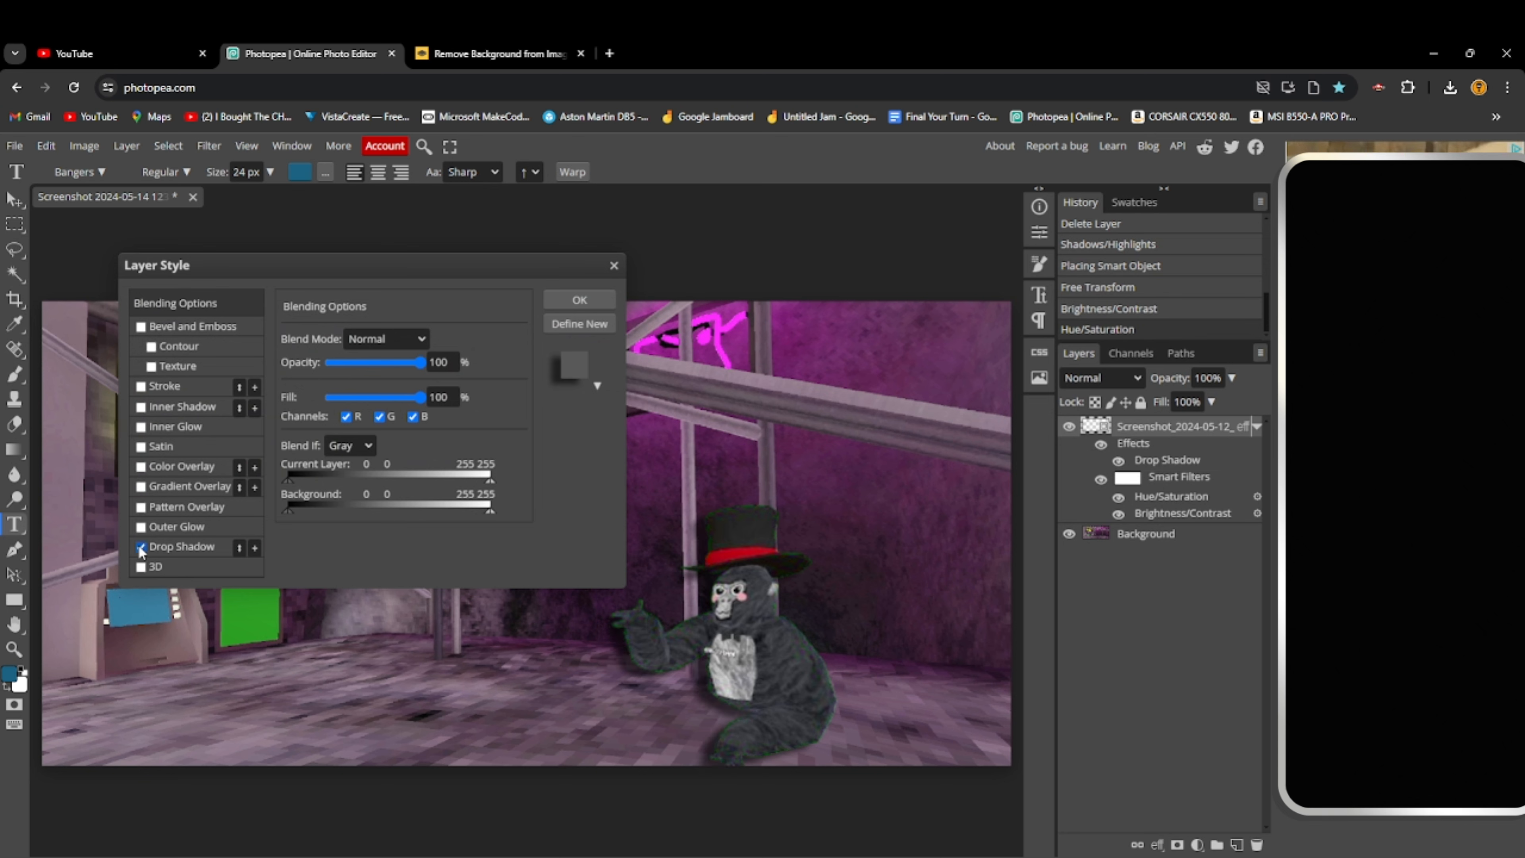
left_click(181, 545)
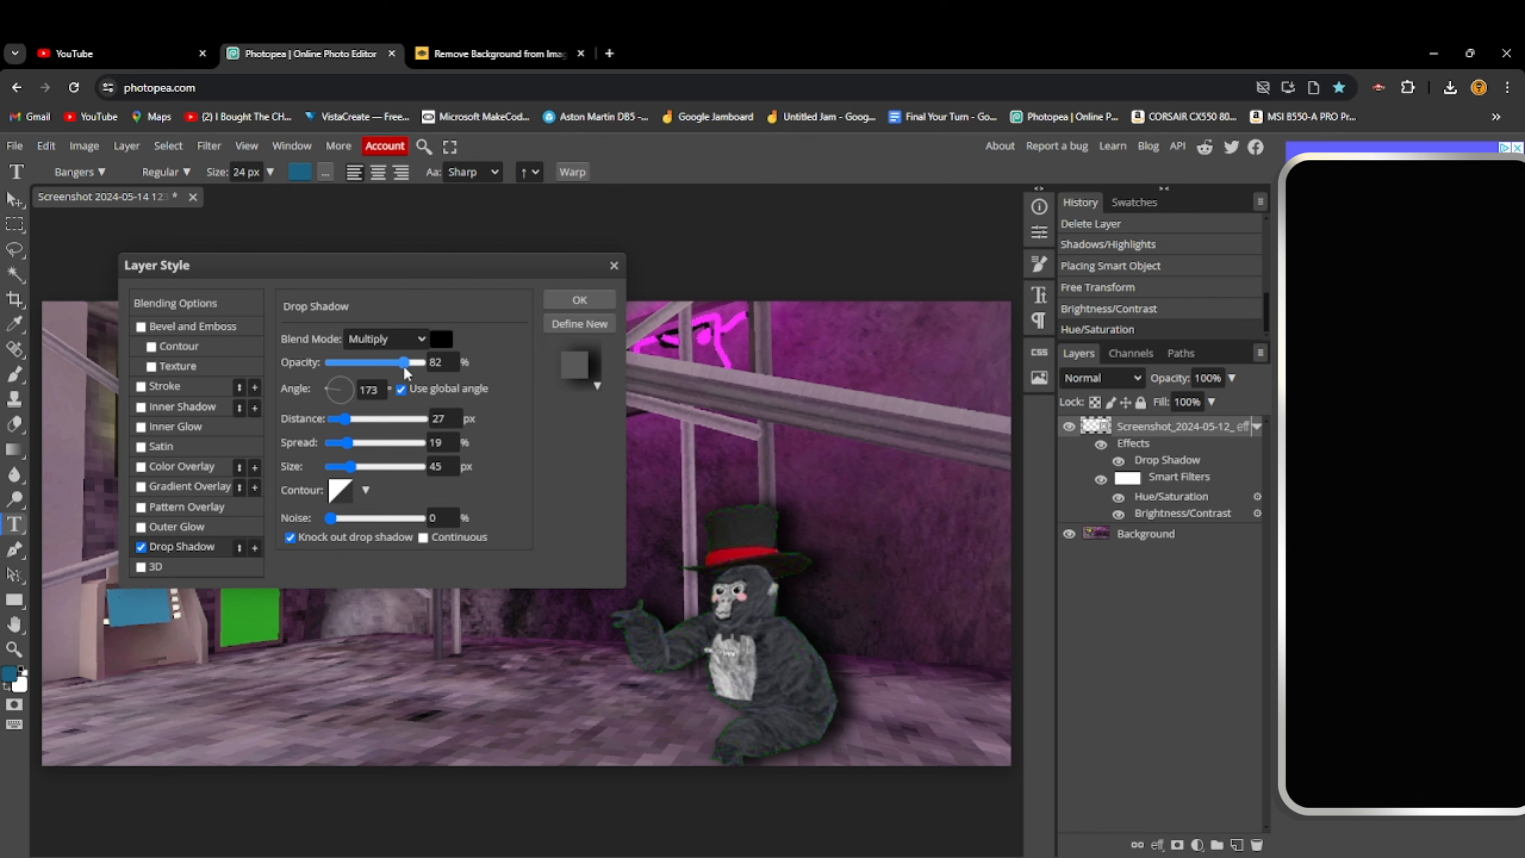
left_click(579, 299)
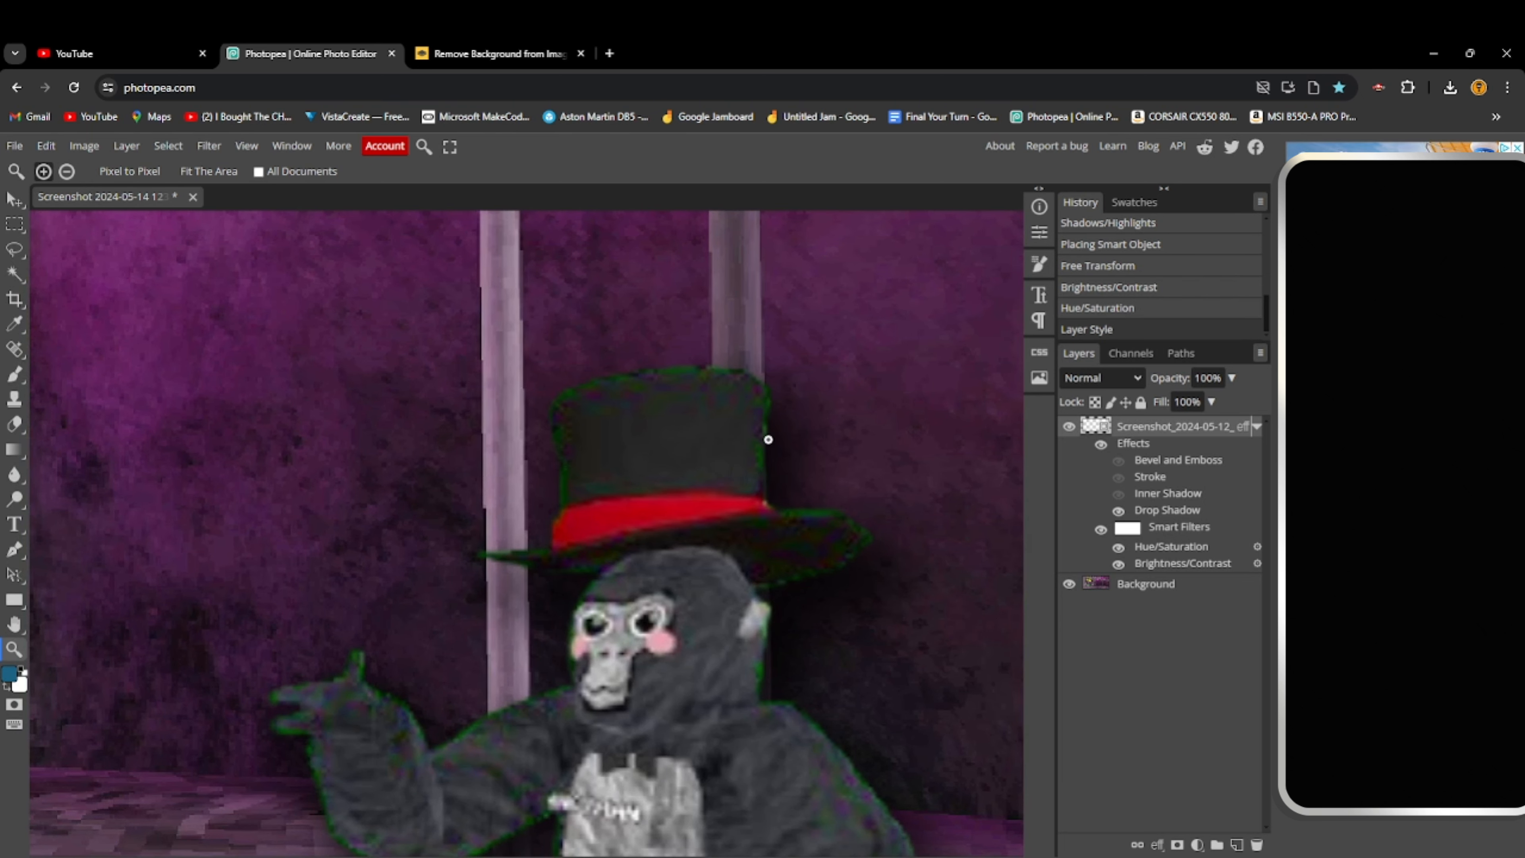
mouse_move(5, 373)
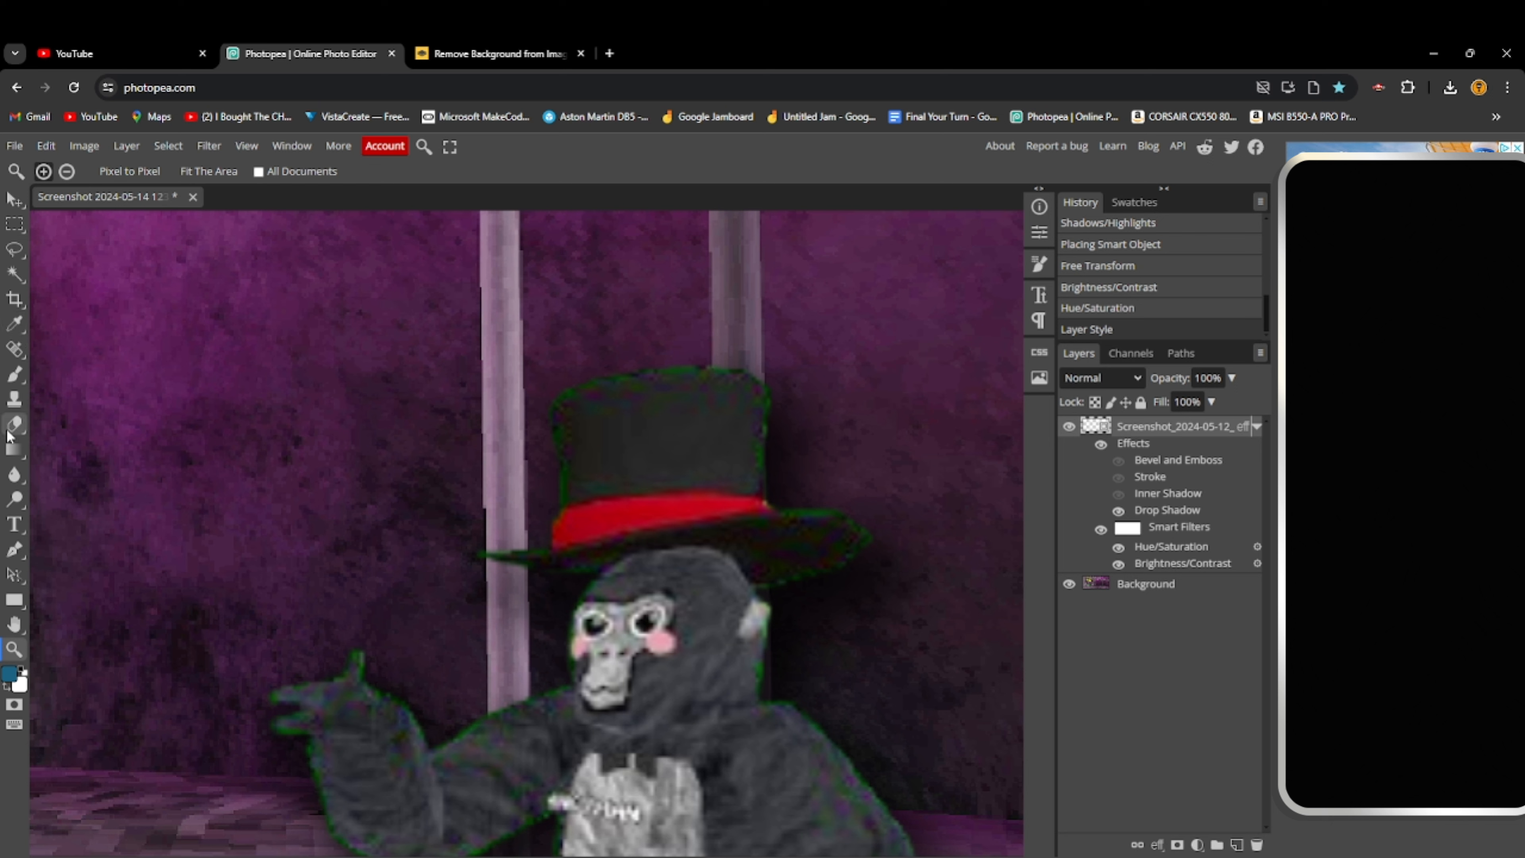
Rasterize the gorilla layer with the Eraser and erase the green fringe along its edges
left_click(15, 425)
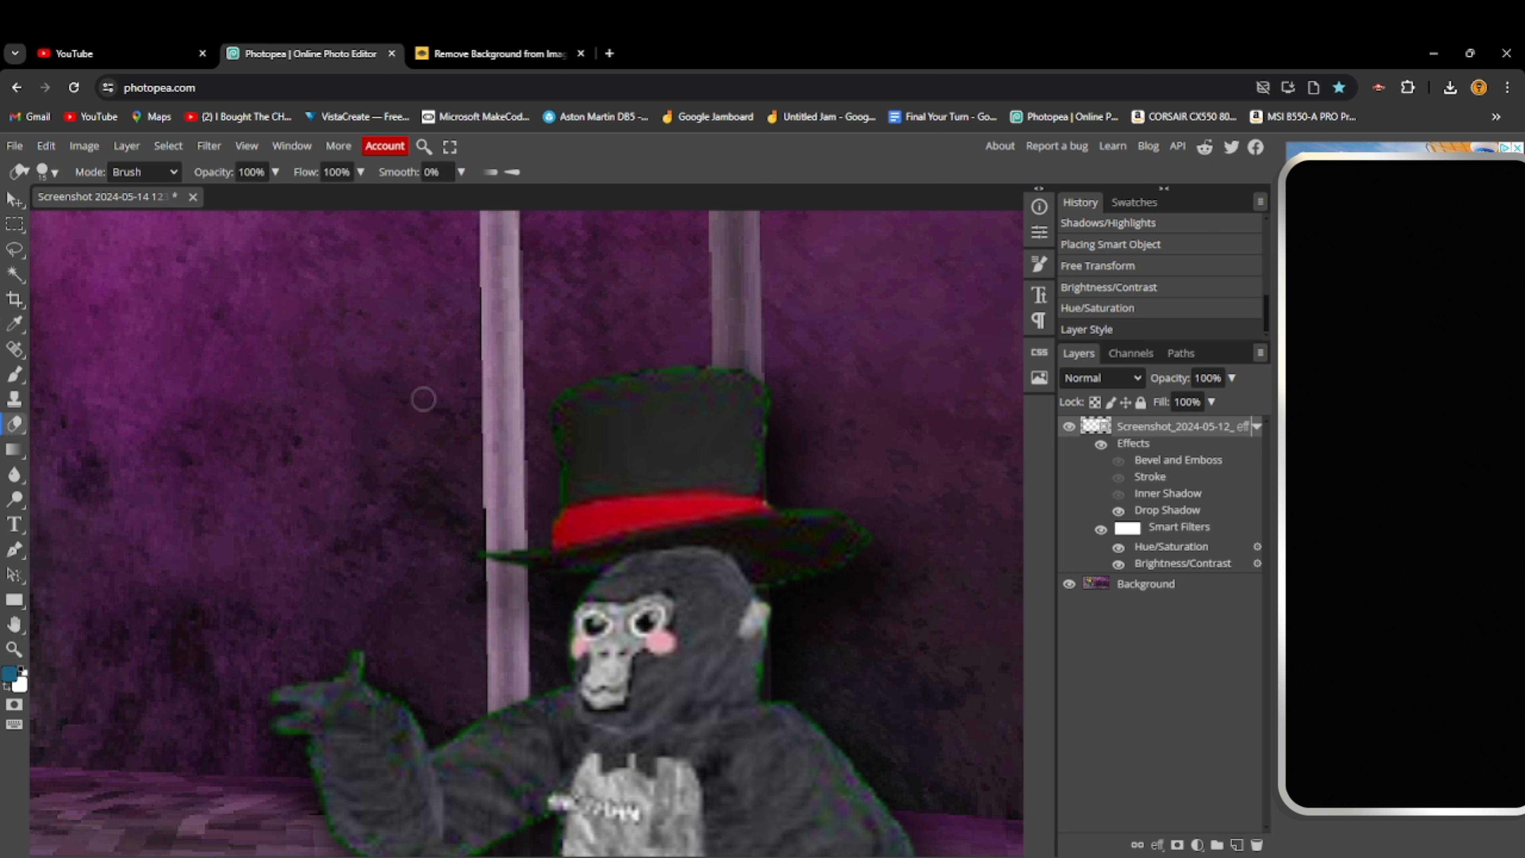
mouse_move(543, 396)
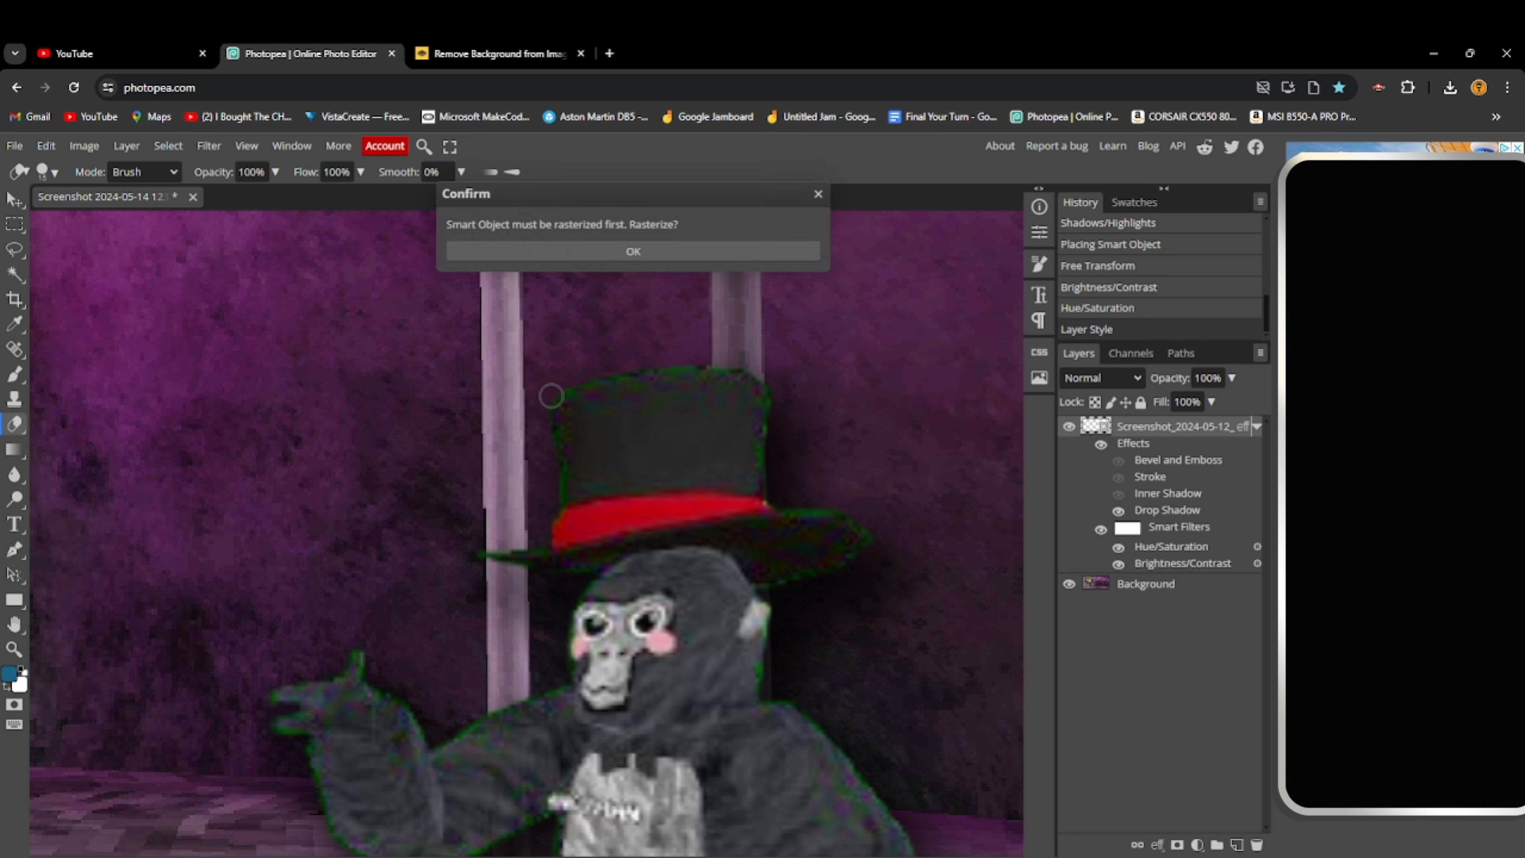
left_click(632, 251)
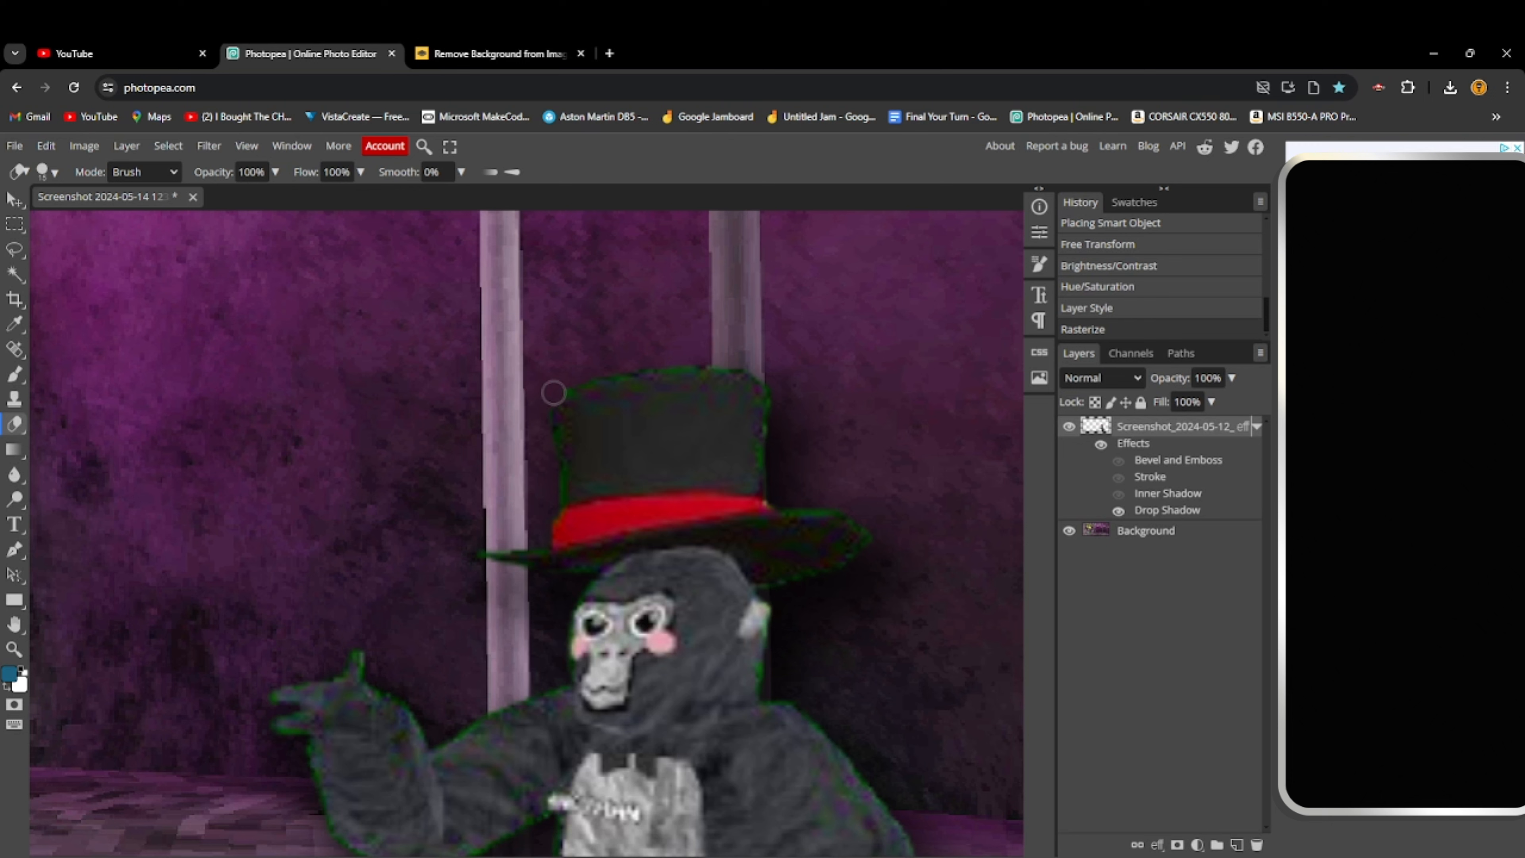
mouse_move(594, 380)
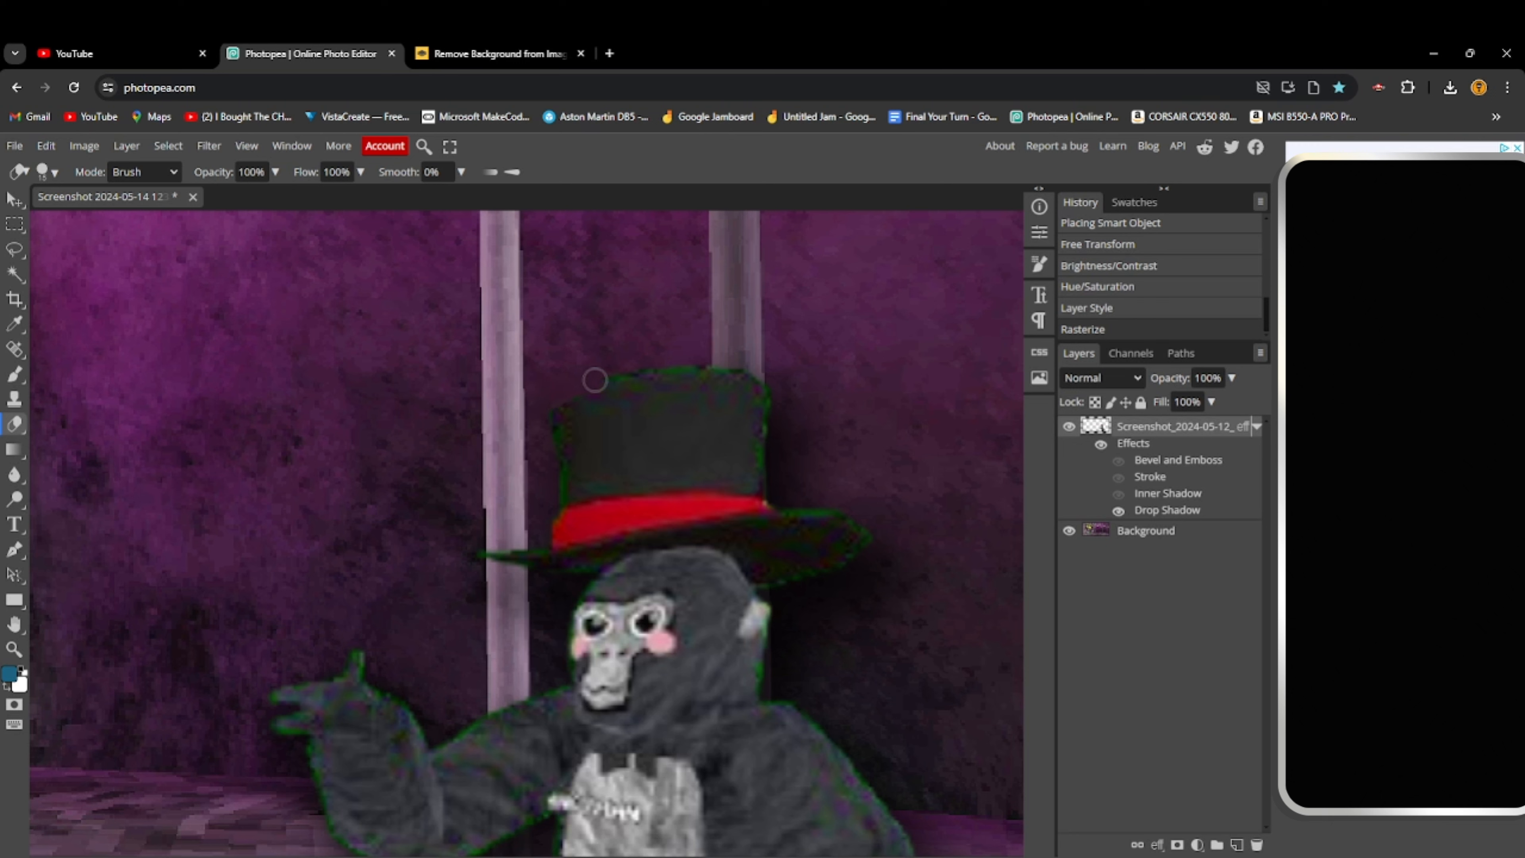
mouse_move(679, 371)
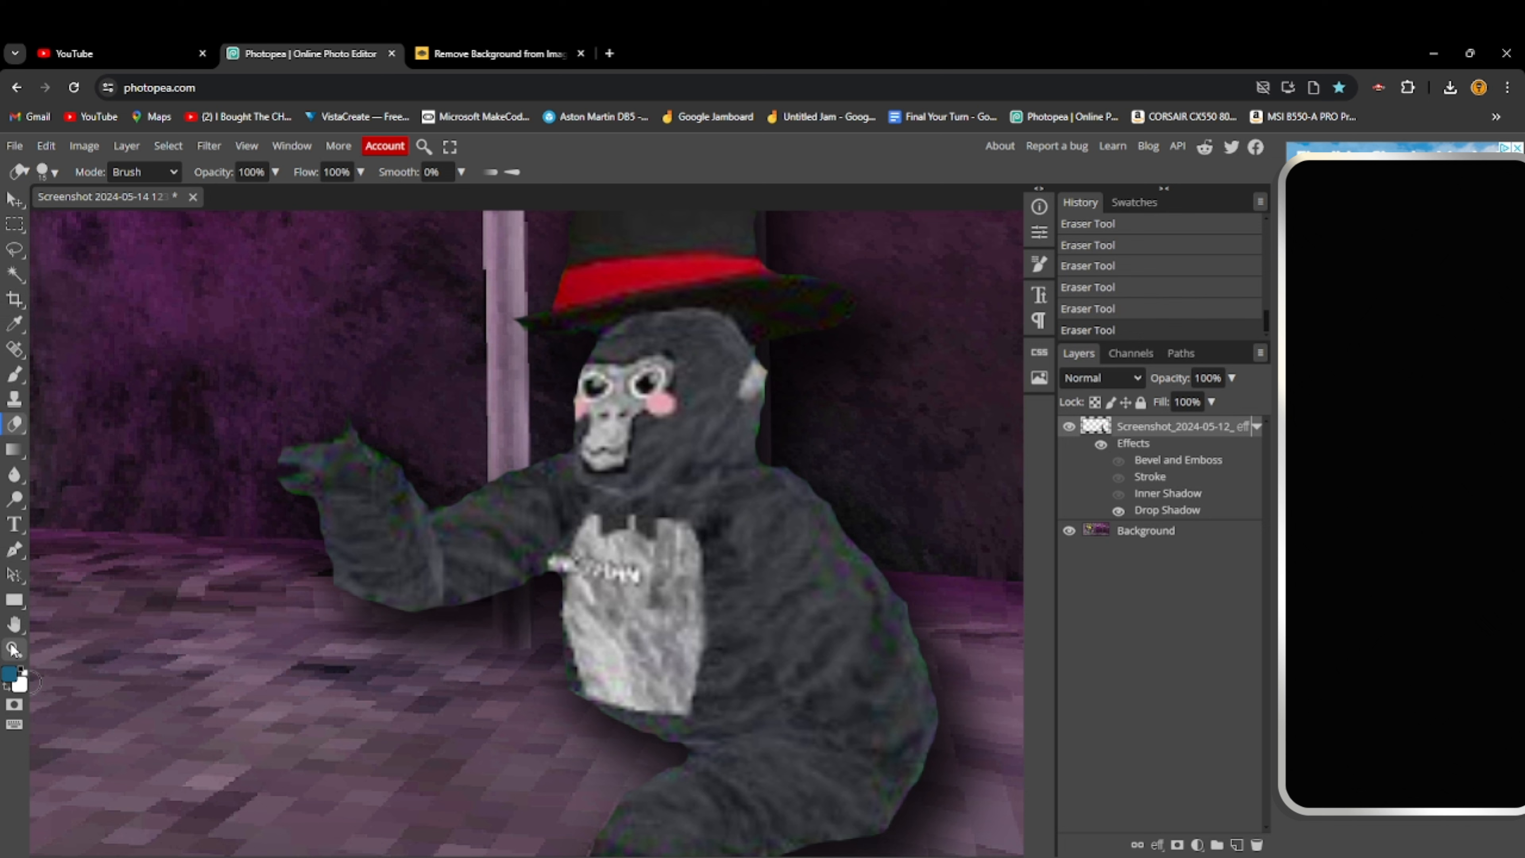
left_click(14, 649)
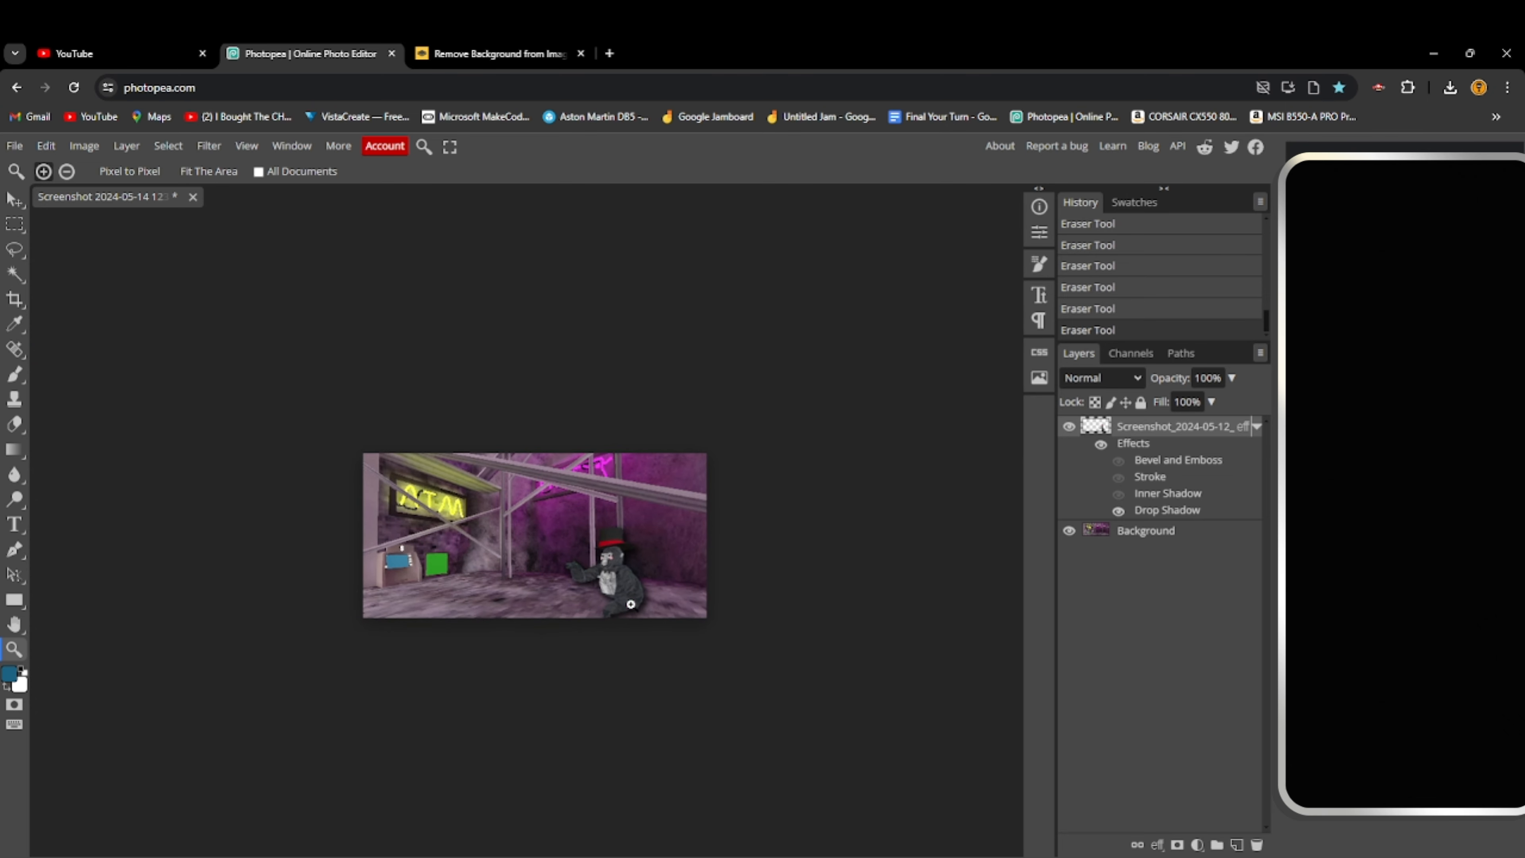
mouse_move(630, 667)
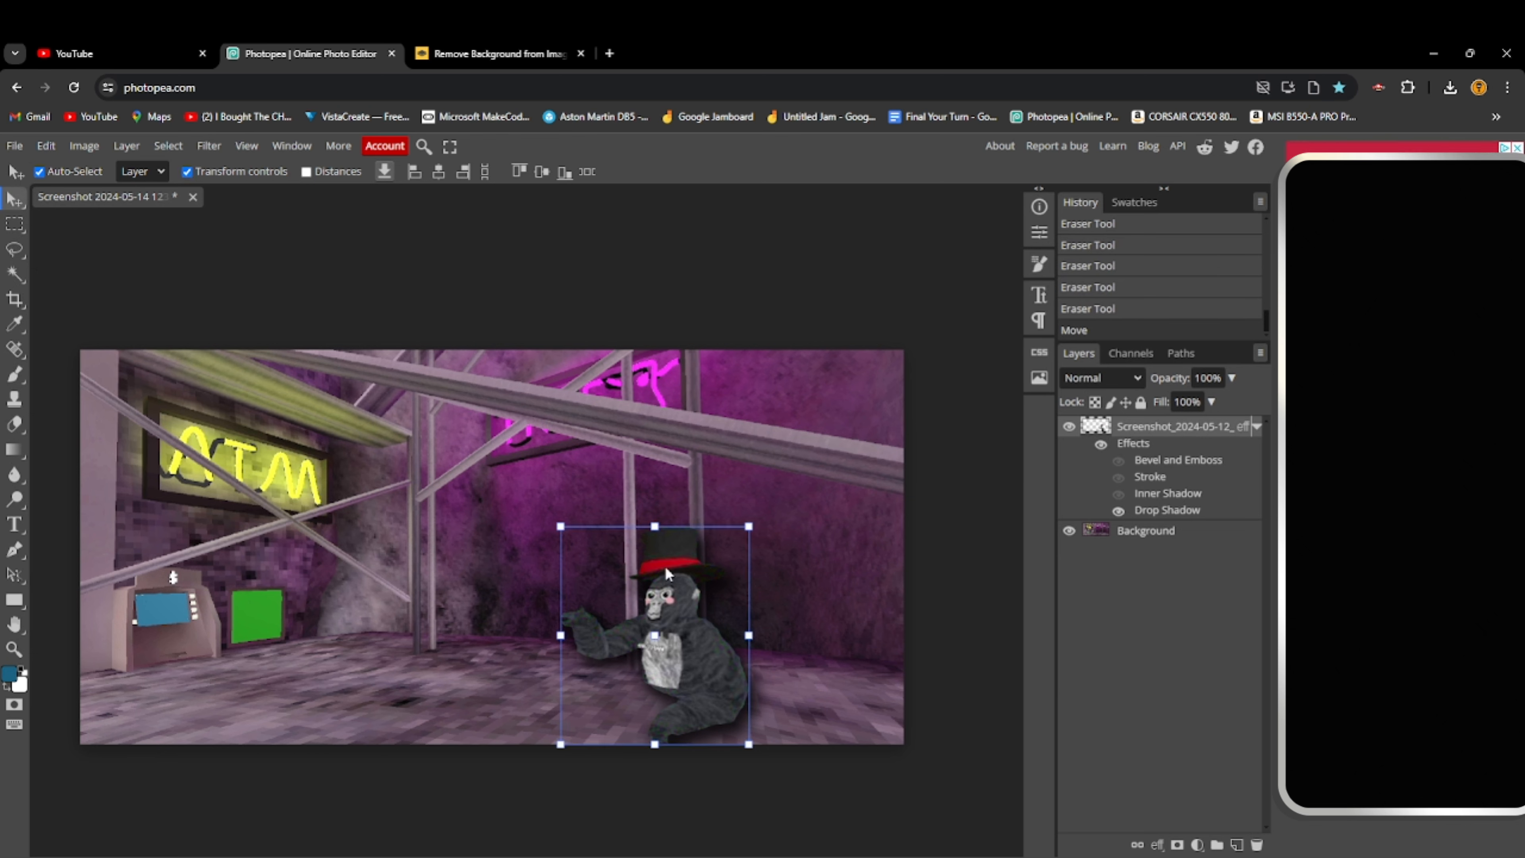
mouse_move(258, 185)
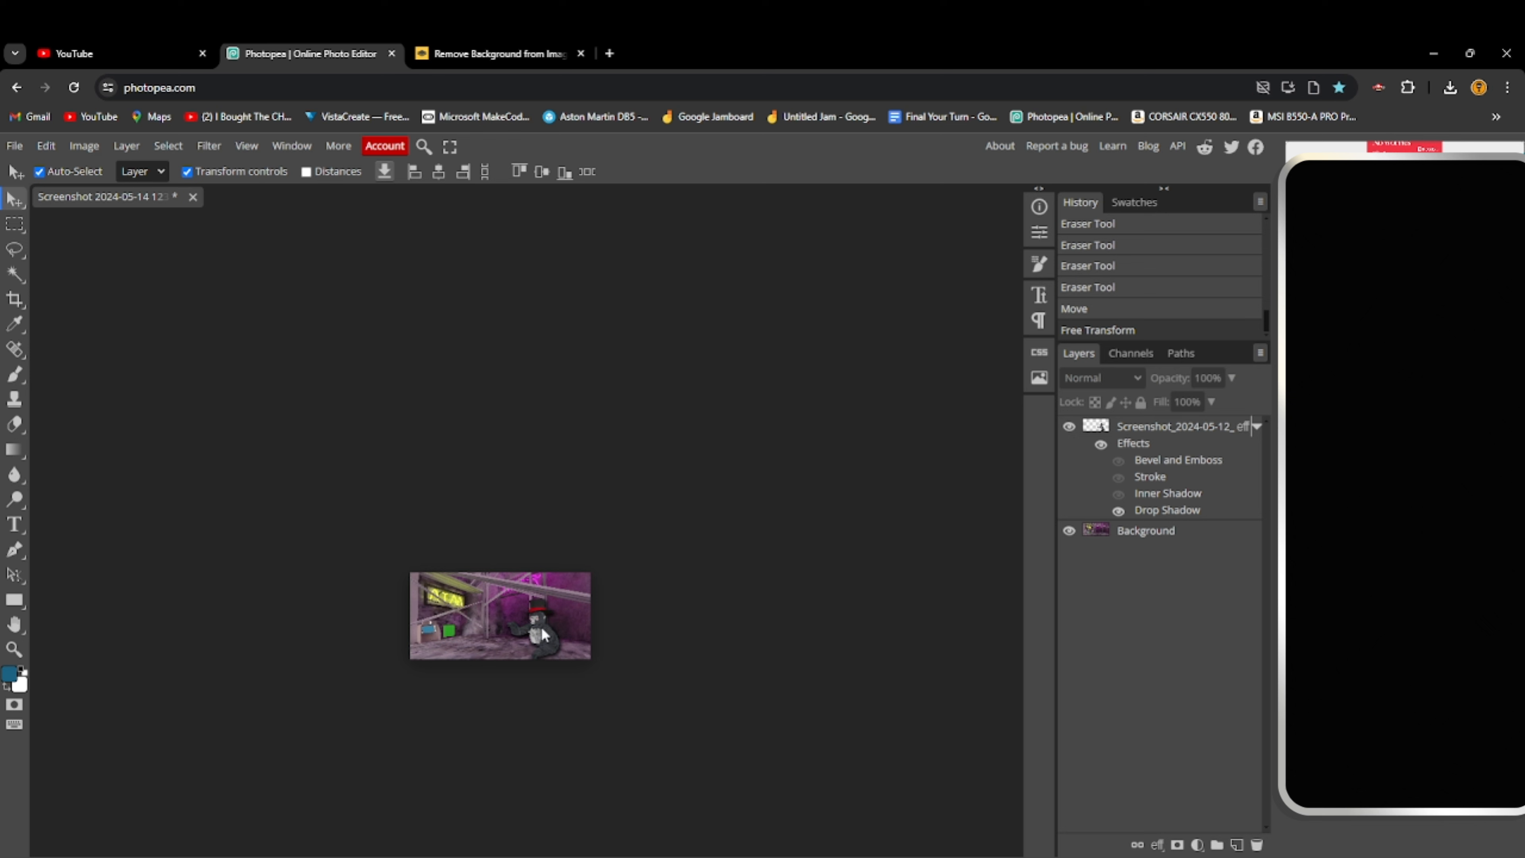
Scale the gorilla up with Free Transform and settle it at the scene's lower right
left_click(14, 649)
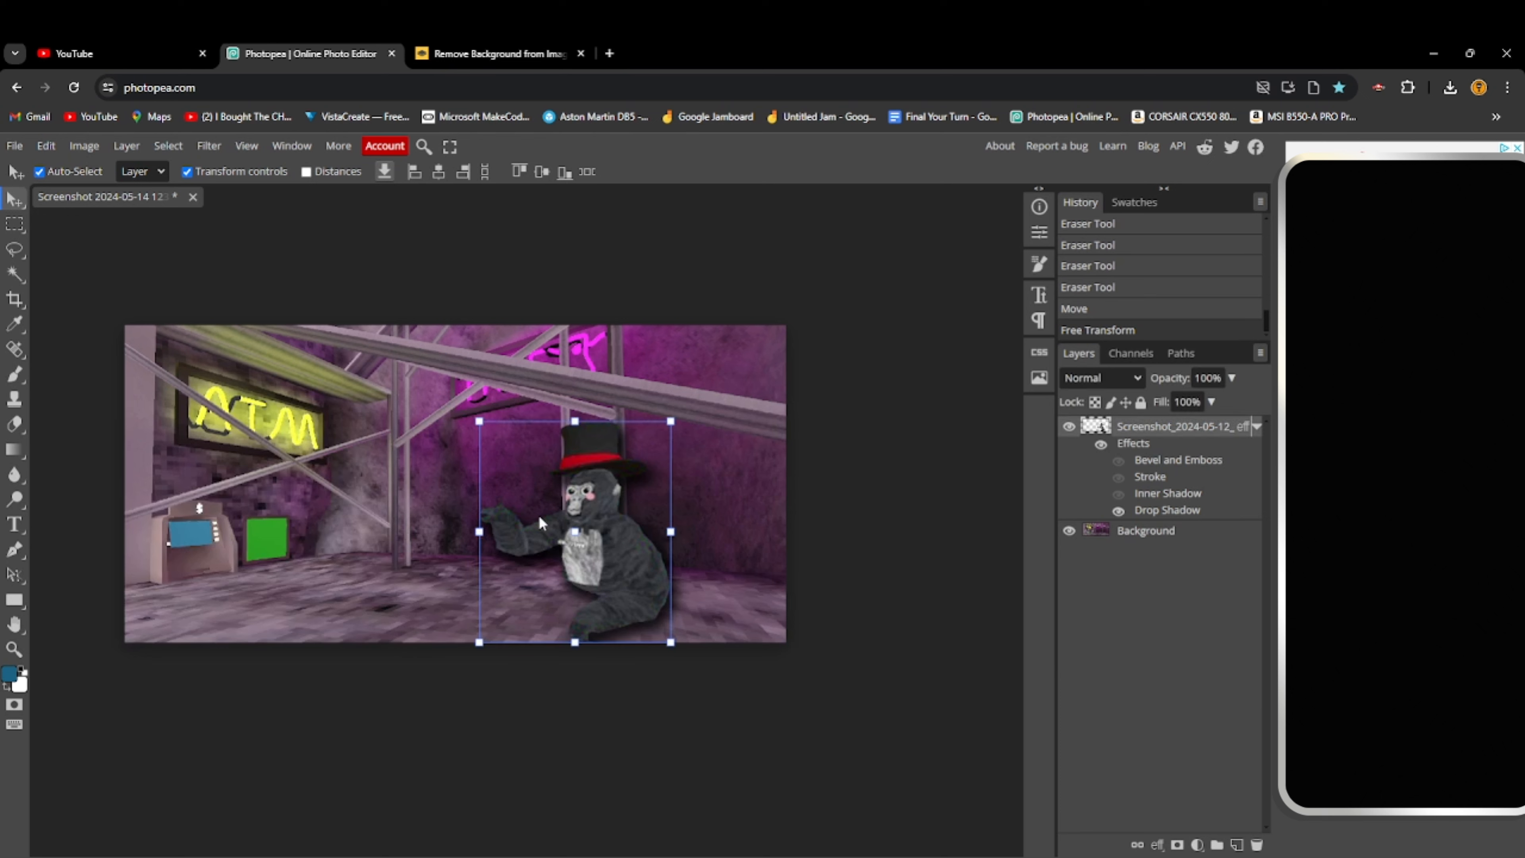
mouse_move(623, 590)
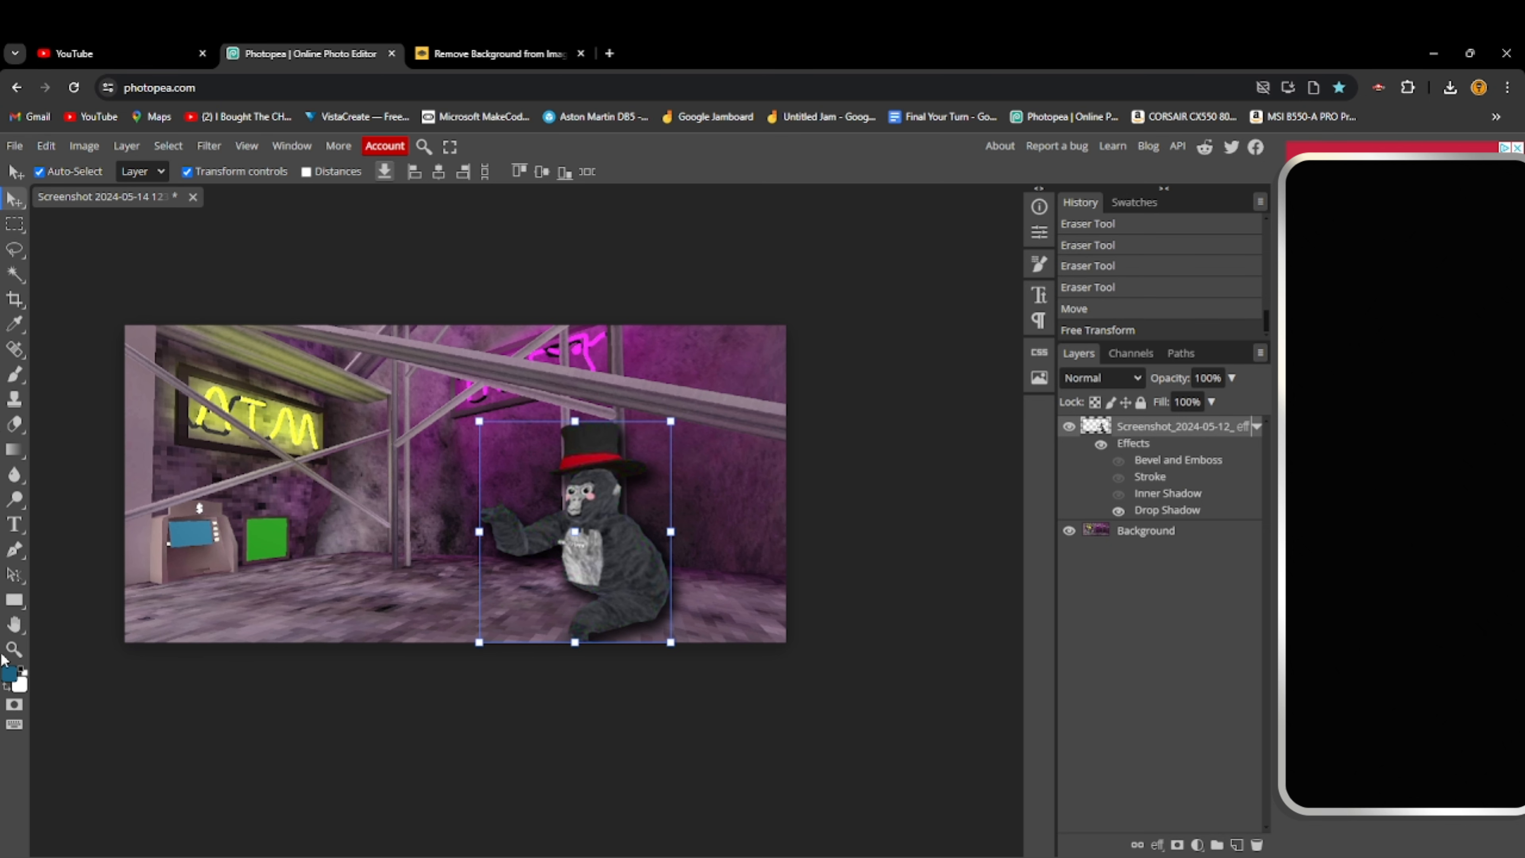
left_click(14, 648)
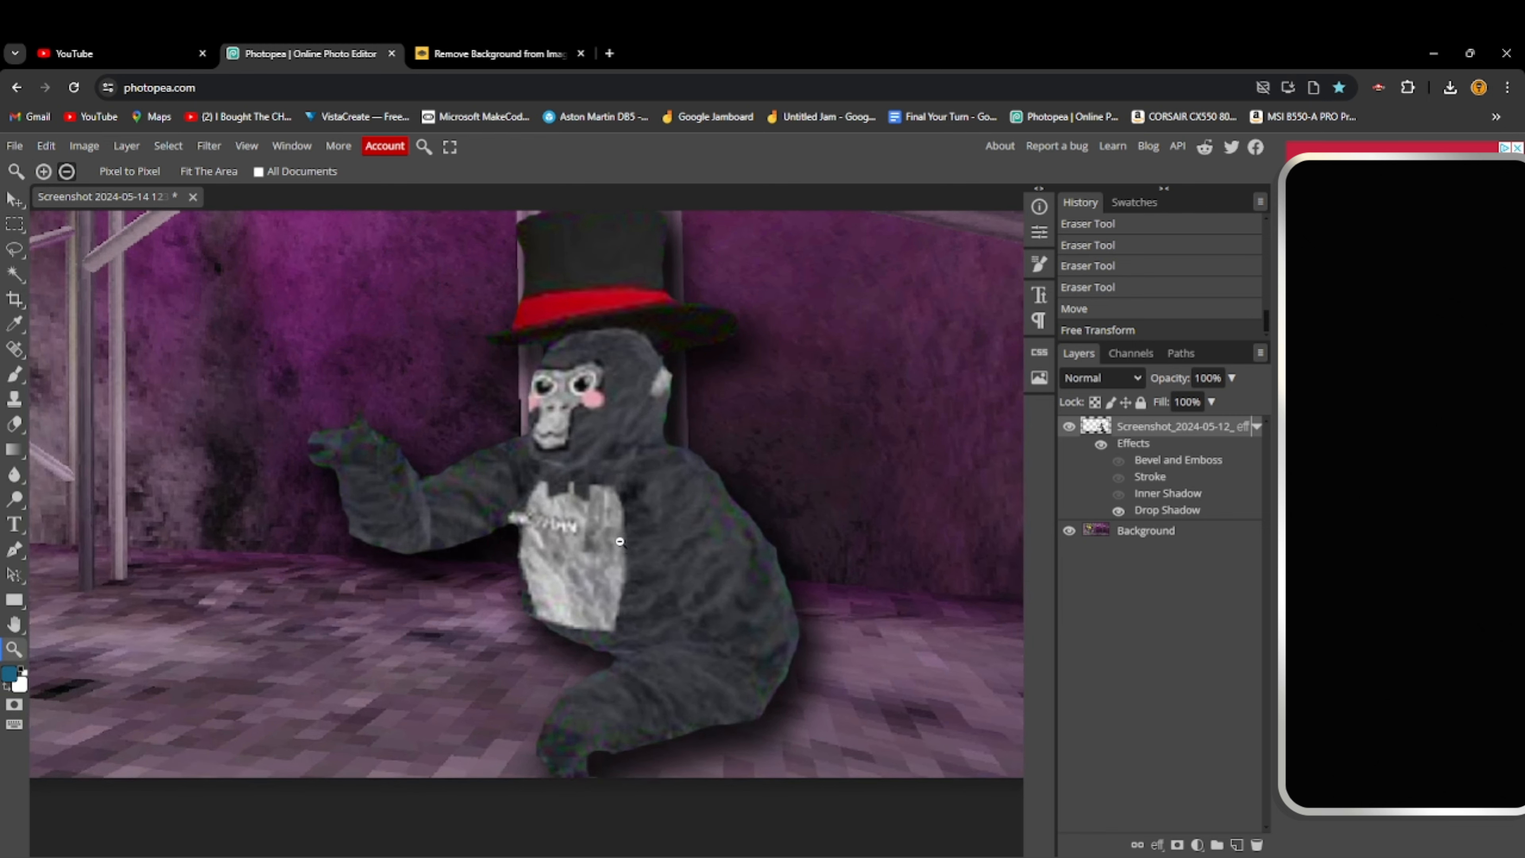
Search Google Images for 'transparent background' and preview the Wikipedia HD transparent picture
left_click(610, 54)
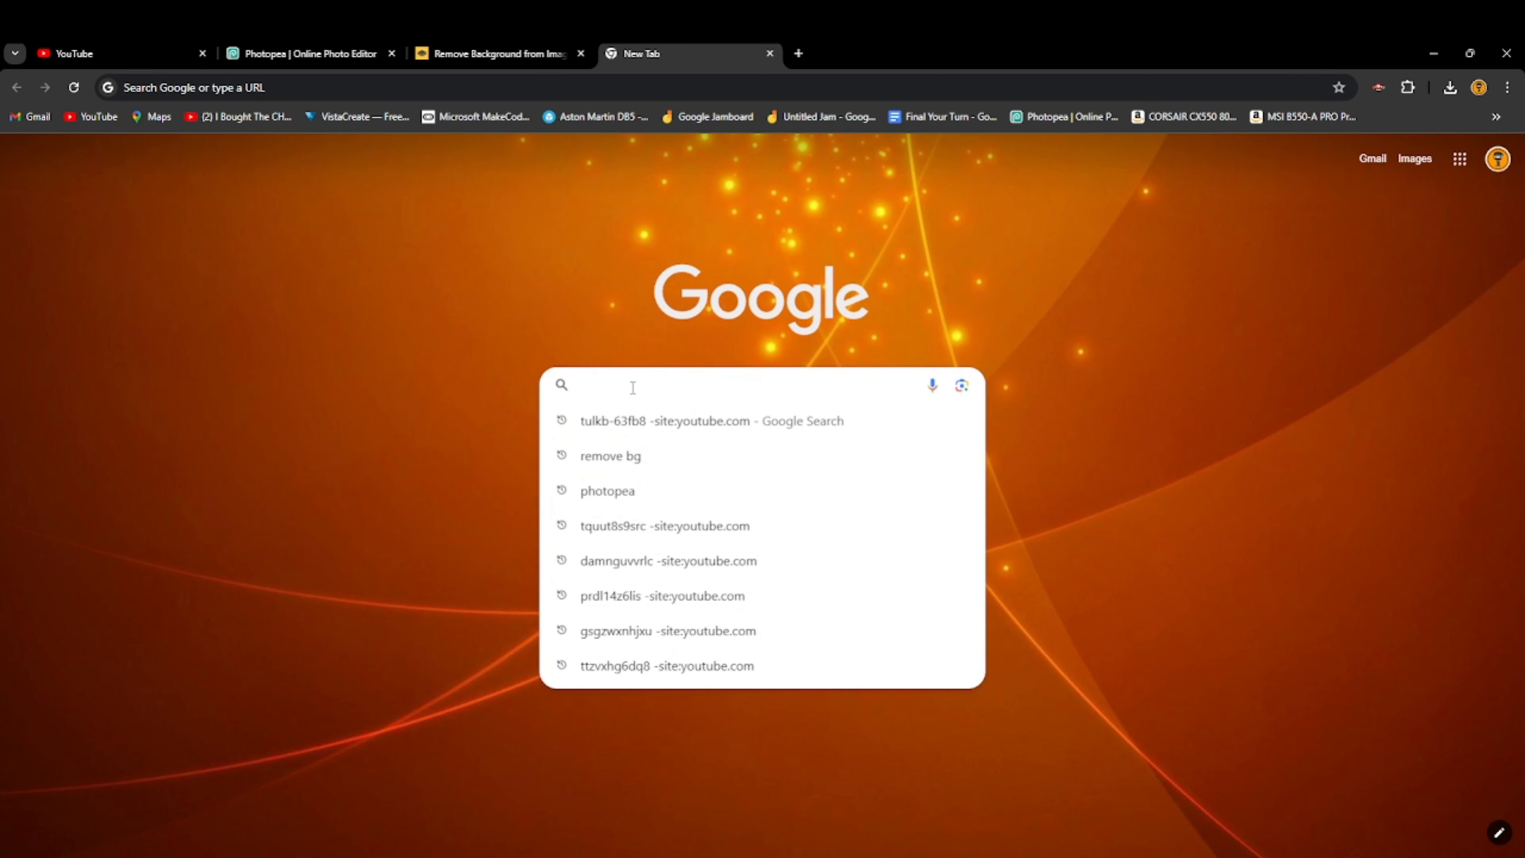
type("transt")
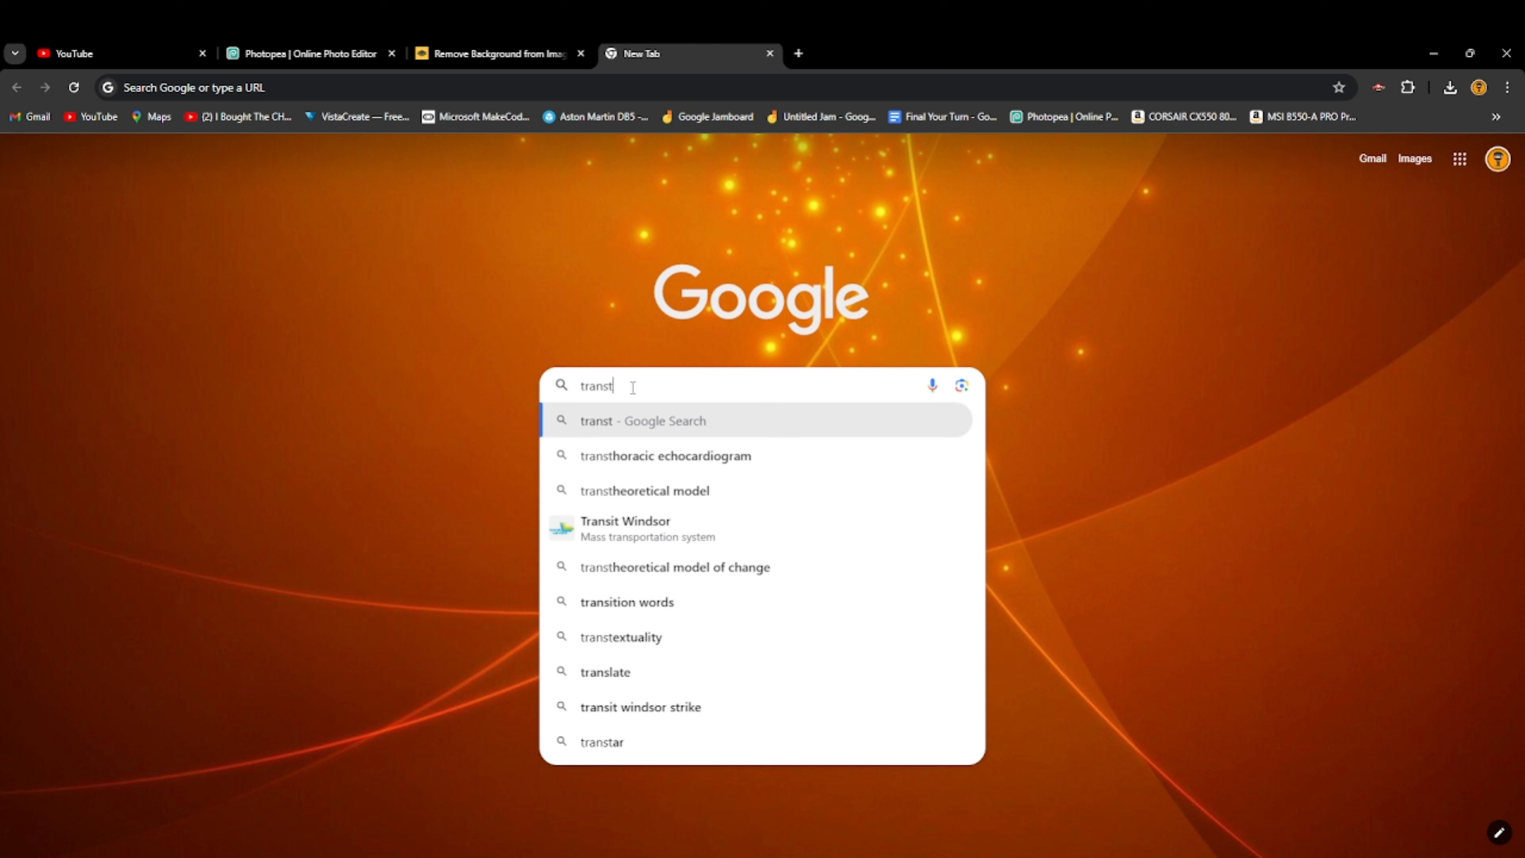
type("transparent background")
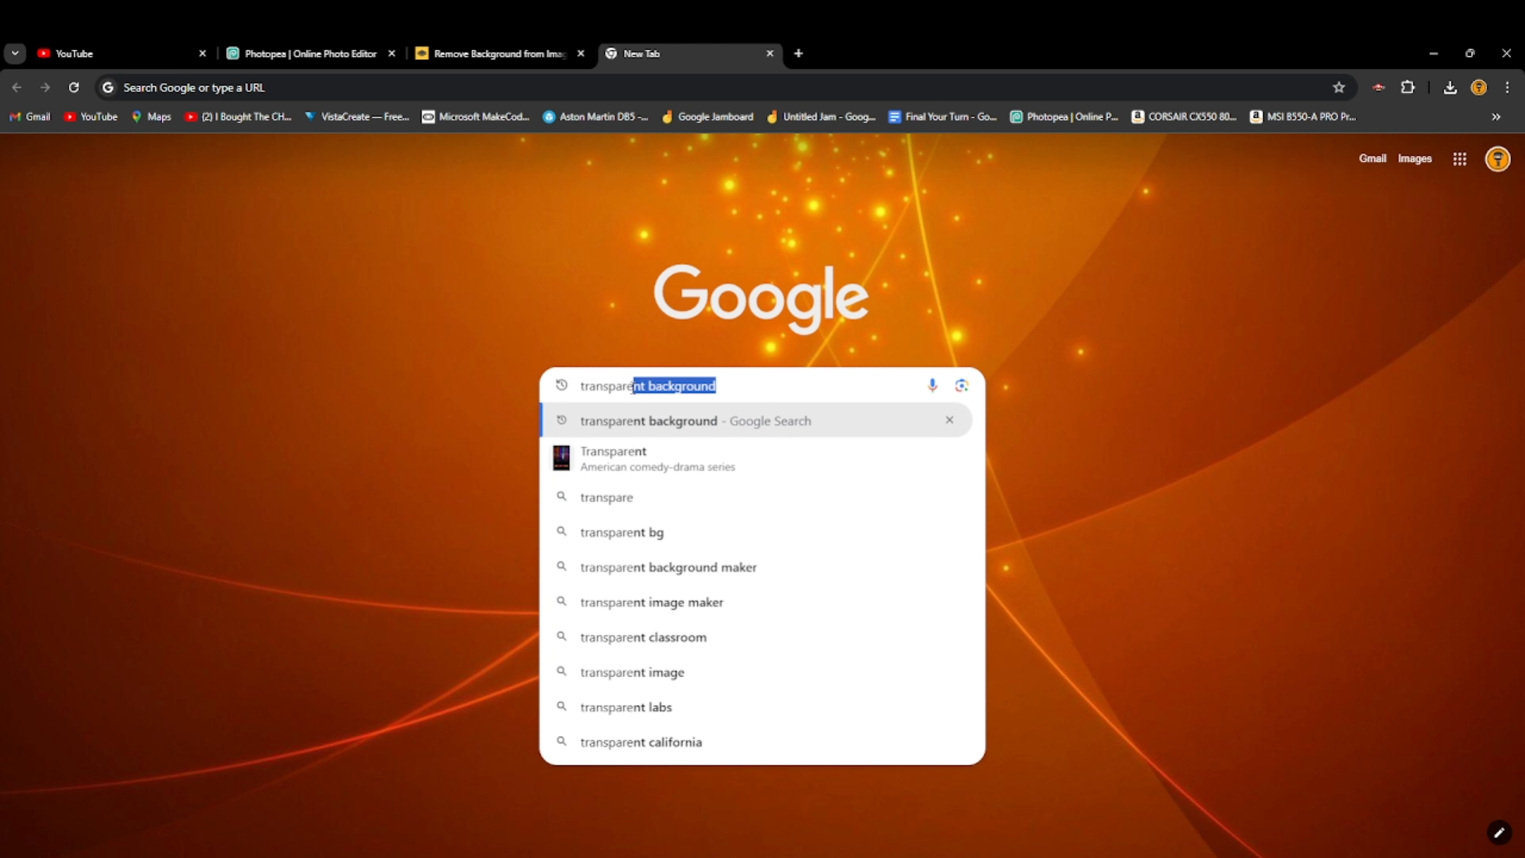
key("Return")
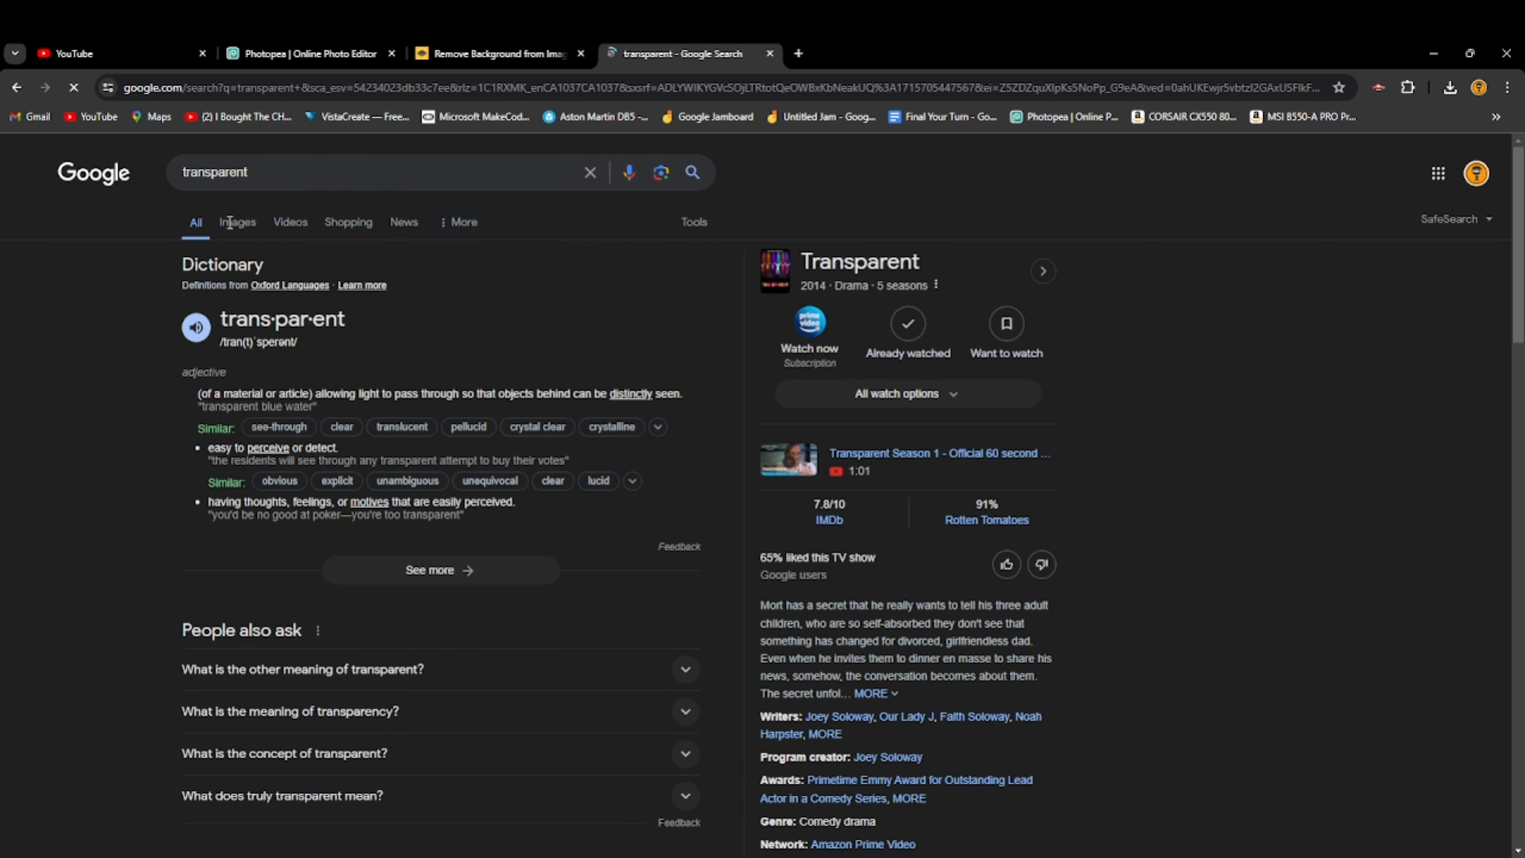
left_click(237, 222)
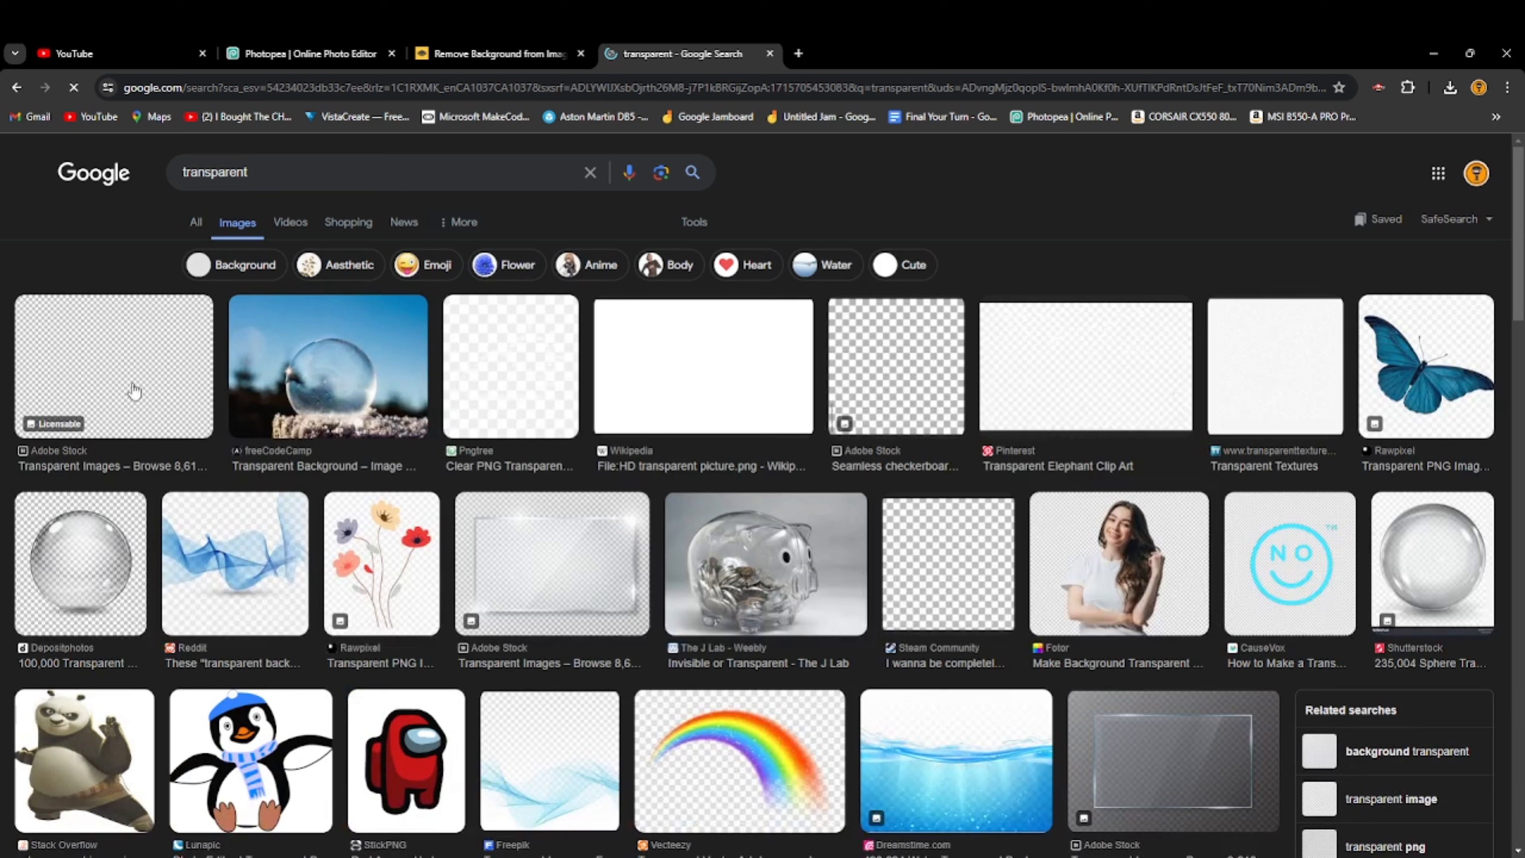
left_click(700, 365)
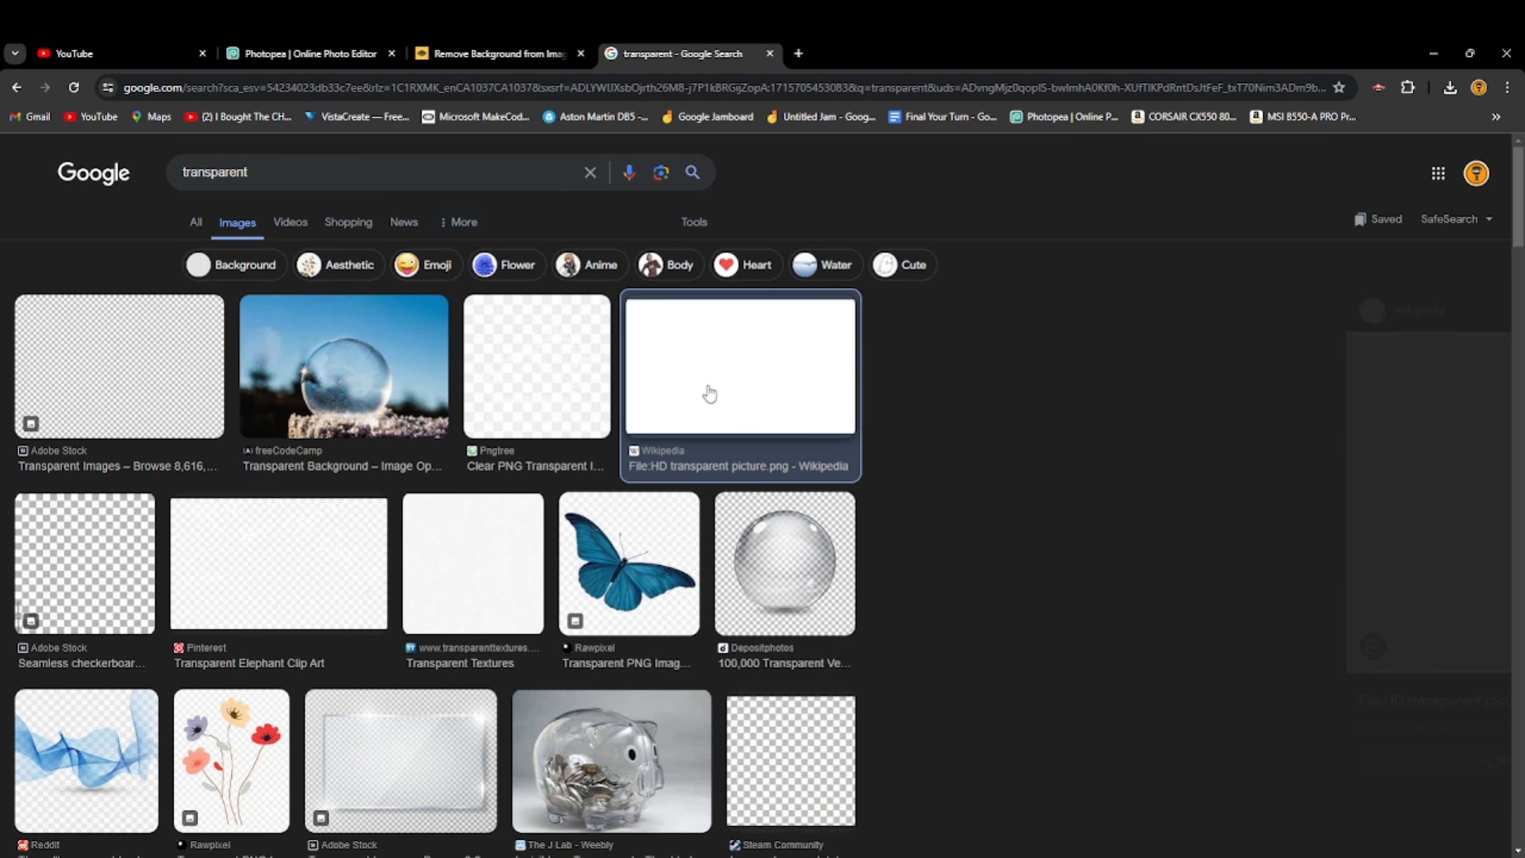
left_click(740, 365)
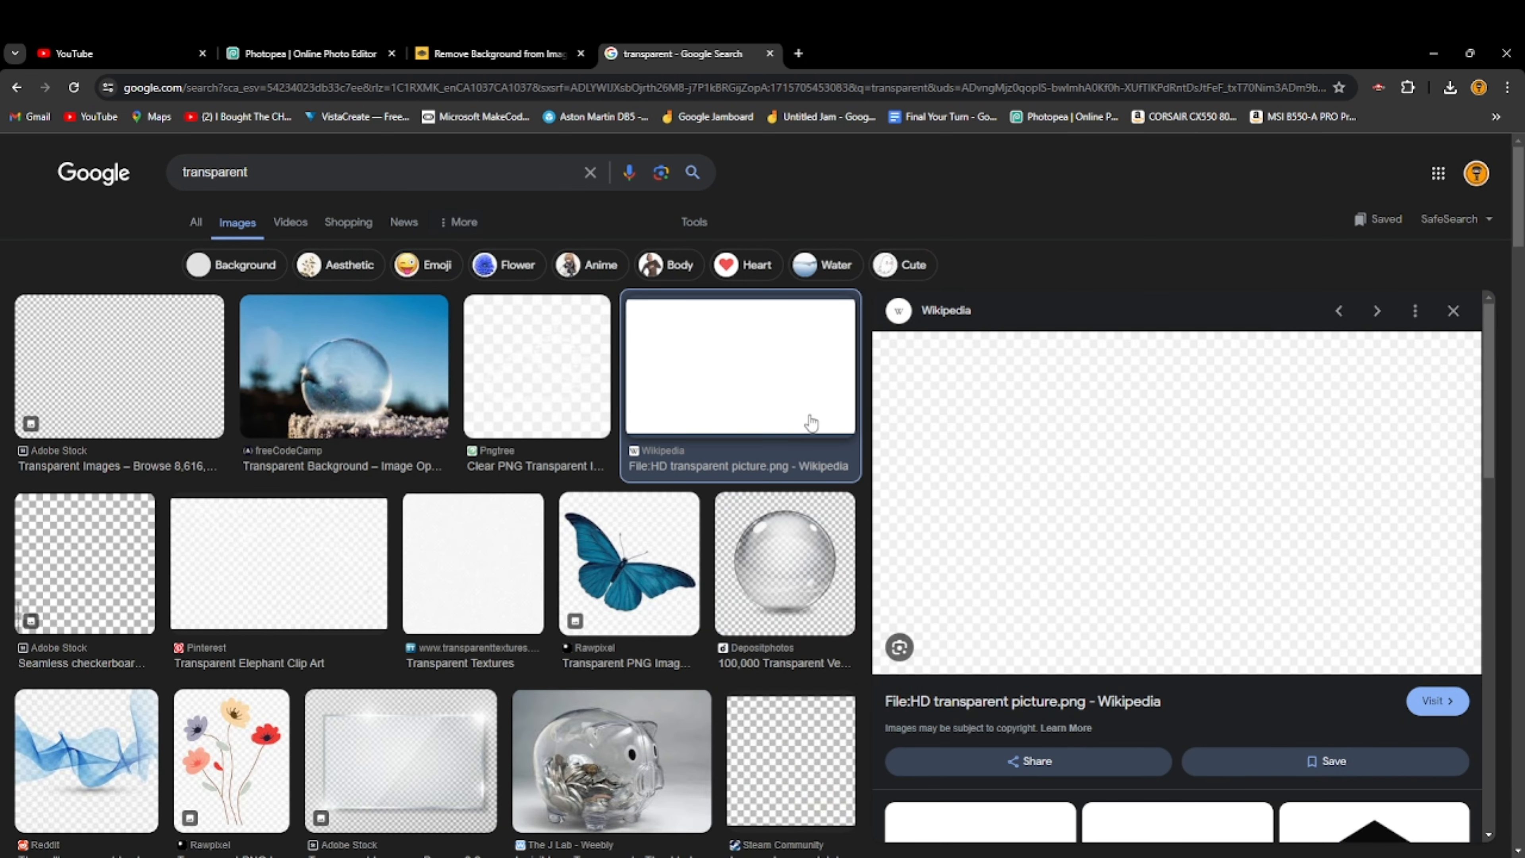
mouse_move(721, 390)
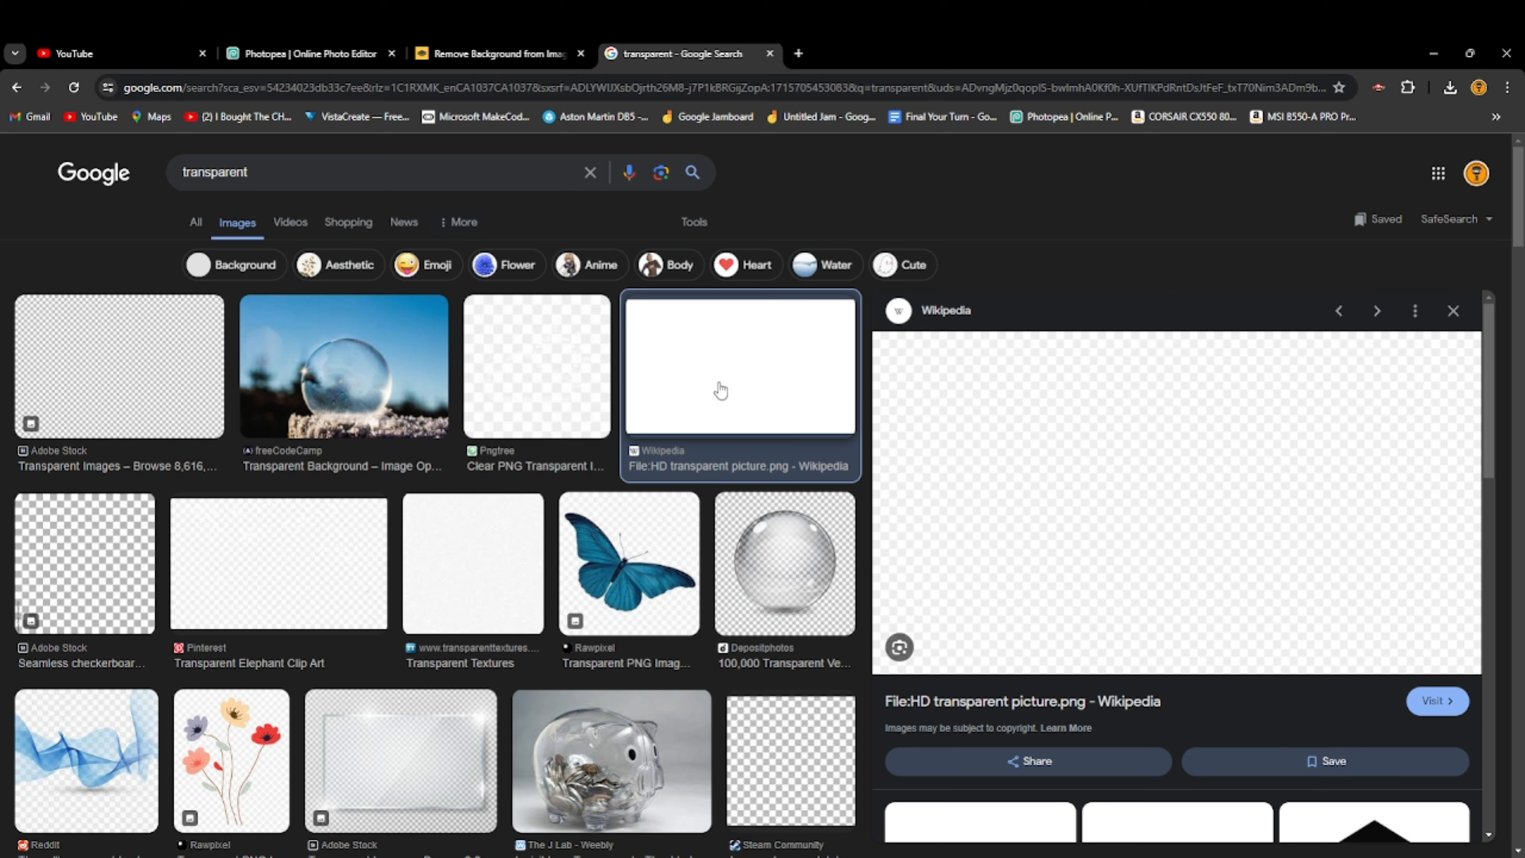
mouse_move(720, 380)
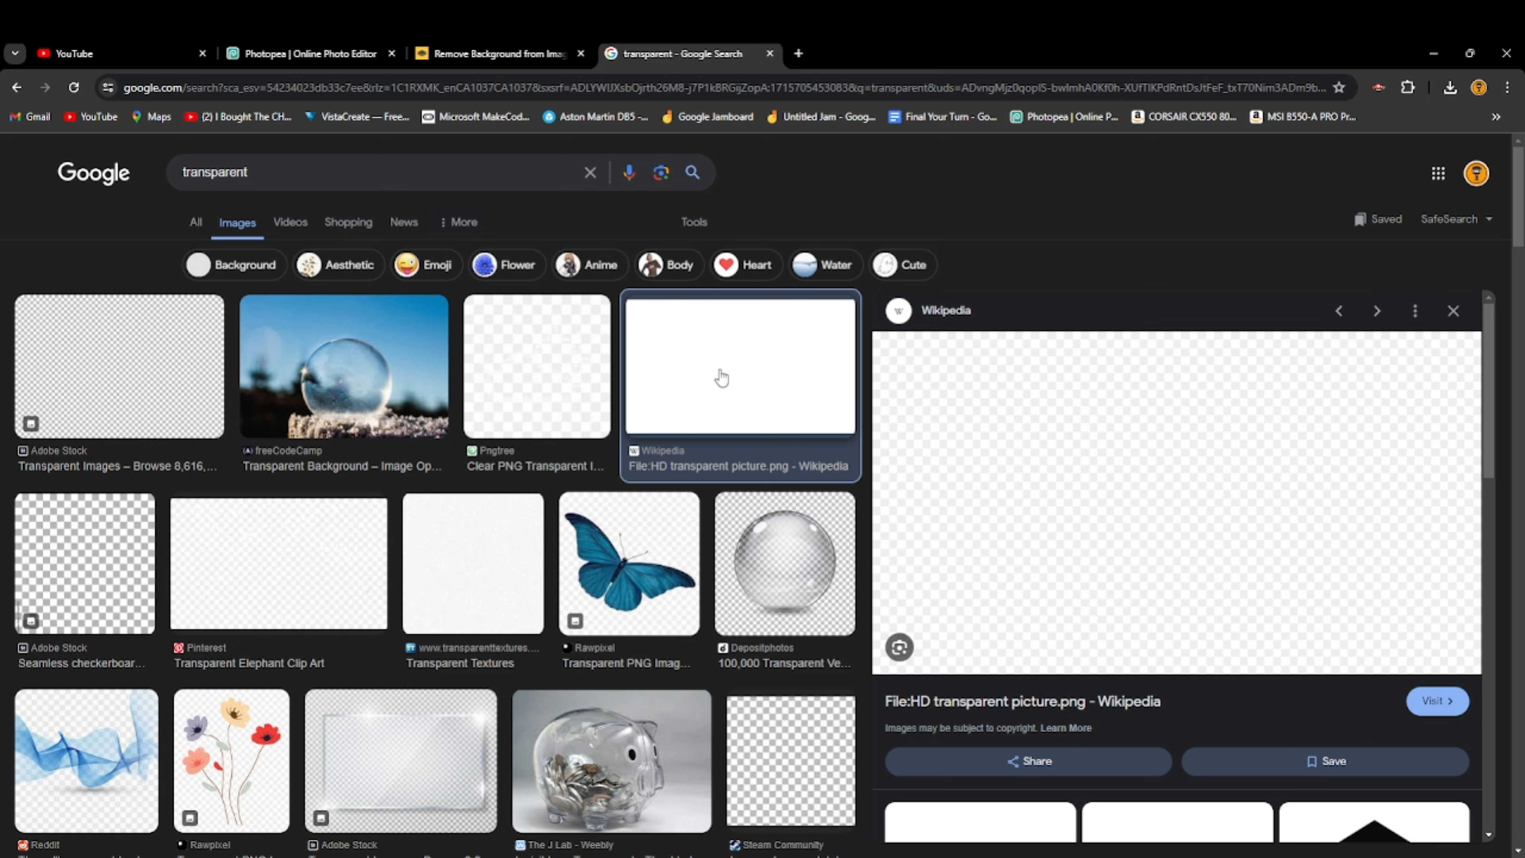
mouse_move(952, 412)
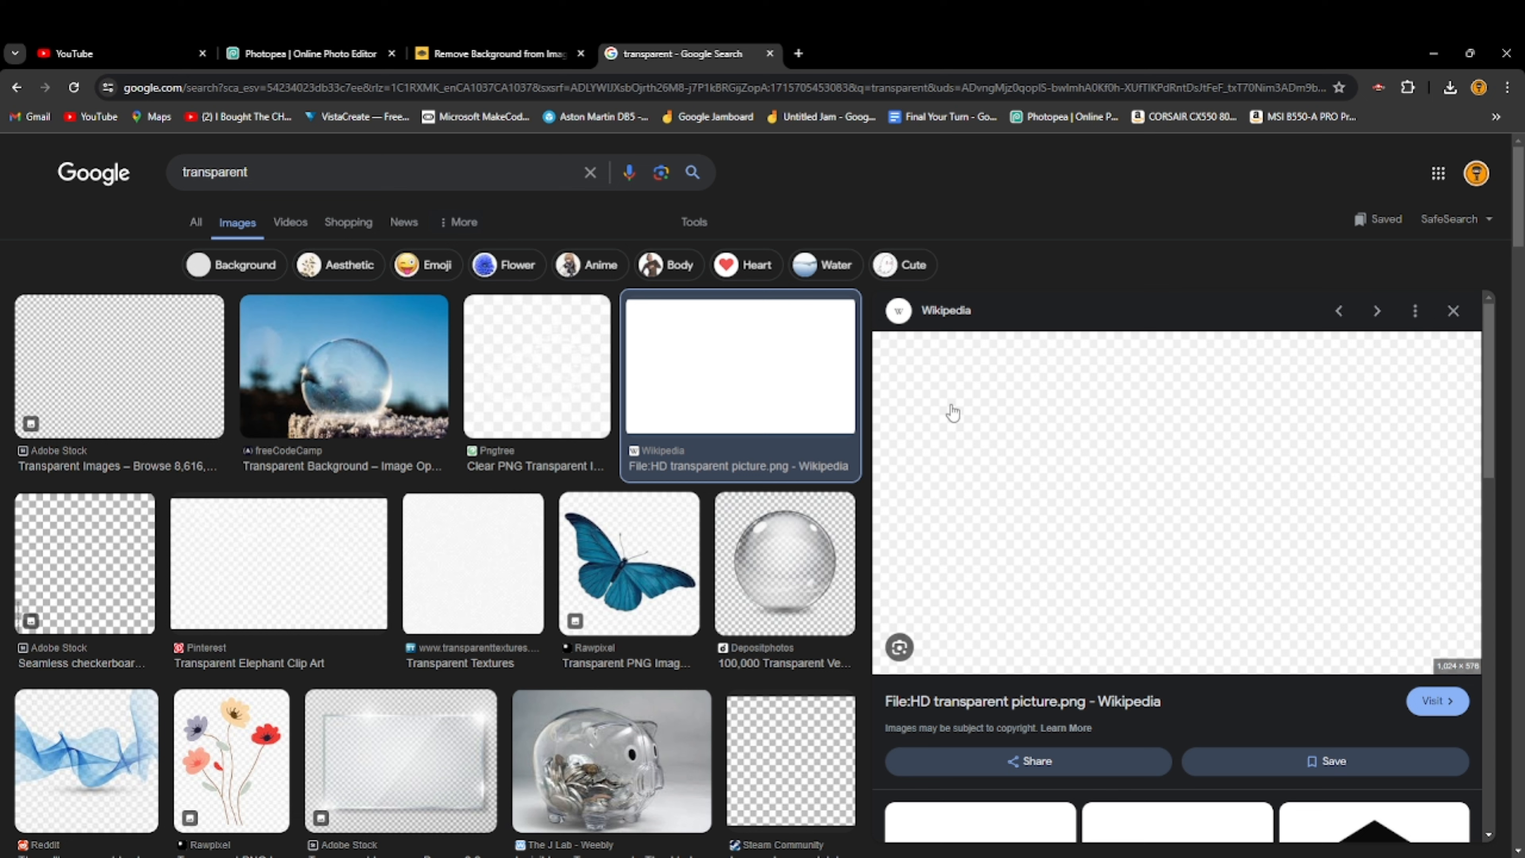
mouse_move(1099, 542)
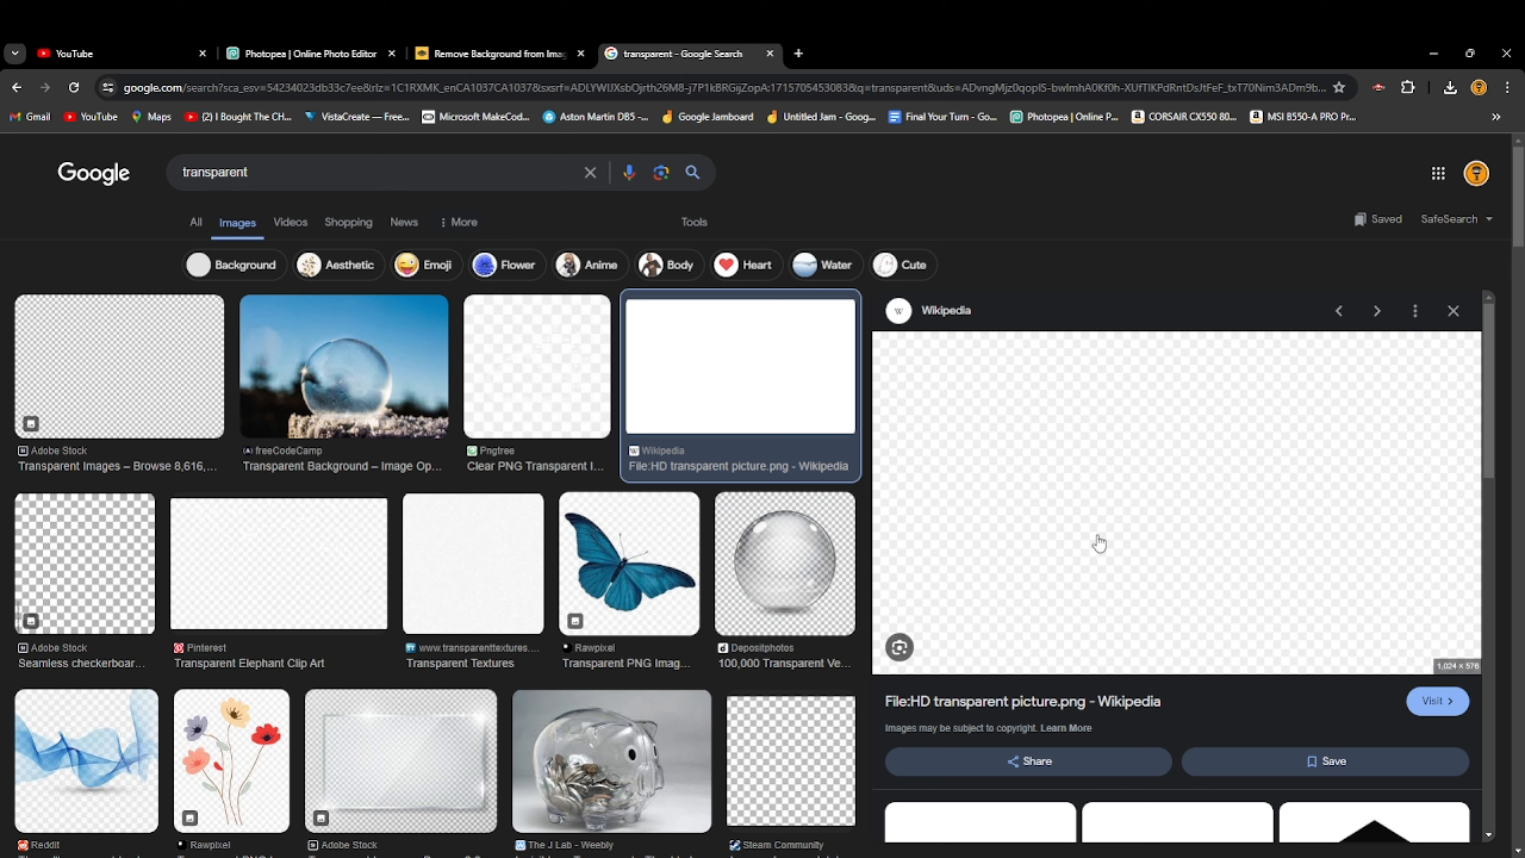
mouse_move(645, 409)
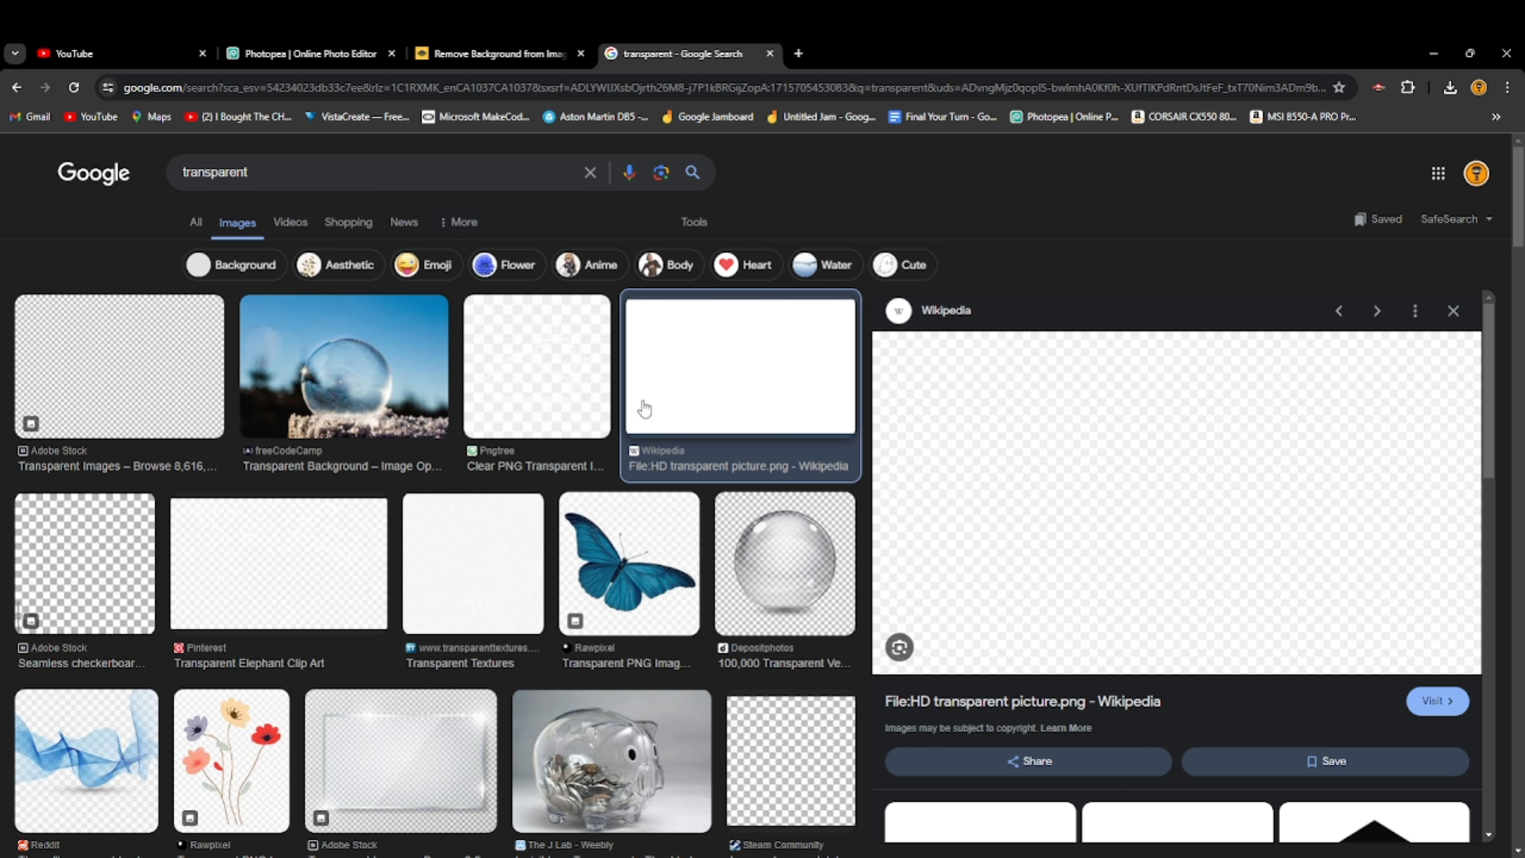
mouse_move(129, 380)
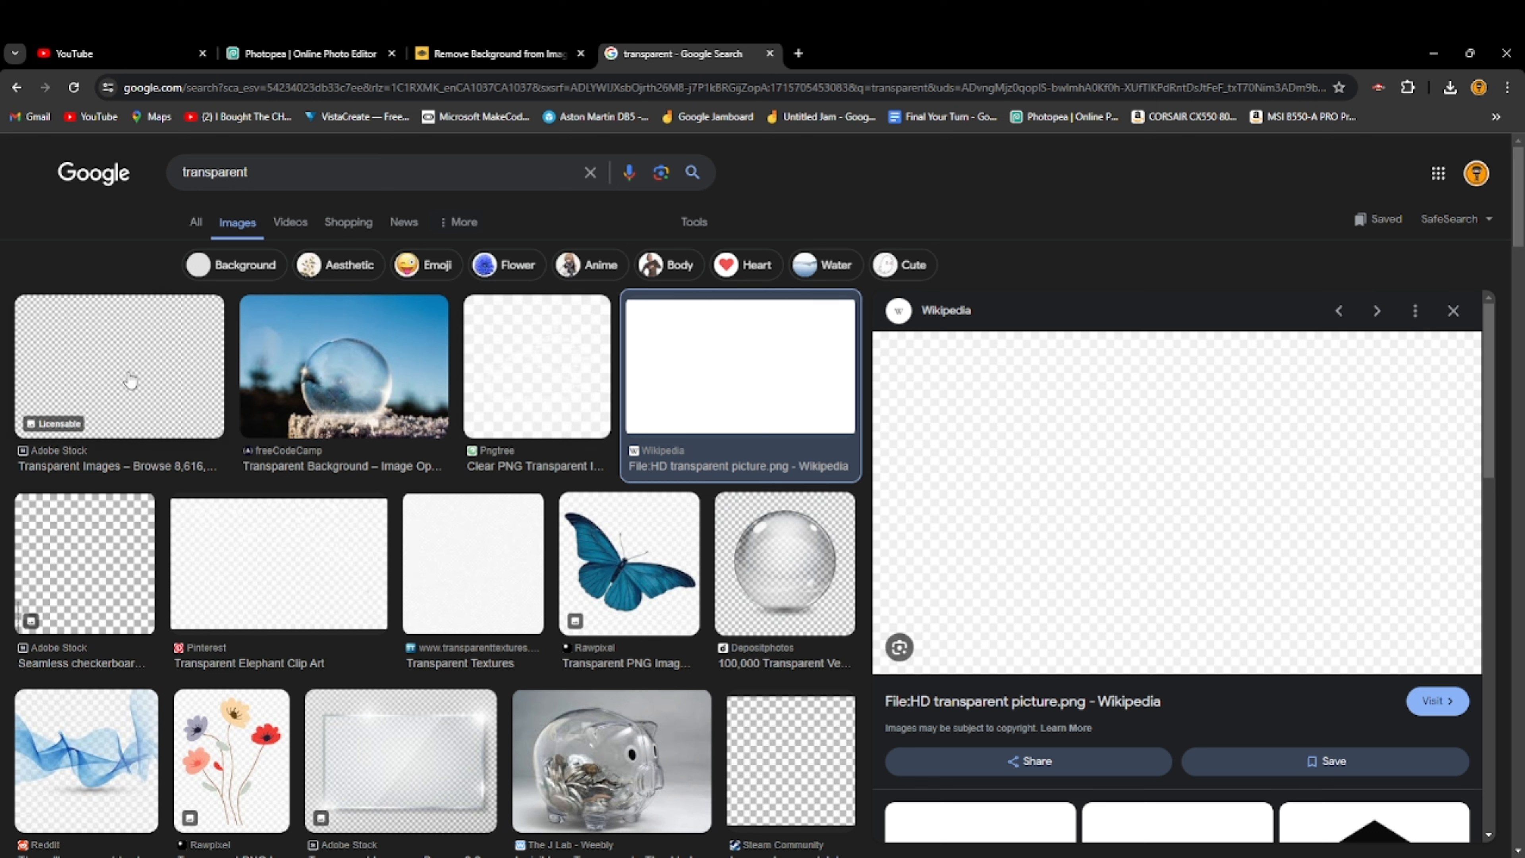
mouse_move(295, 521)
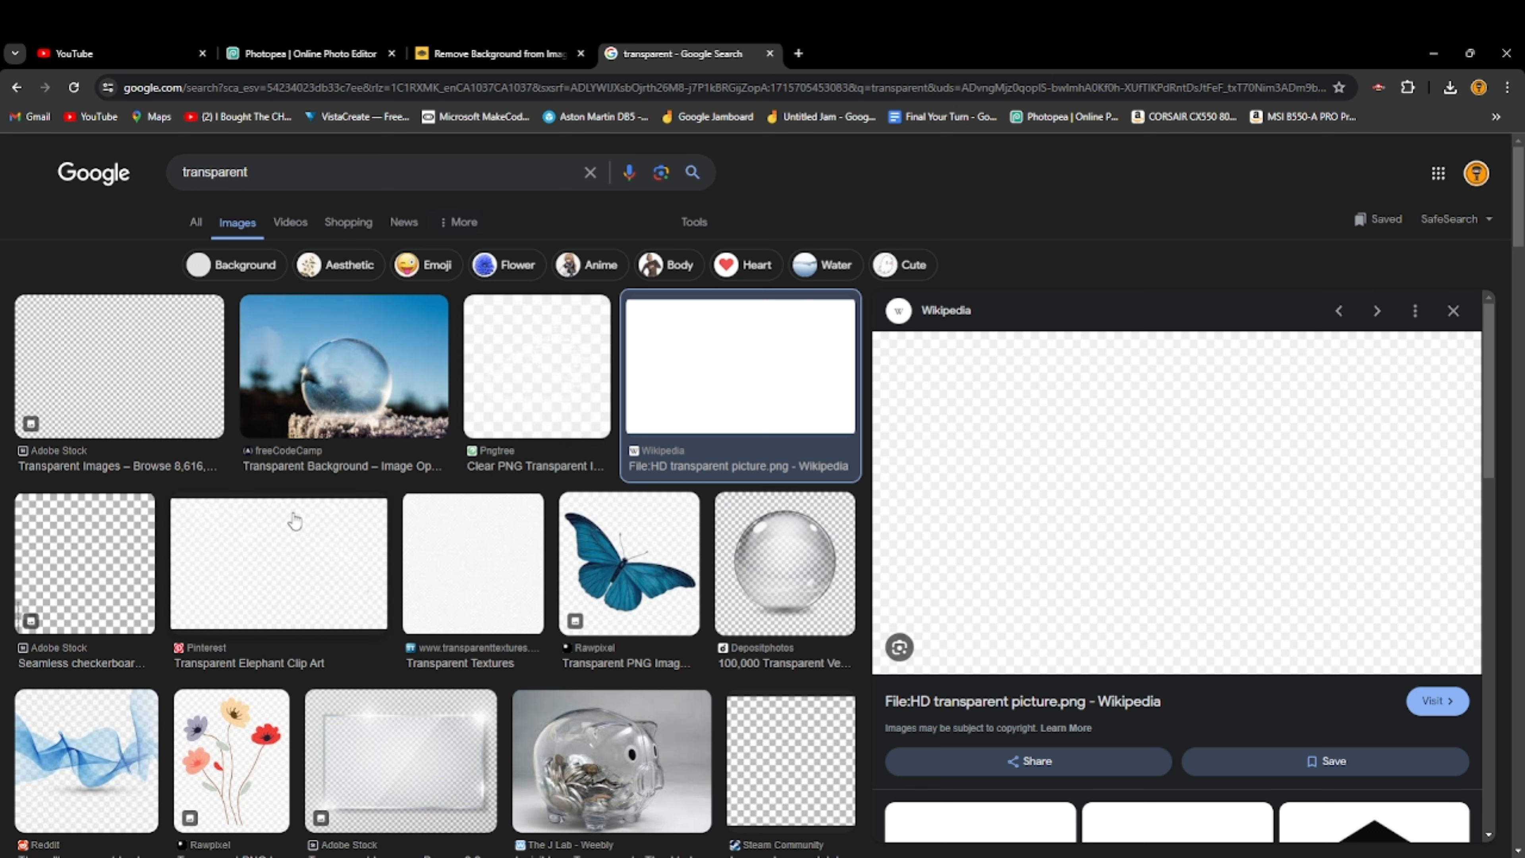
mouse_move(562, 446)
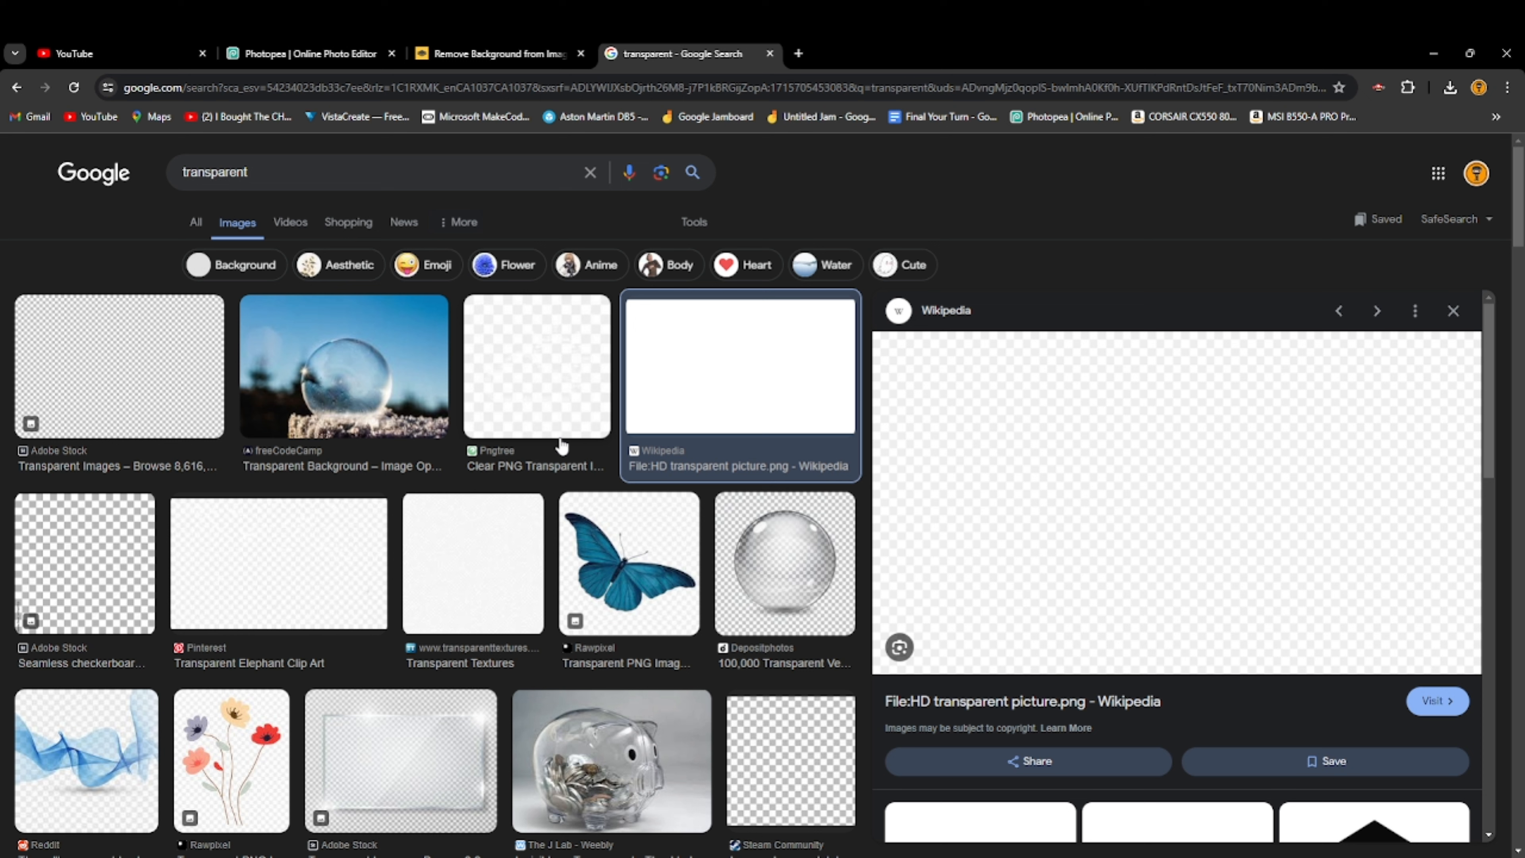
mouse_move(668, 478)
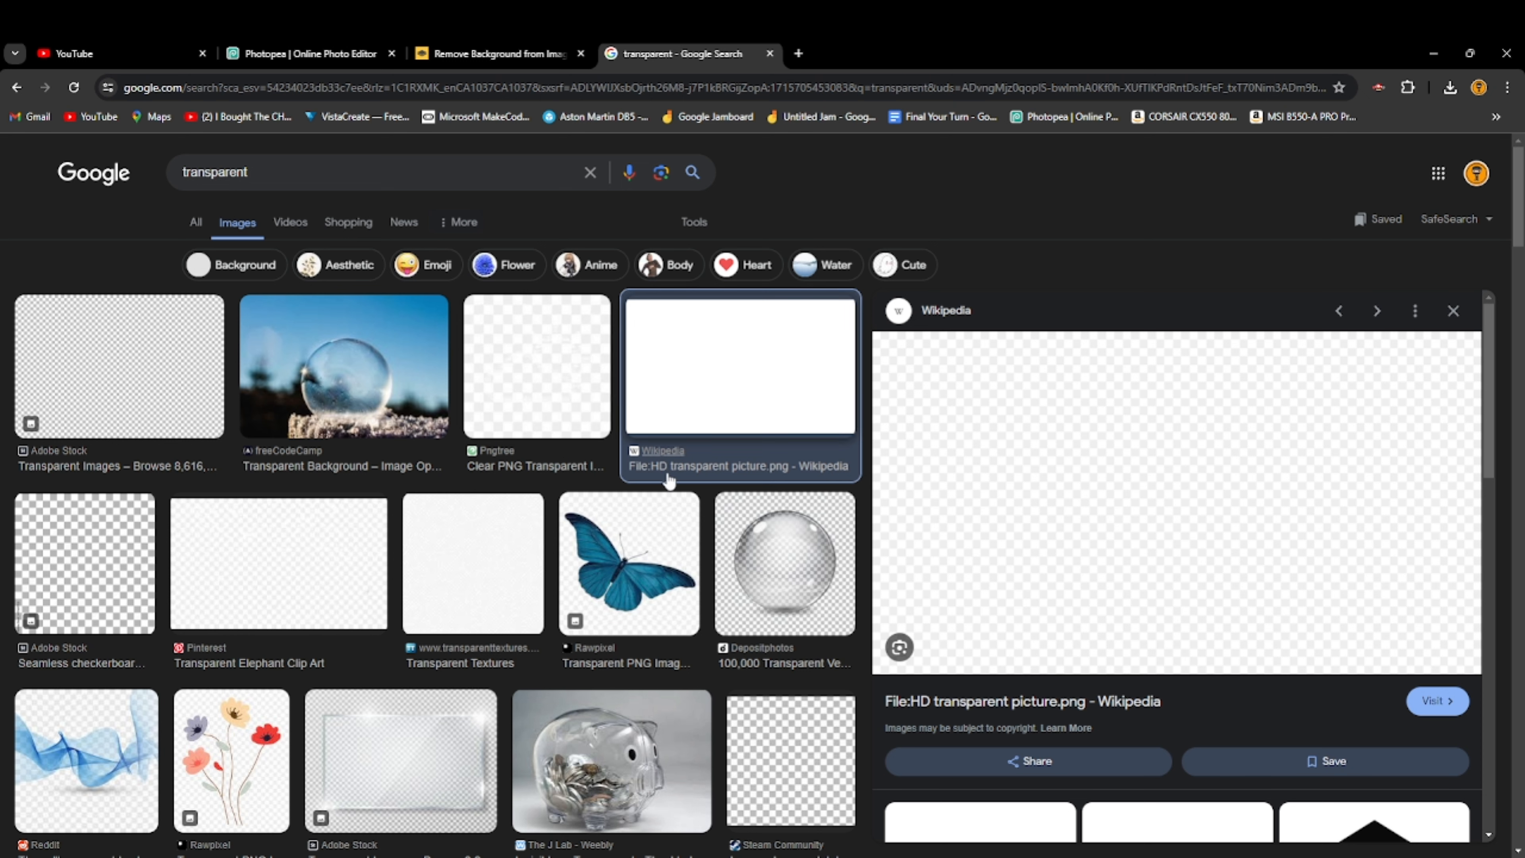
mouse_move(1070, 540)
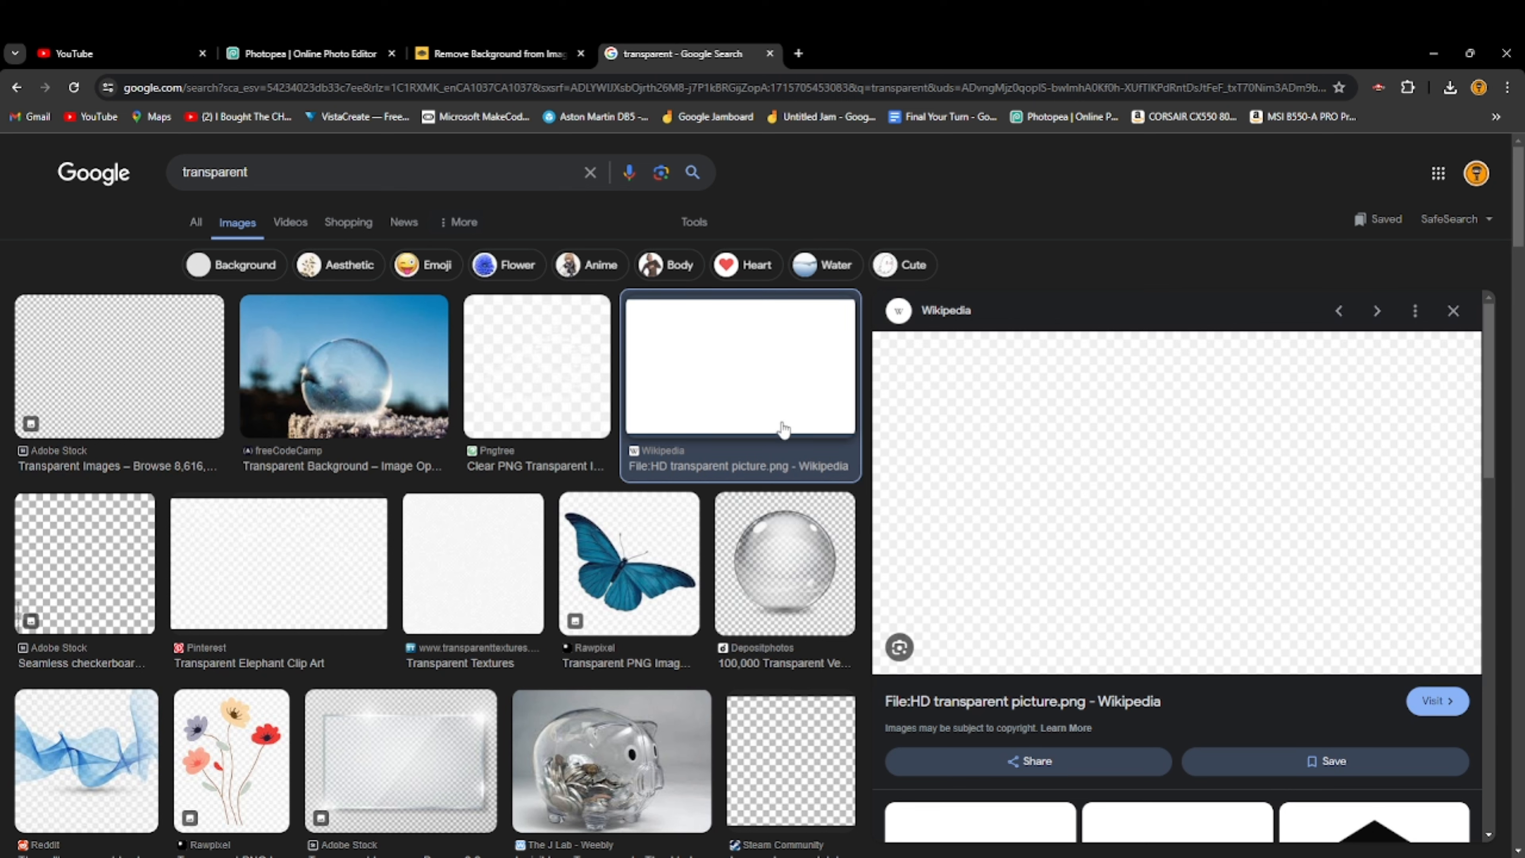
mouse_move(876, 420)
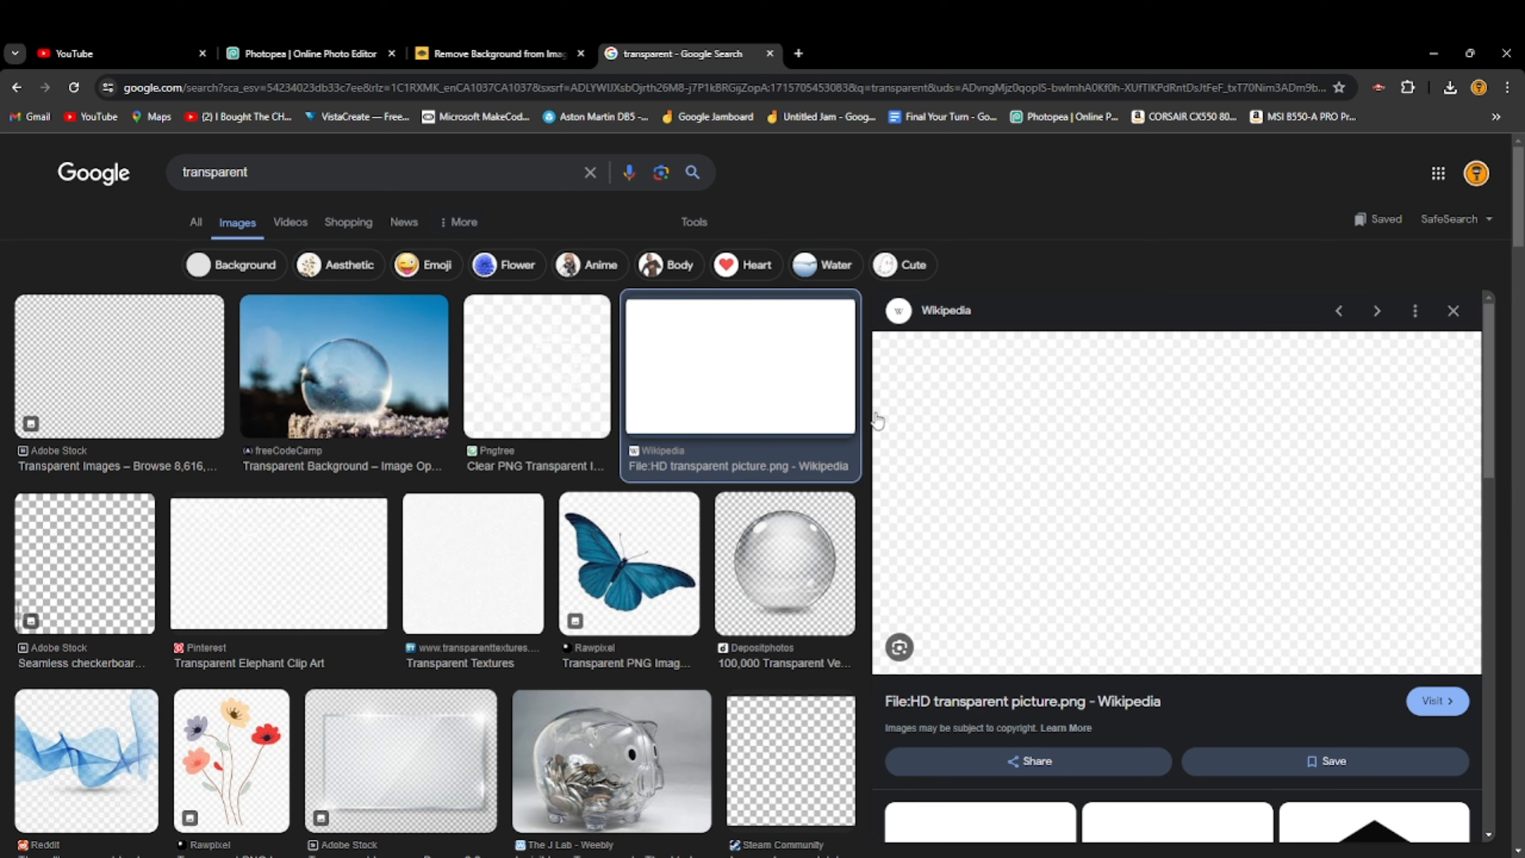
left_click(660, 173)
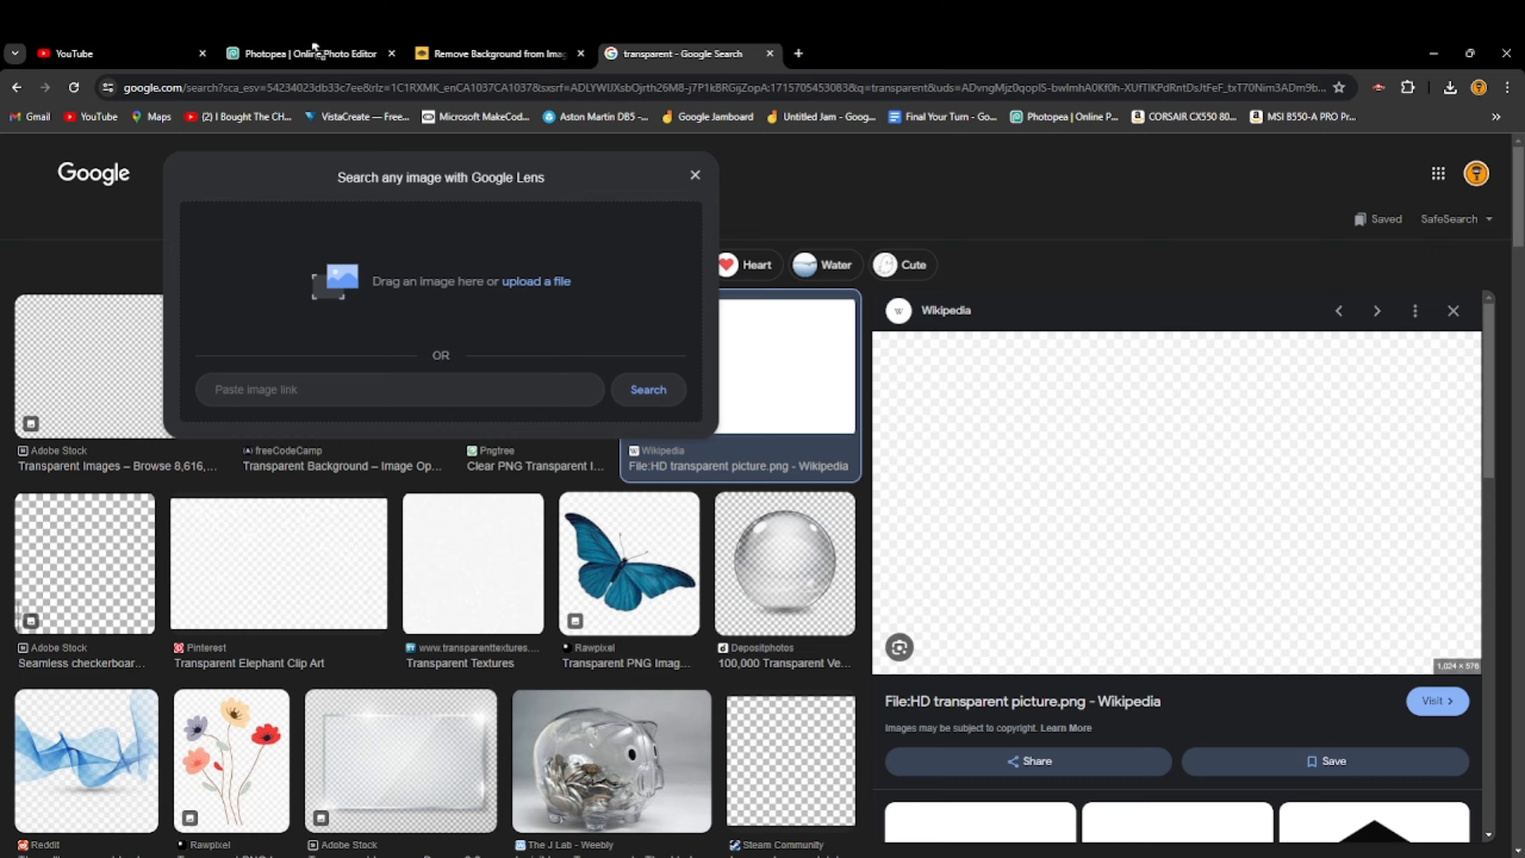
Drop the transparent picture into the thumbnail document as a new top layer
left_click(306, 54)
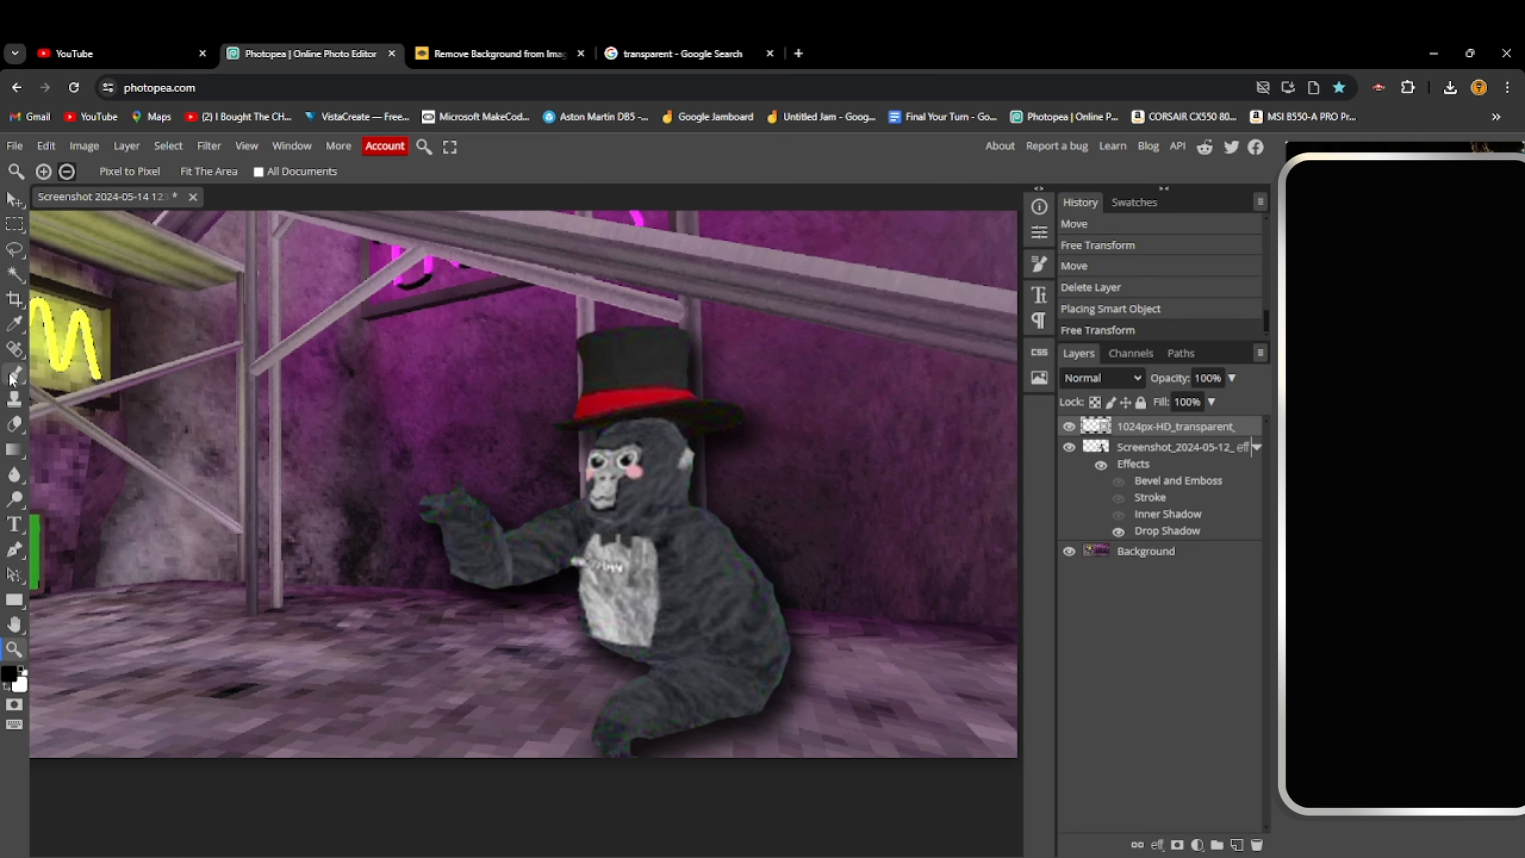
left_click(15, 377)
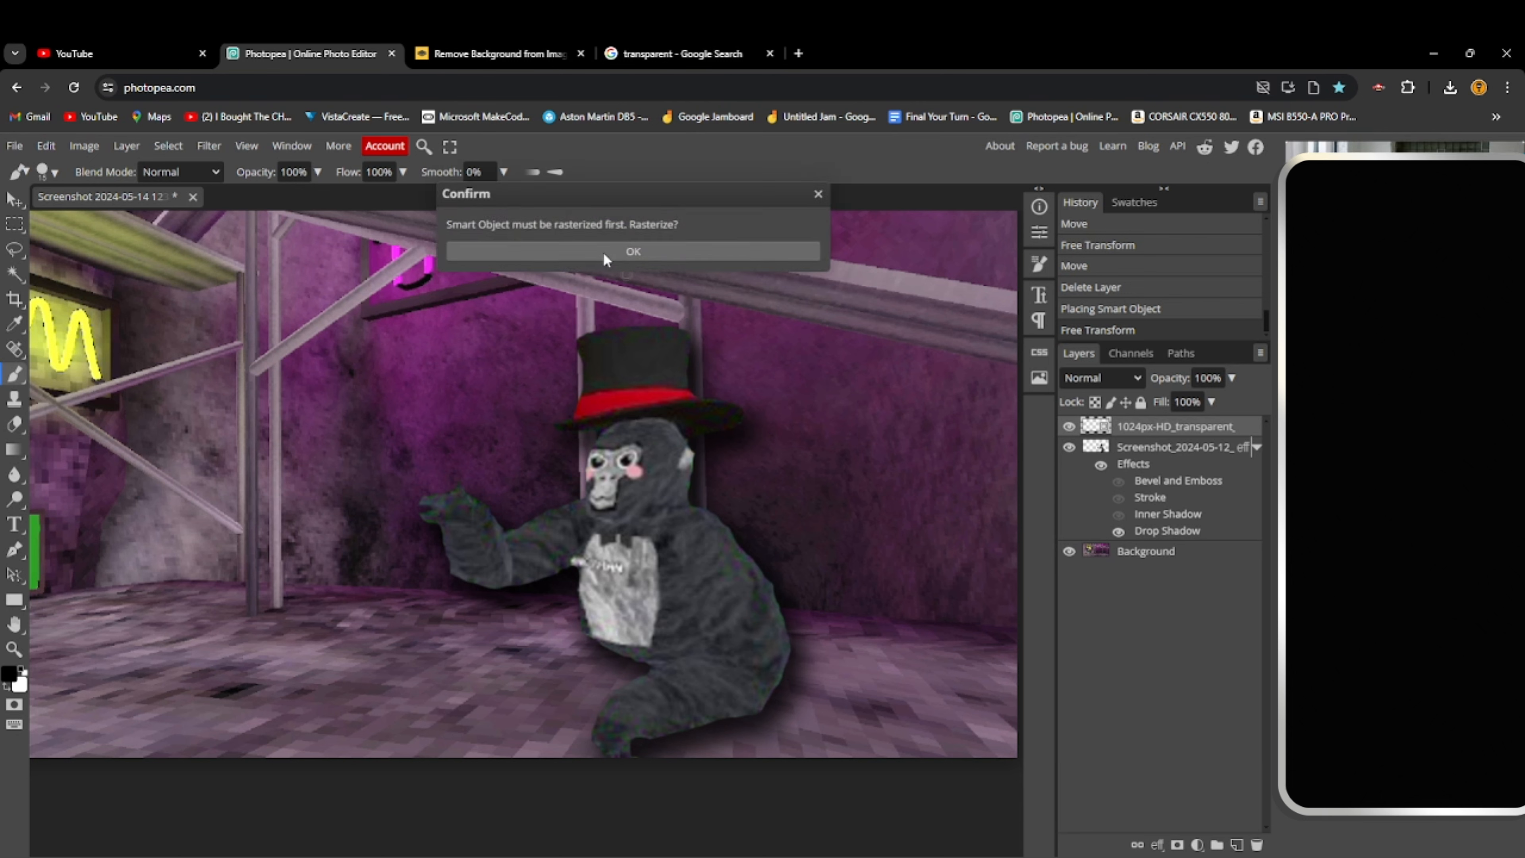
Rasterize the transparent layer and brush black outline strokes around the gorilla's body
left_click(633, 251)
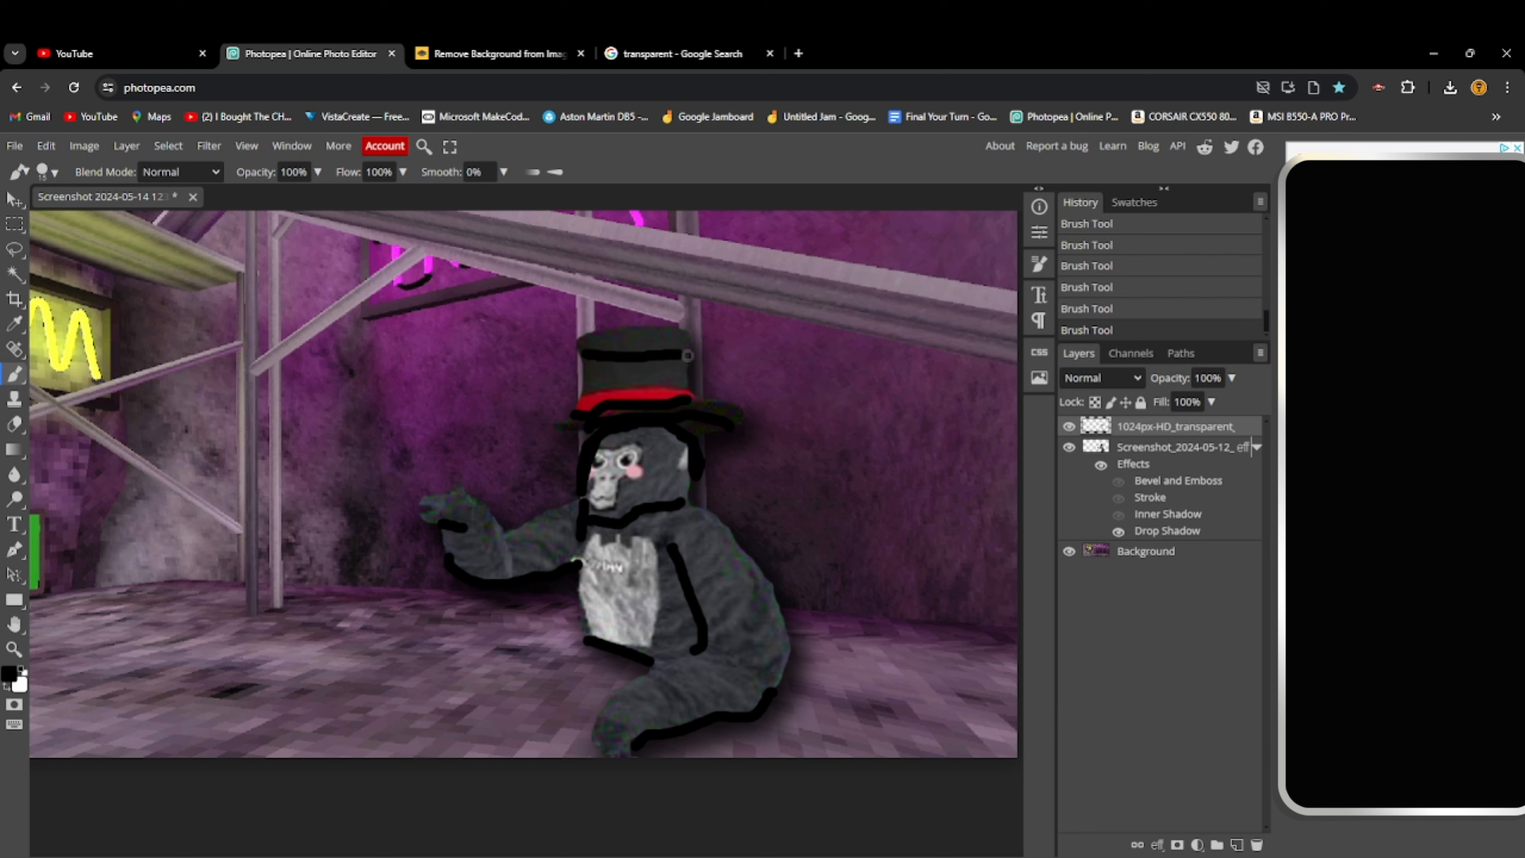
mouse_move(393, 350)
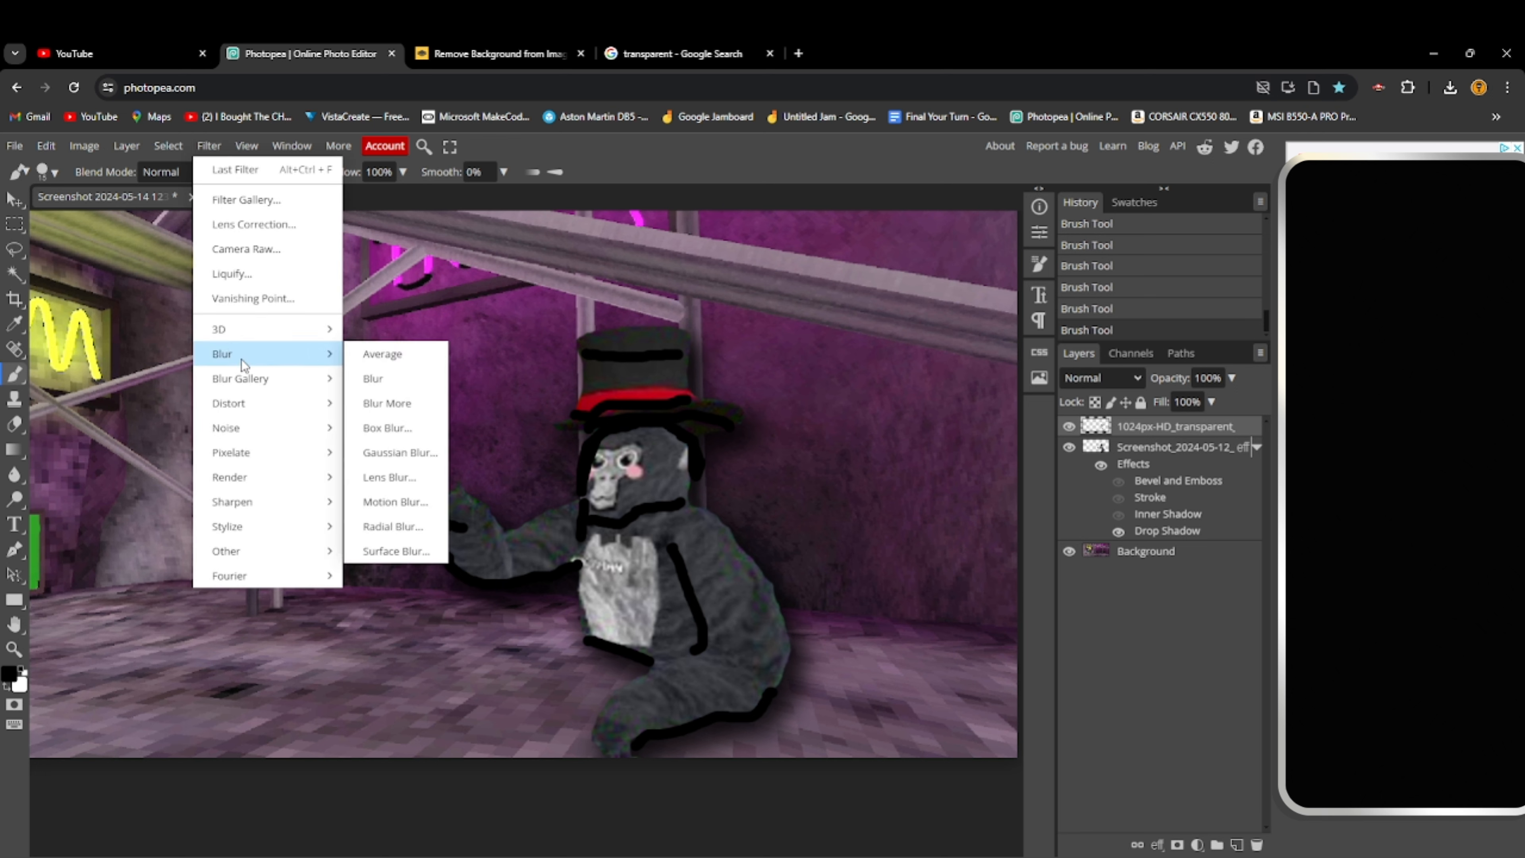
Apply a 22 px Gaussian Blur to turn the black strokes into a soft dark glow
left_click(399, 452)
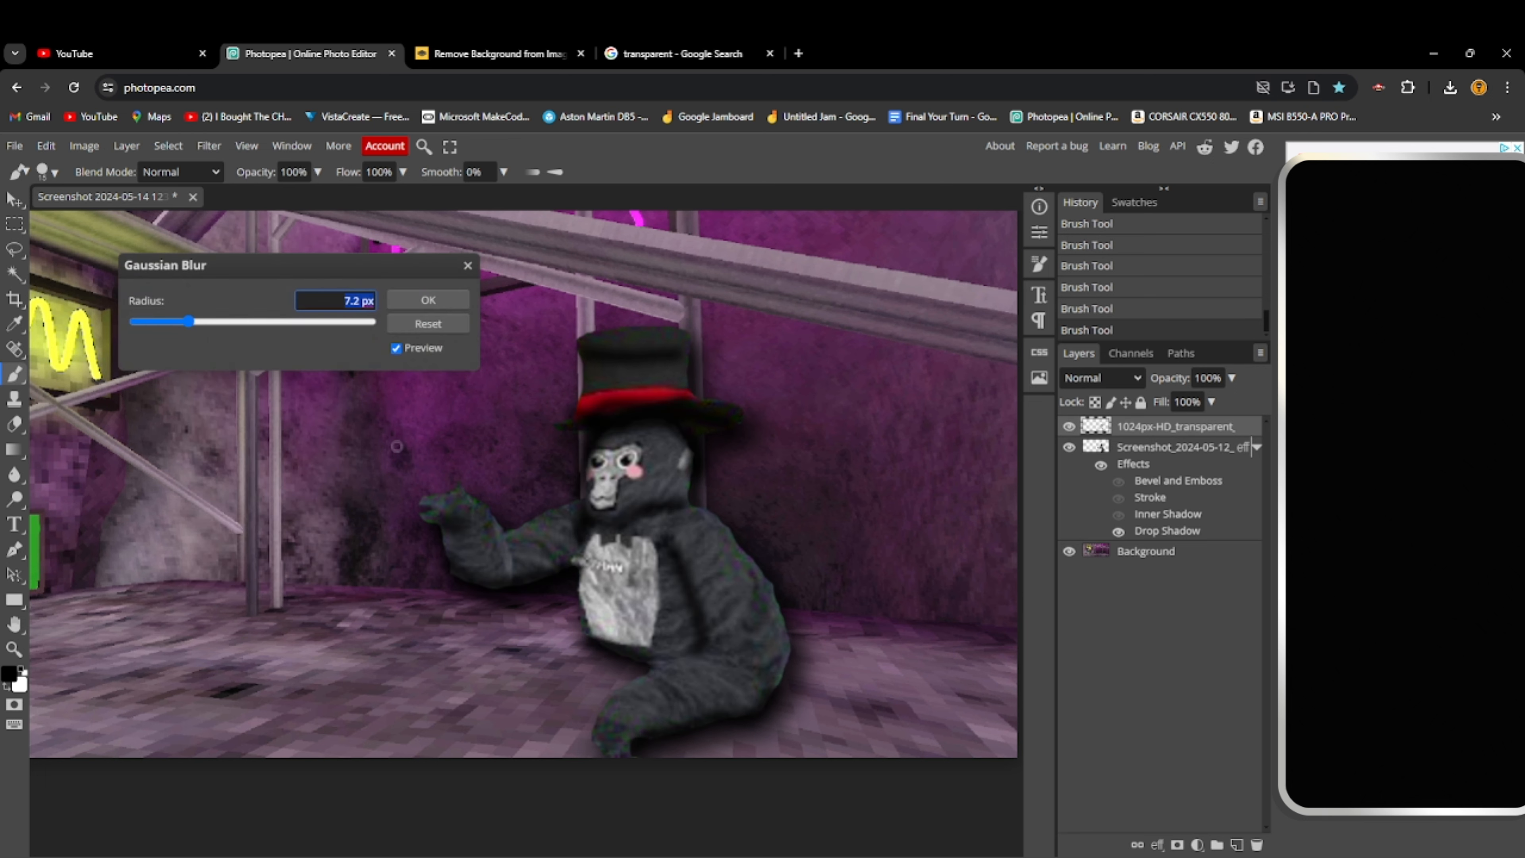
left_click_drag(181, 322, 202, 322)
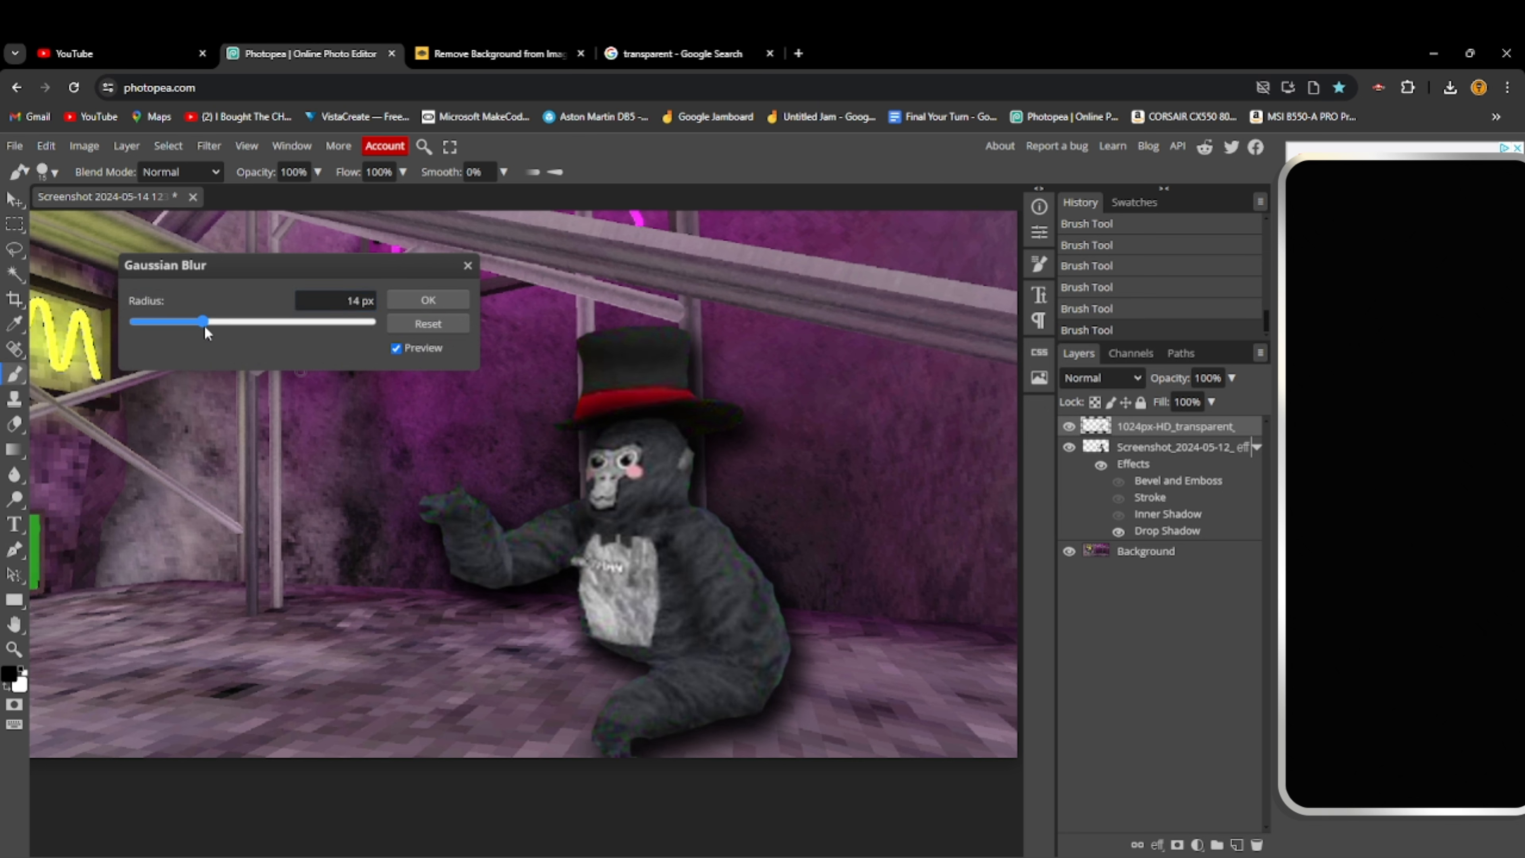
left_click_drag(202, 320, 209, 321)
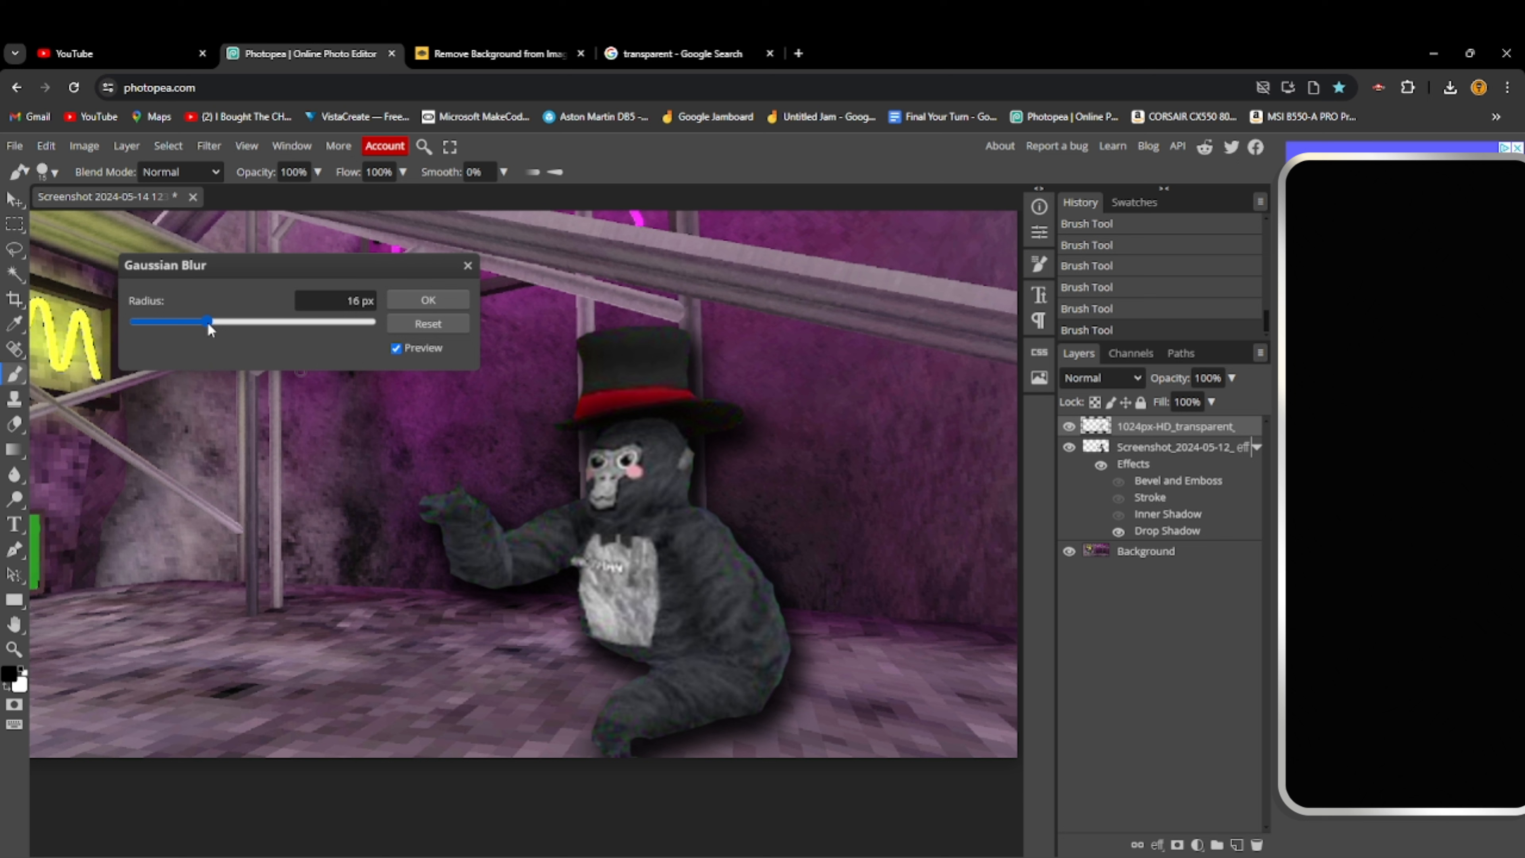
left_click_drag(208, 321, 217, 322)
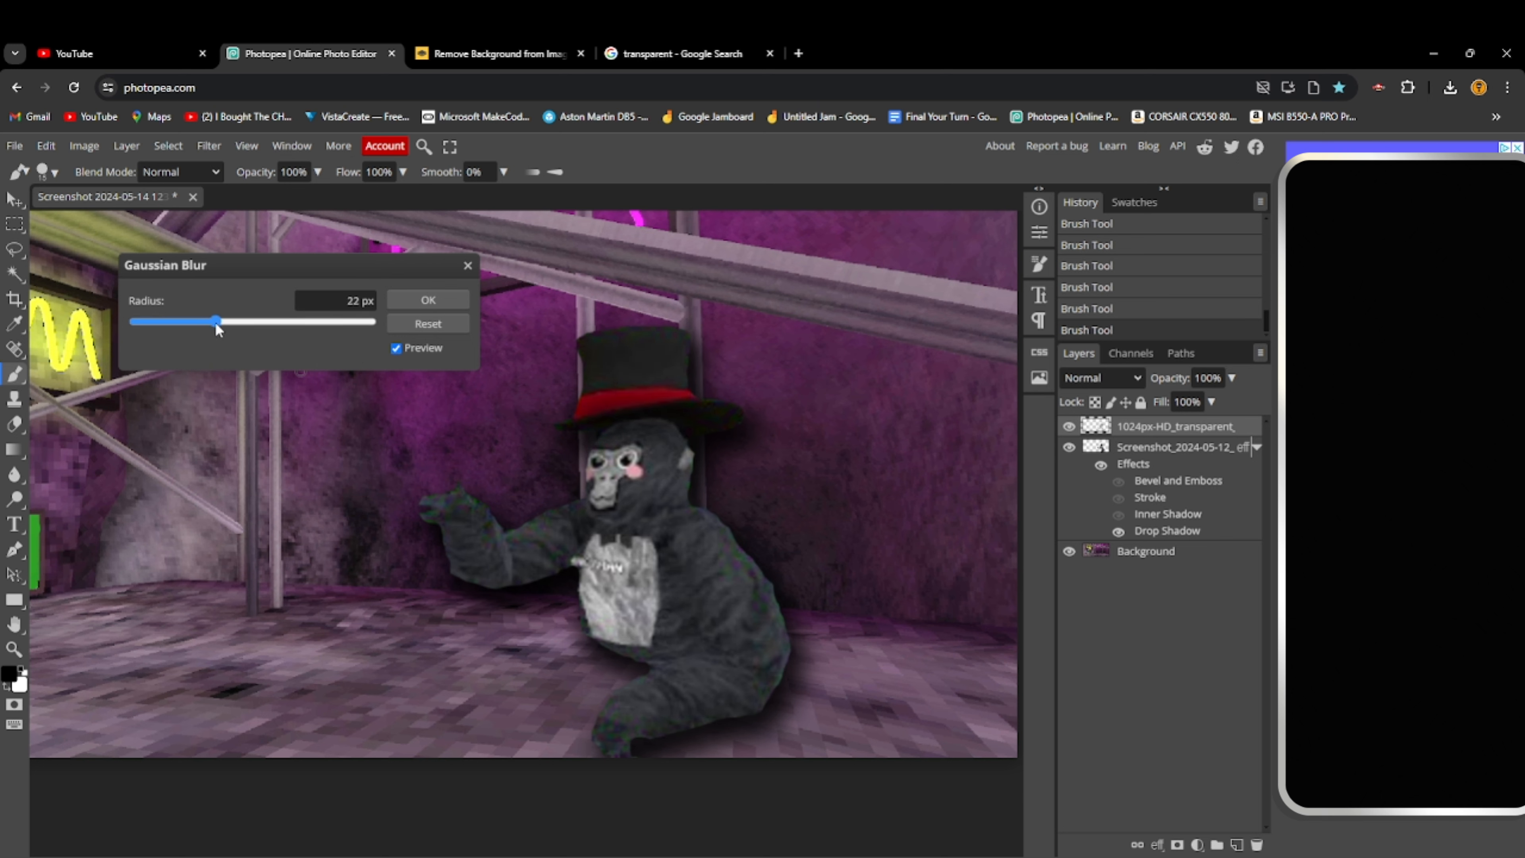
left_click_drag(220, 322, 214, 322)
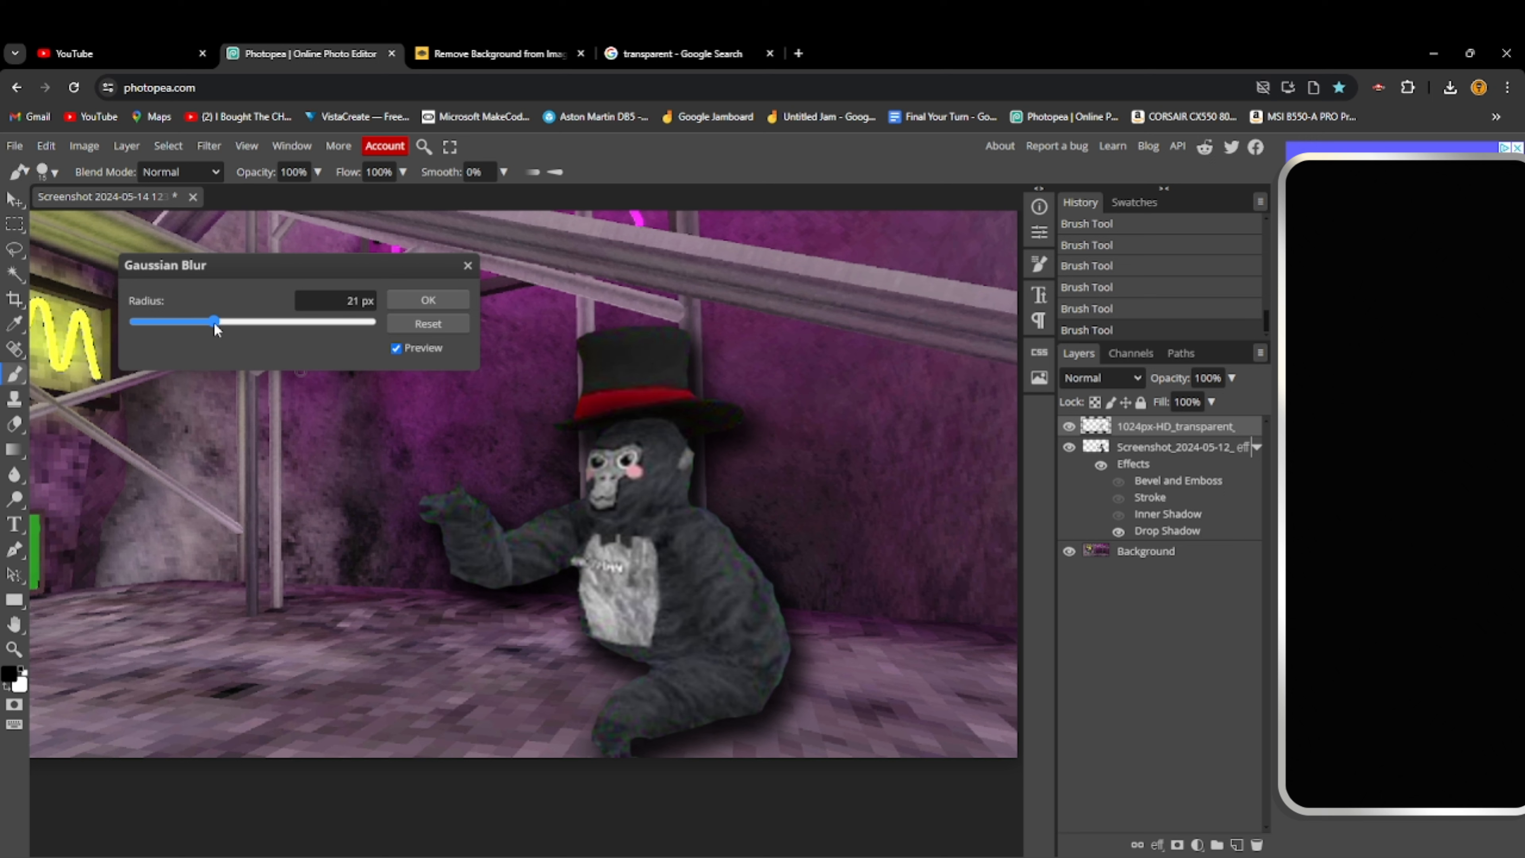
left_click_drag(216, 322, 218, 321)
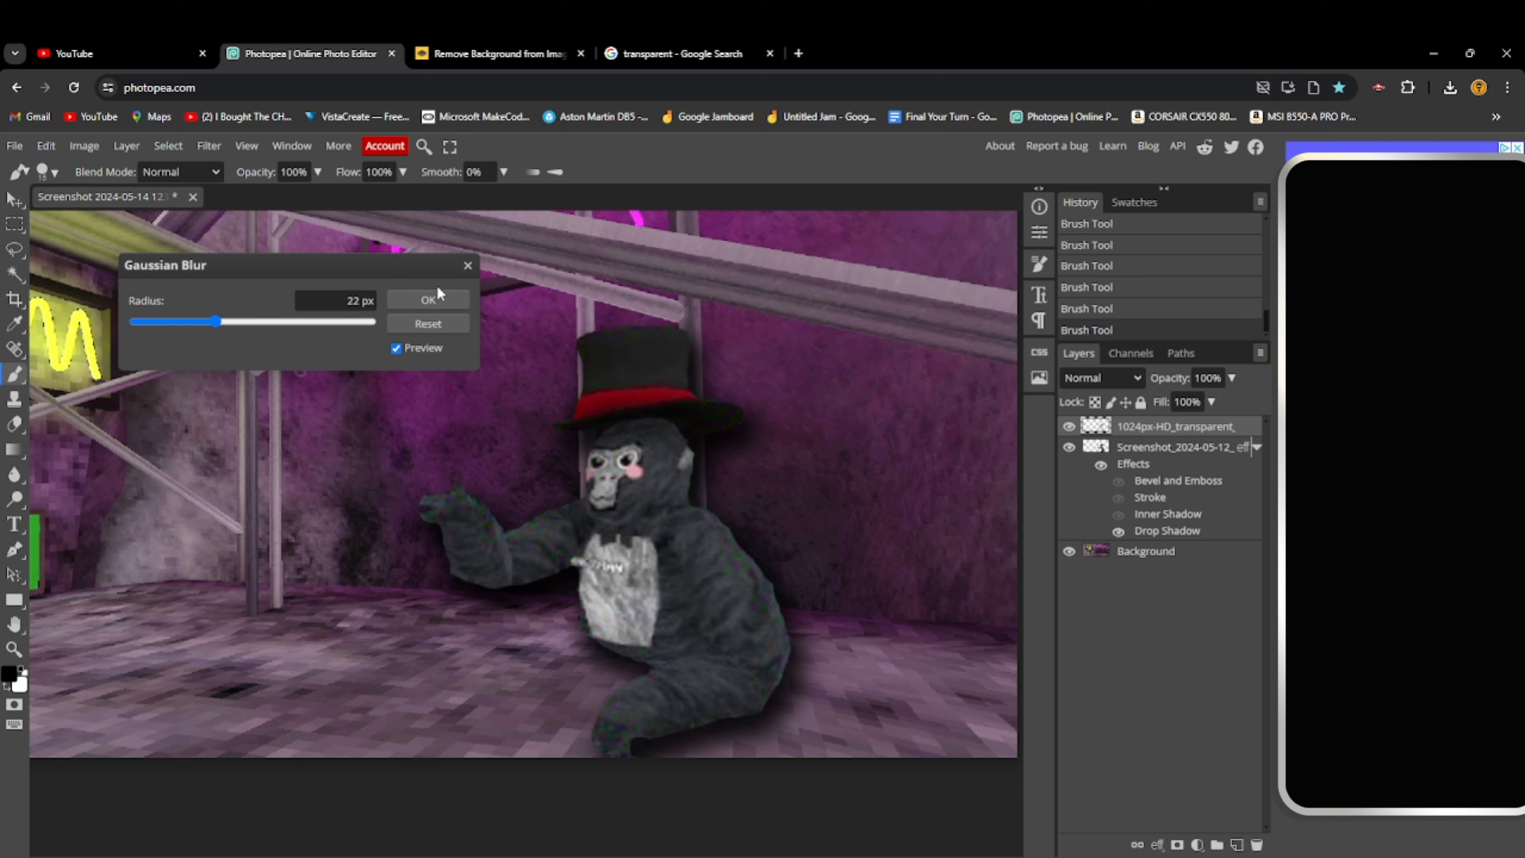
left_click(427, 298)
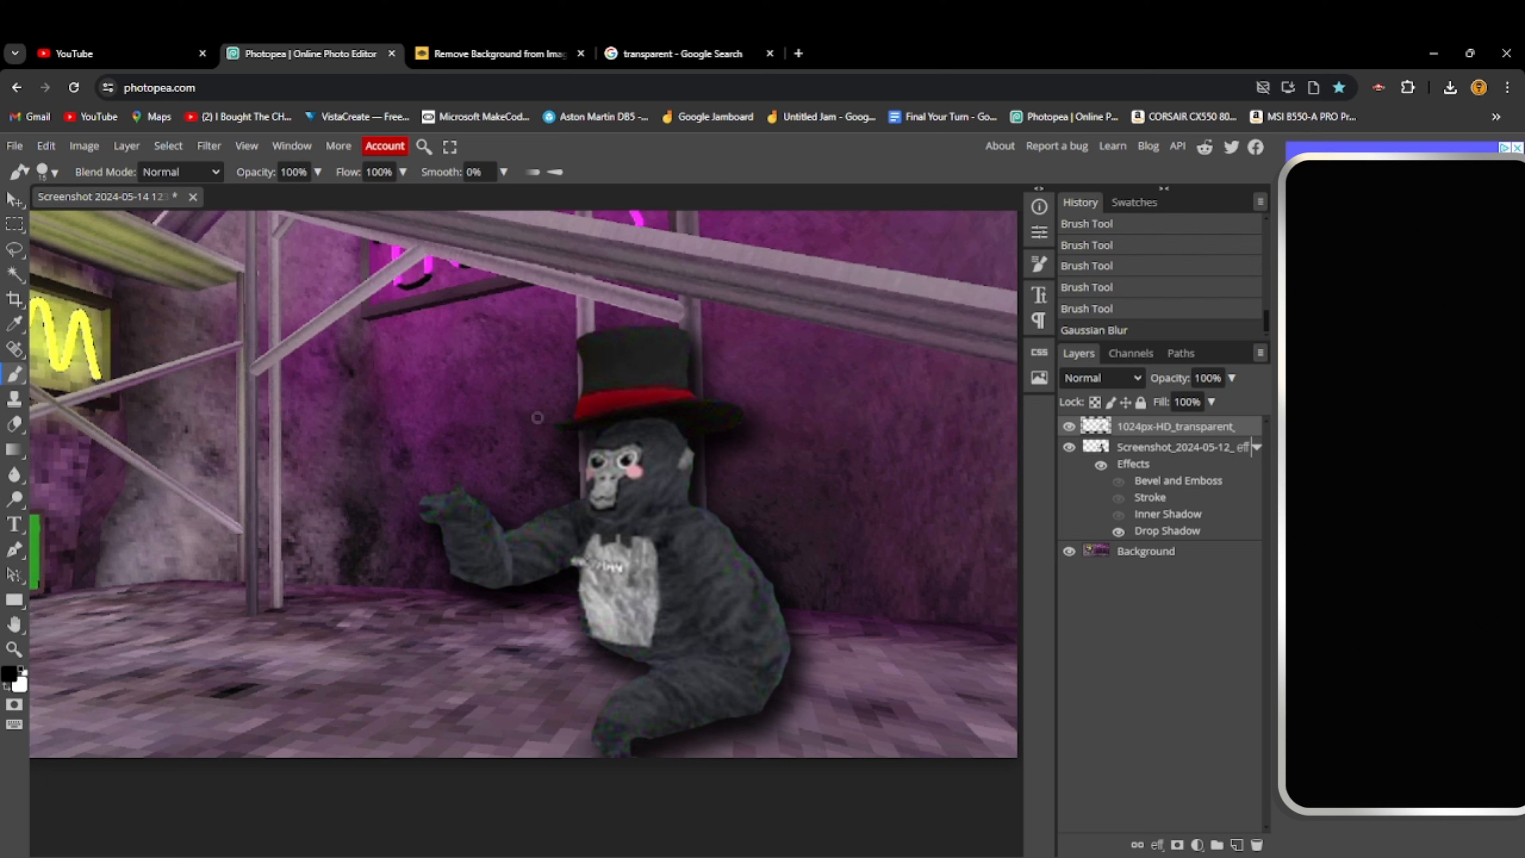
mouse_move(669, 617)
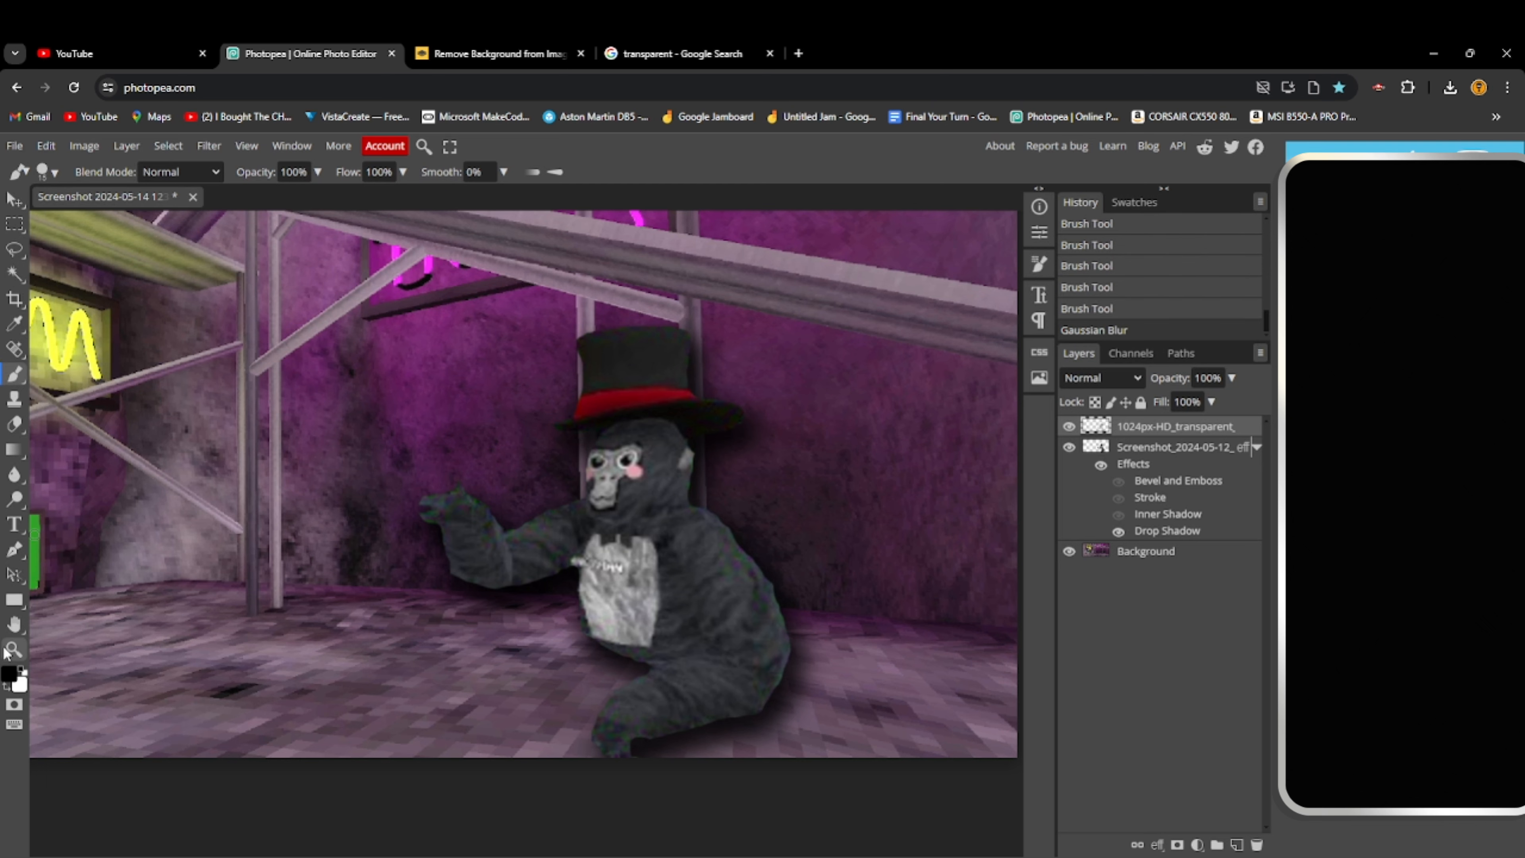
Zoom out so the whole neon ATM scene with the glowing gorilla is visible
left_click(16, 650)
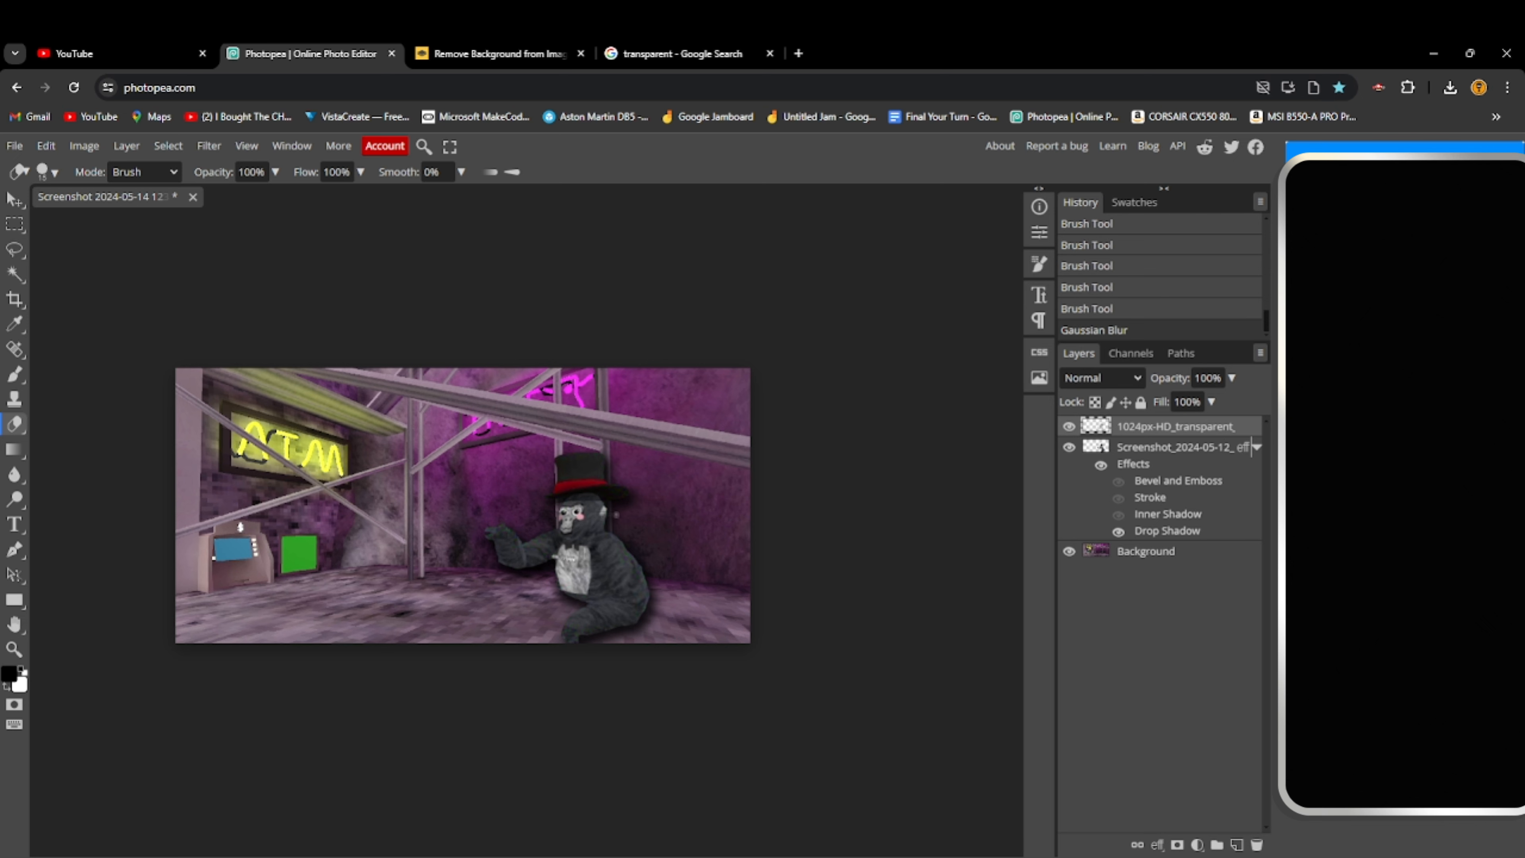
Try Gaussian Blur radii between 16 and 26 px on the gorilla layer before the Brightness/Contrast adjustment
left_click(208, 144)
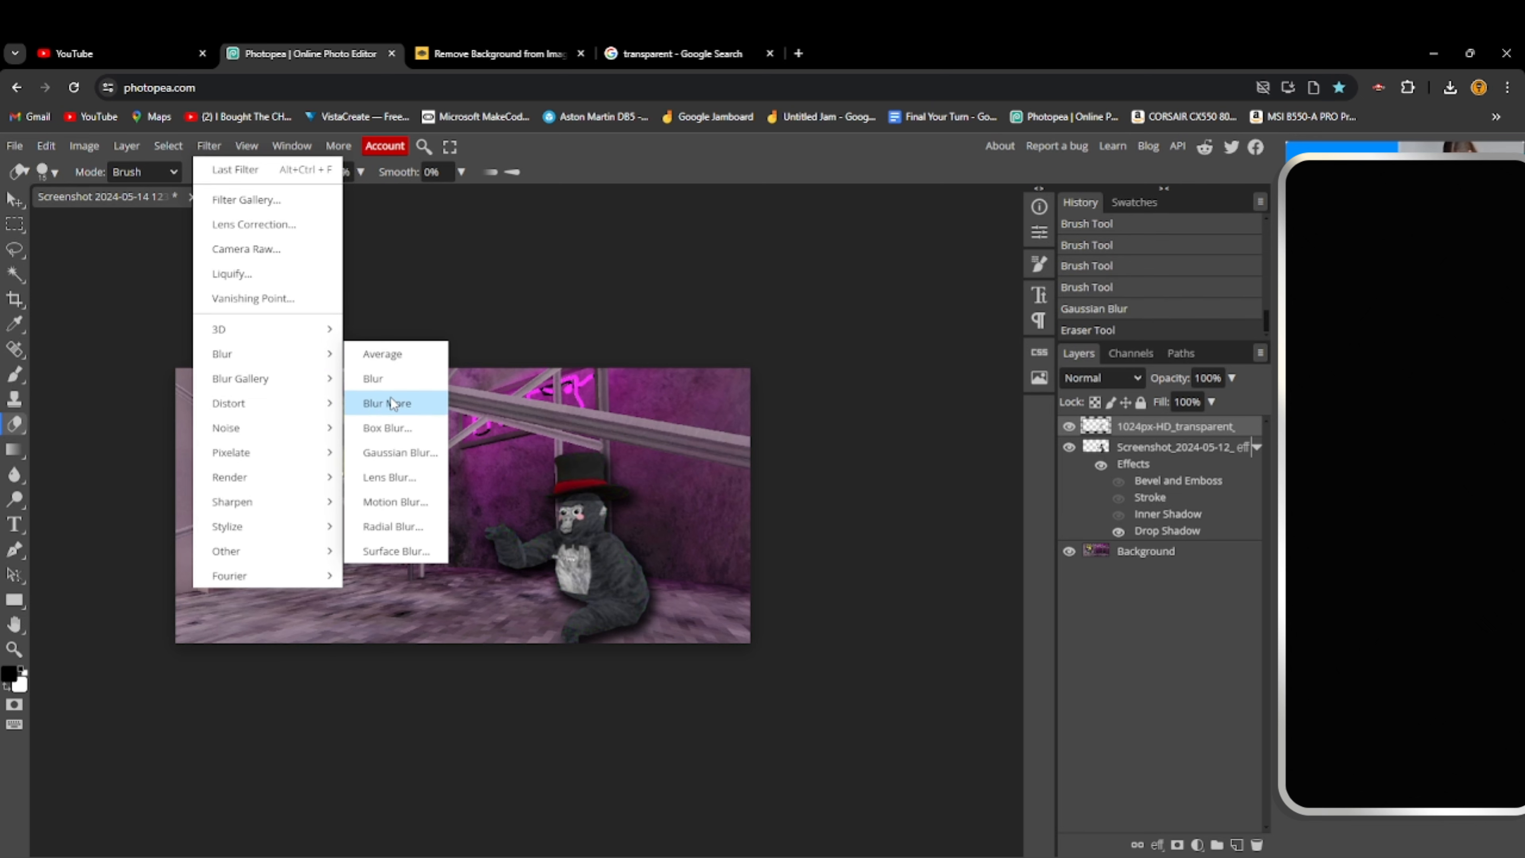
left_click(399, 452)
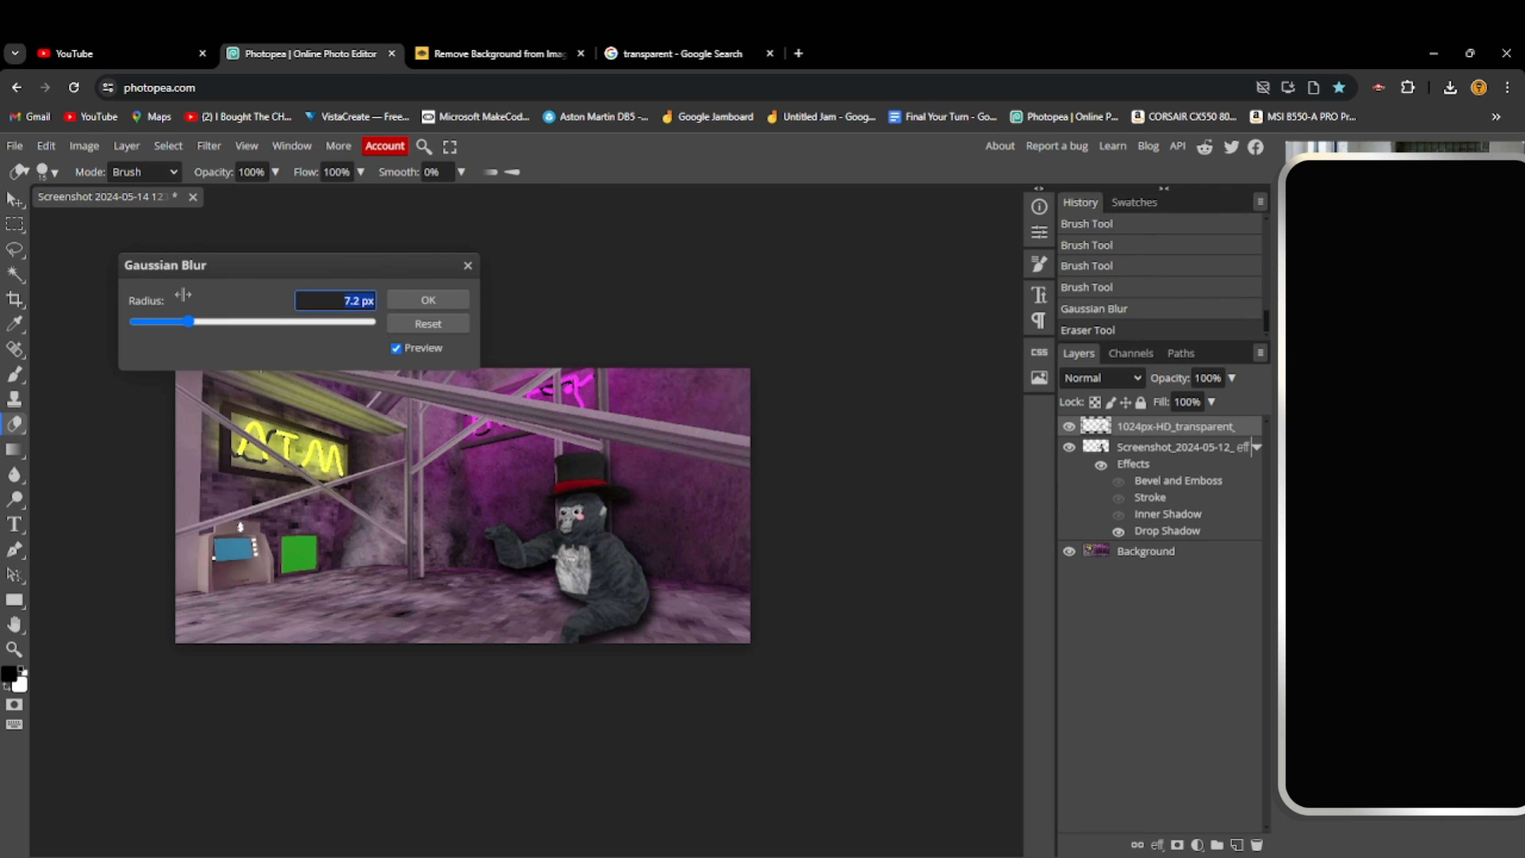
left_click_drag(178, 322, 222, 322)
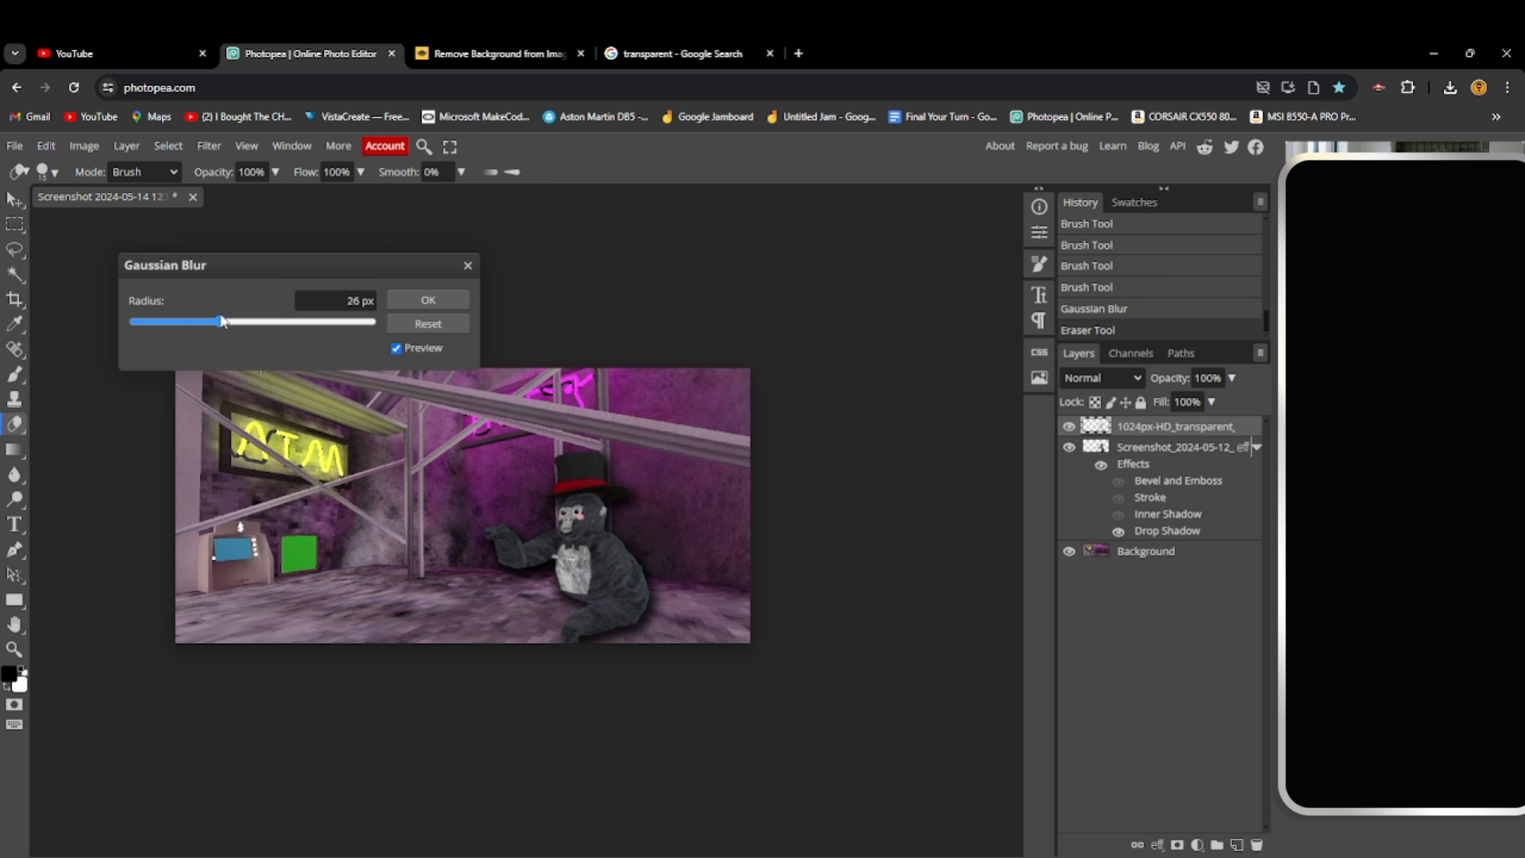
left_click_drag(224, 321, 220, 322)
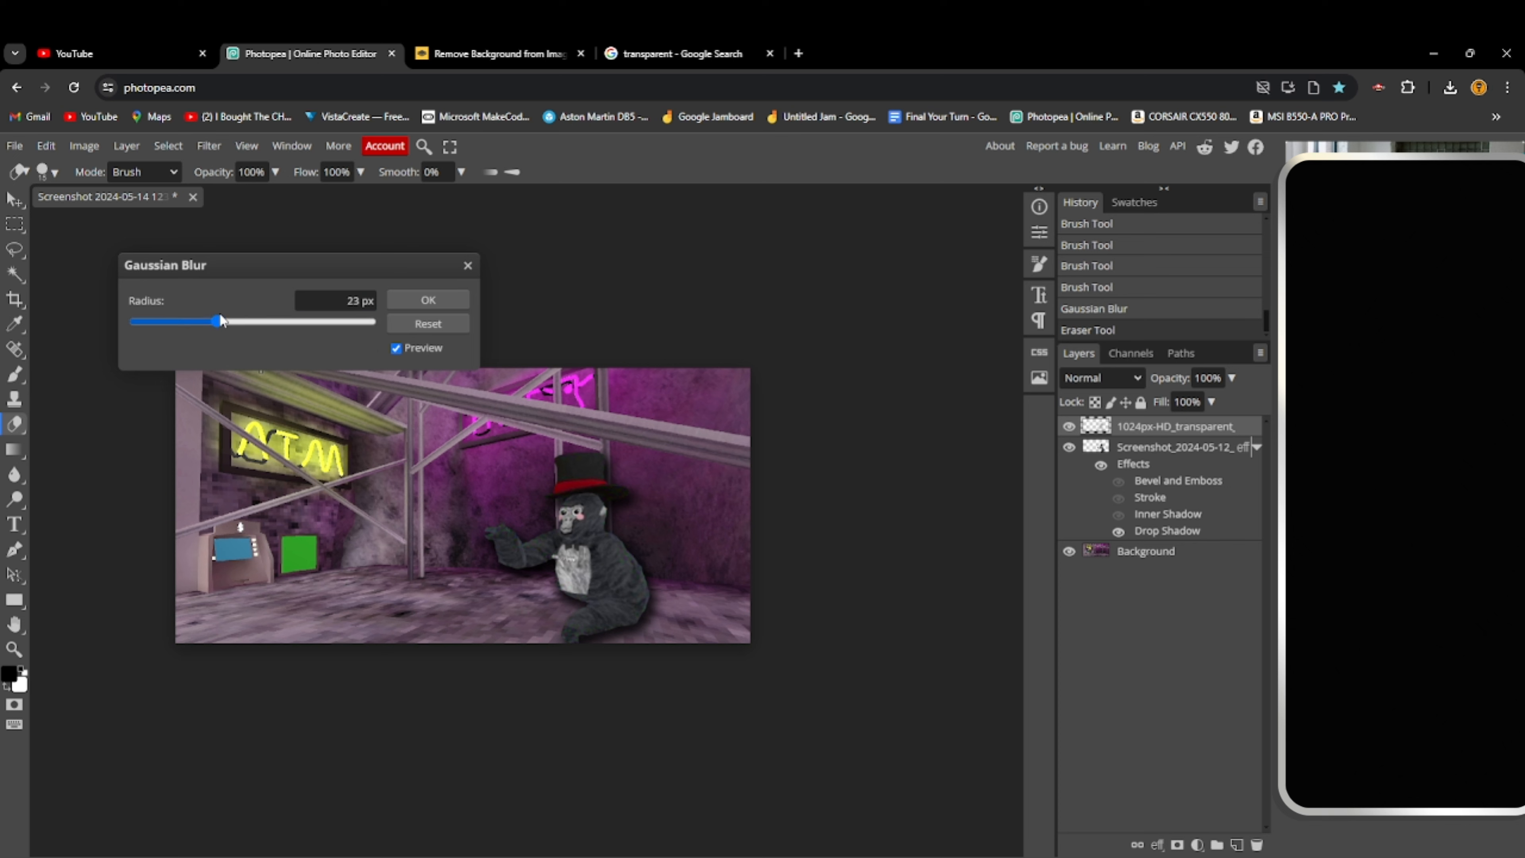
left_click_drag(219, 320, 225, 321)
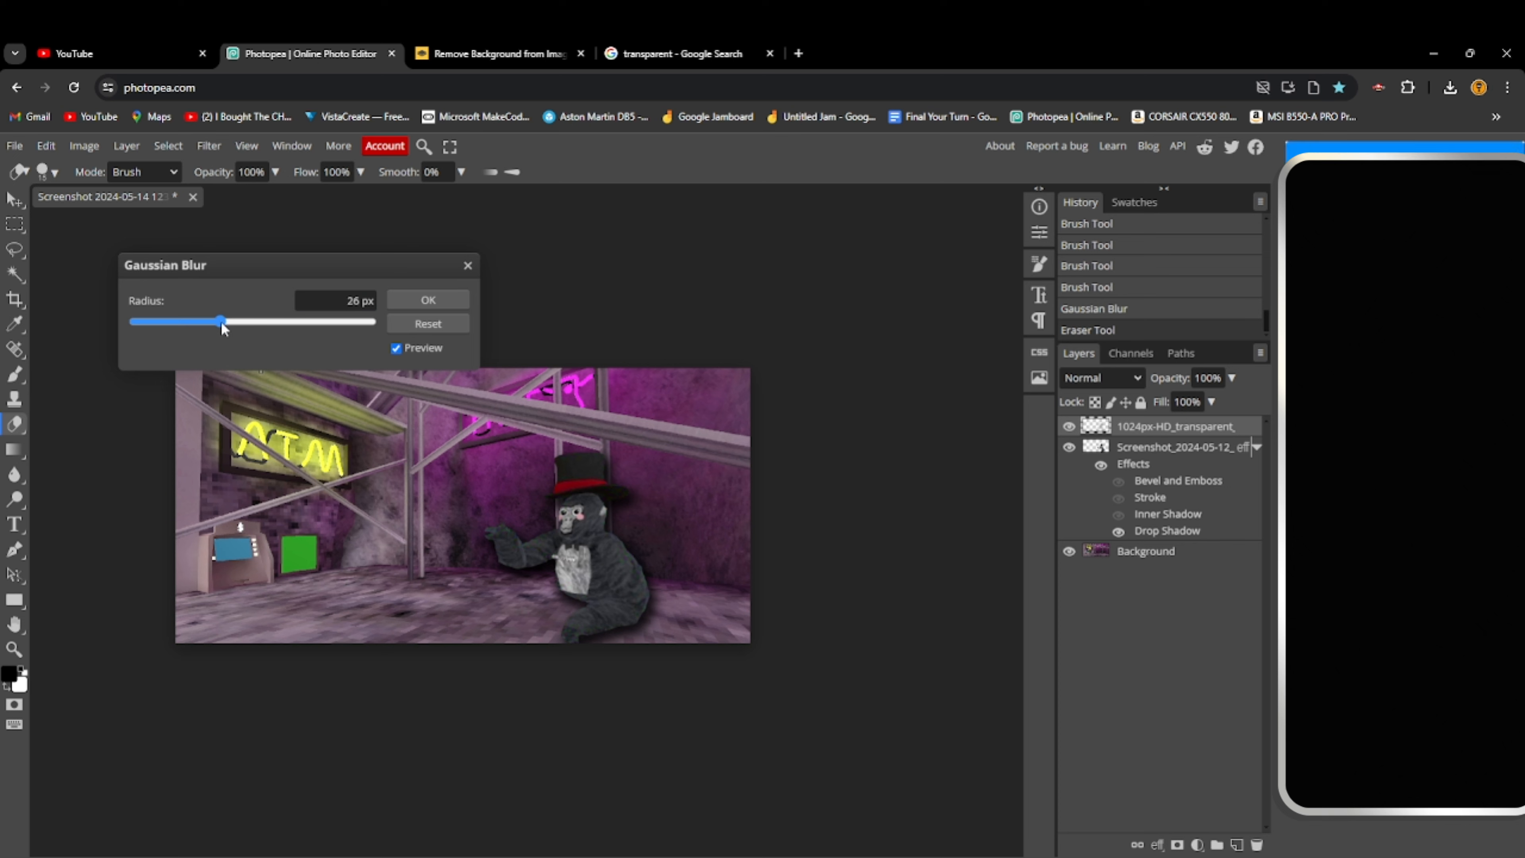
left_click_drag(221, 321, 207, 322)
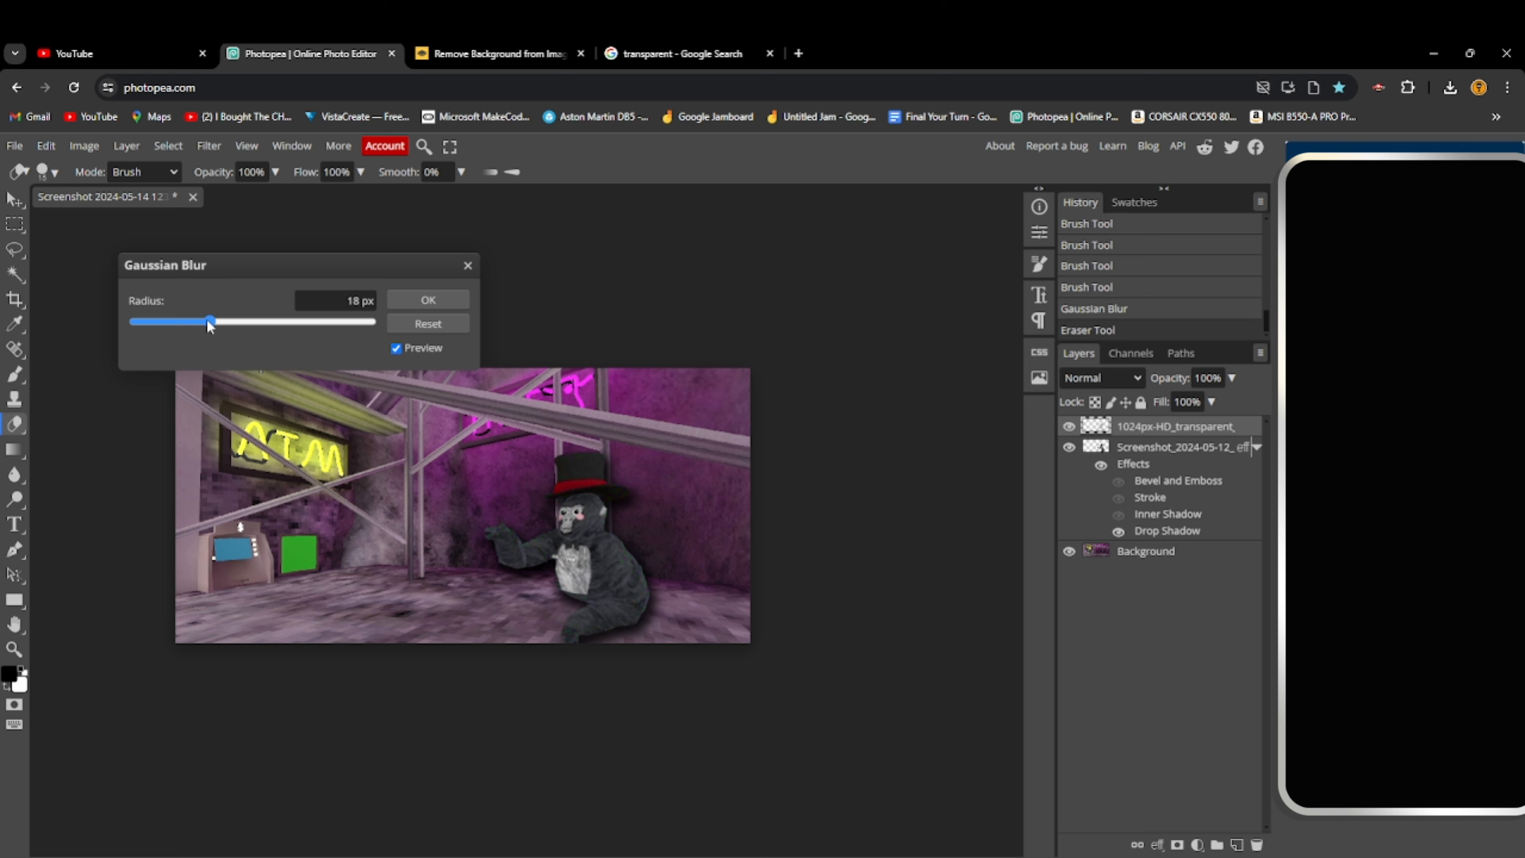
left_click_drag(210, 321, 207, 321)
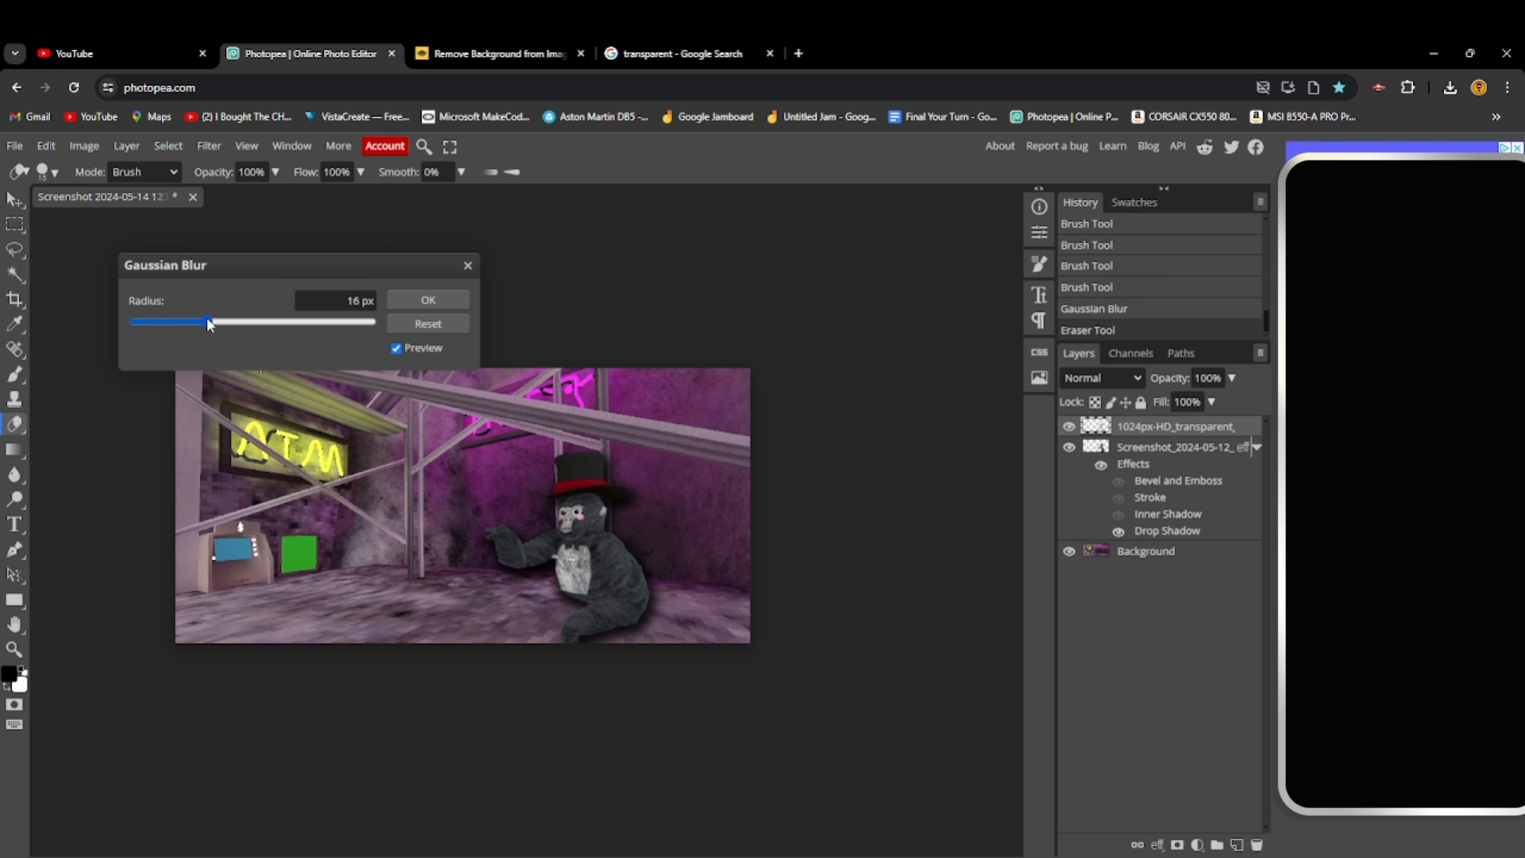
left_click(426, 298)
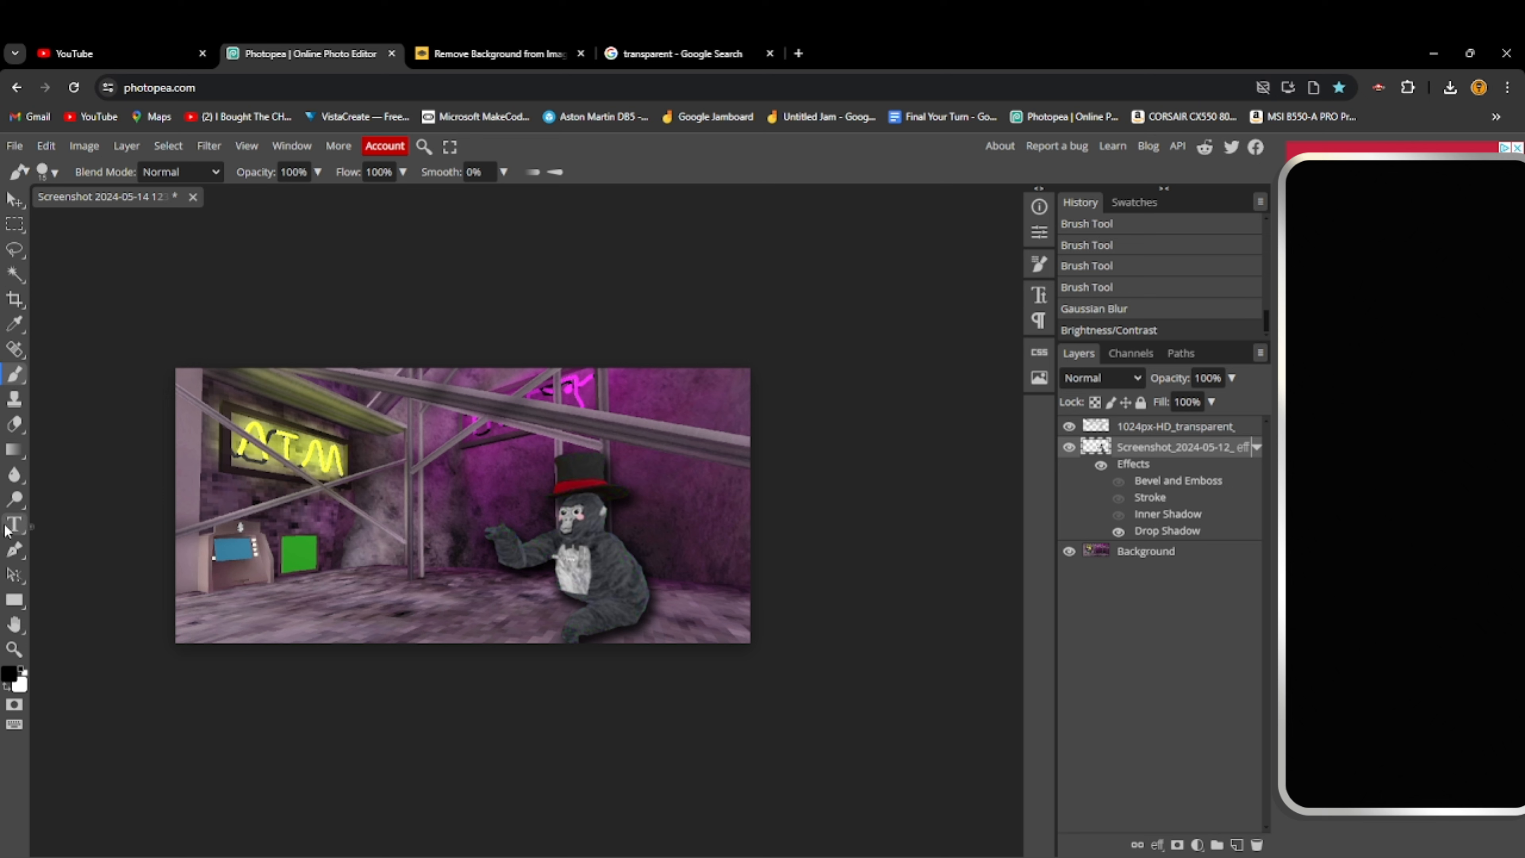
Add a 200 px black Bangers text layer reading 'HOW TO MAKE A THUMBNAIL' across the top
left_click(14, 525)
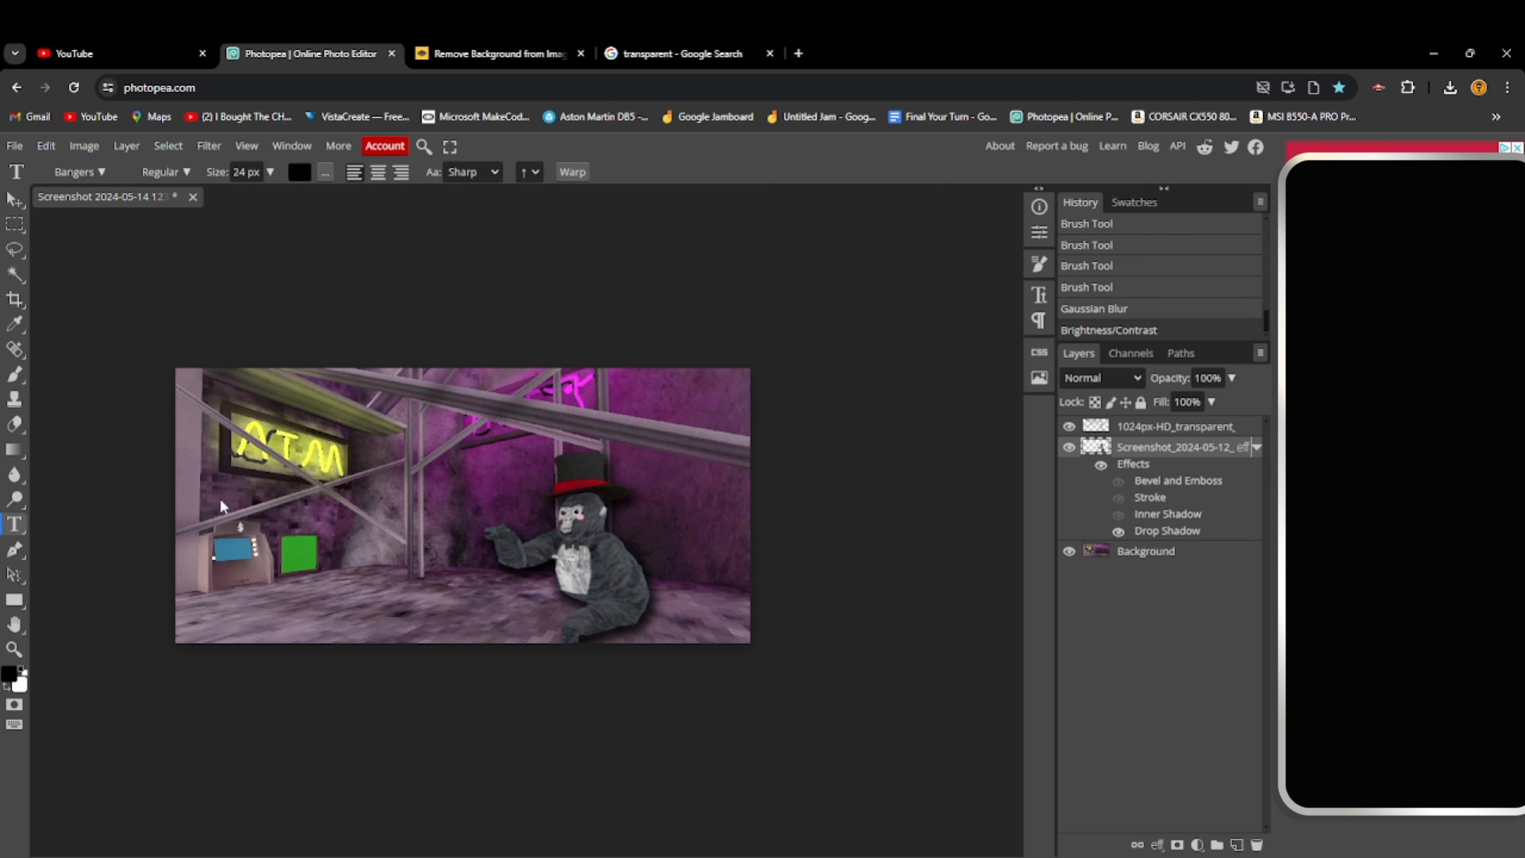
mouse_move(273, 429)
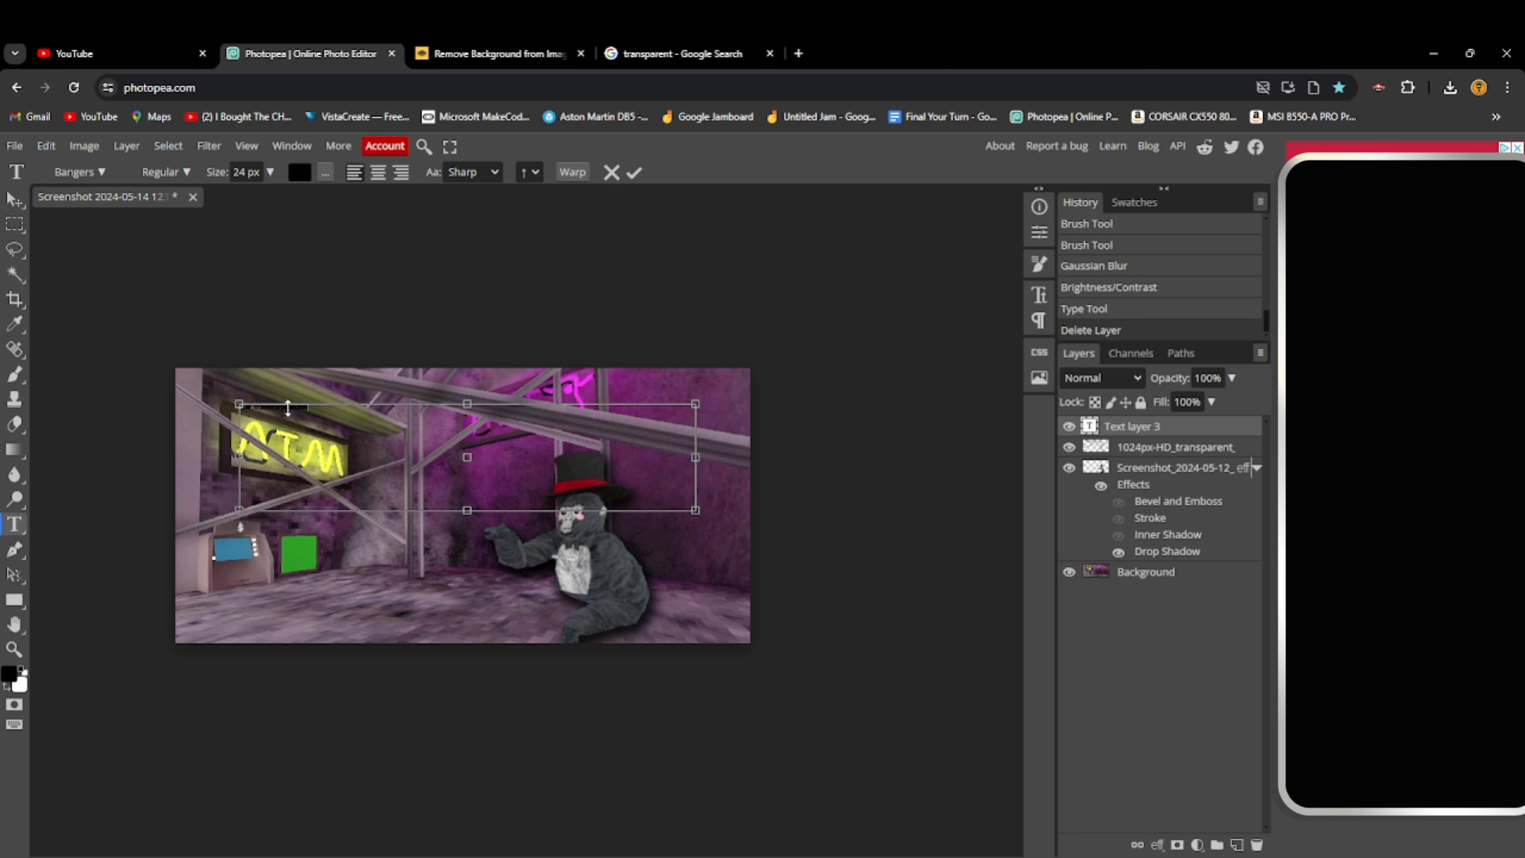
left_click(635, 173)
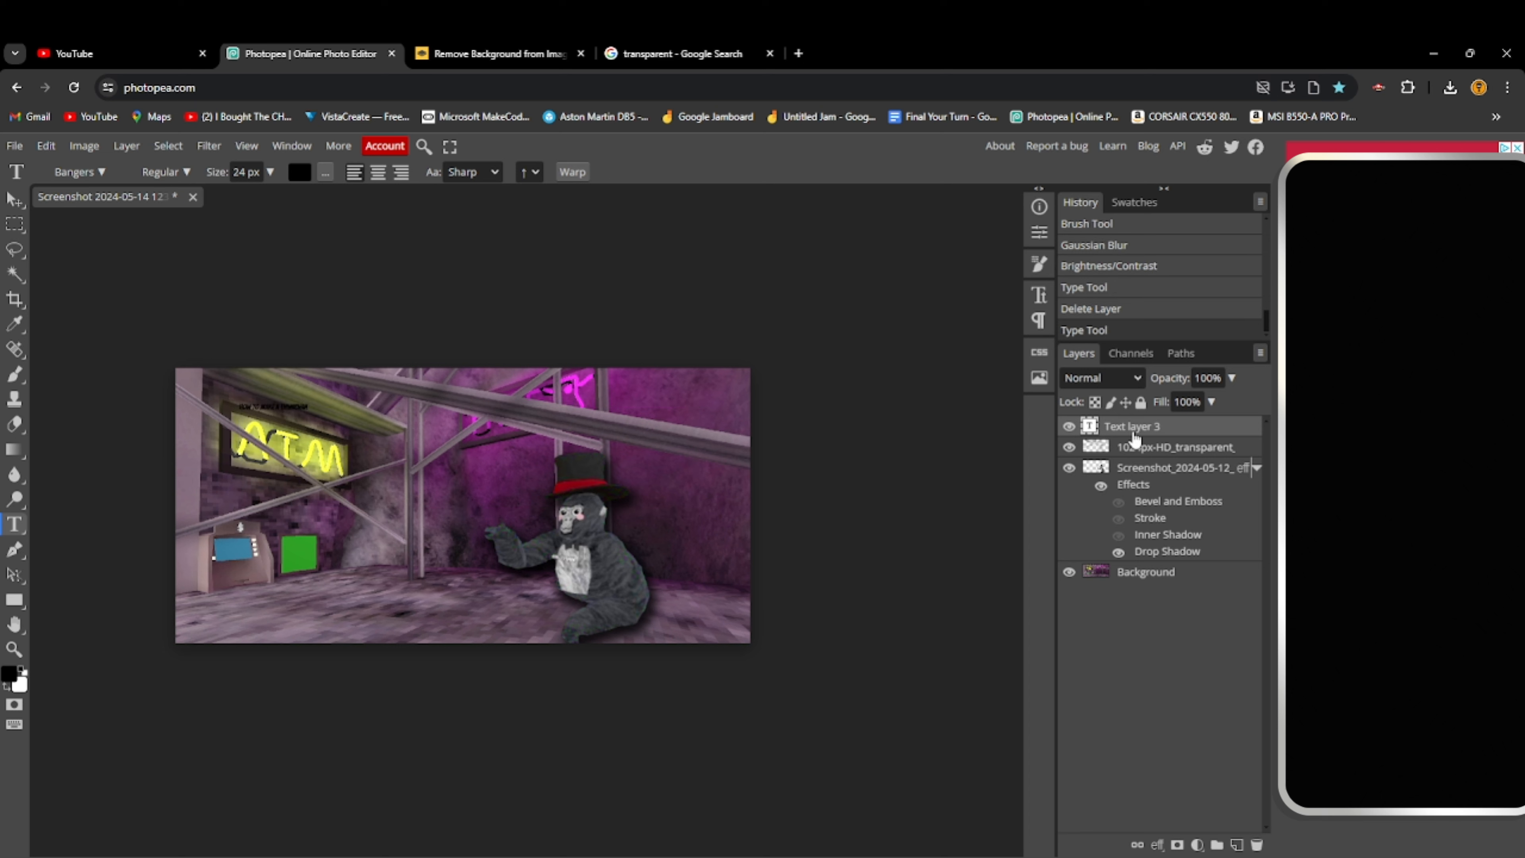
mouse_move(274, 214)
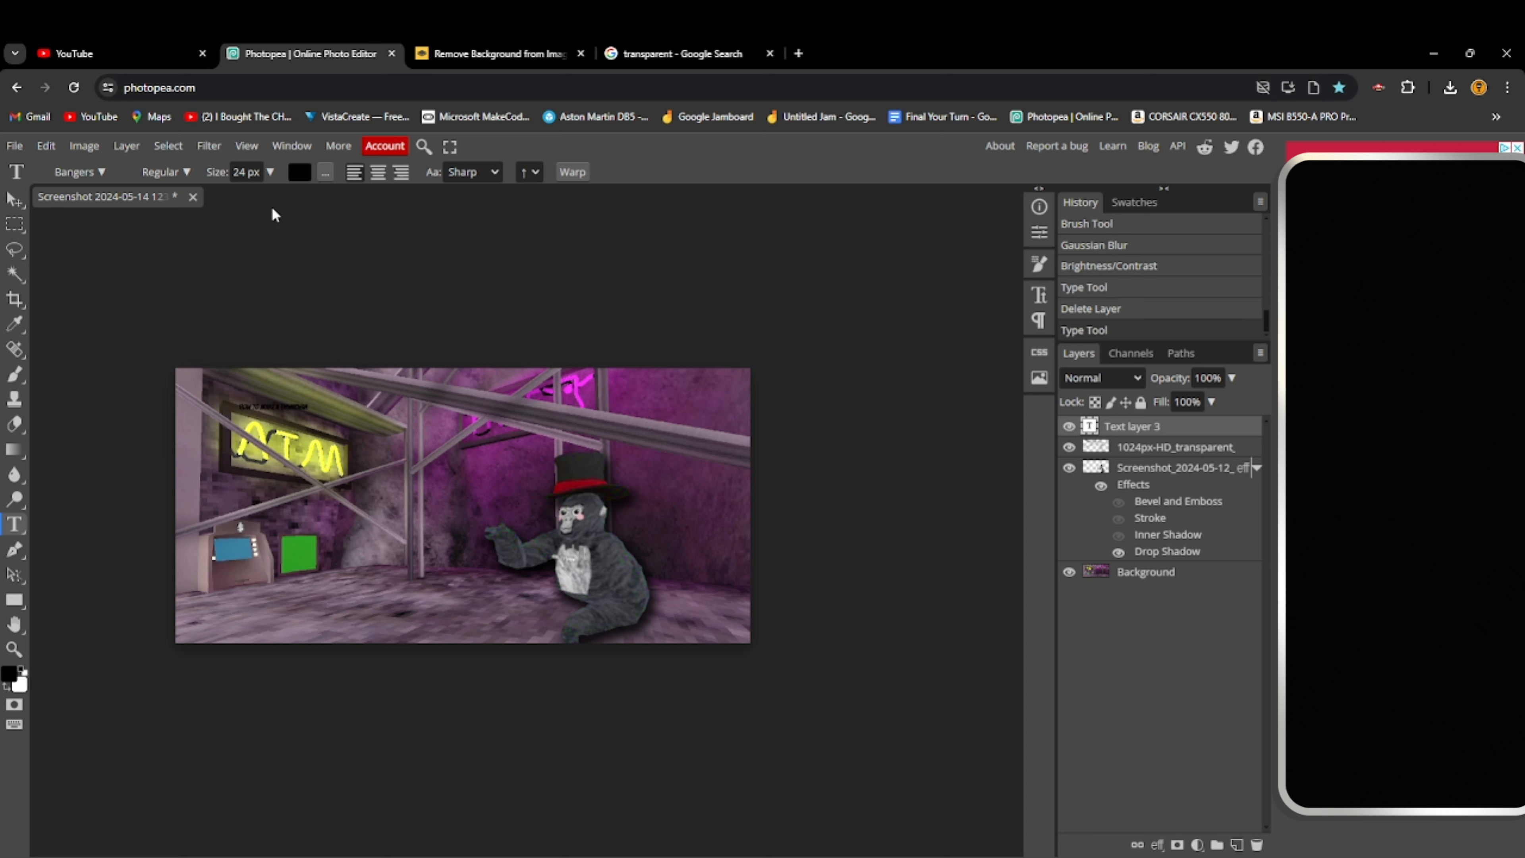
triple_click(245, 173)
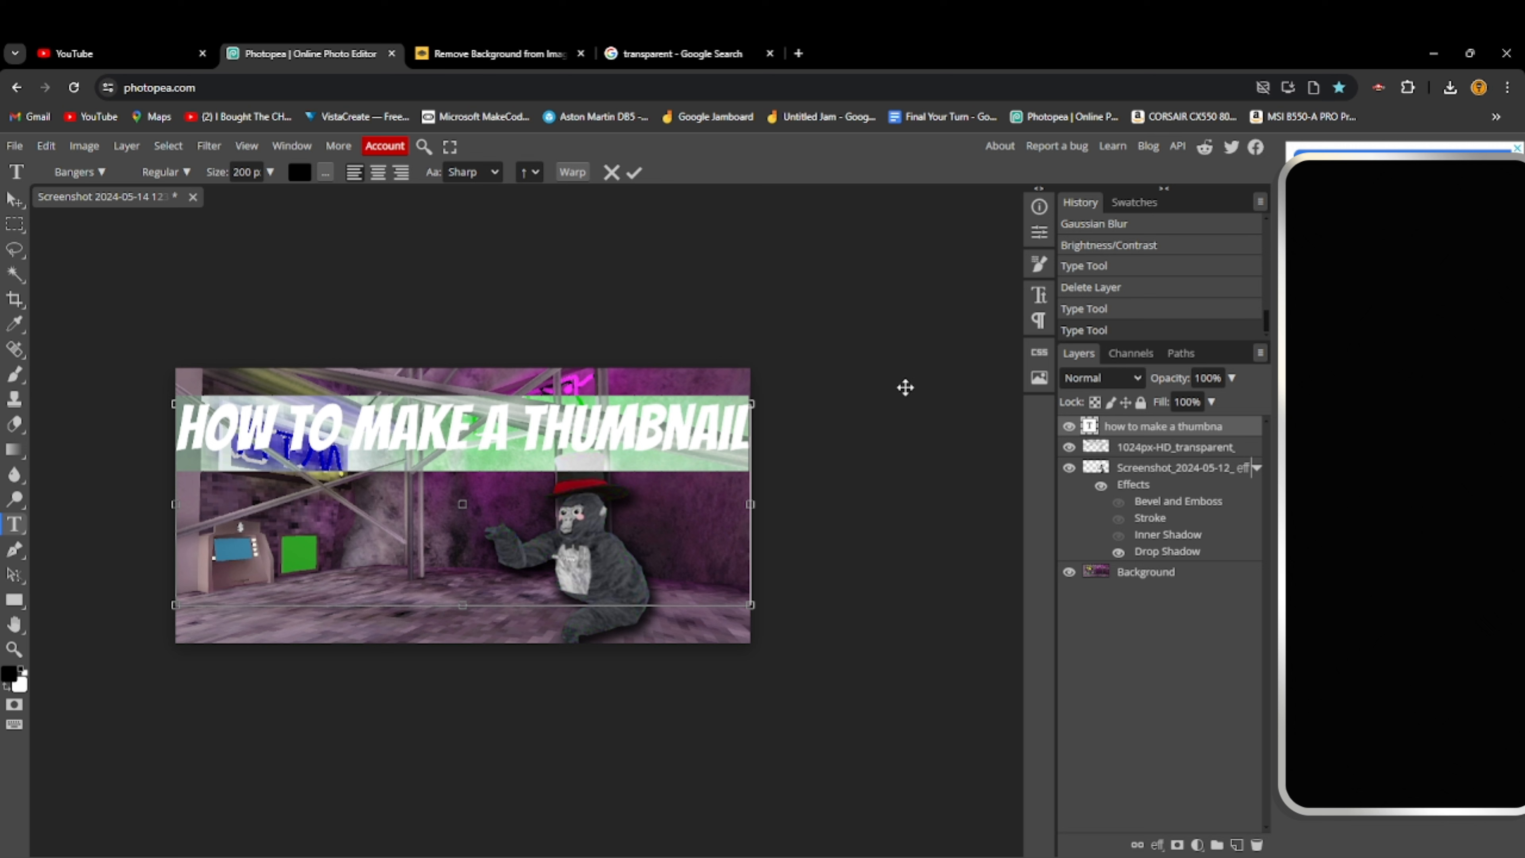
left_click(636, 172)
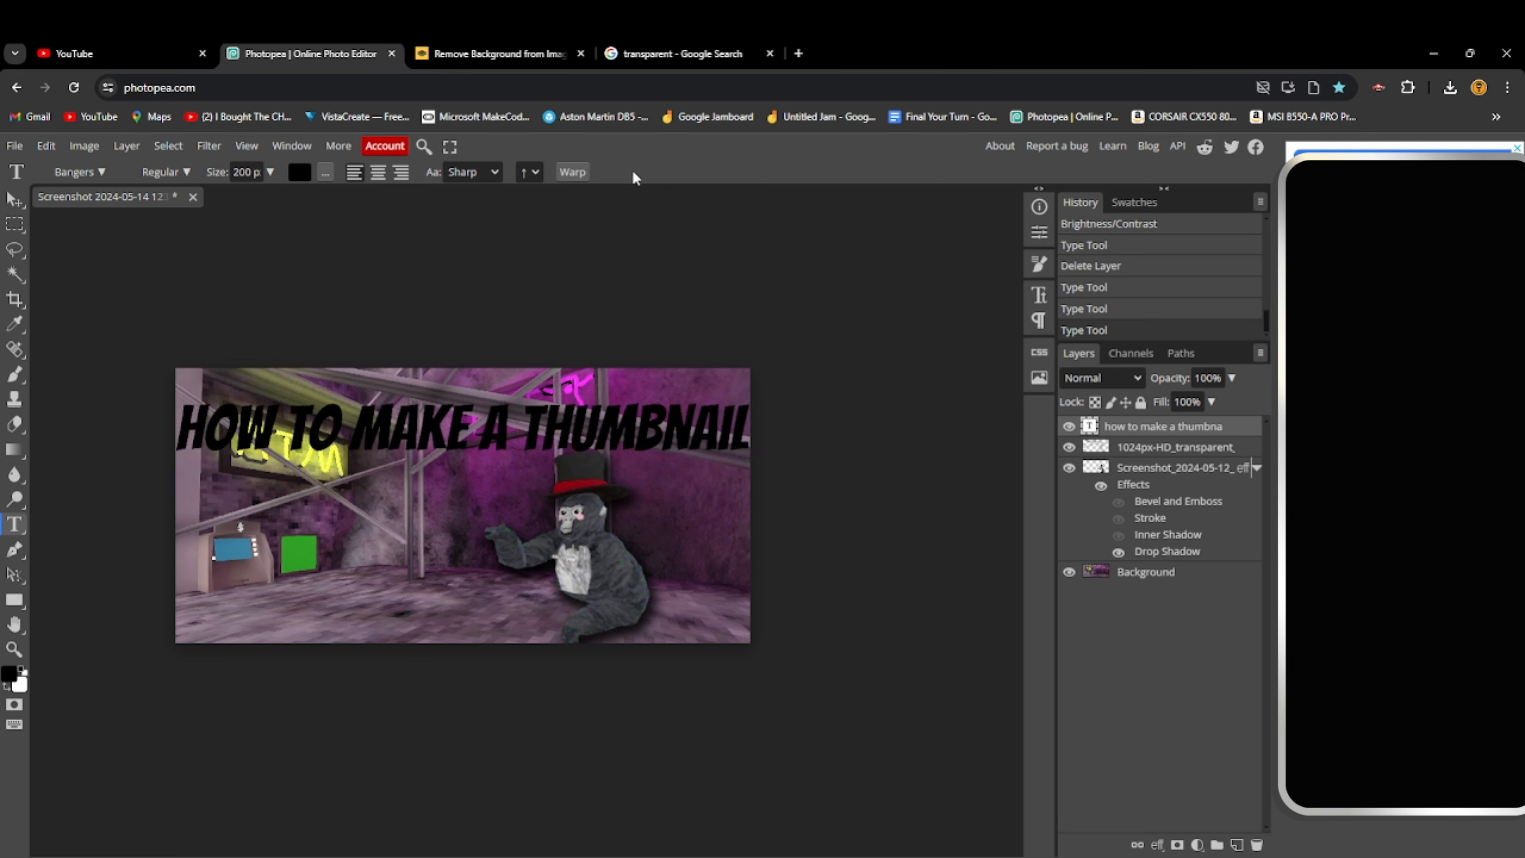
mouse_move(565, 436)
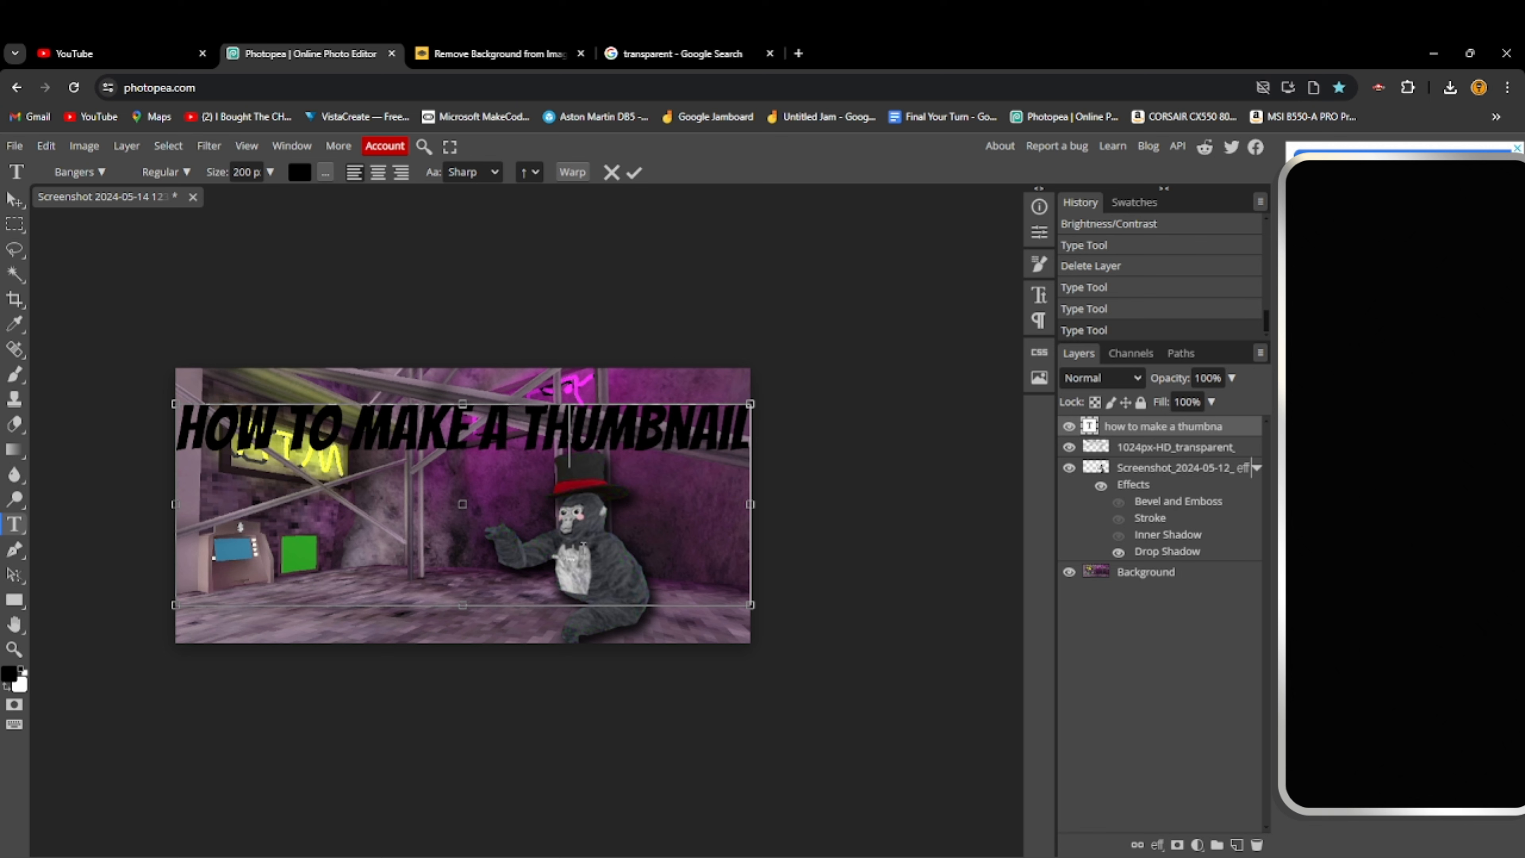
mouse_move(356, 202)
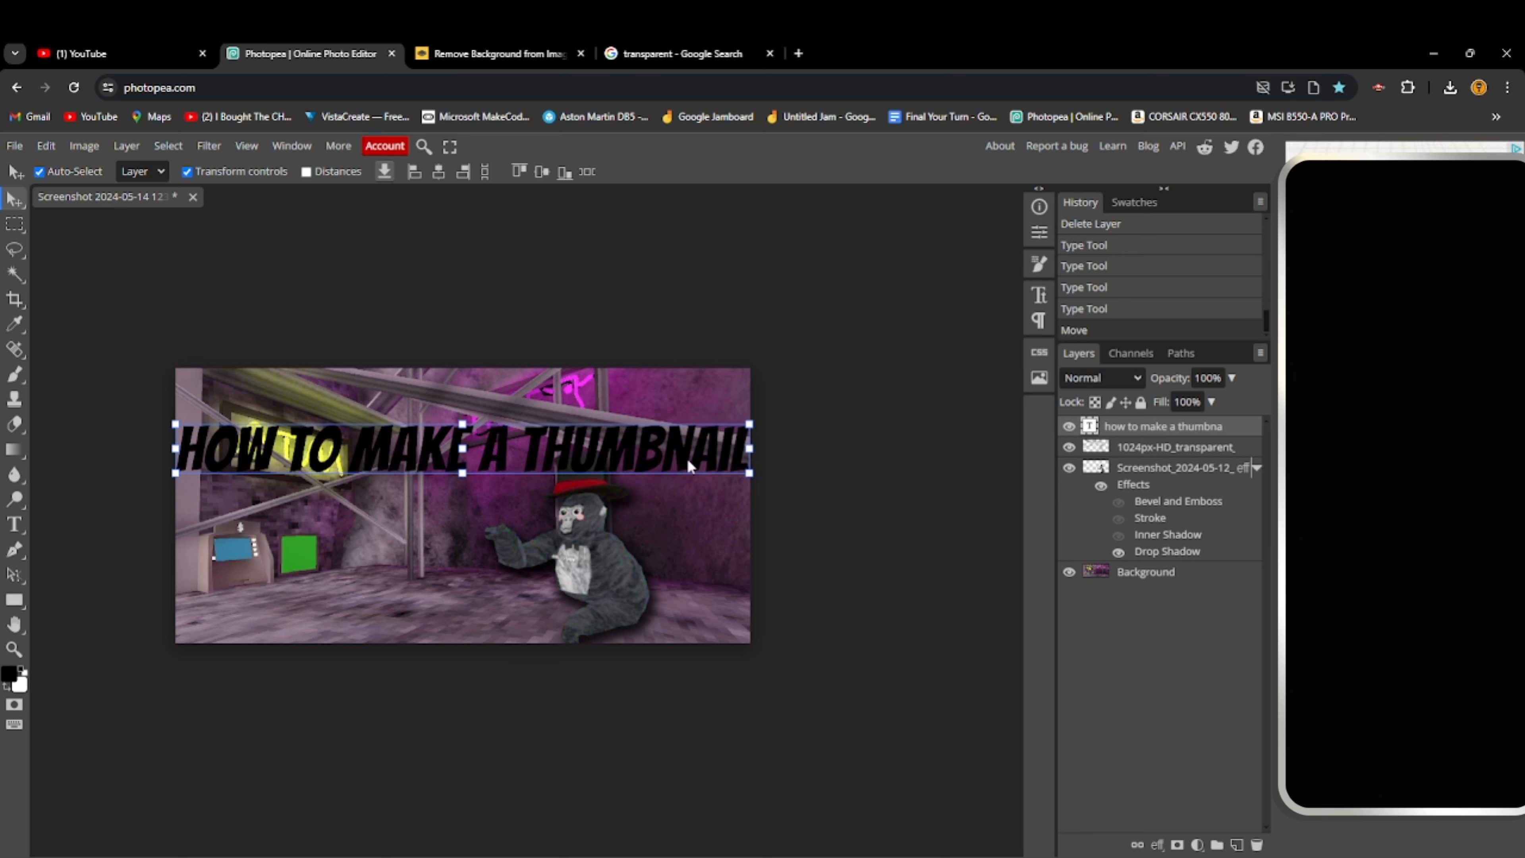
mouse_move(585, 465)
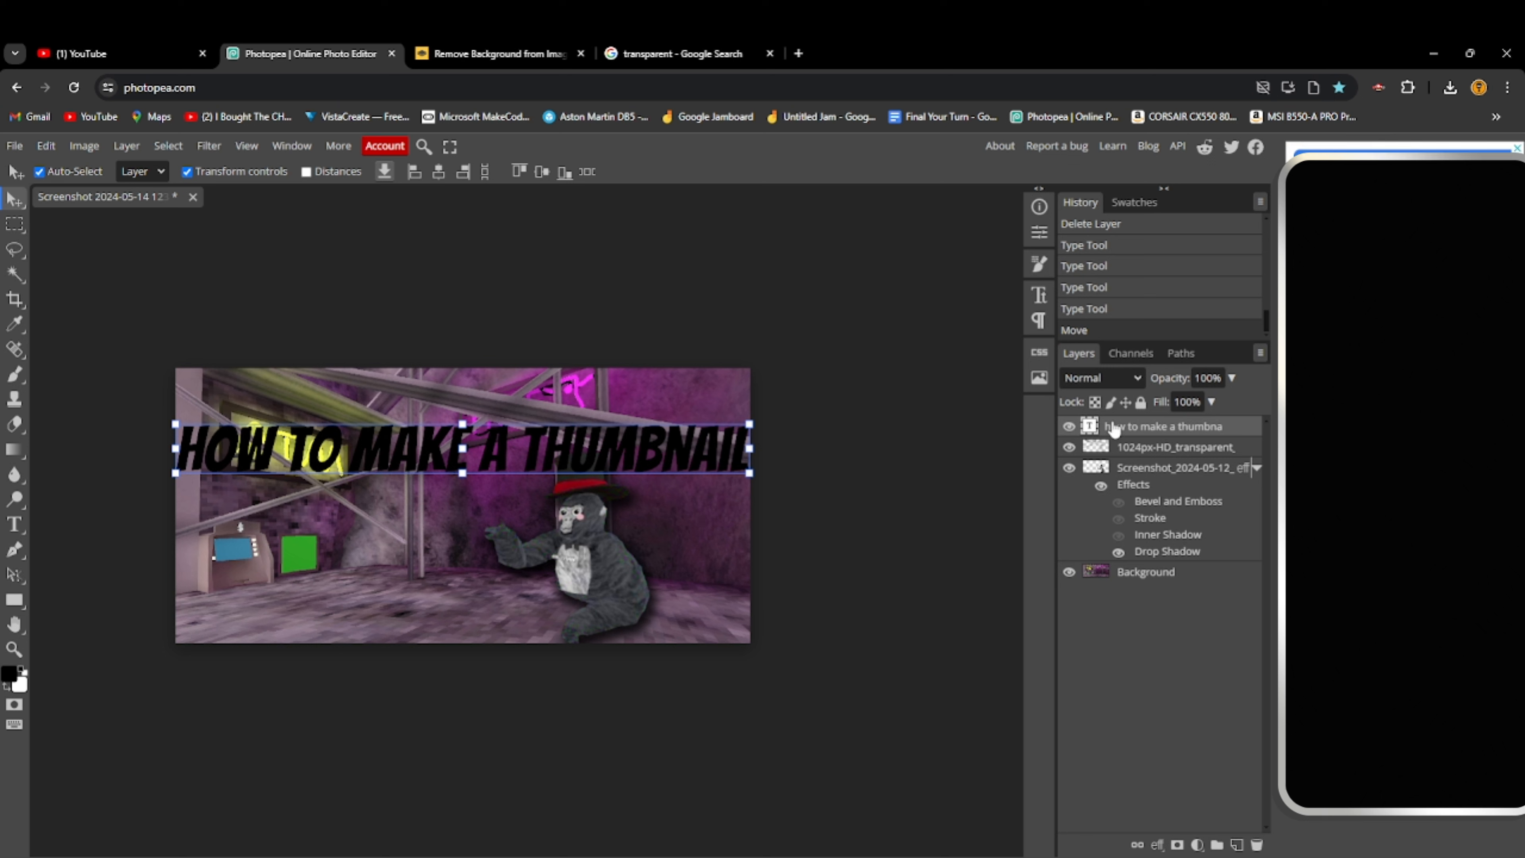
mouse_move(1115, 433)
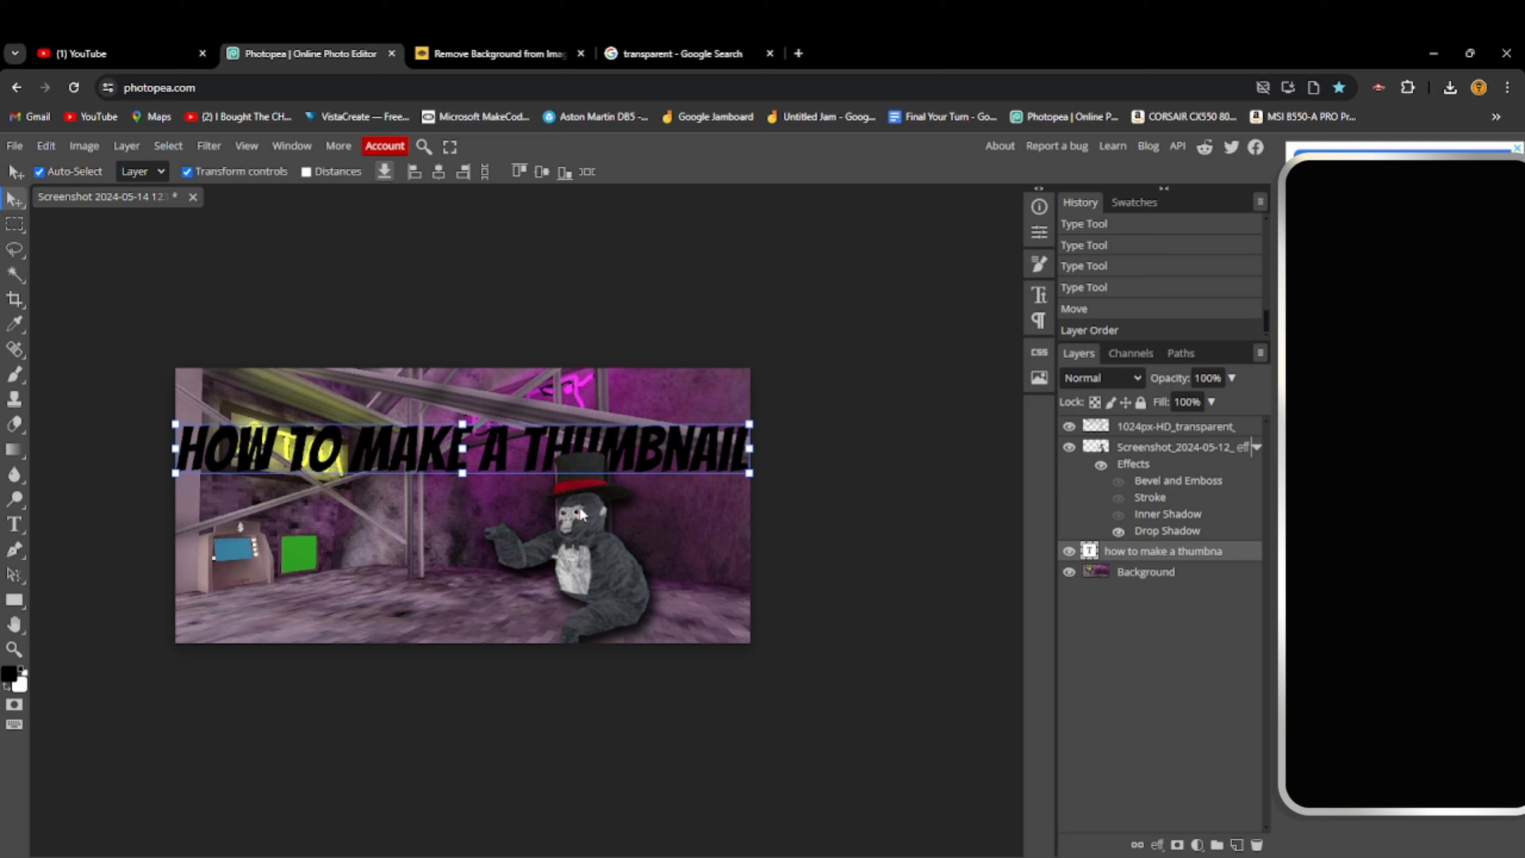
mouse_move(1102, 465)
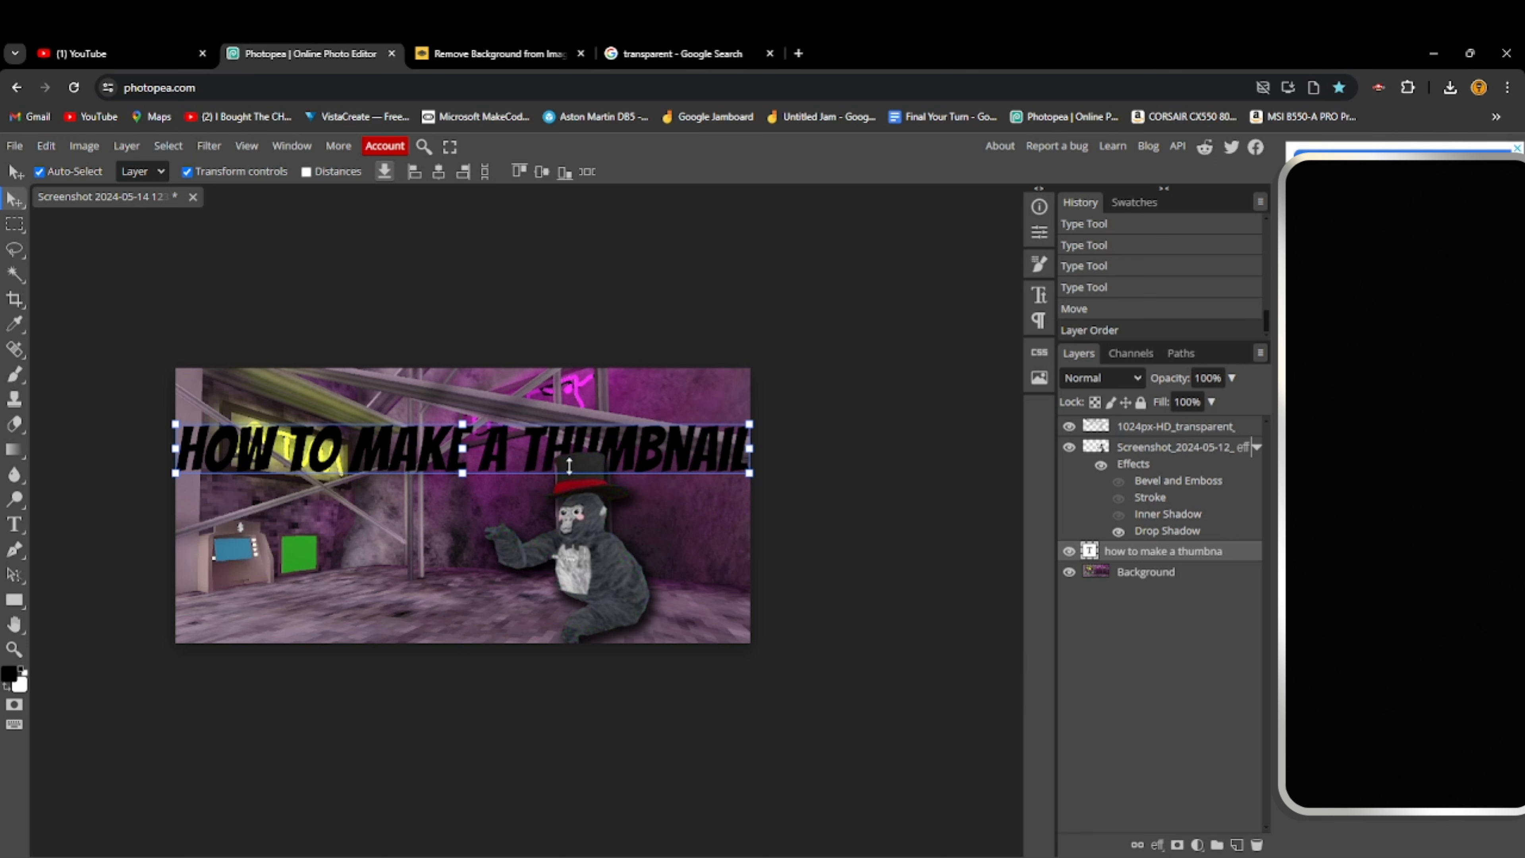
mouse_move(325, 413)
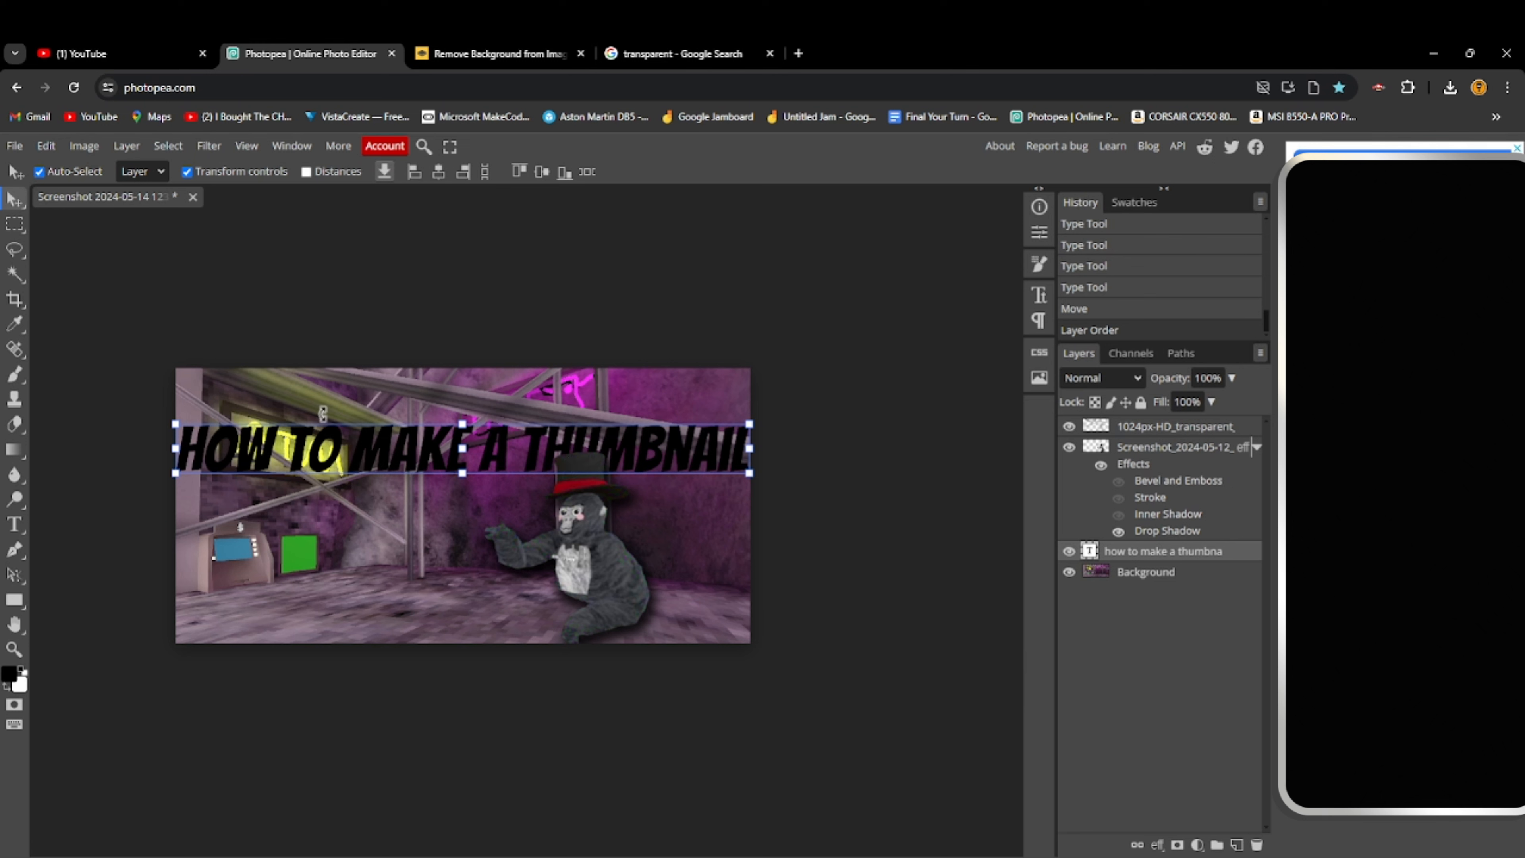
Recolour the heading text to light gray via the Color Picker, leaving Layer Style unchanged
left_click(15, 525)
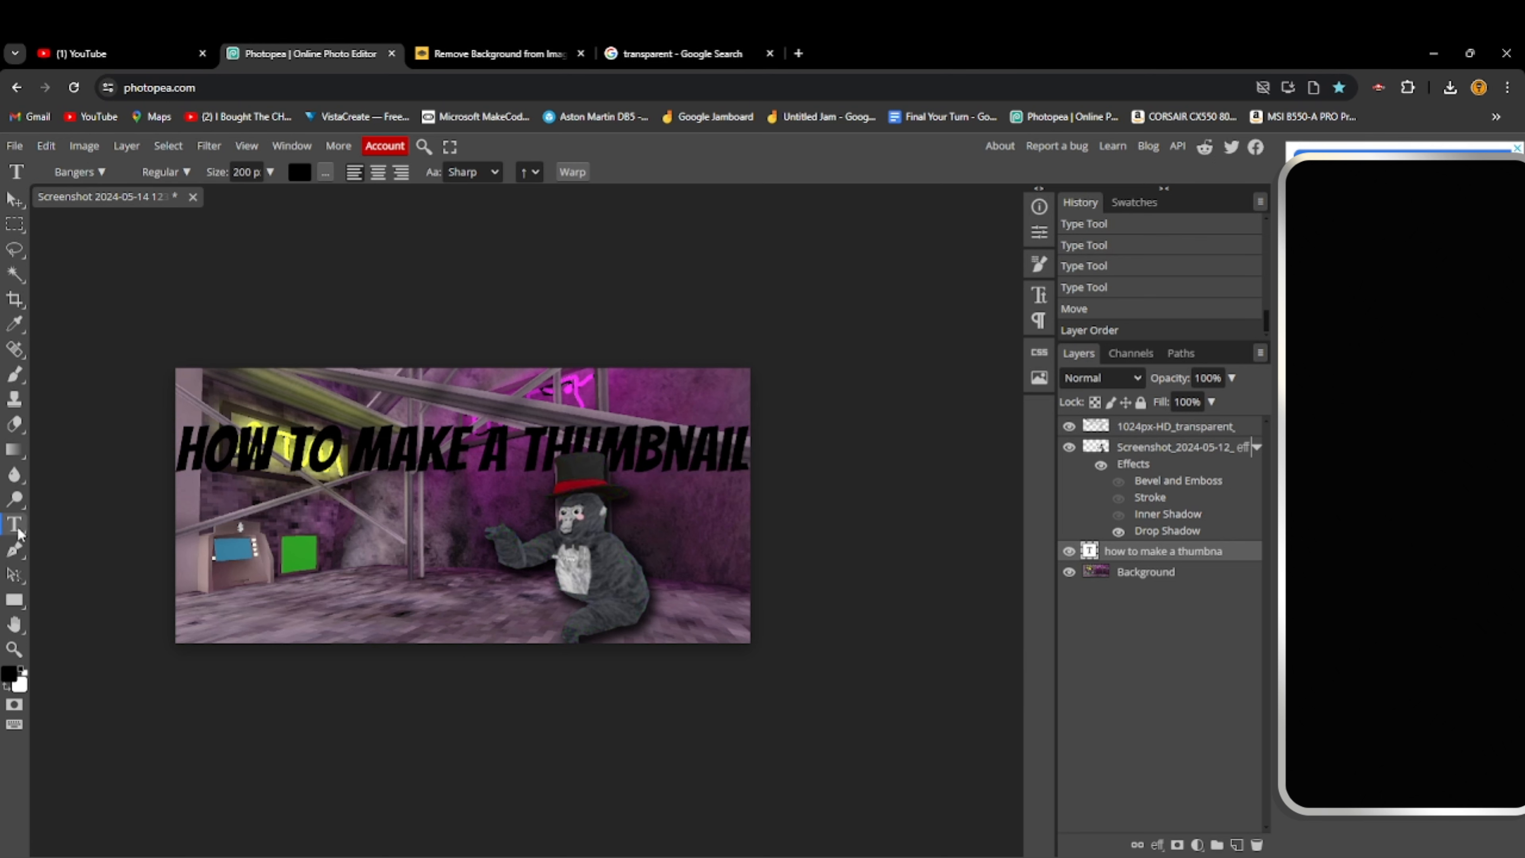
left_click(300, 172)
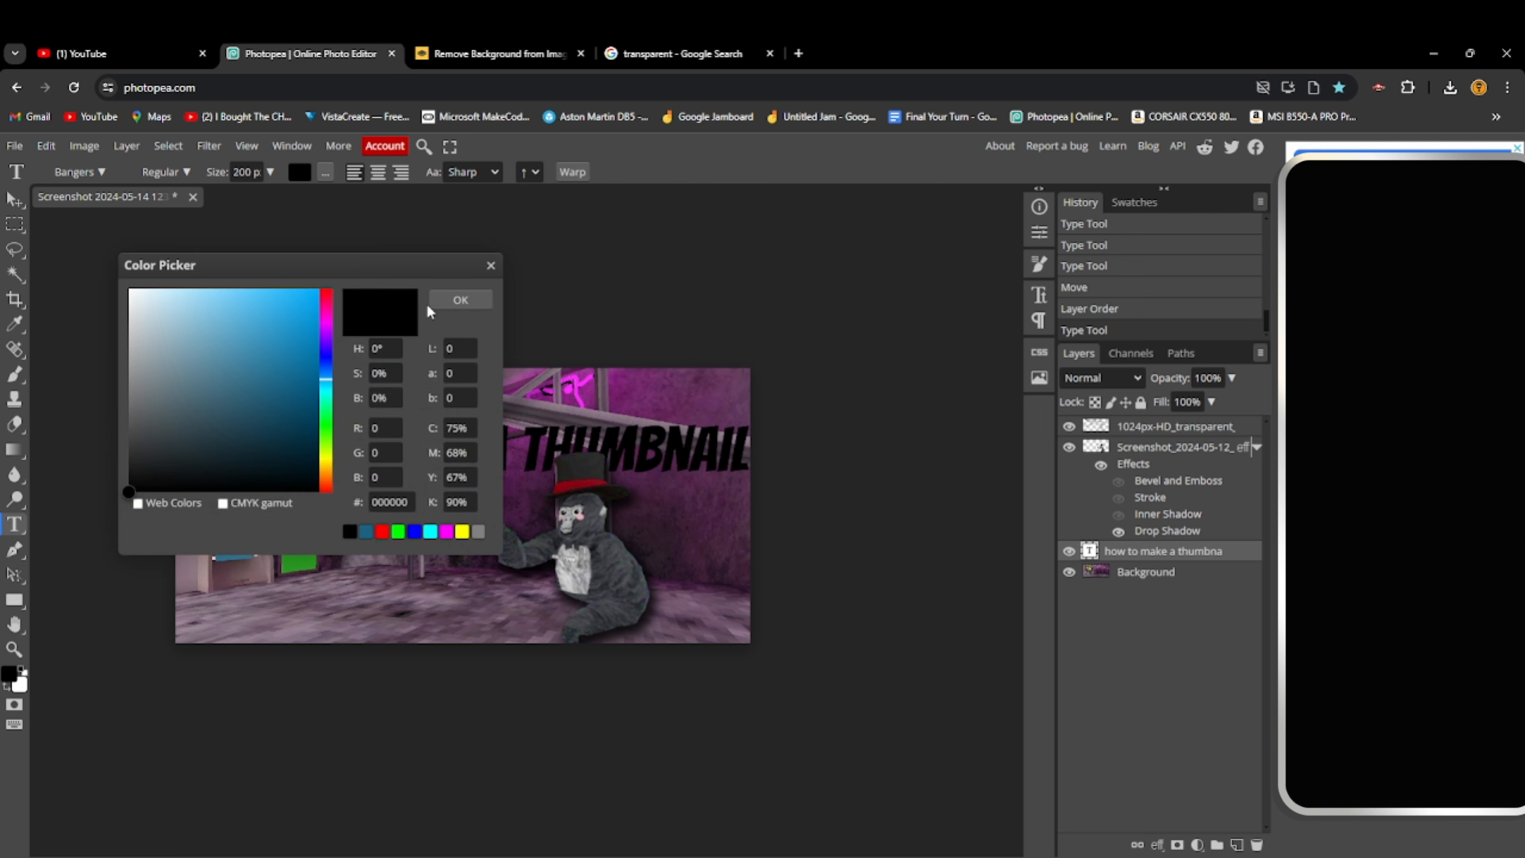
left_click(459, 299)
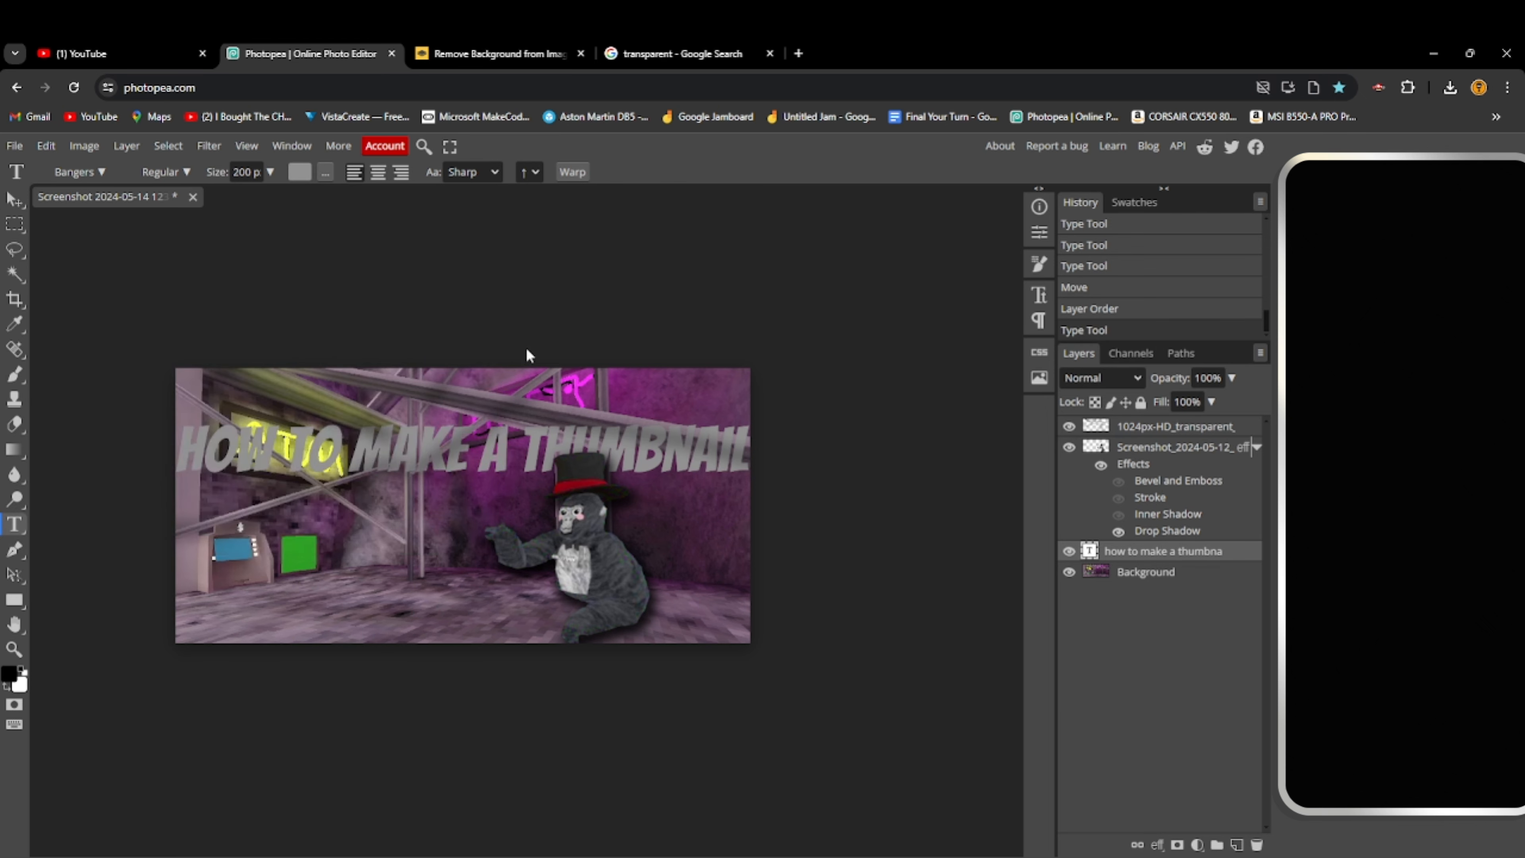
mouse_move(248, 342)
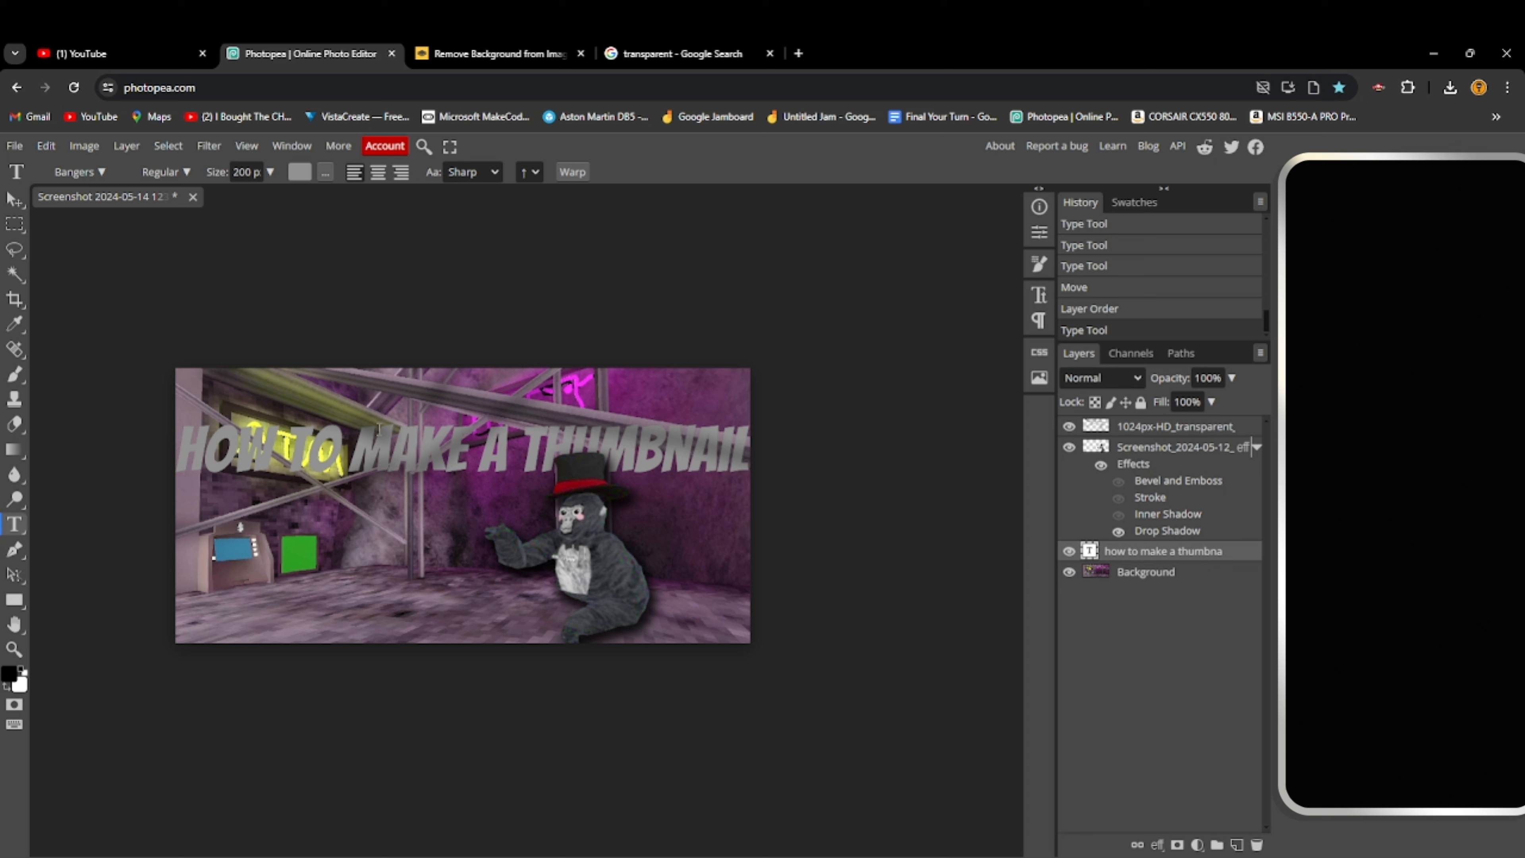
mouse_move(438, 416)
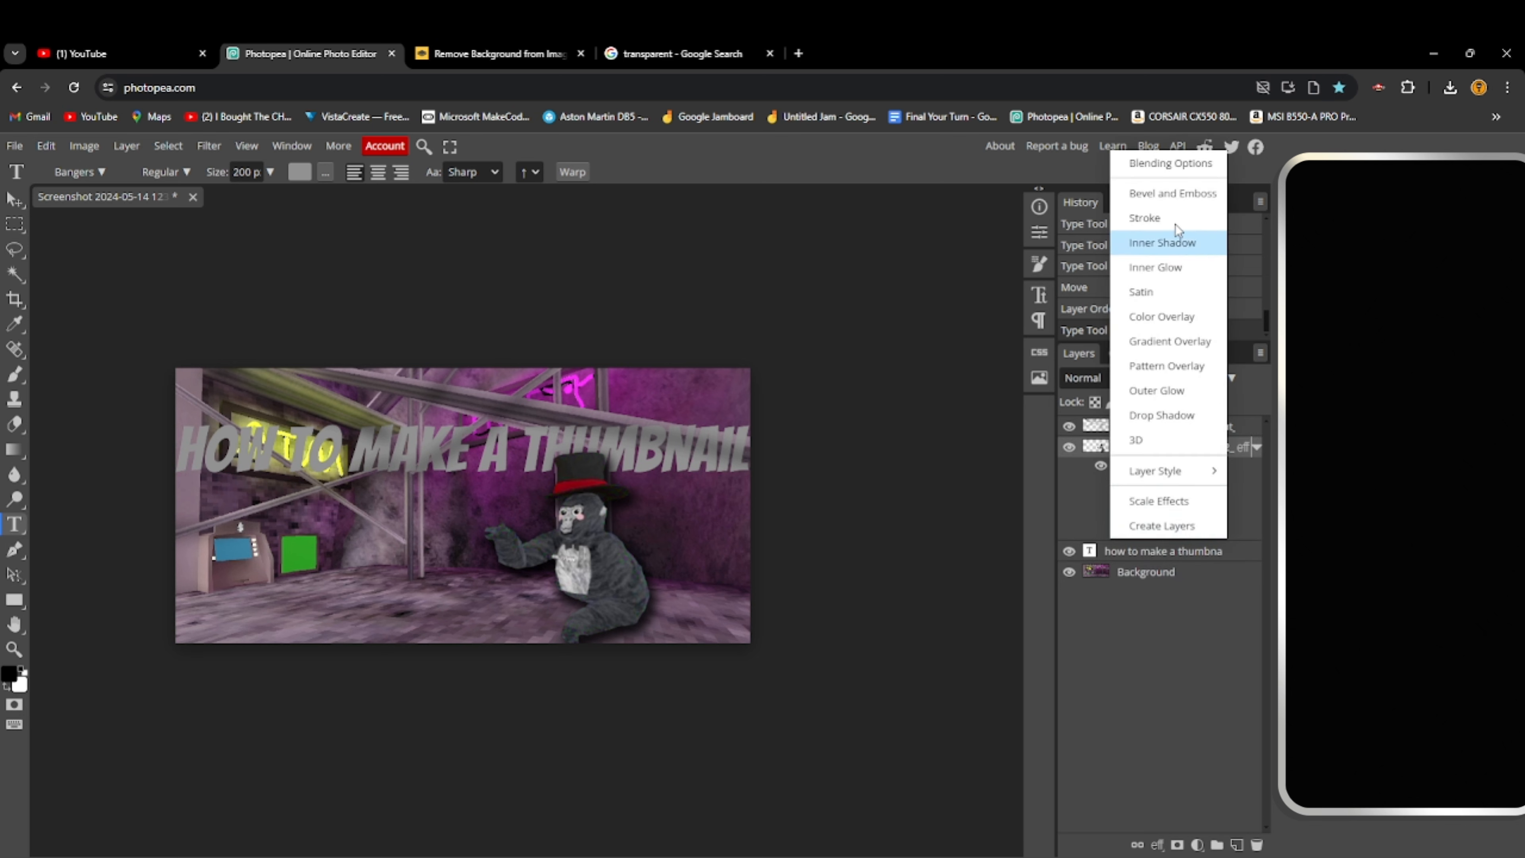
left_click(1170, 162)
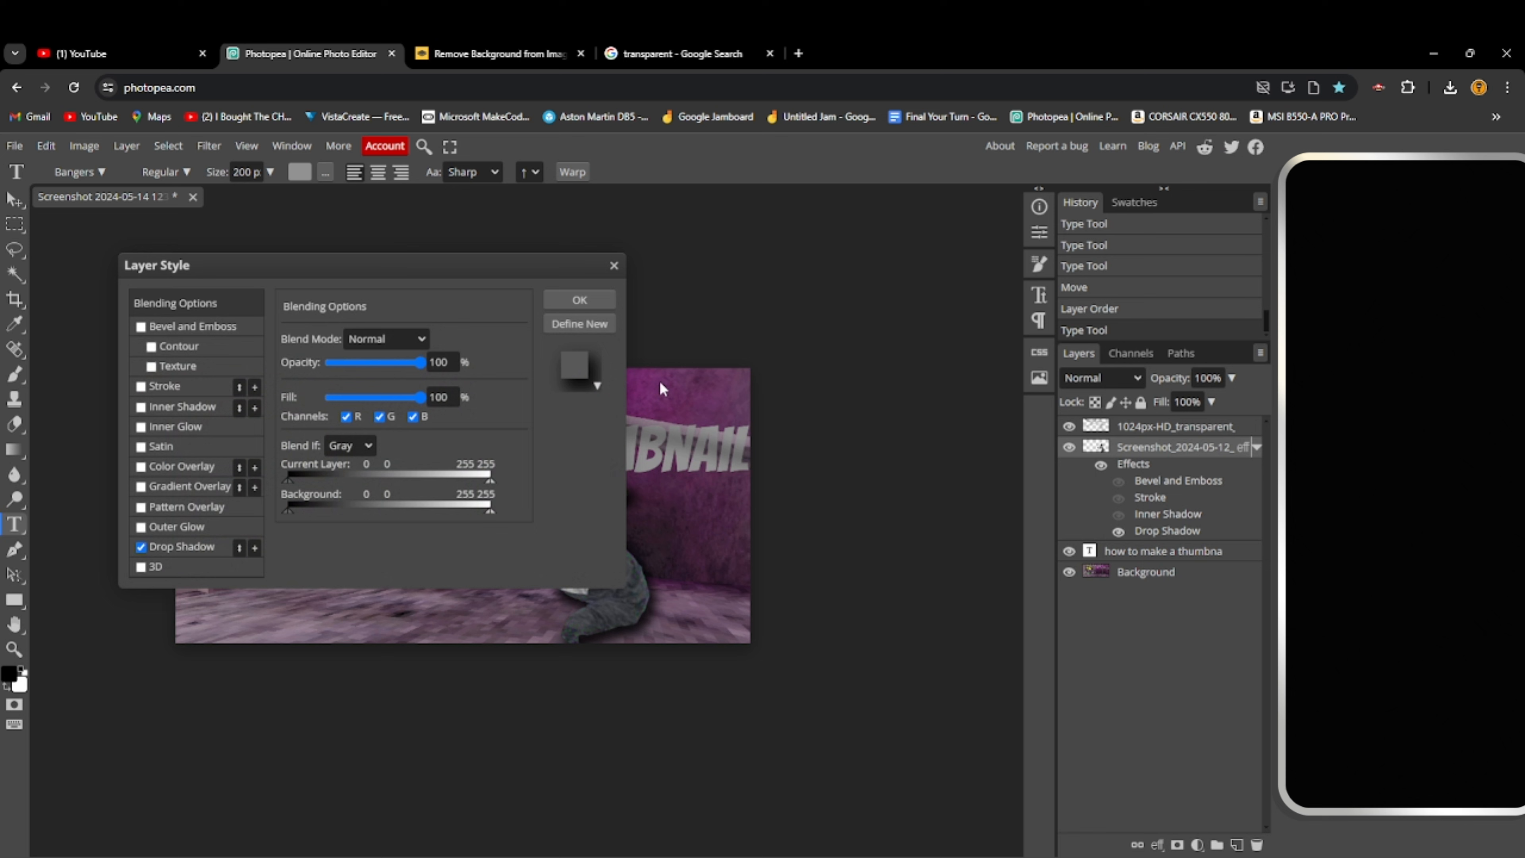
mouse_move(394, 275)
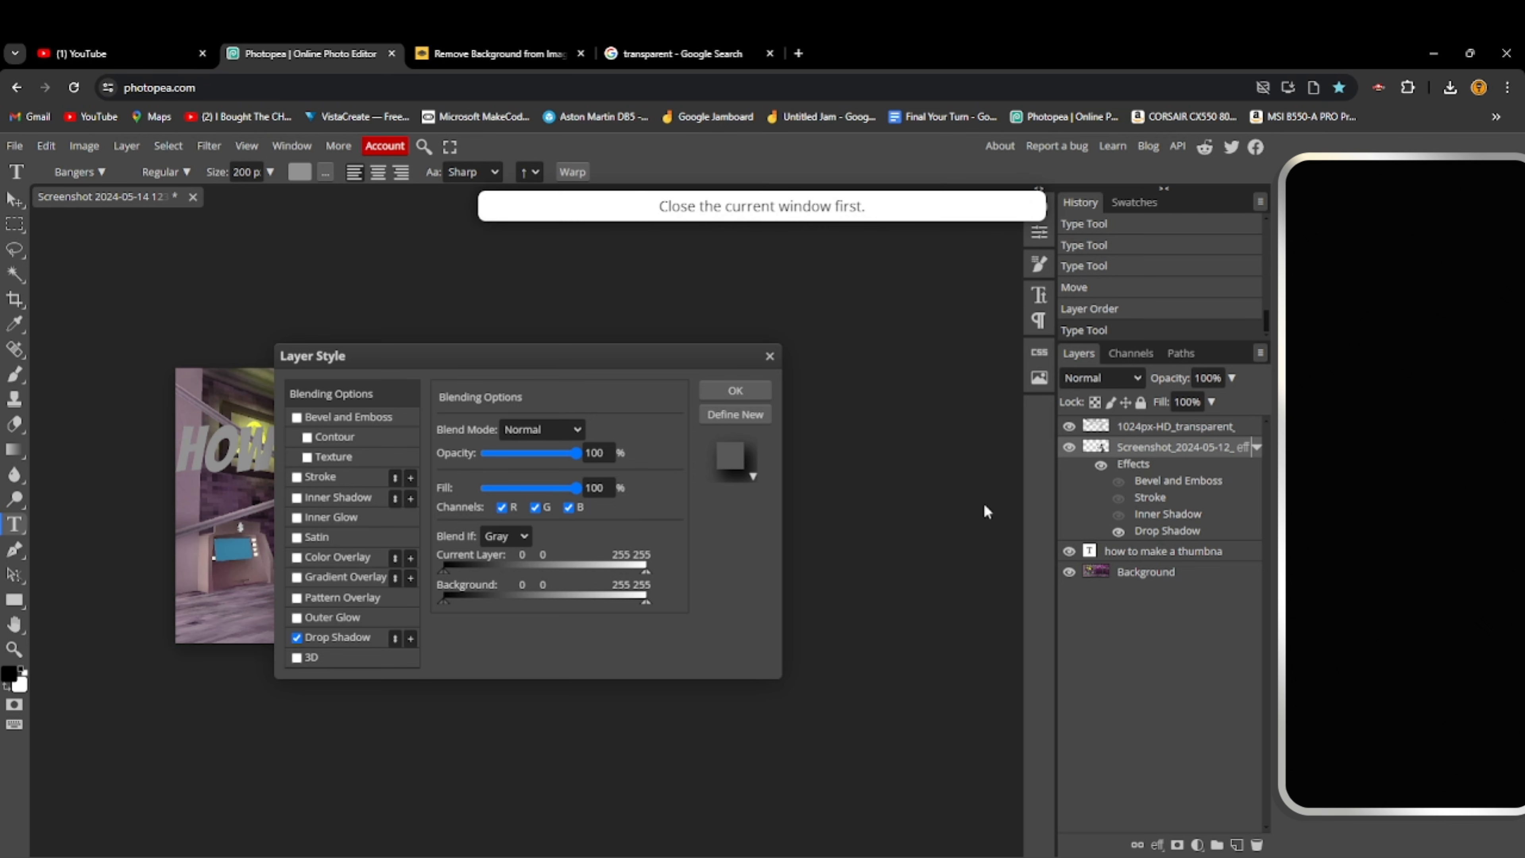
left_click(734, 390)
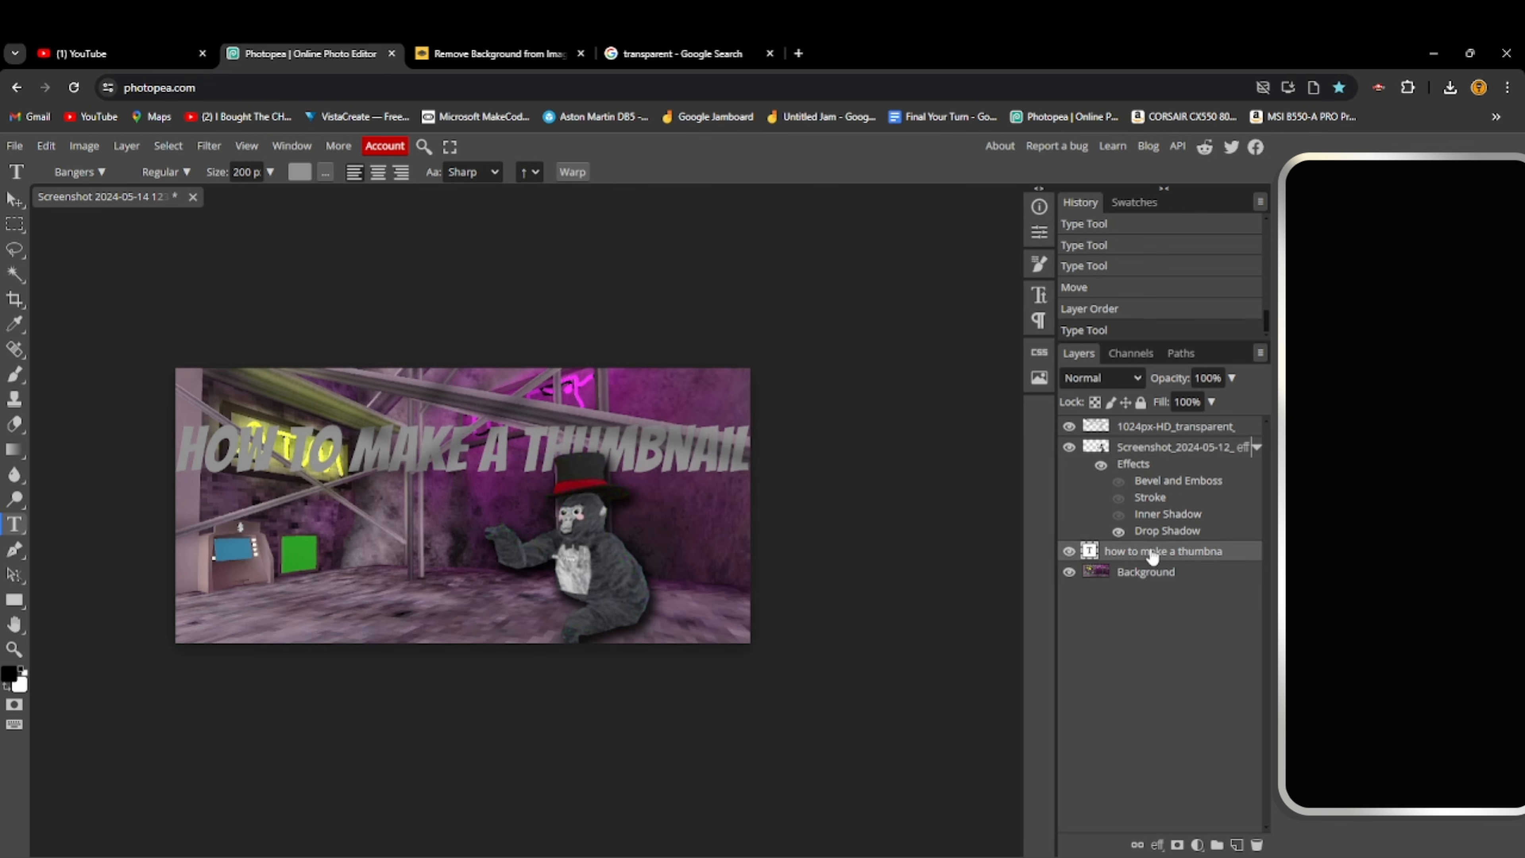
Enable a Multiply drop shadow on the heading: 82% opacity, 151°, distance 53, spread 19, size 45
right_click(1163, 550)
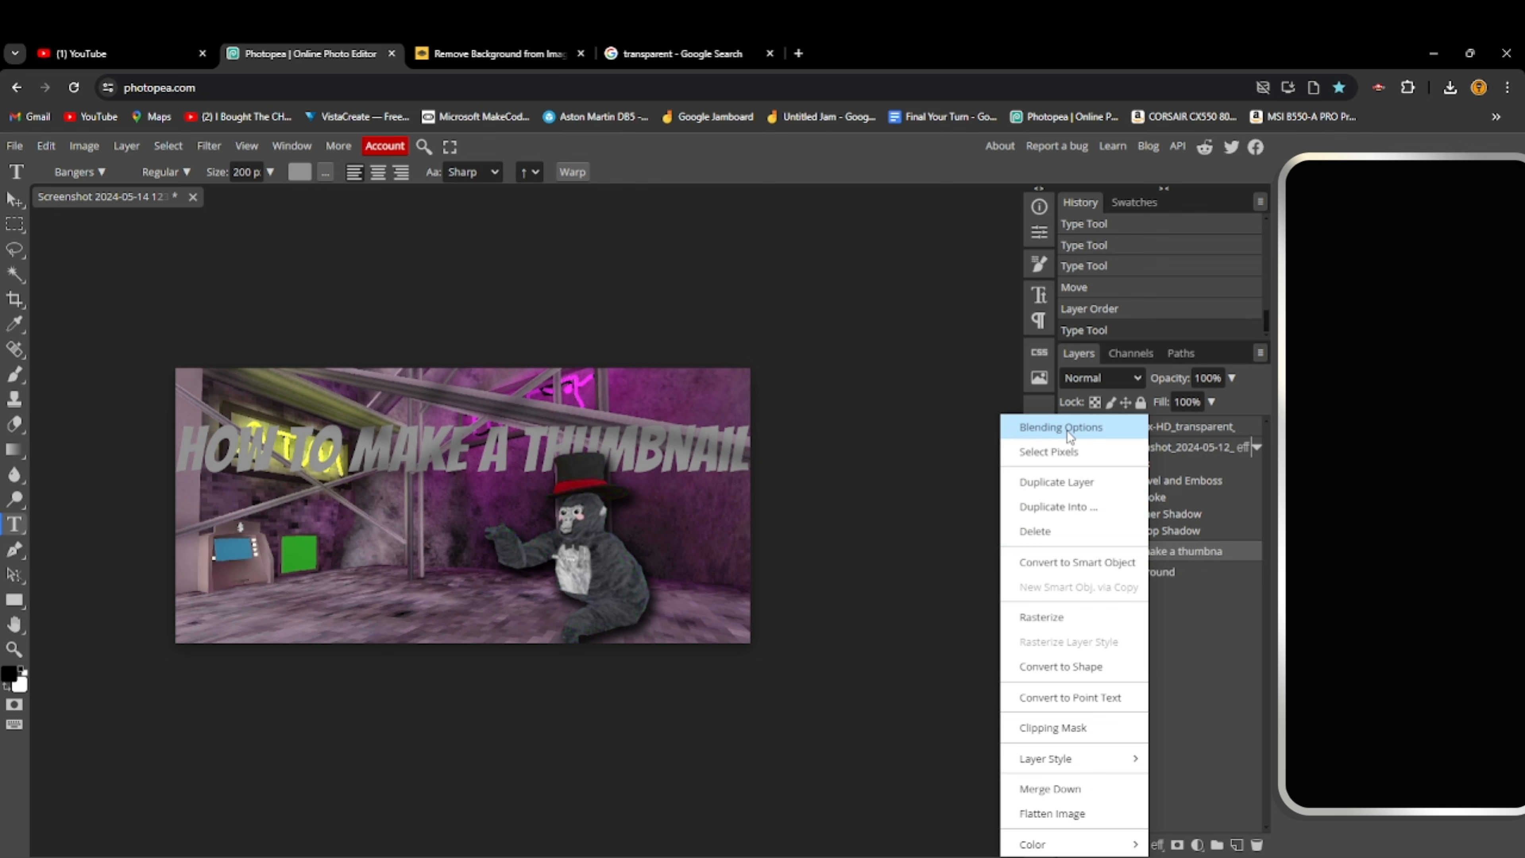
left_click(1060, 427)
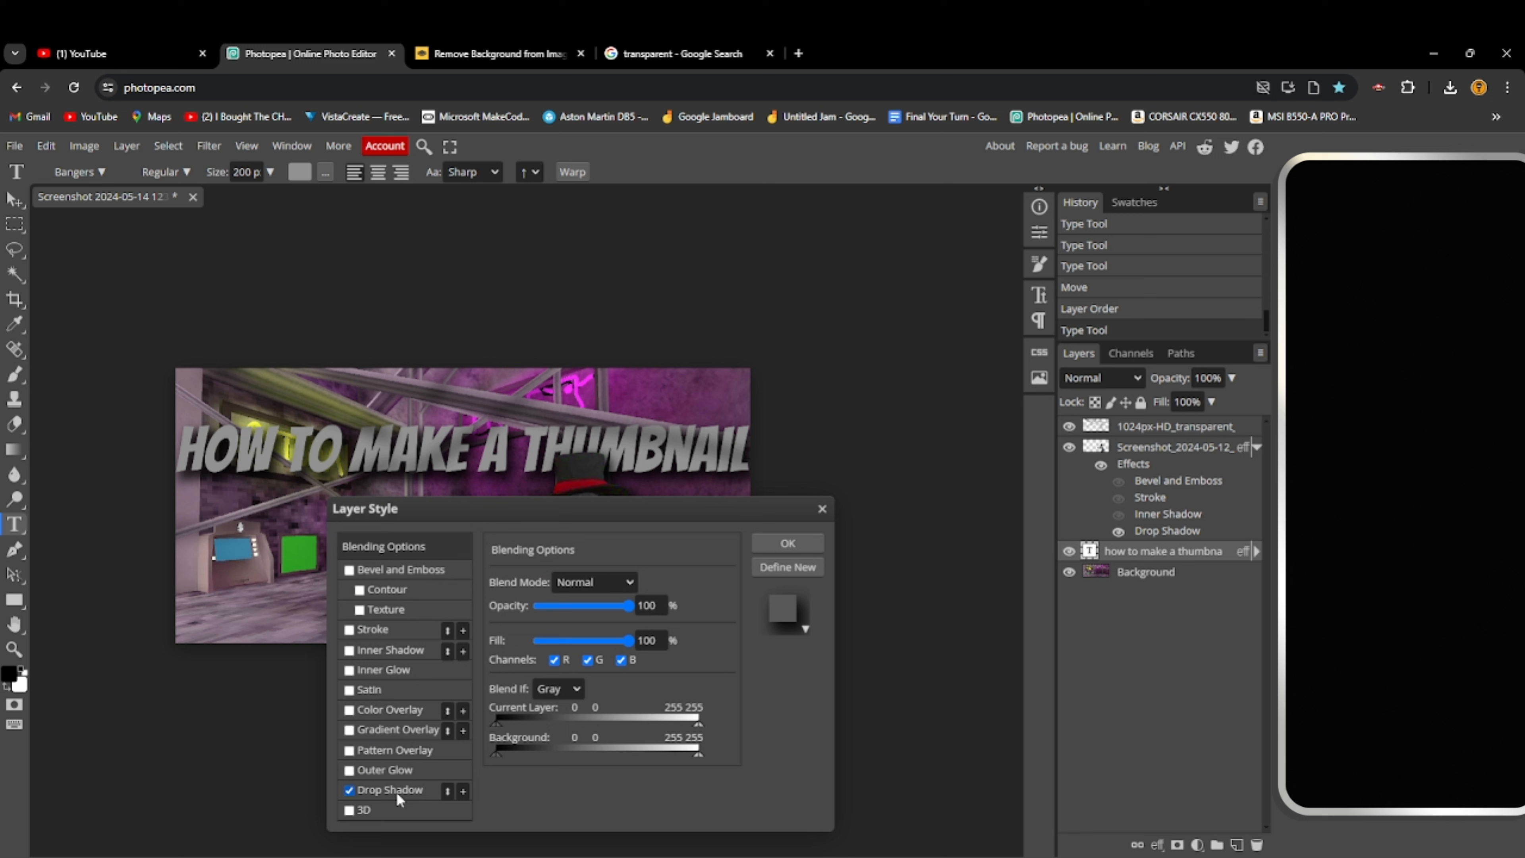
left_click(390, 788)
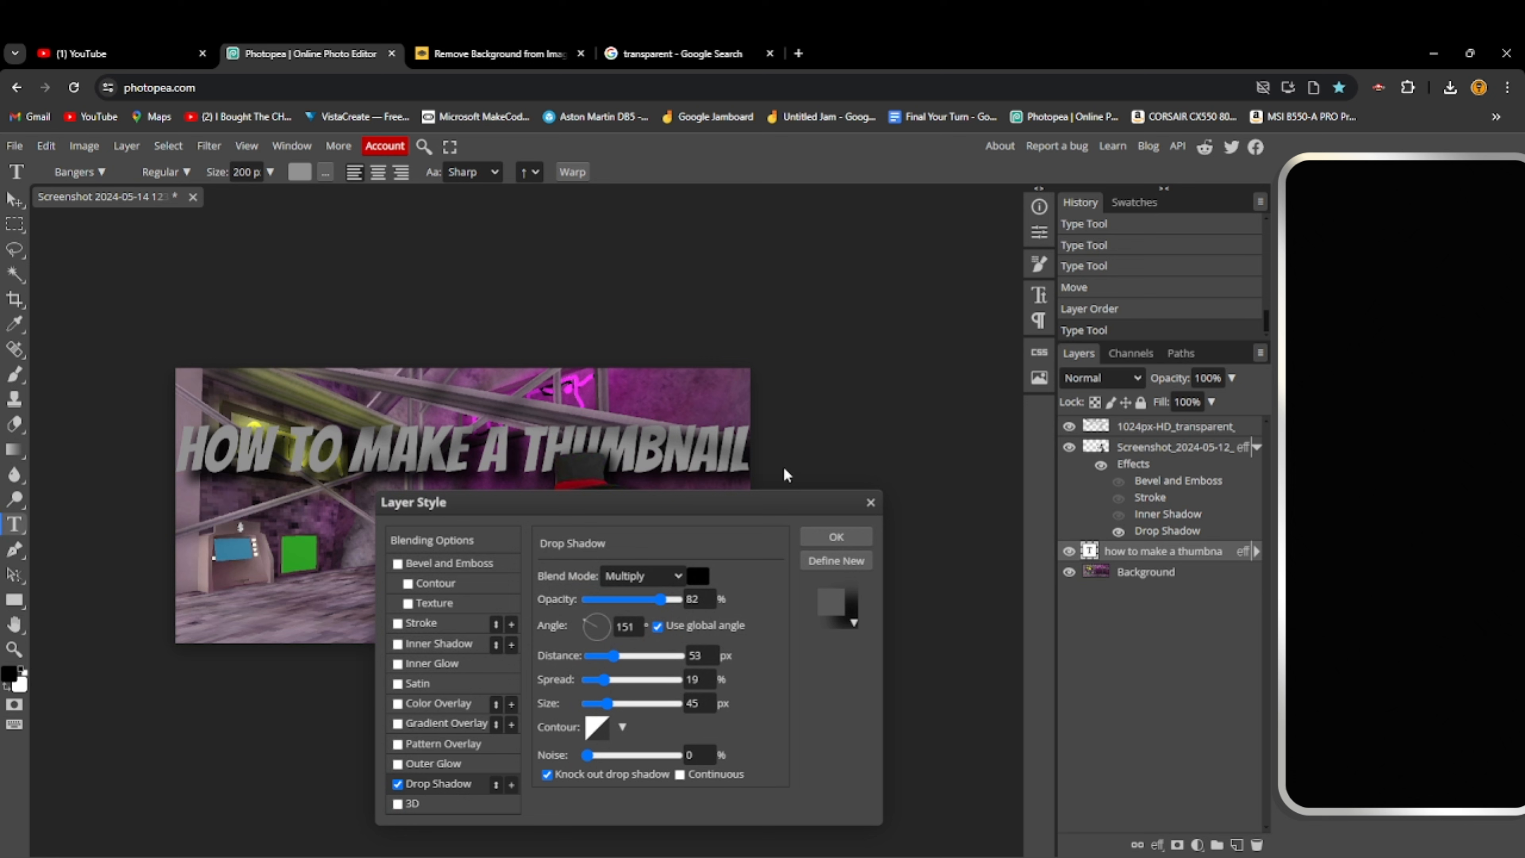
mouse_move(439, 578)
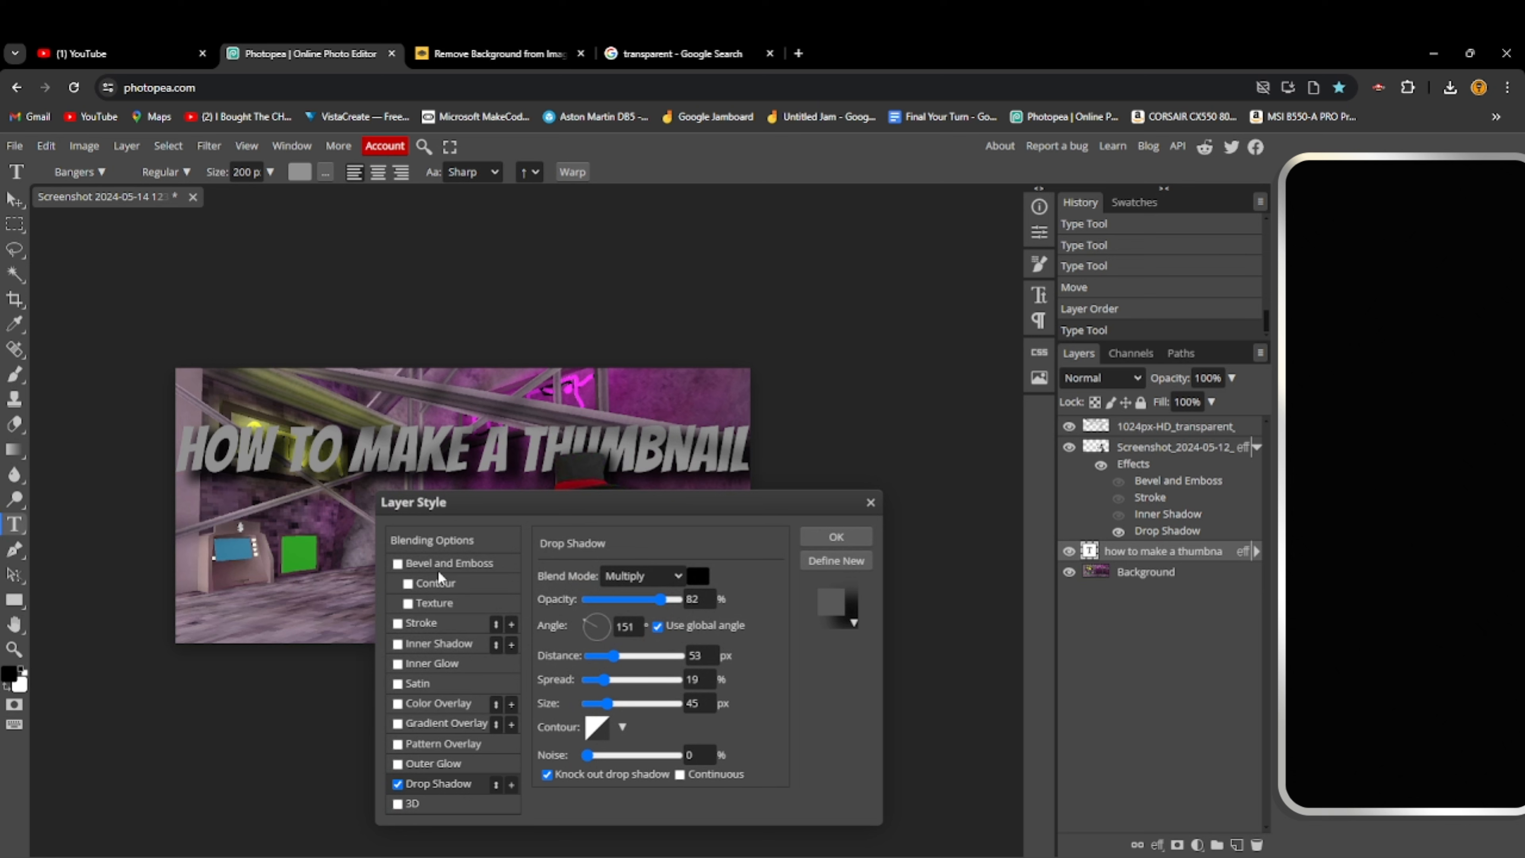
mouse_move(1210, 534)
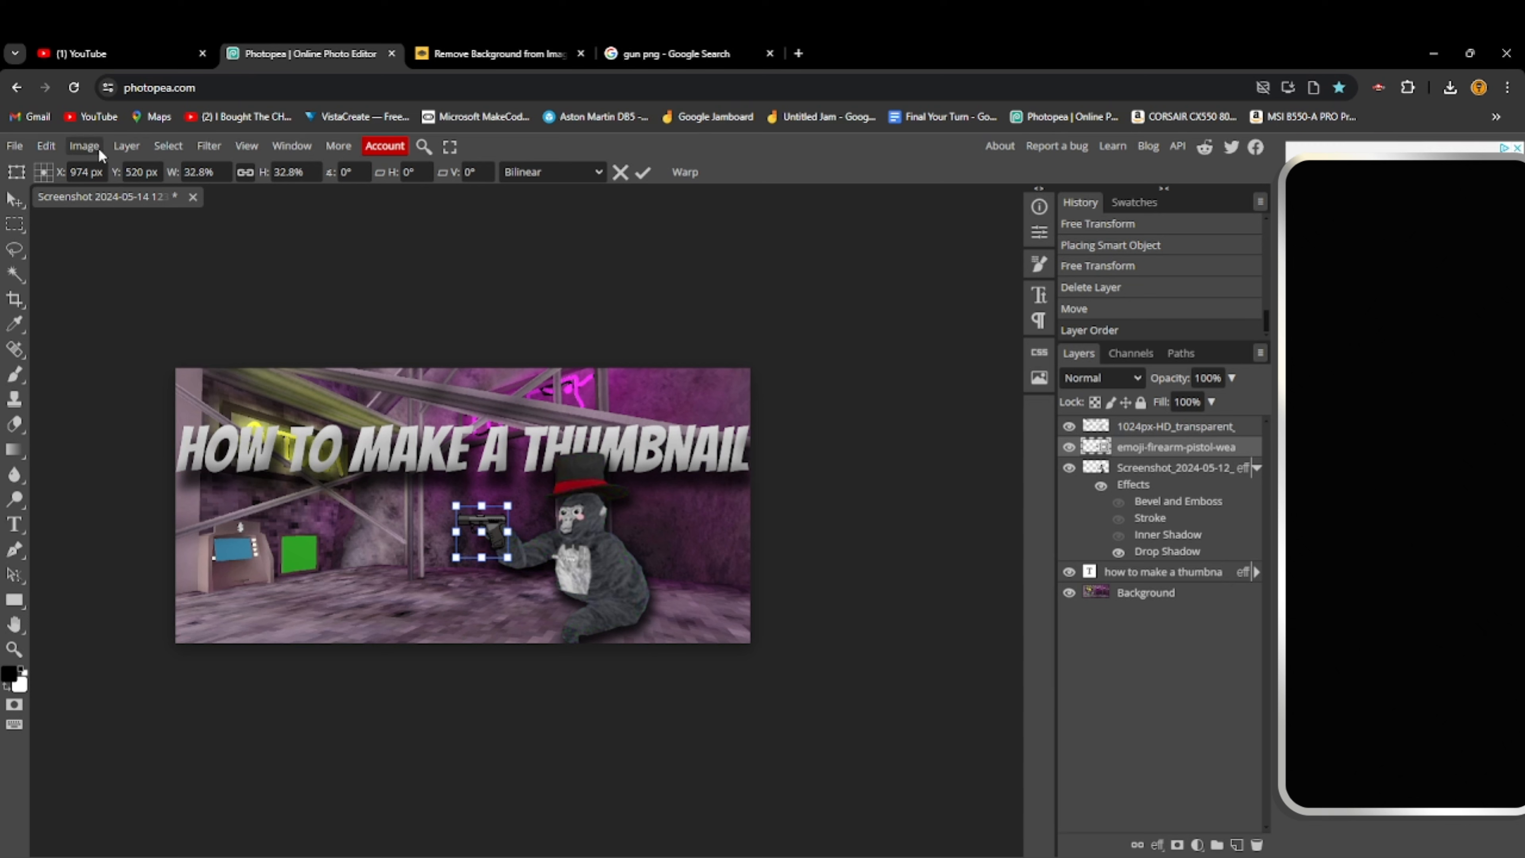
Apply the heading's shadow and add a filtered gray pistol emoji layer in the gorilla's hand
left_click(84, 146)
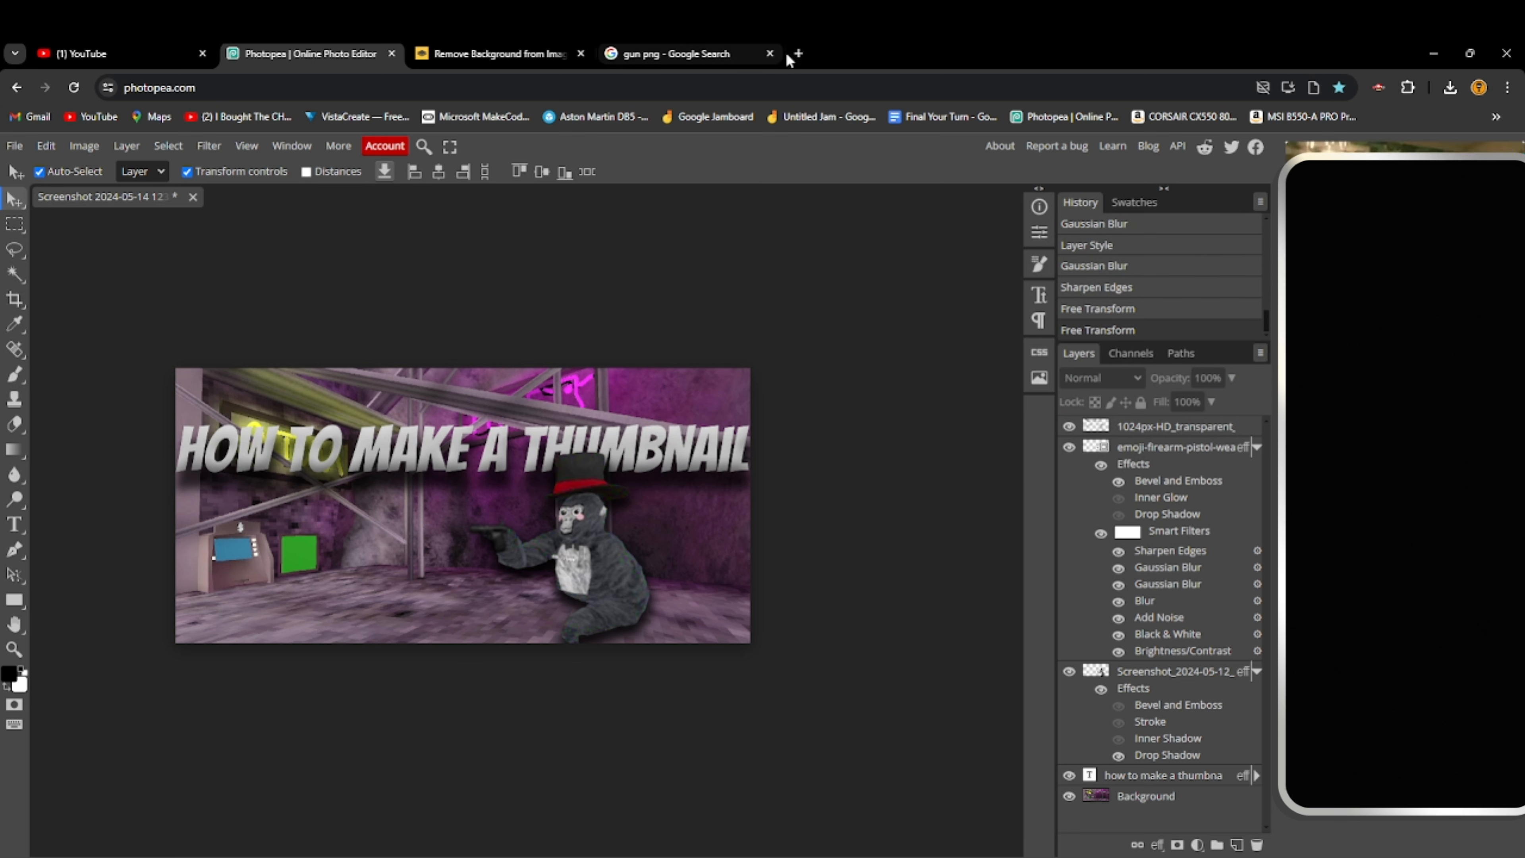
mouse_move(788, 347)
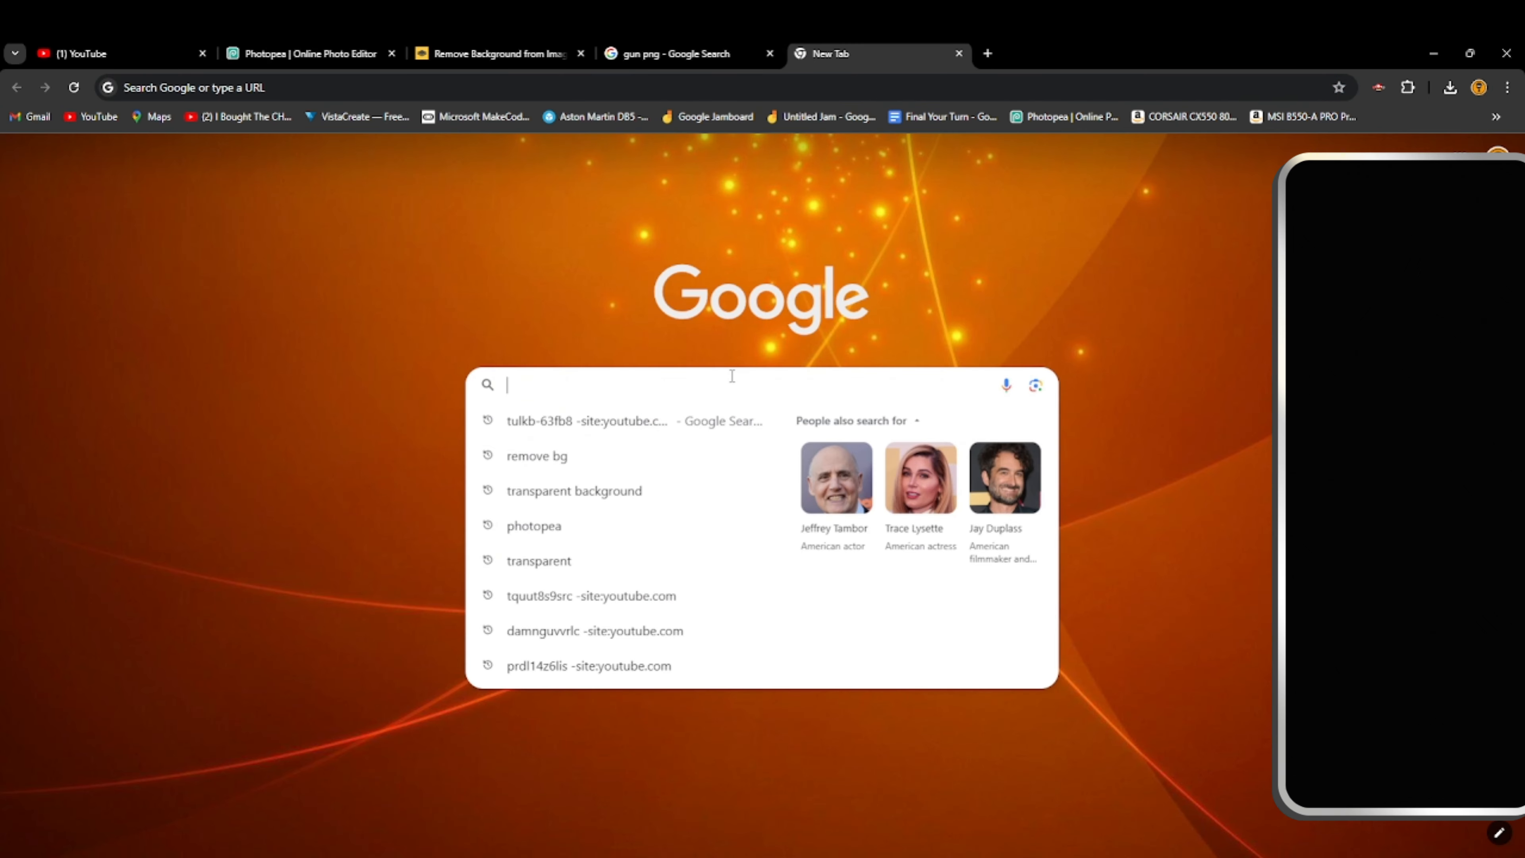
Search Google for 'gun shoot flame' to find a muzzle-flash PNG for the pistol barrel
left_click(306, 53)
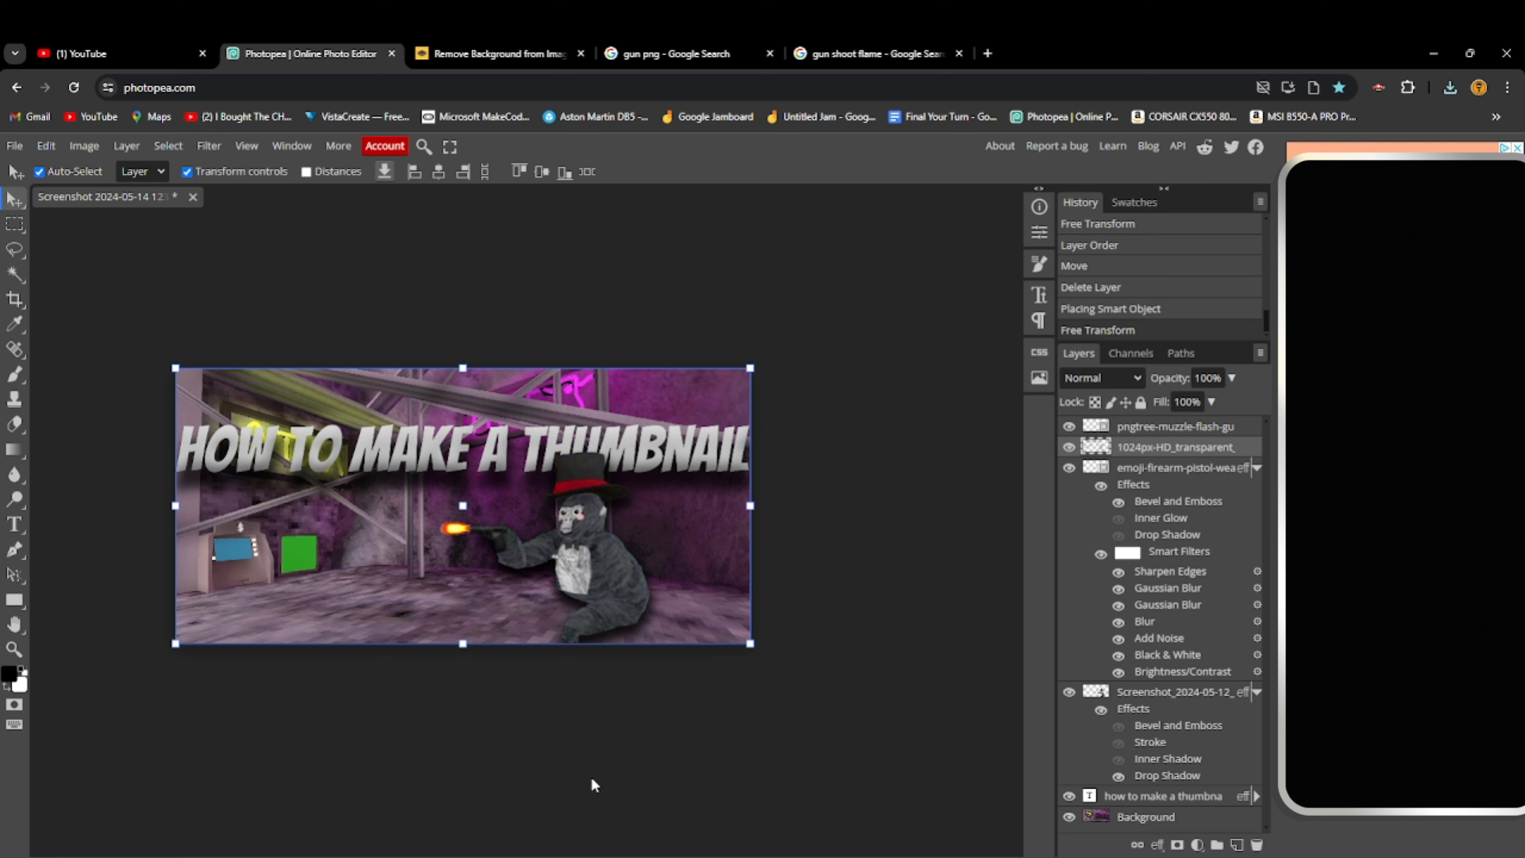
Export the thumbnail via File > Export as > JPG at 100% quality, 1828×876
left_click(15, 649)
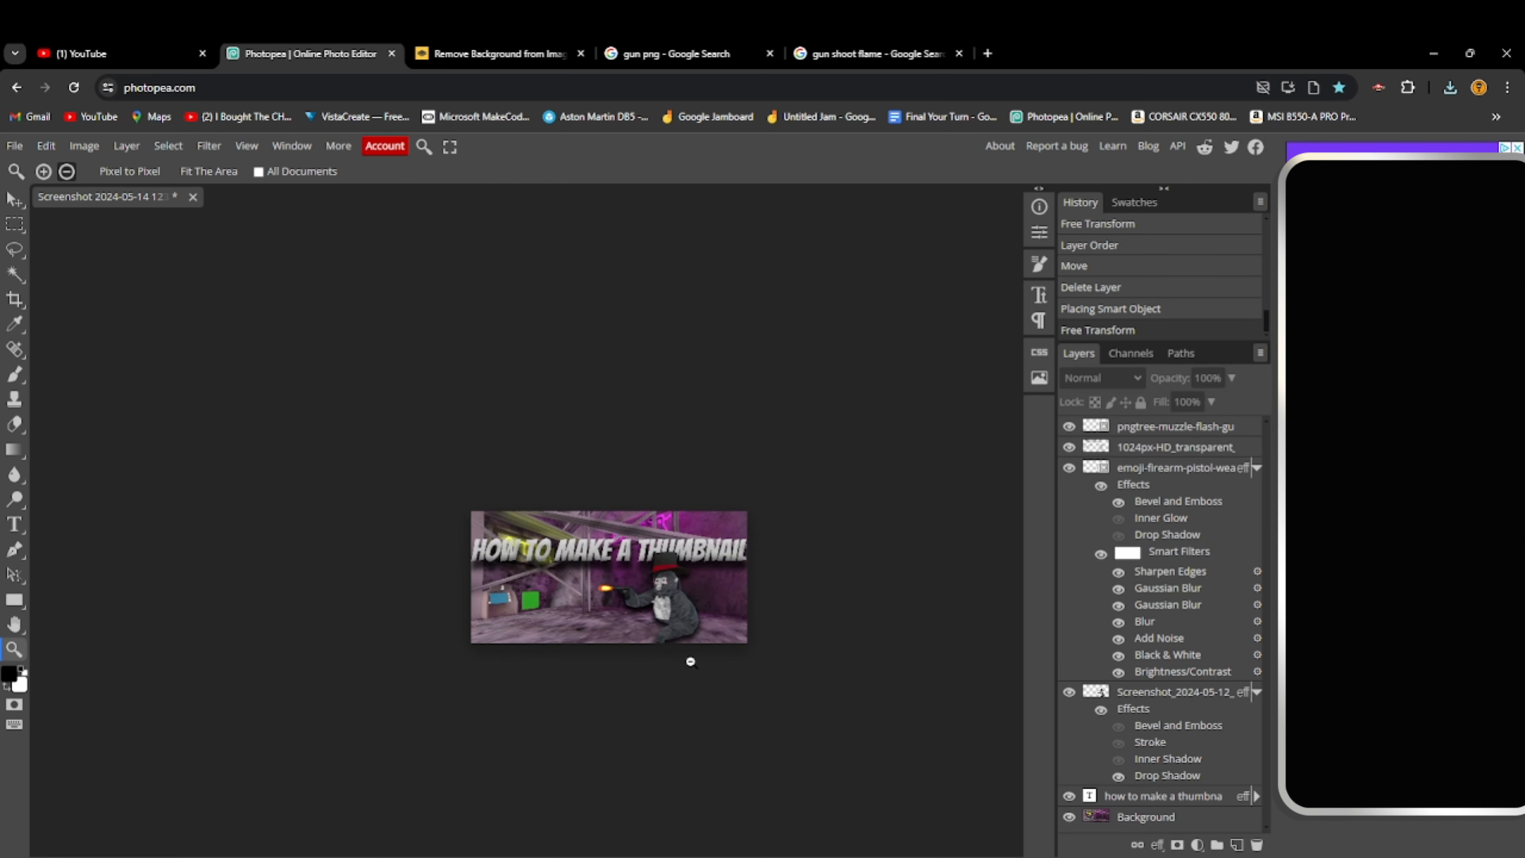
mouse_move(605, 607)
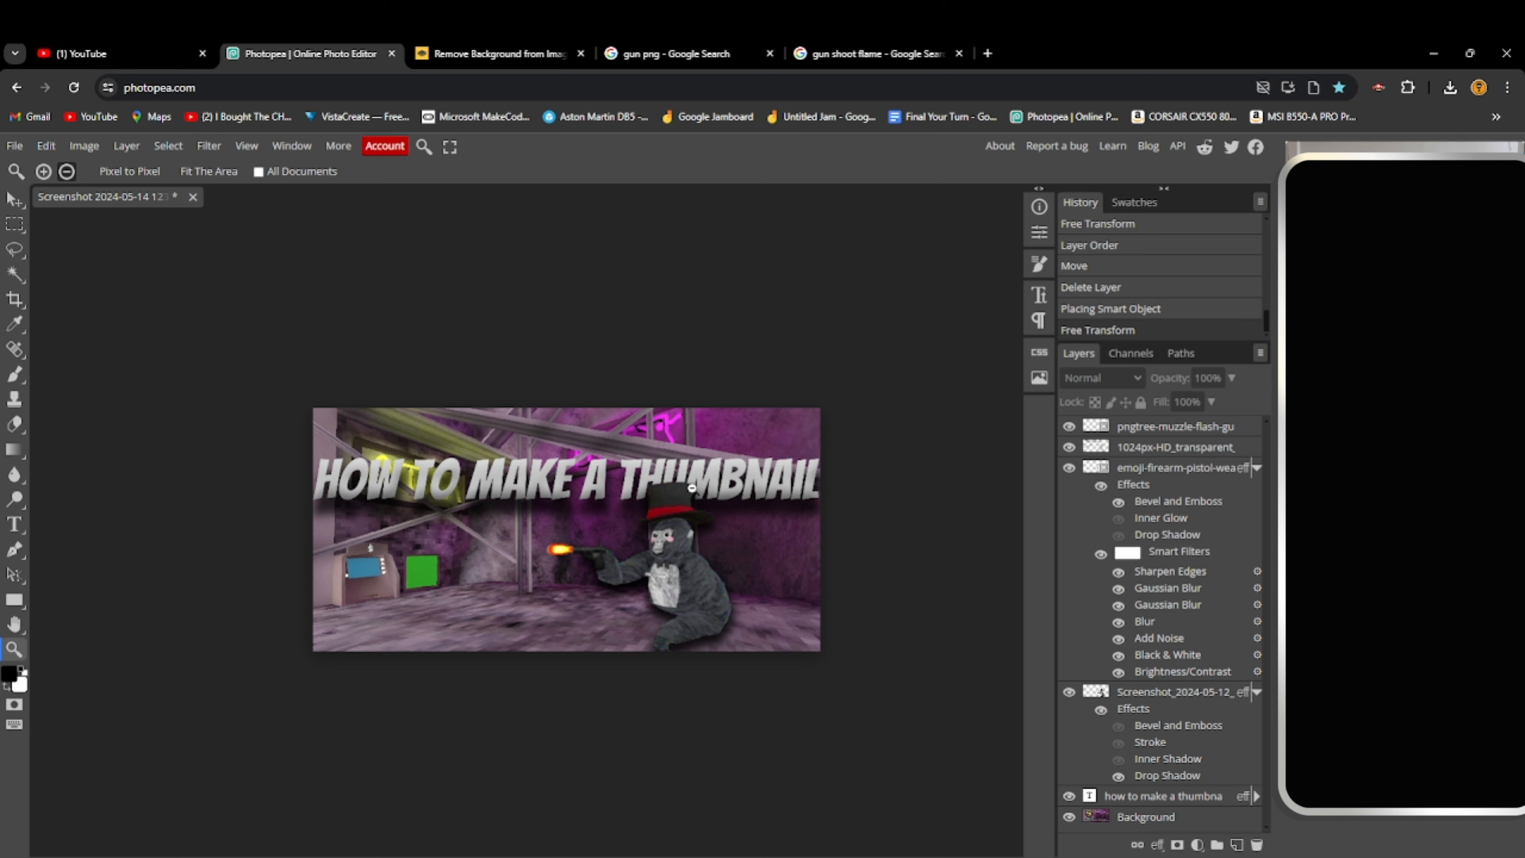
mouse_move(9, 151)
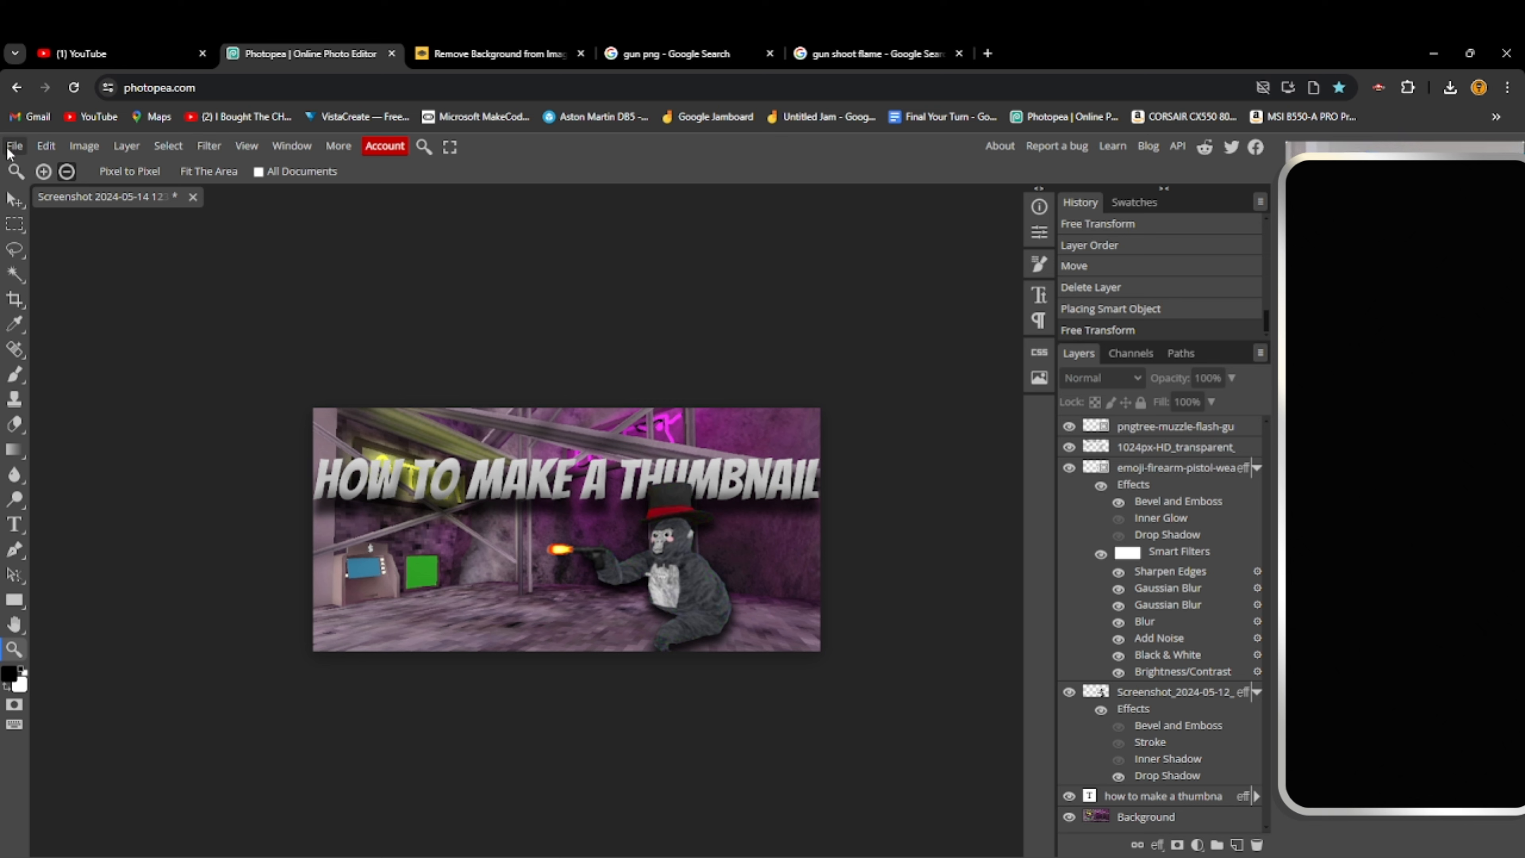
left_click(15, 146)
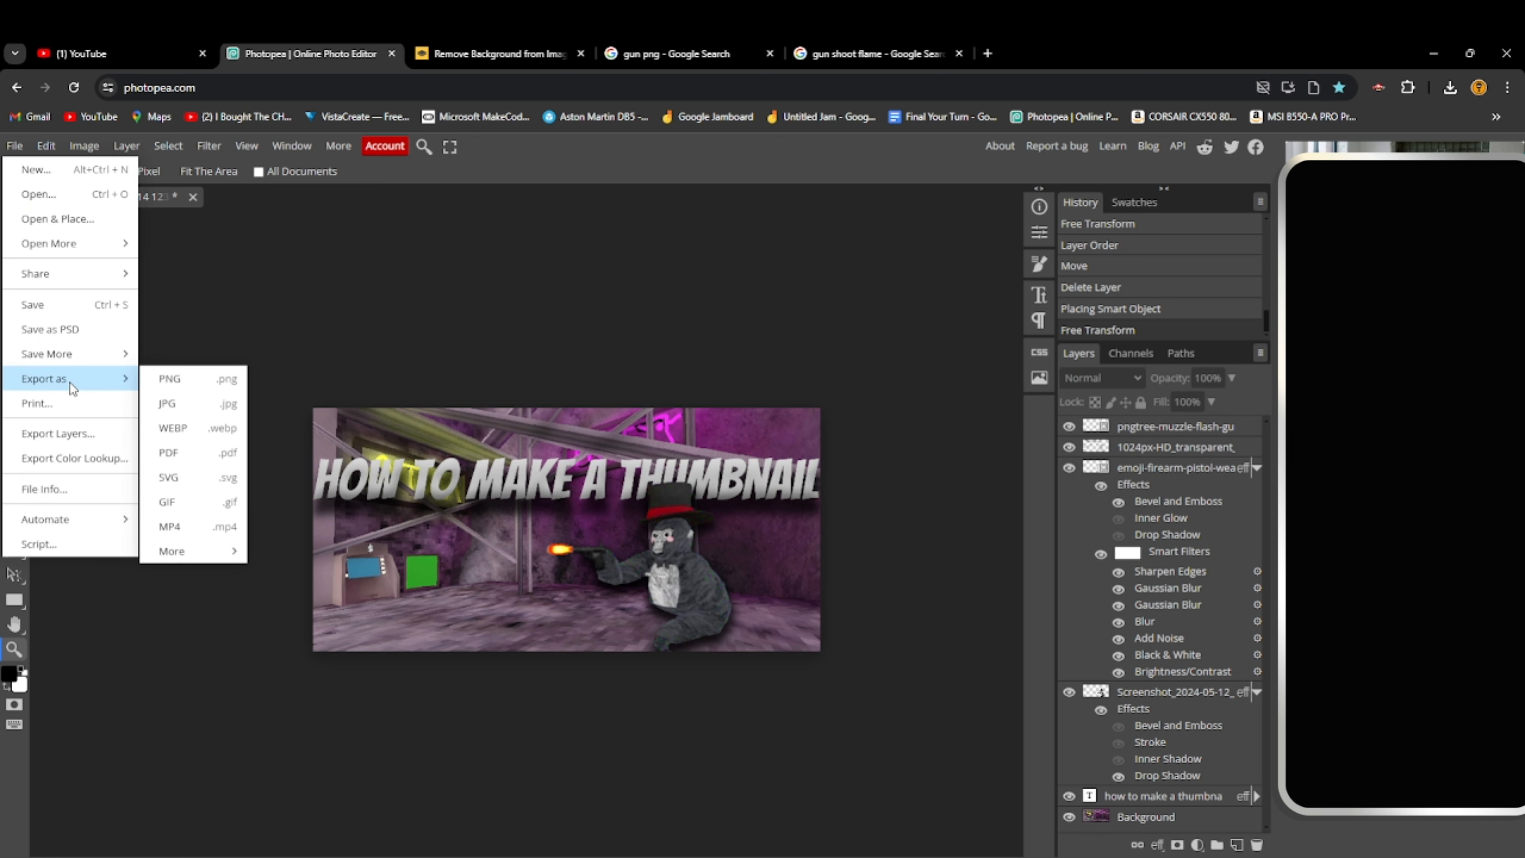
mouse_move(195, 403)
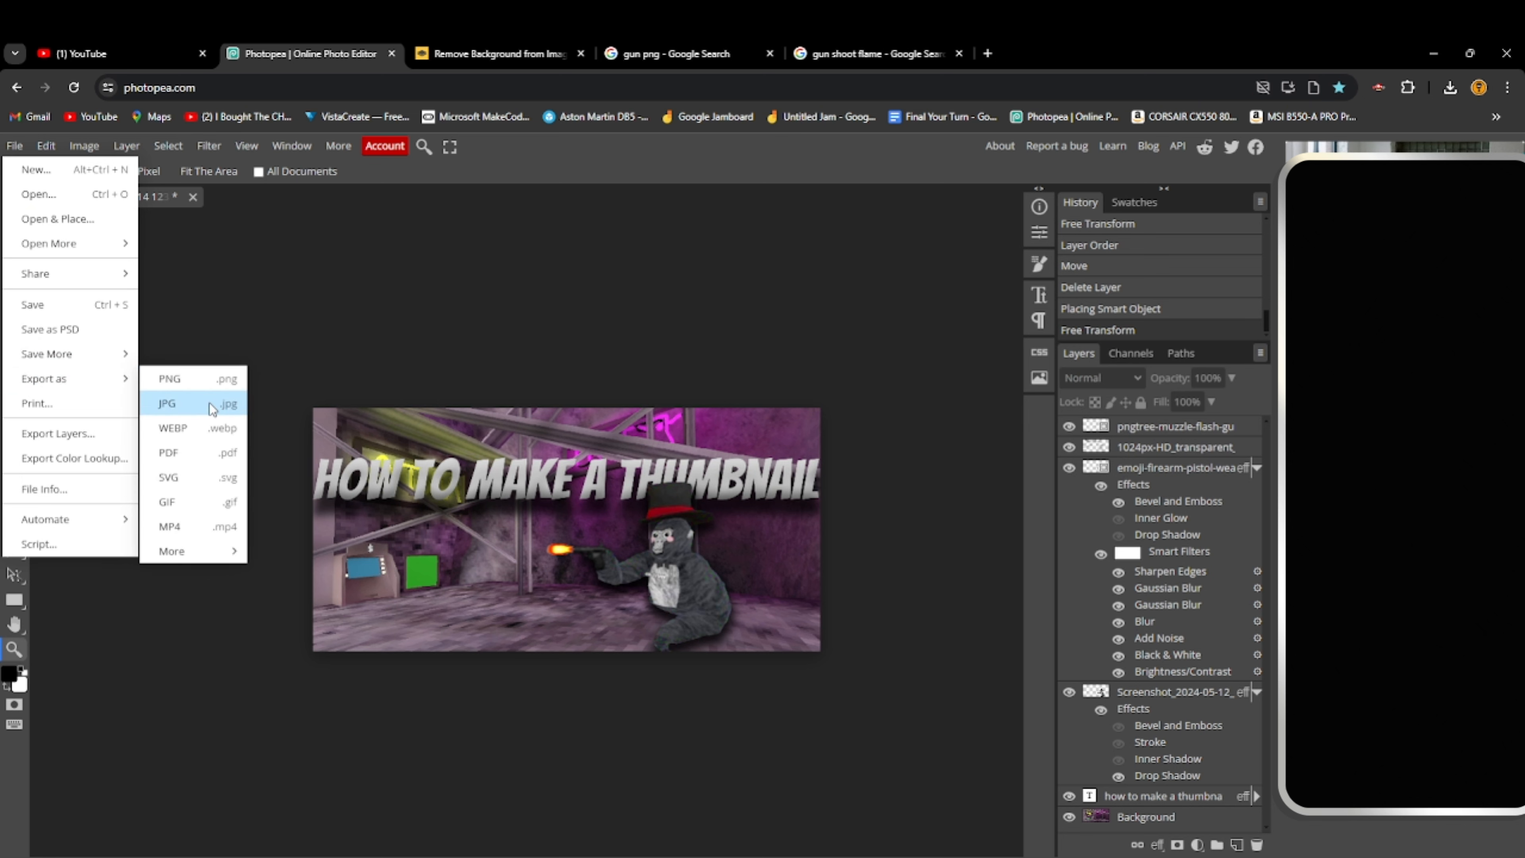
left_click(167, 403)
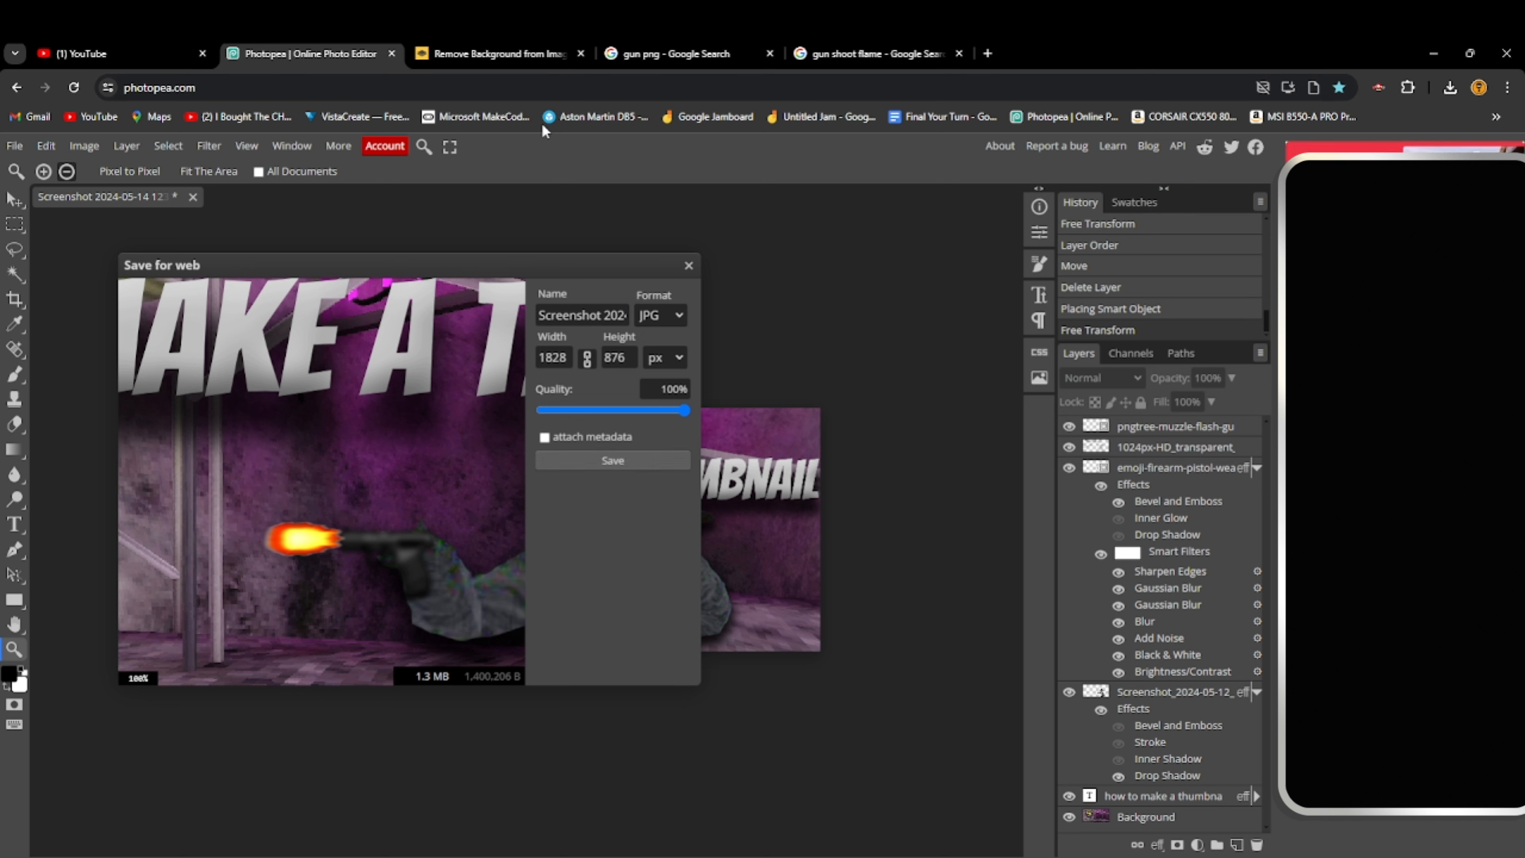
mouse_move(677, 315)
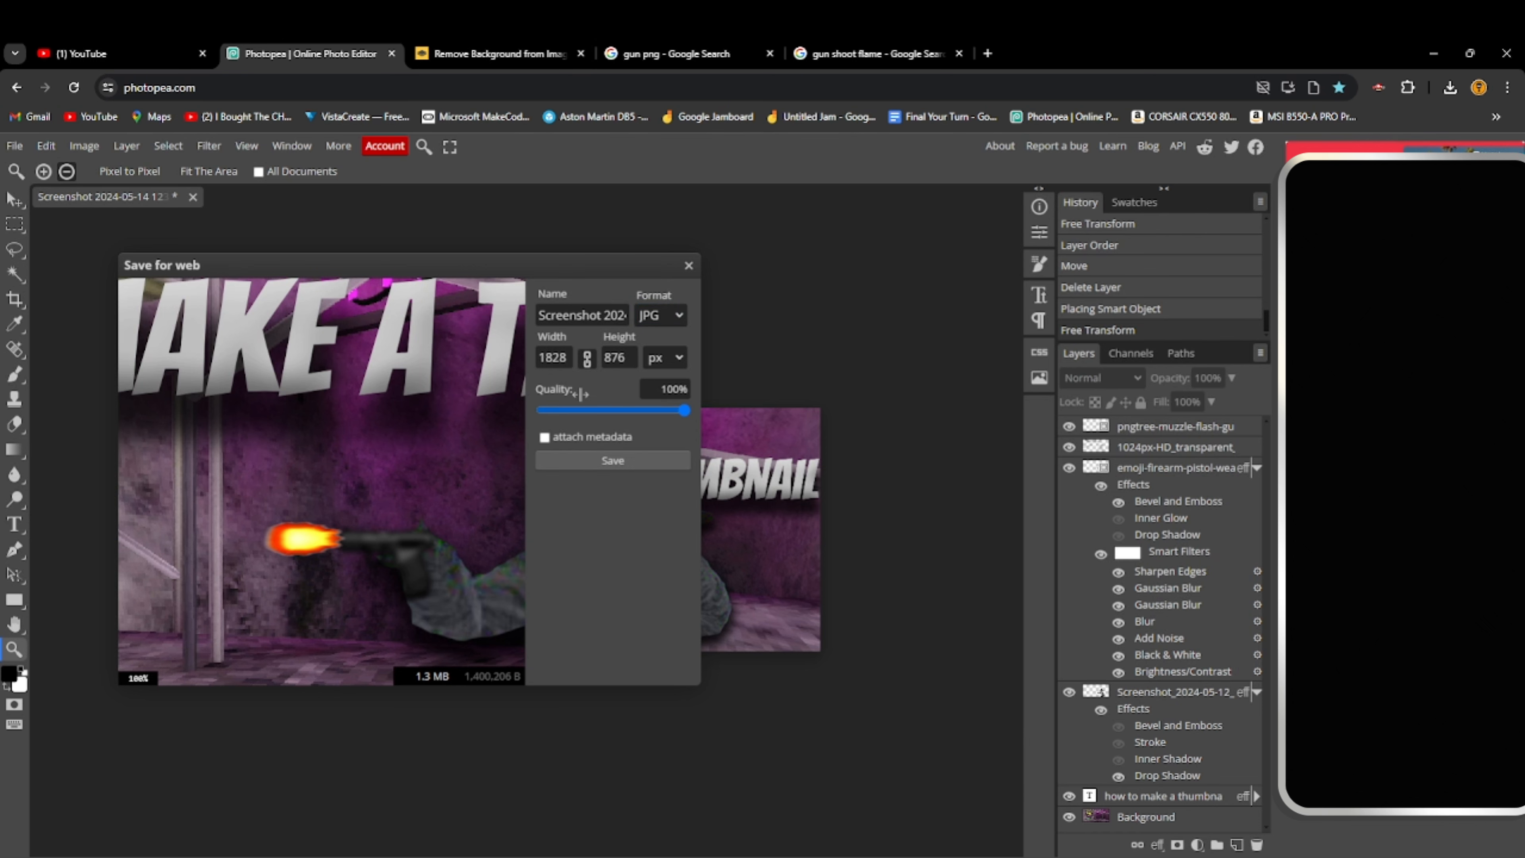
left_click(612, 460)
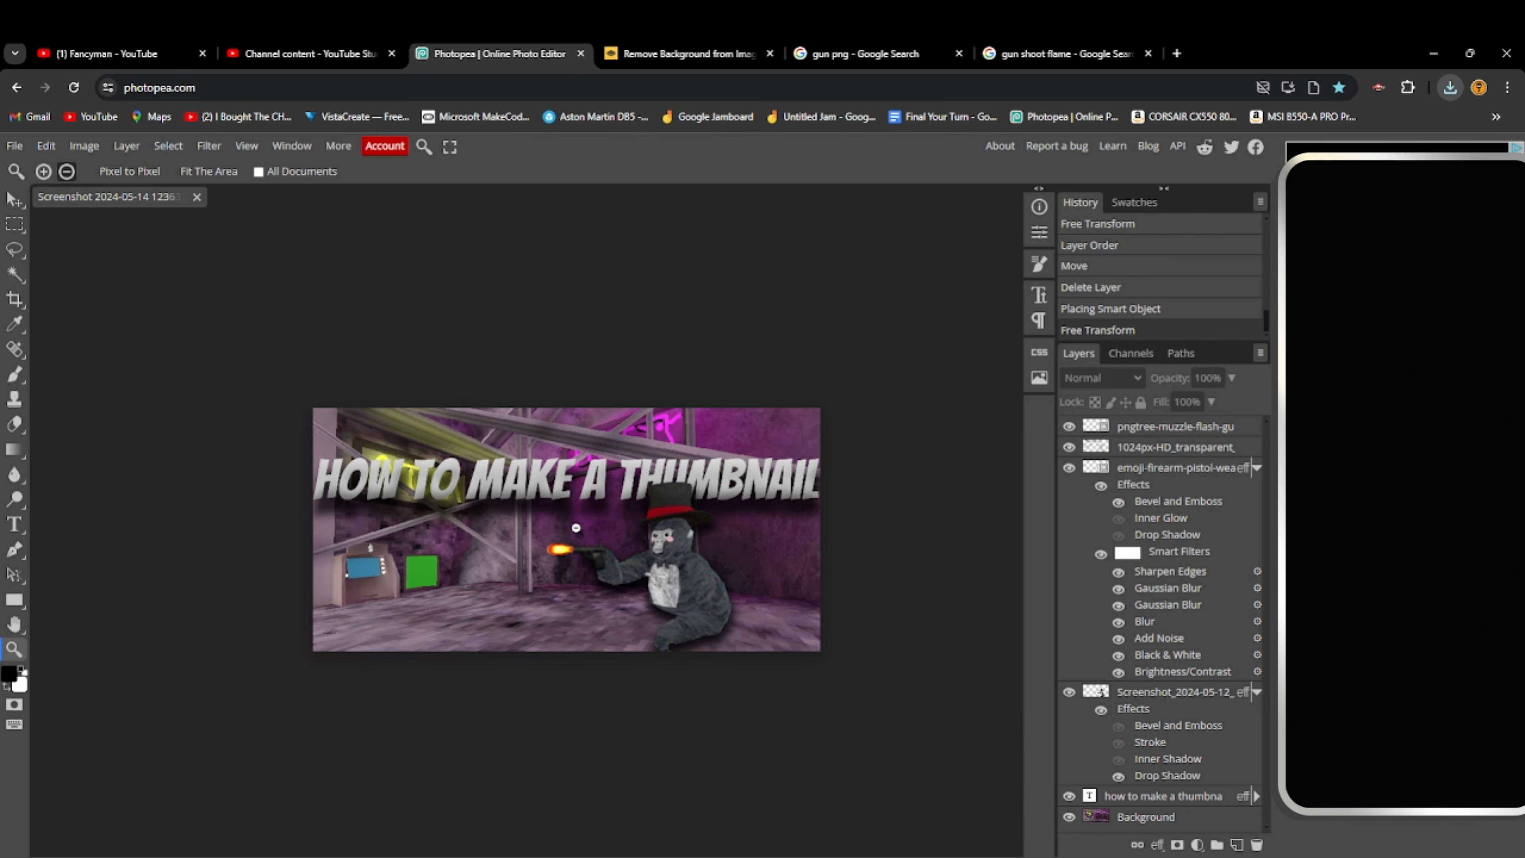